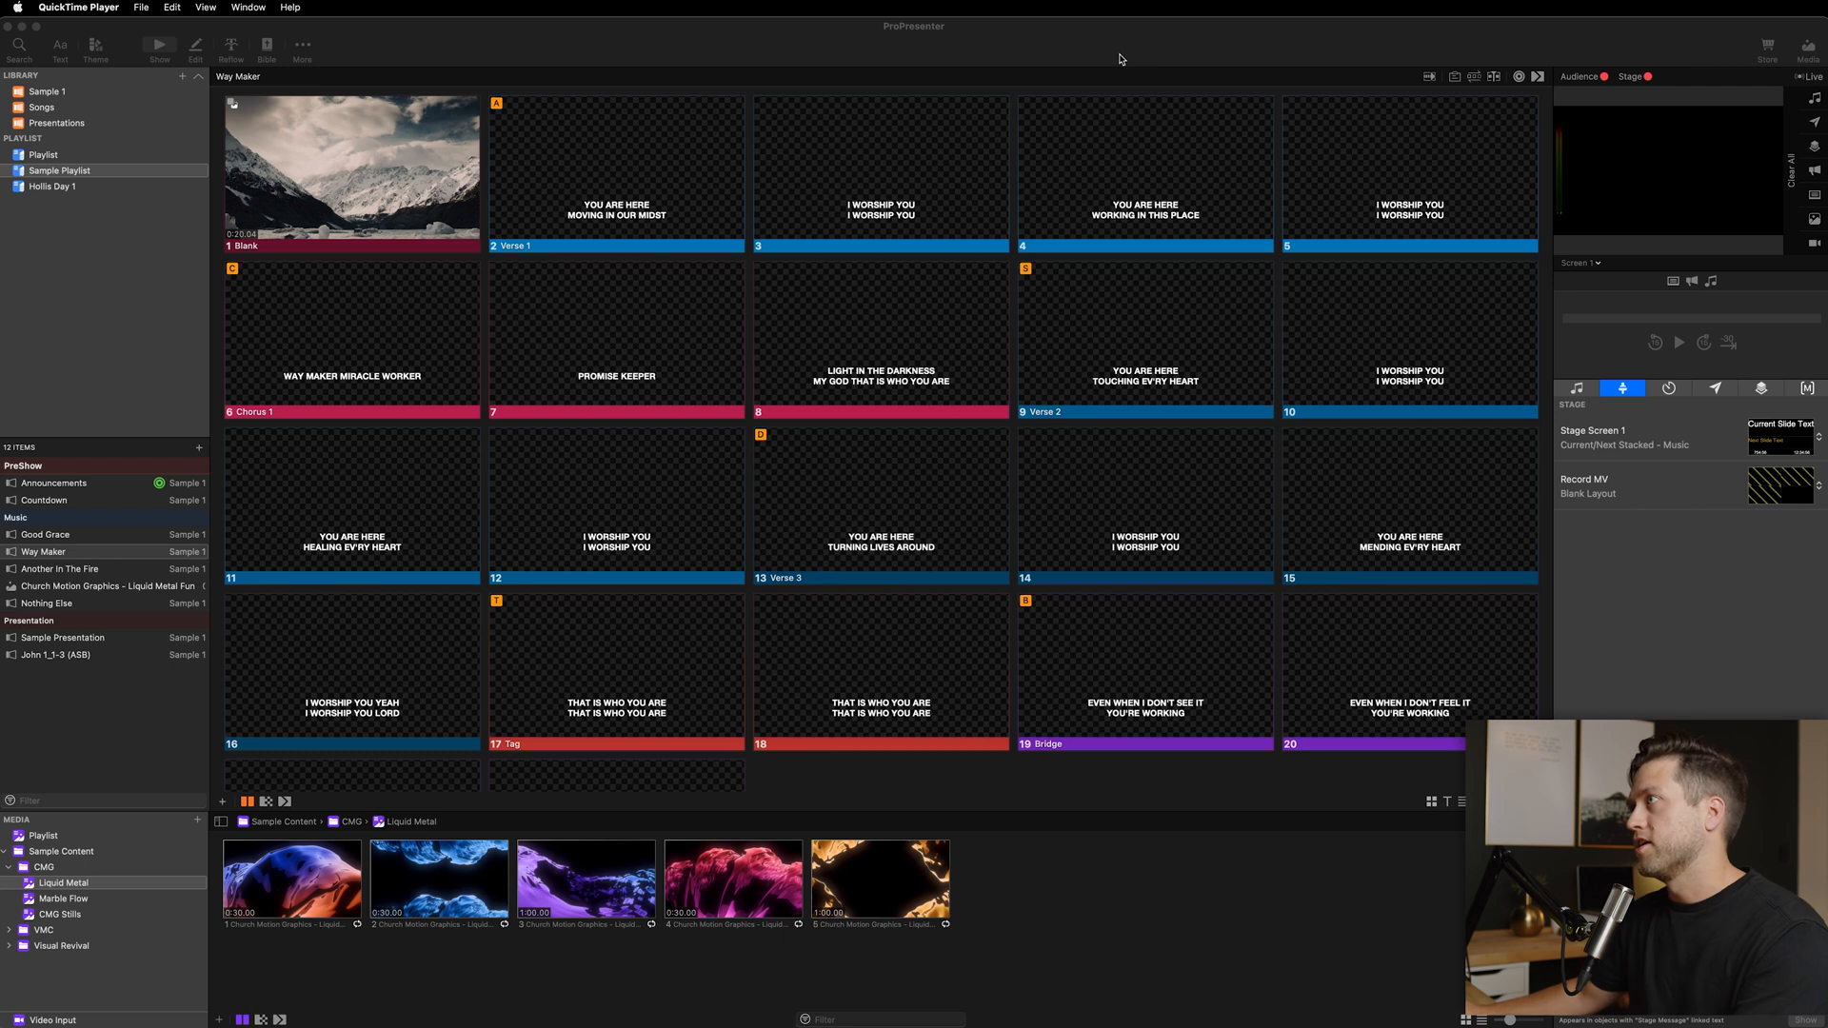
mouse_move(1121, 56)
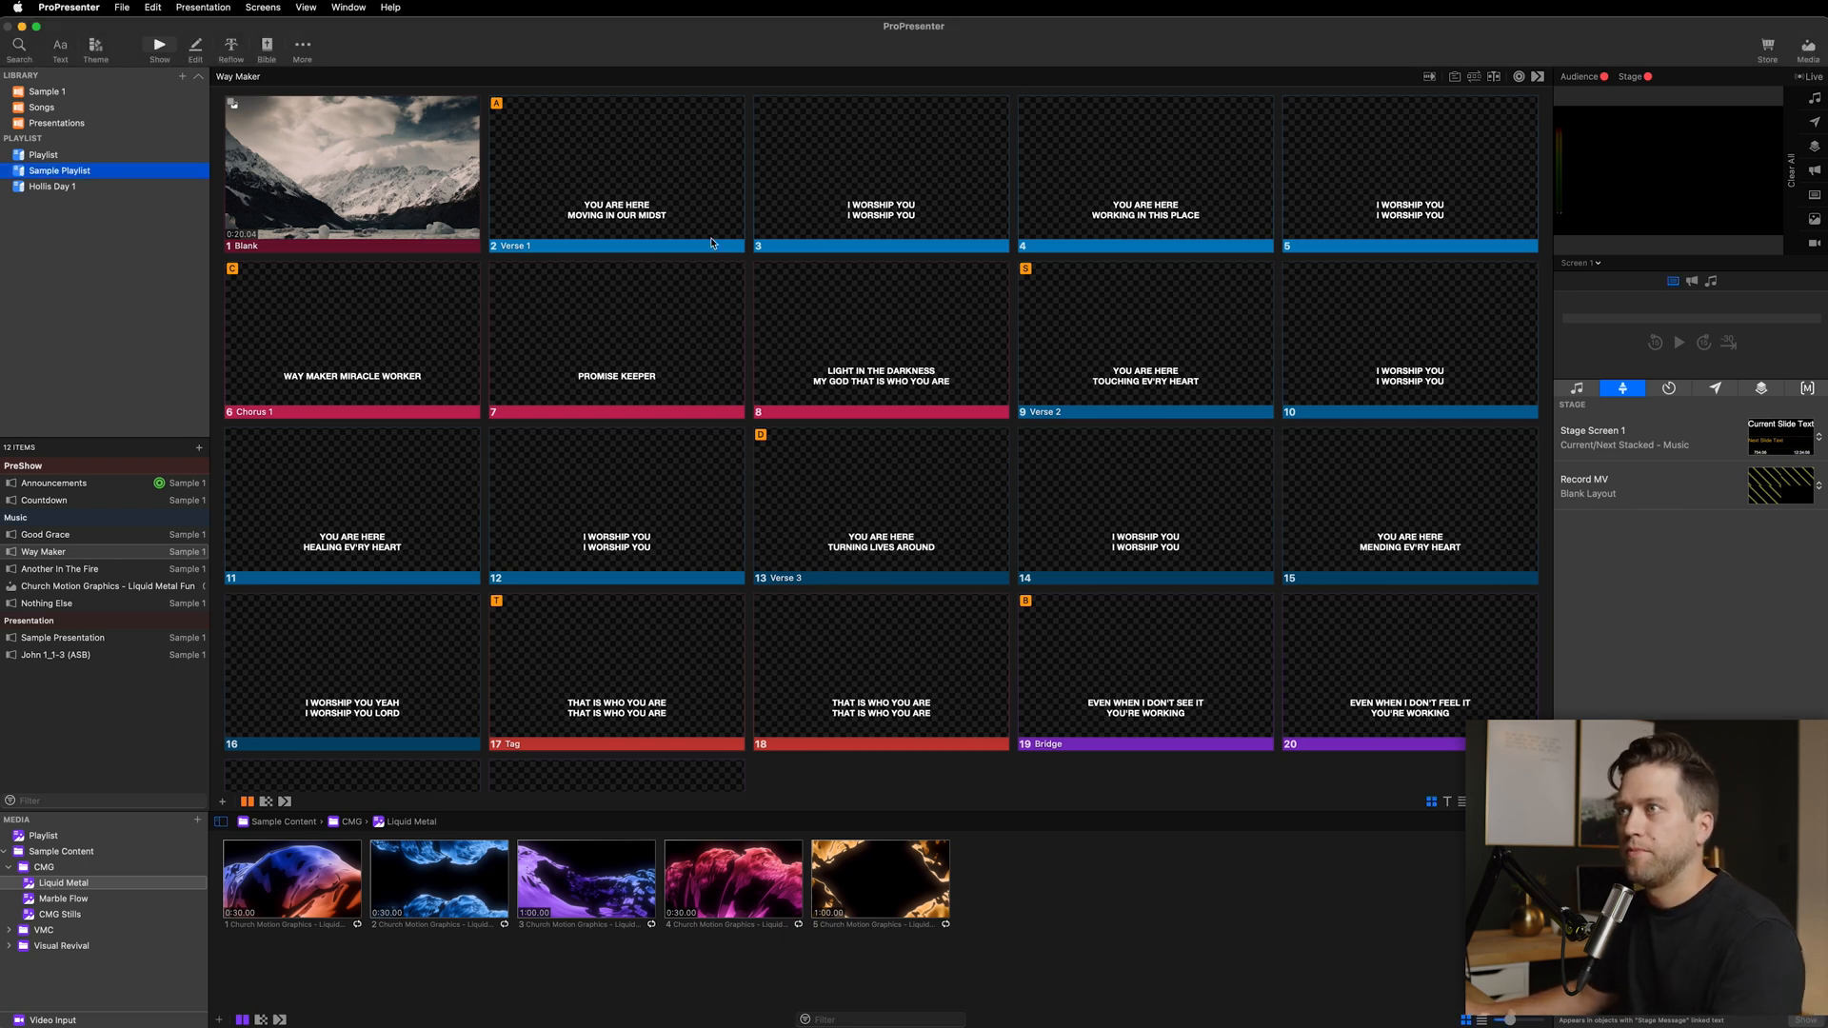
mouse_move(149, 305)
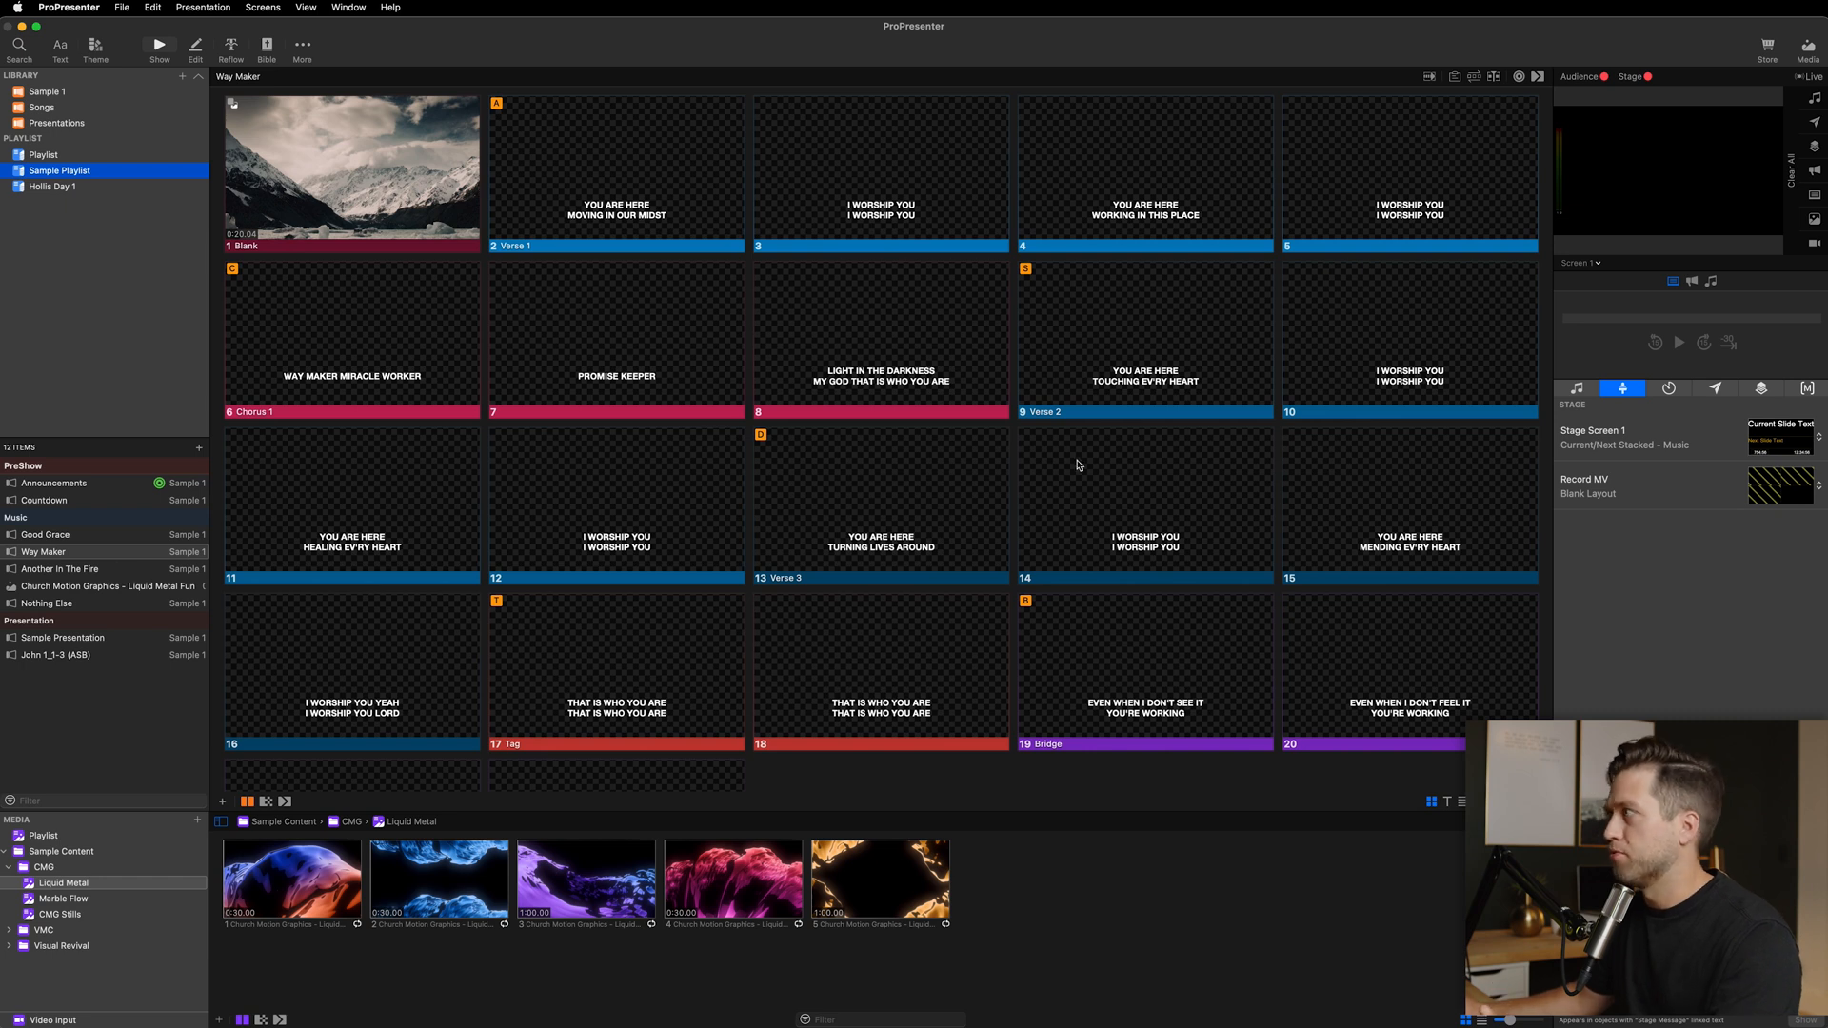
mouse_move(1377, 399)
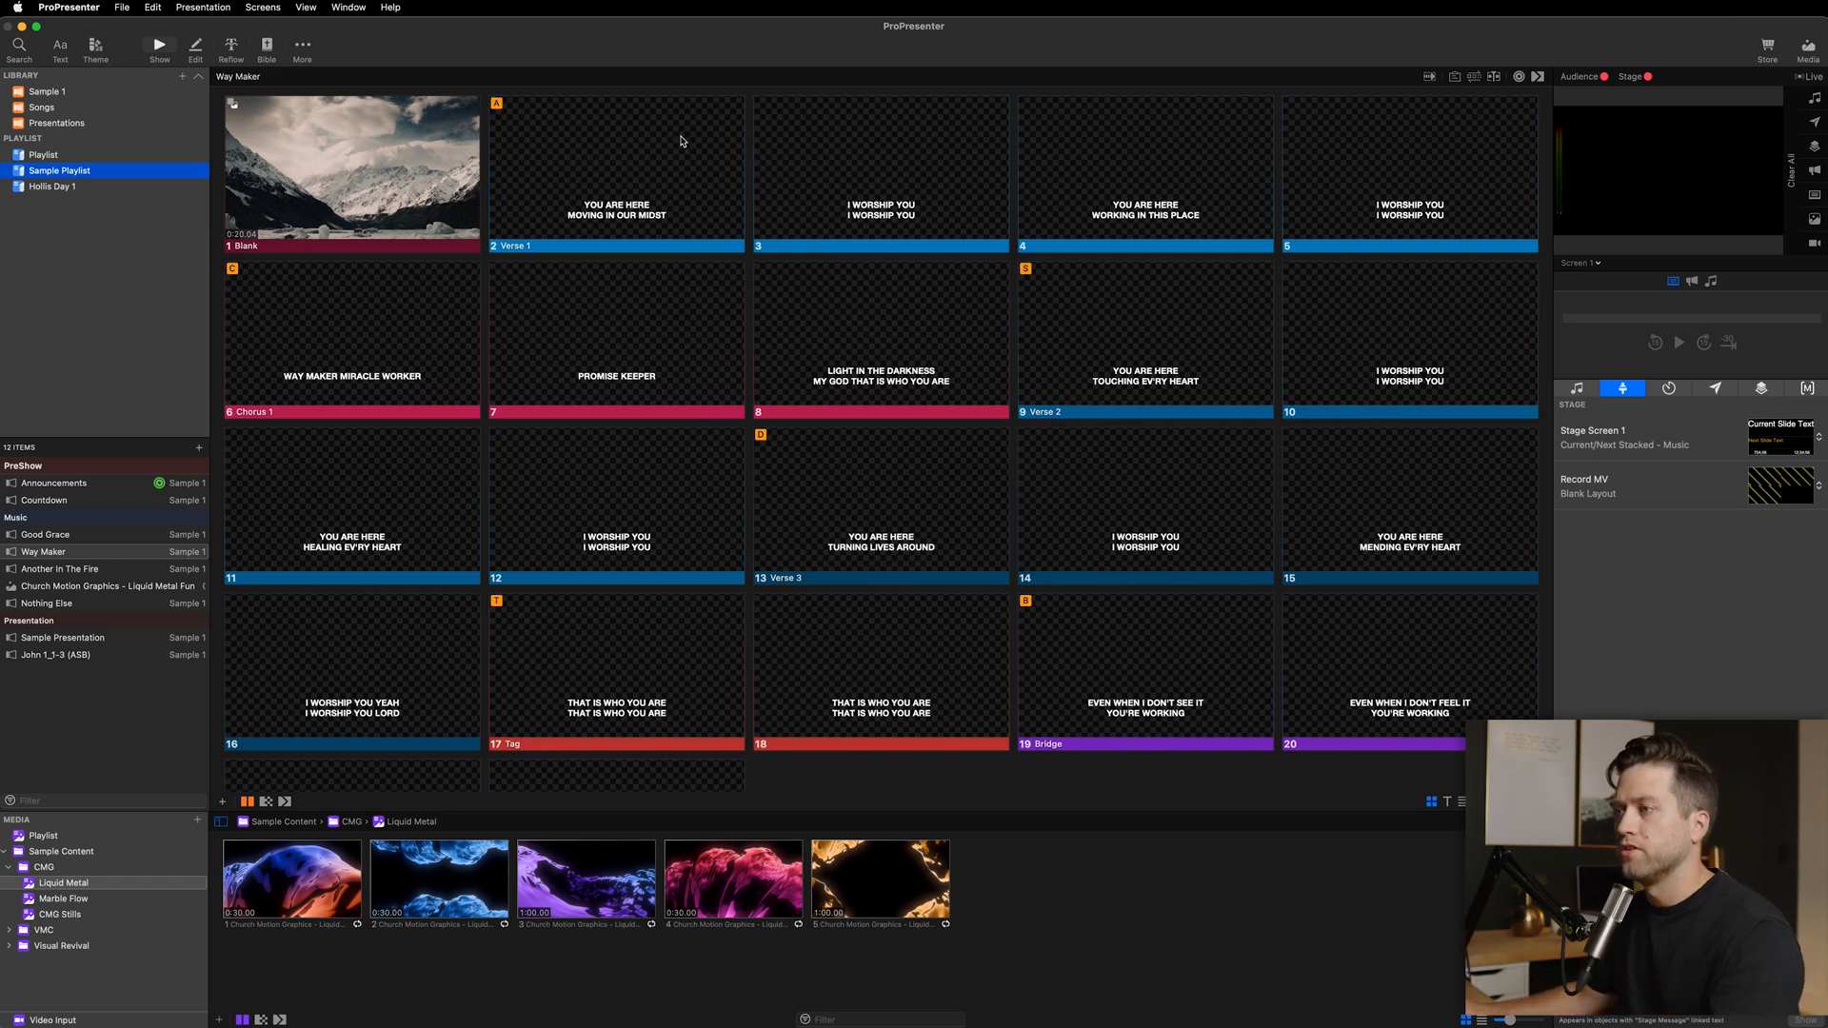
mouse_move(478, 199)
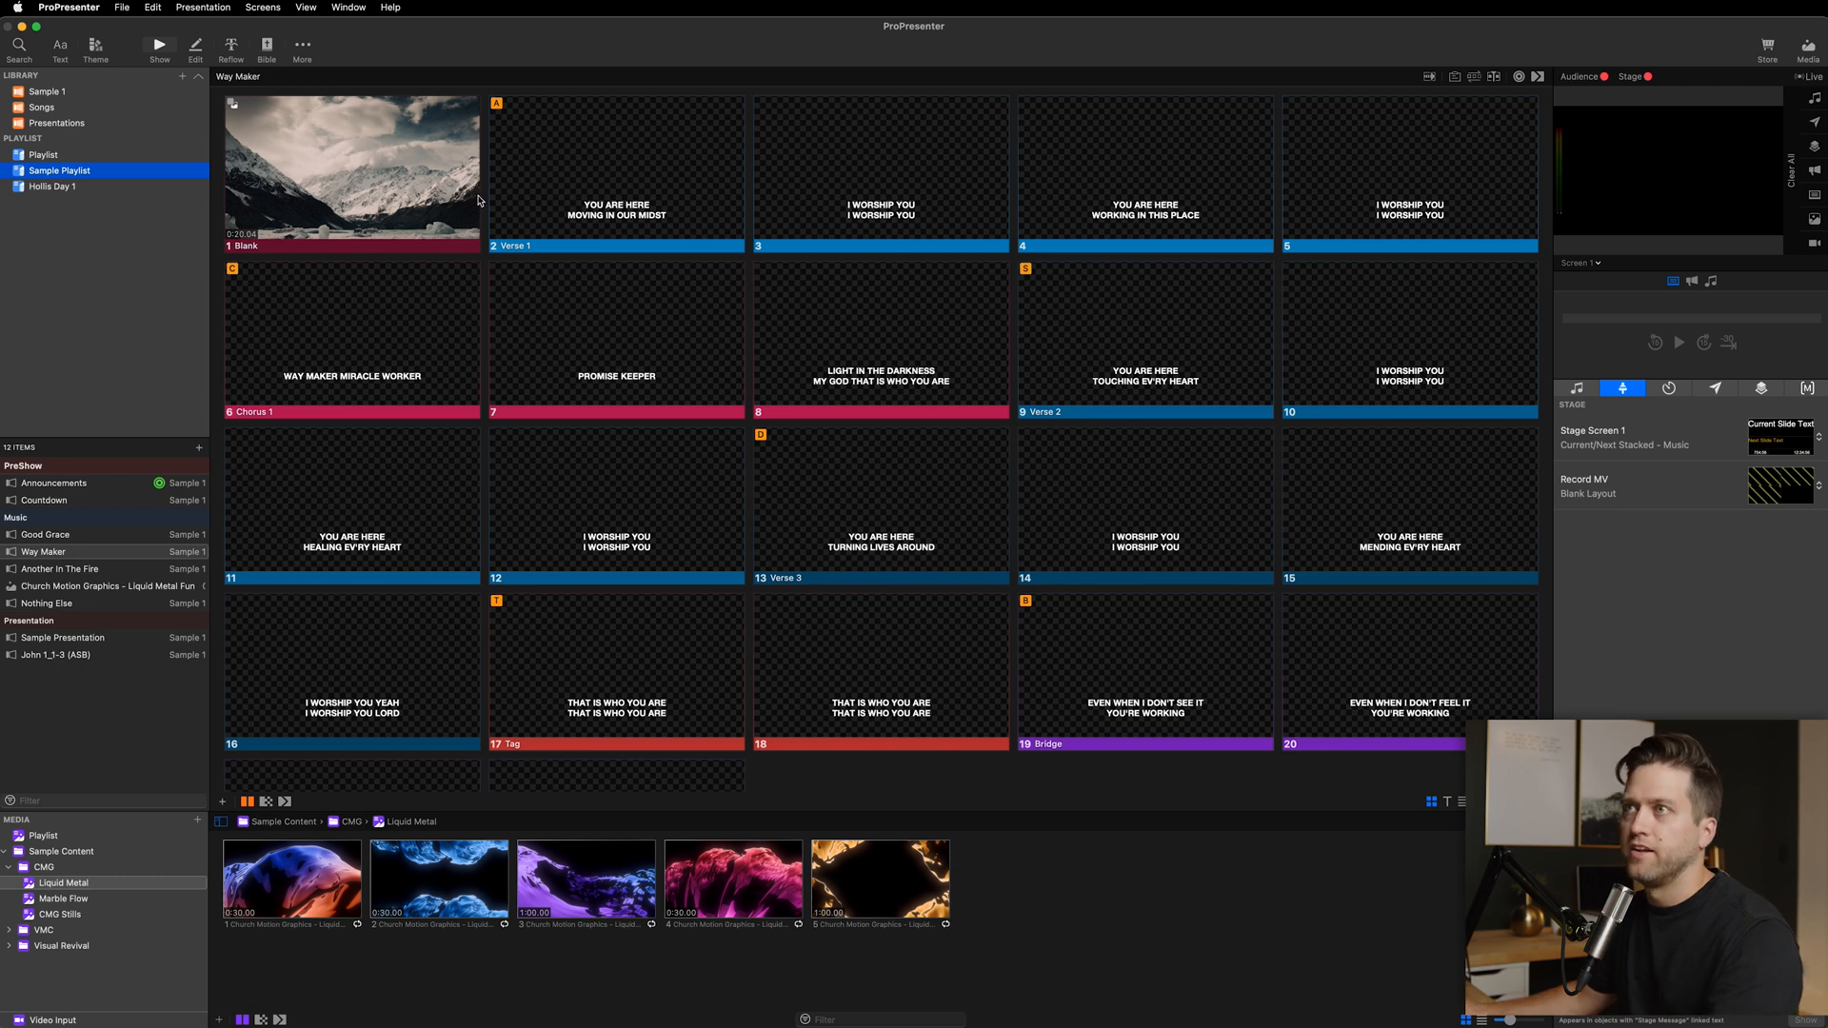
Step: Bring up the Welcome to ProPresenter guide, page through it and close it
click(348, 8)
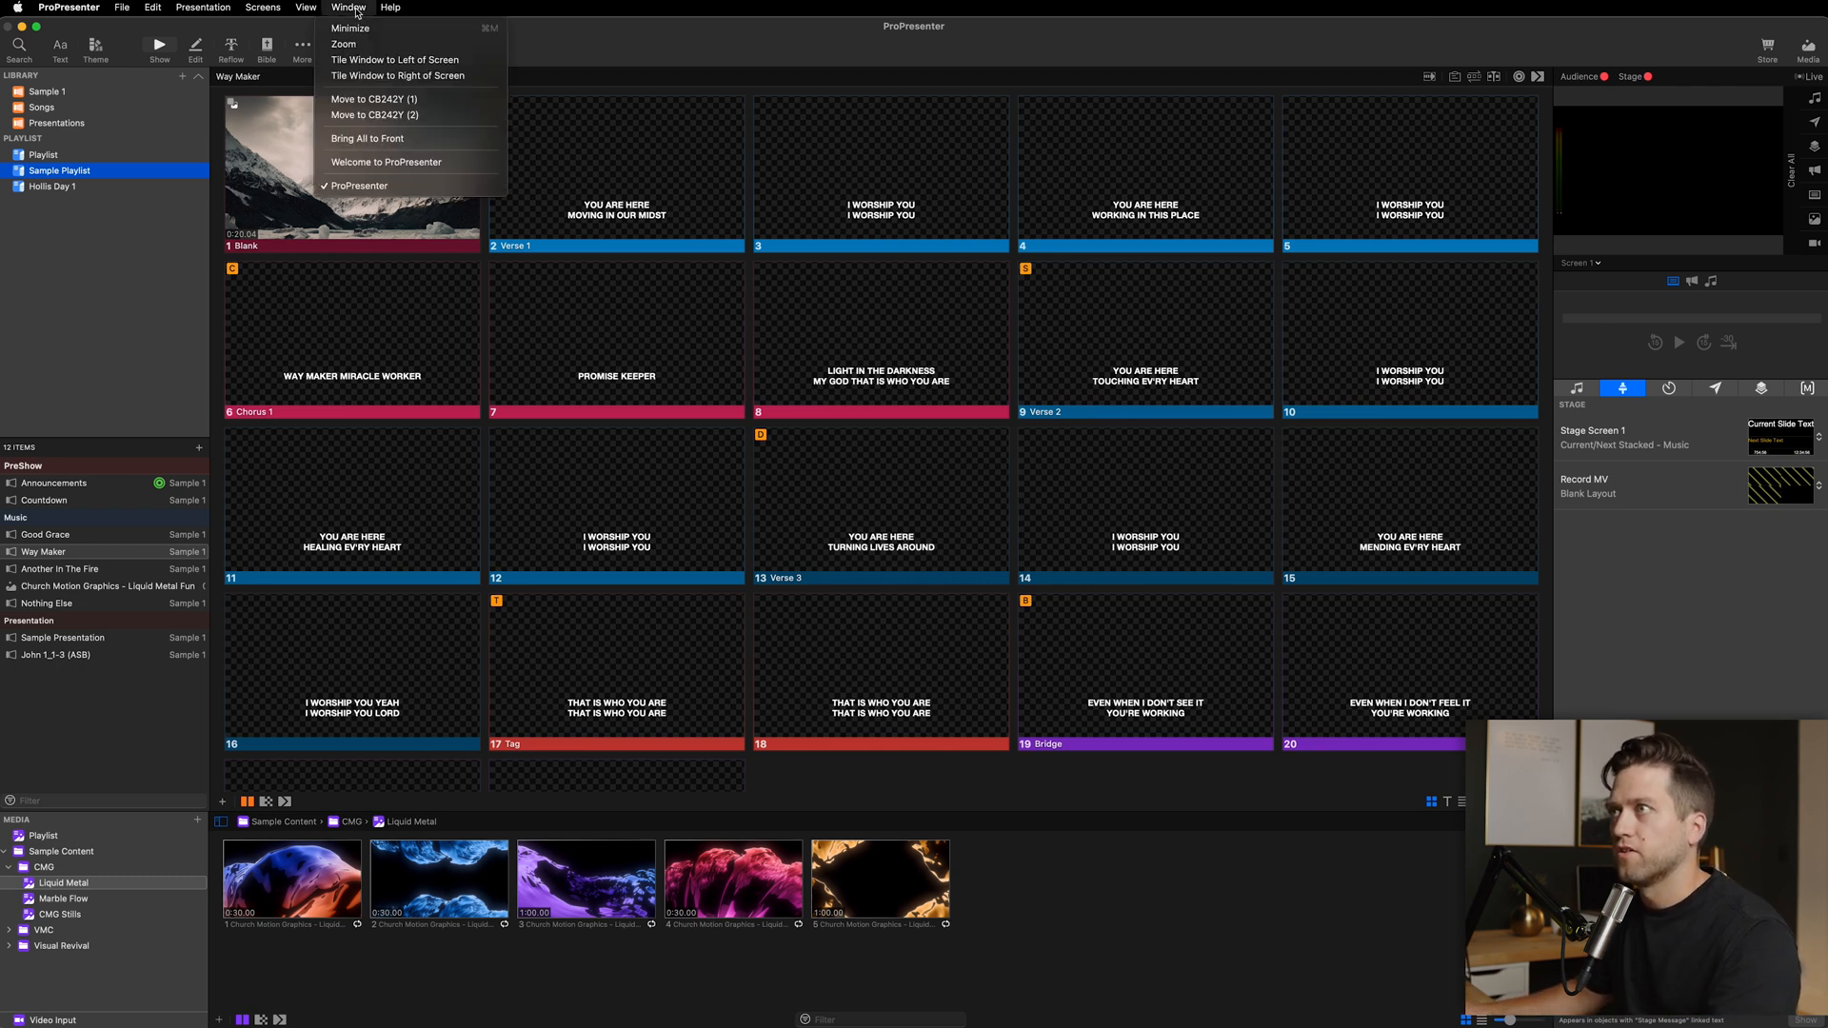
mouse_move(386, 161)
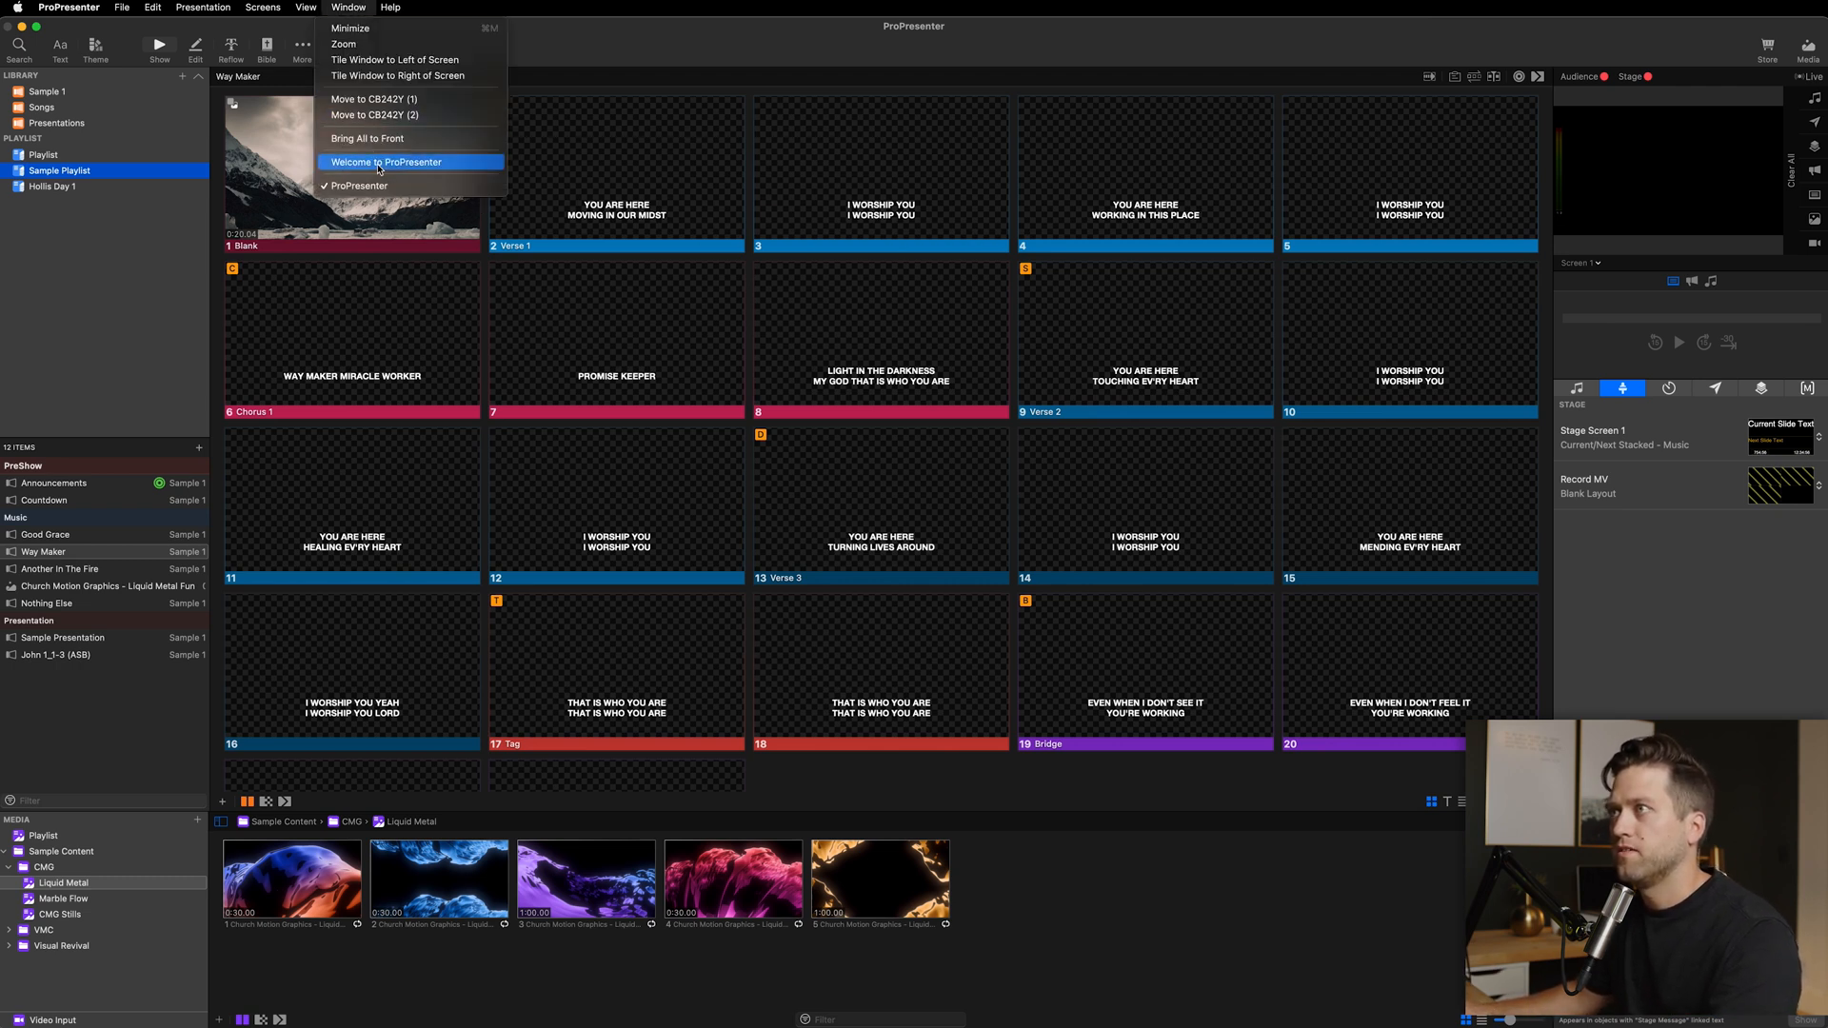
click(386, 161)
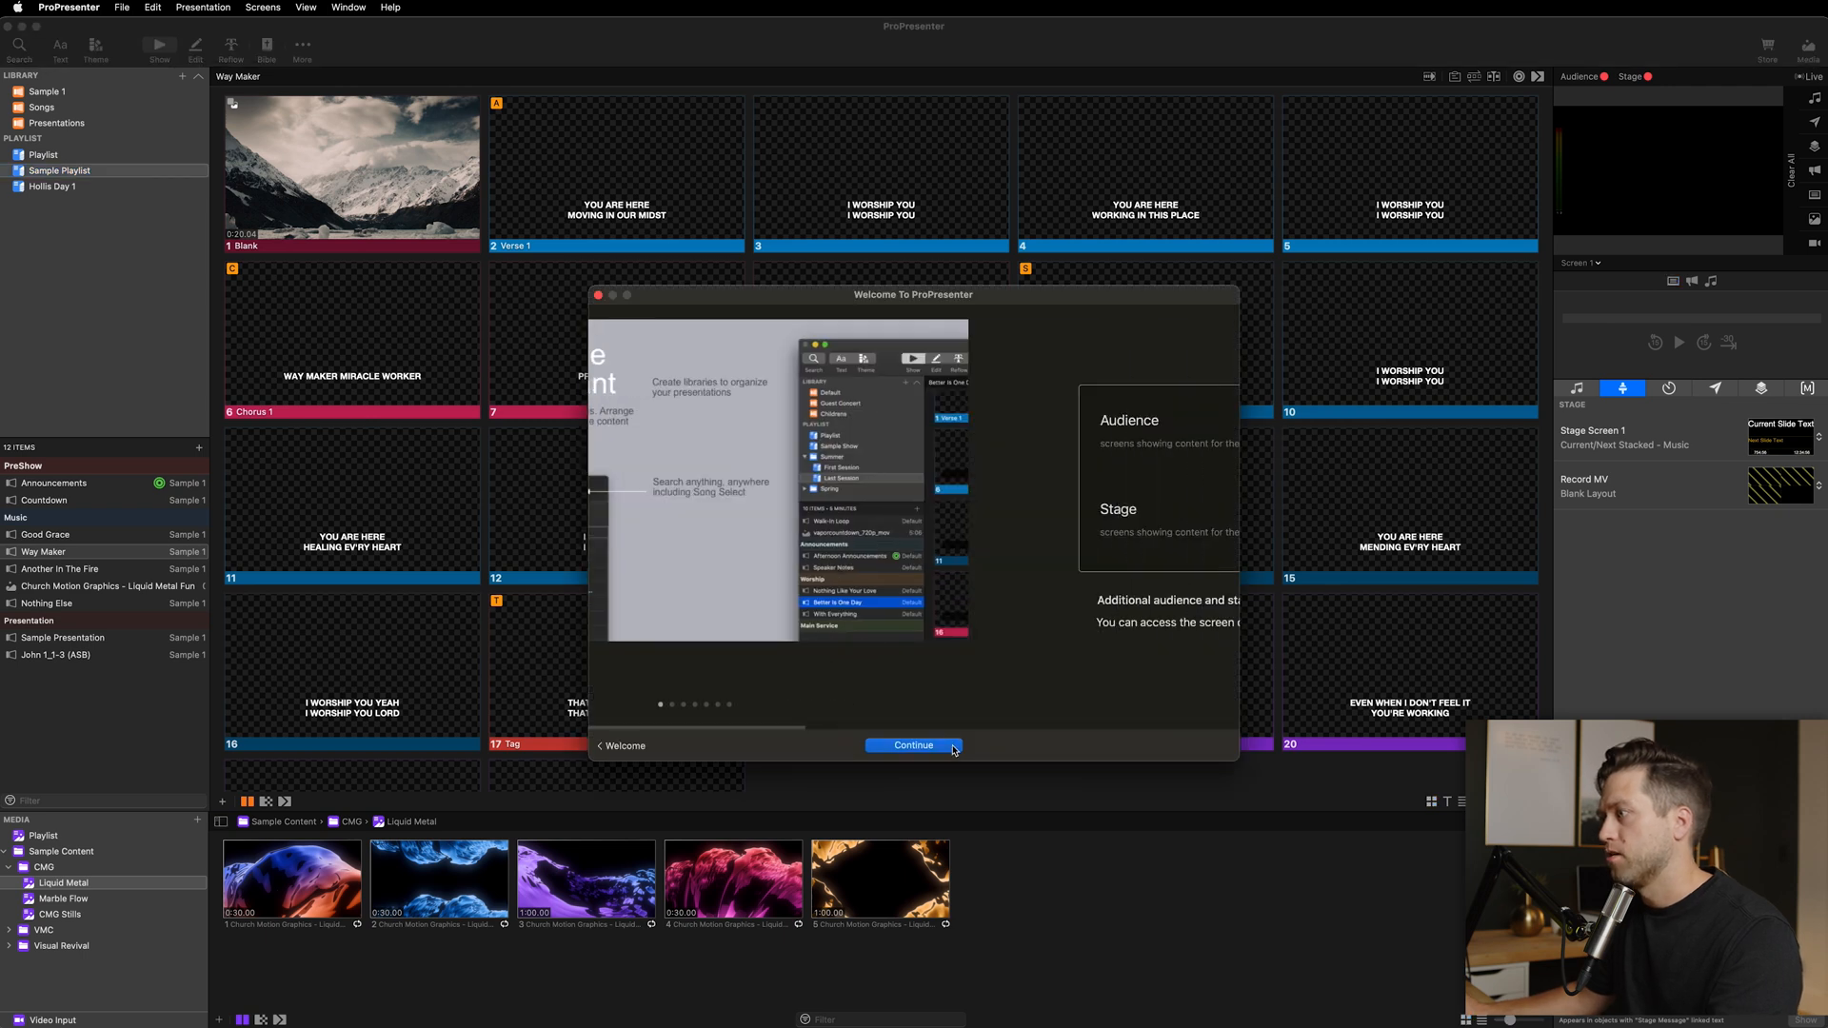
click(913, 745)
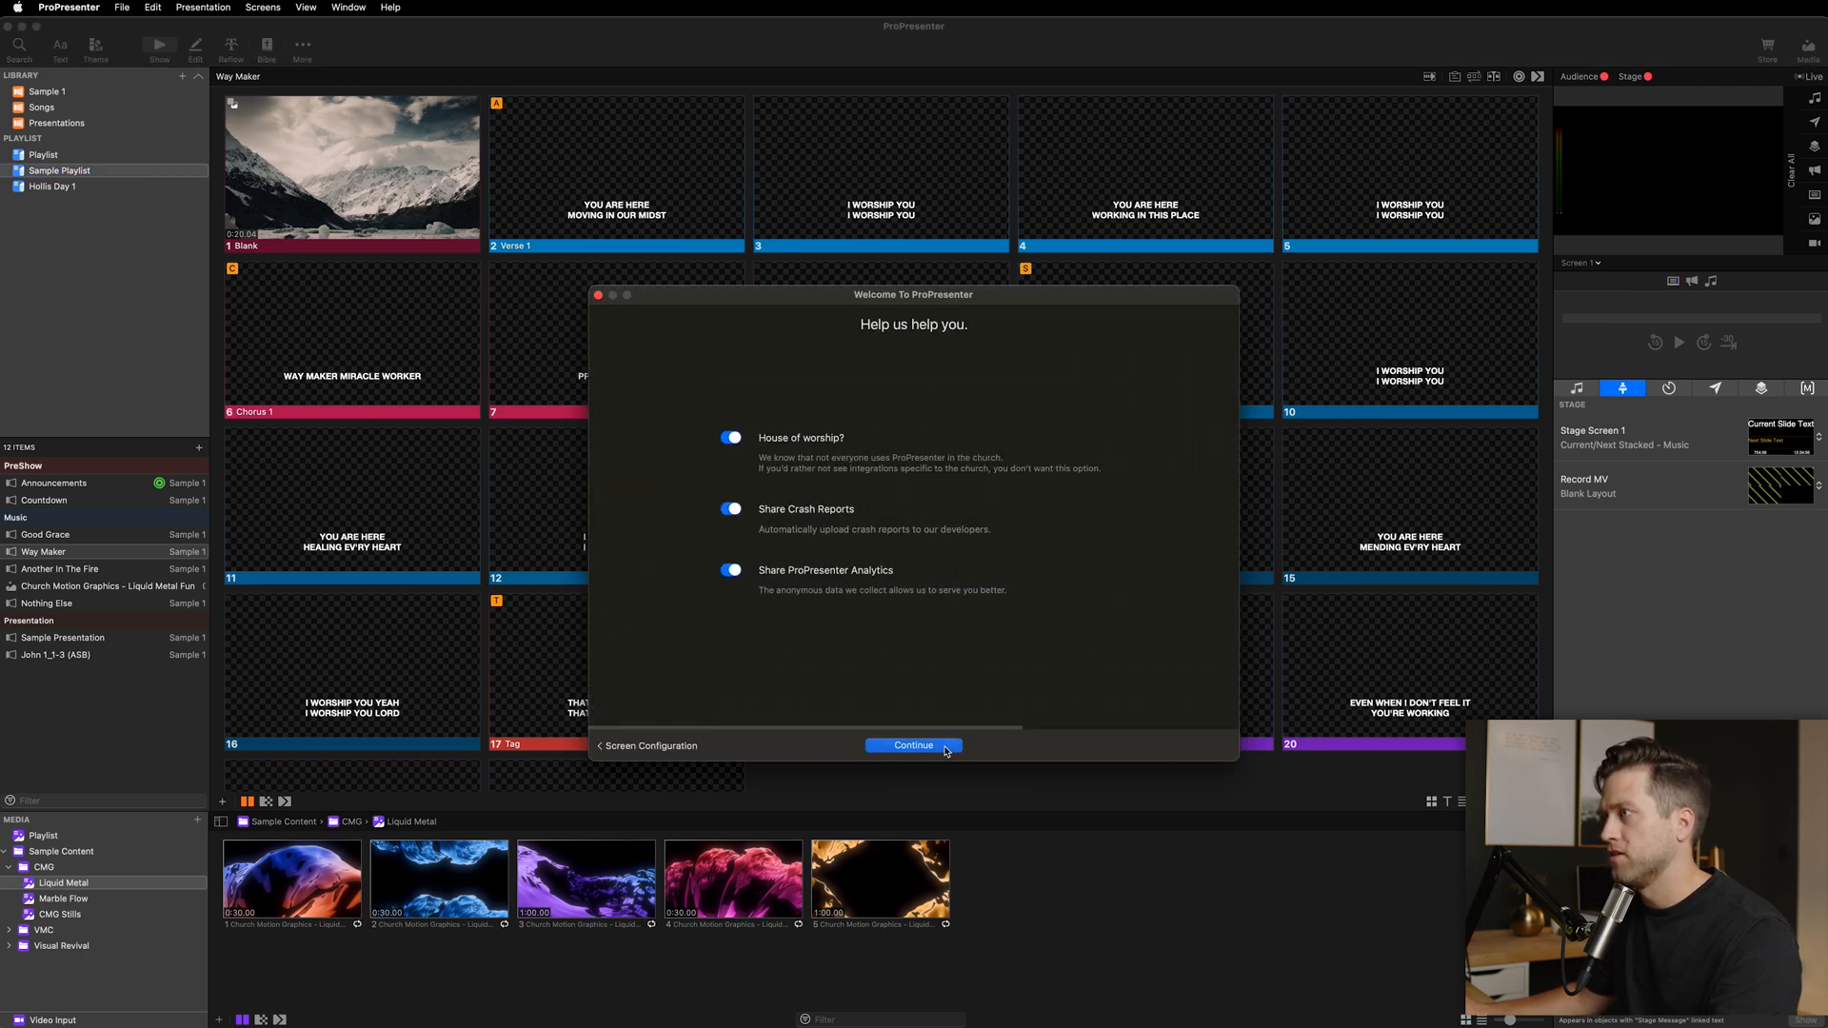
click(913, 745)
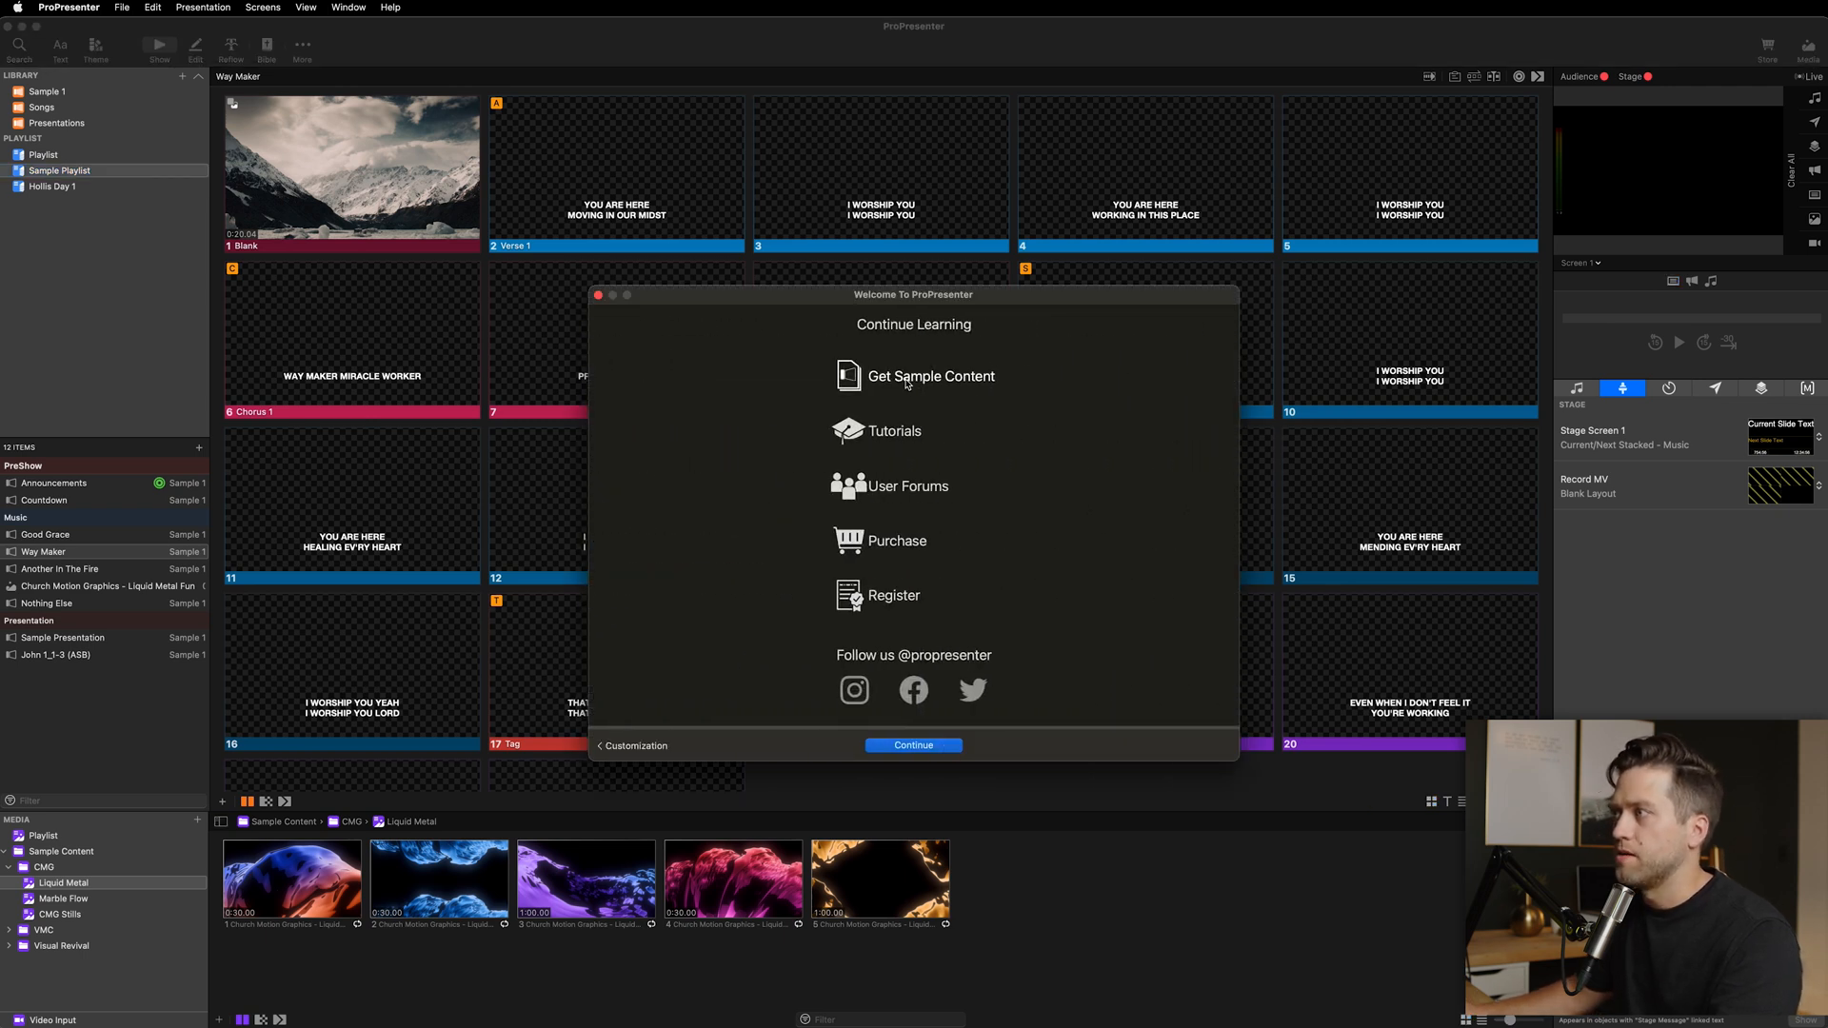
mouse_move(619, 334)
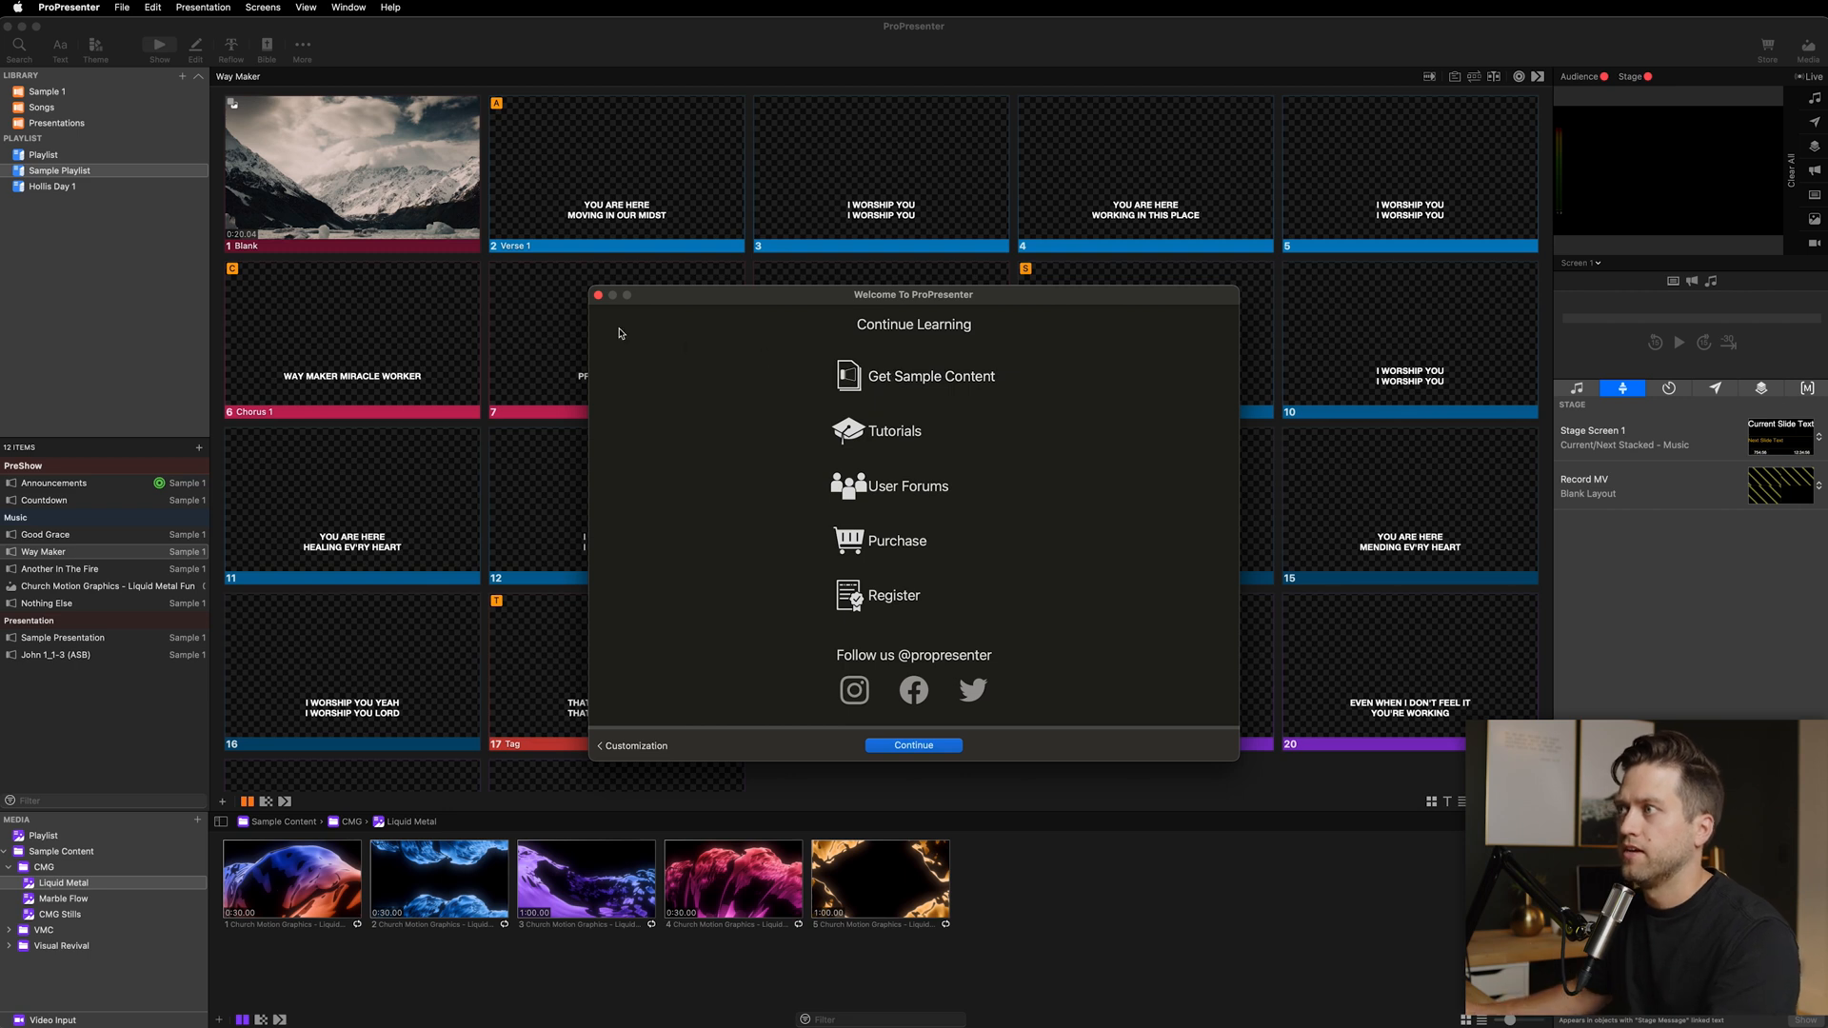
click(913, 745)
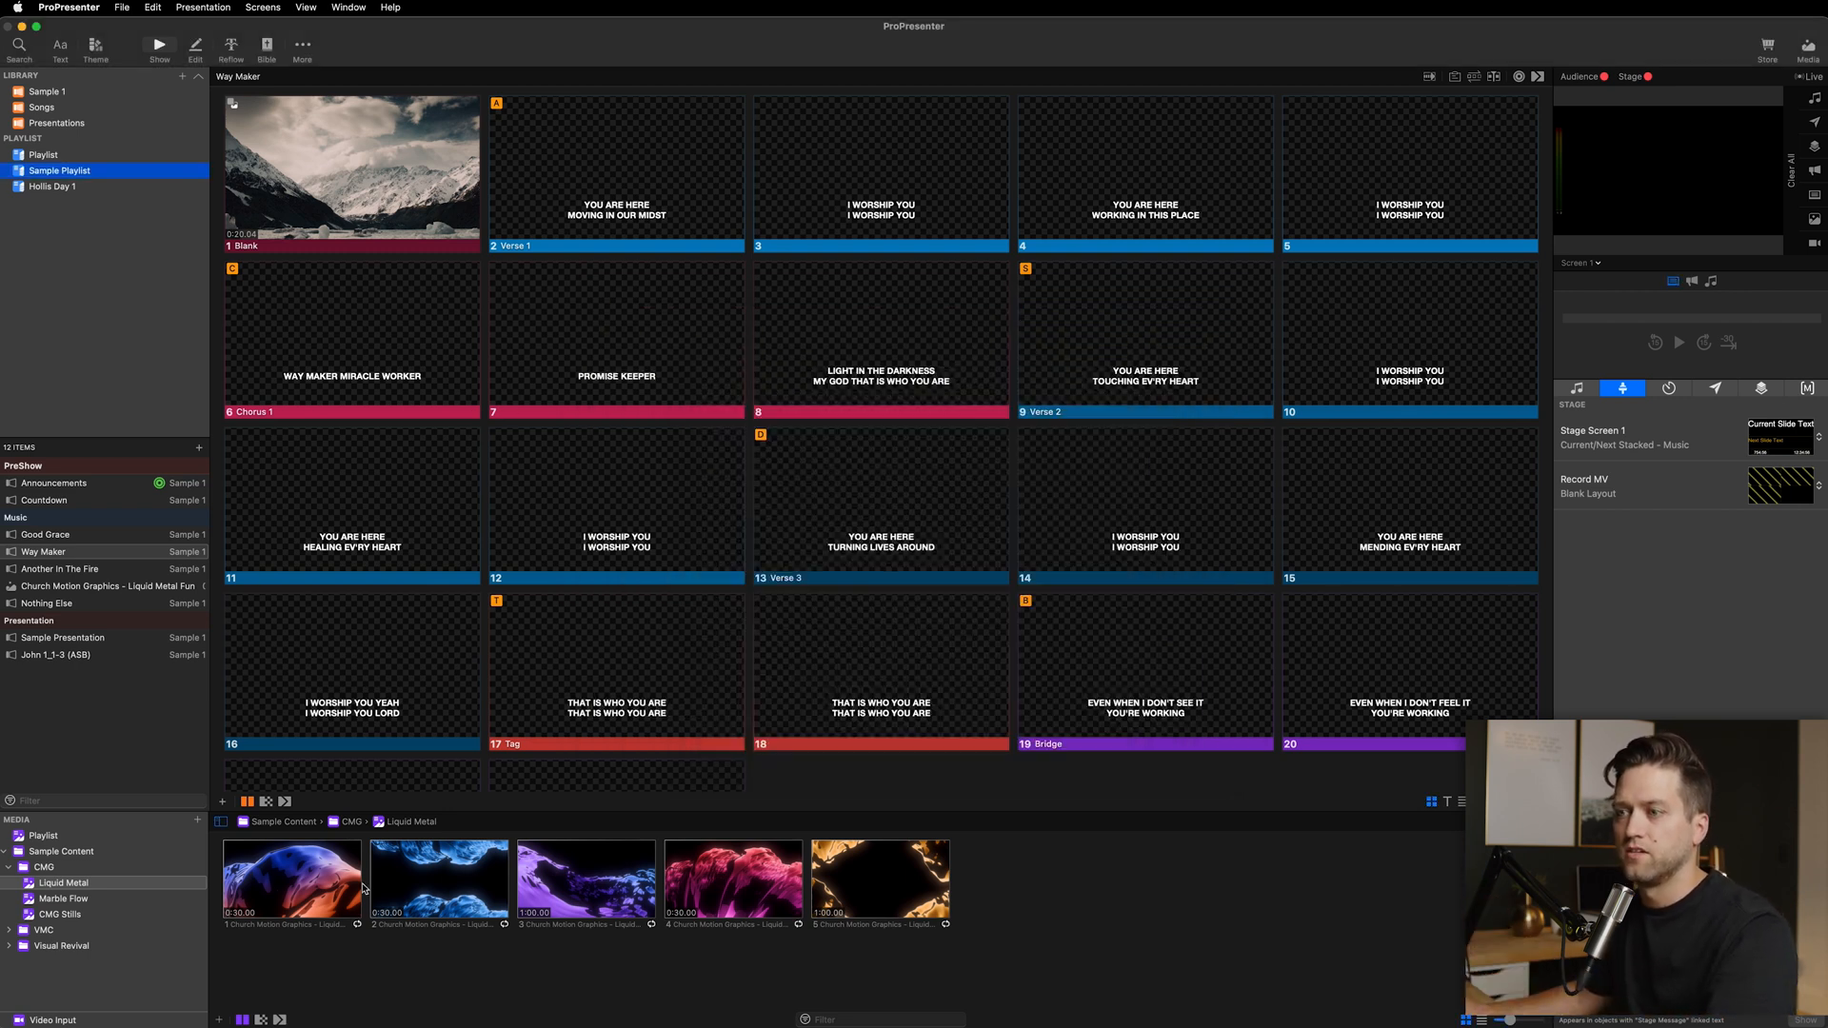
mouse_move(452, 567)
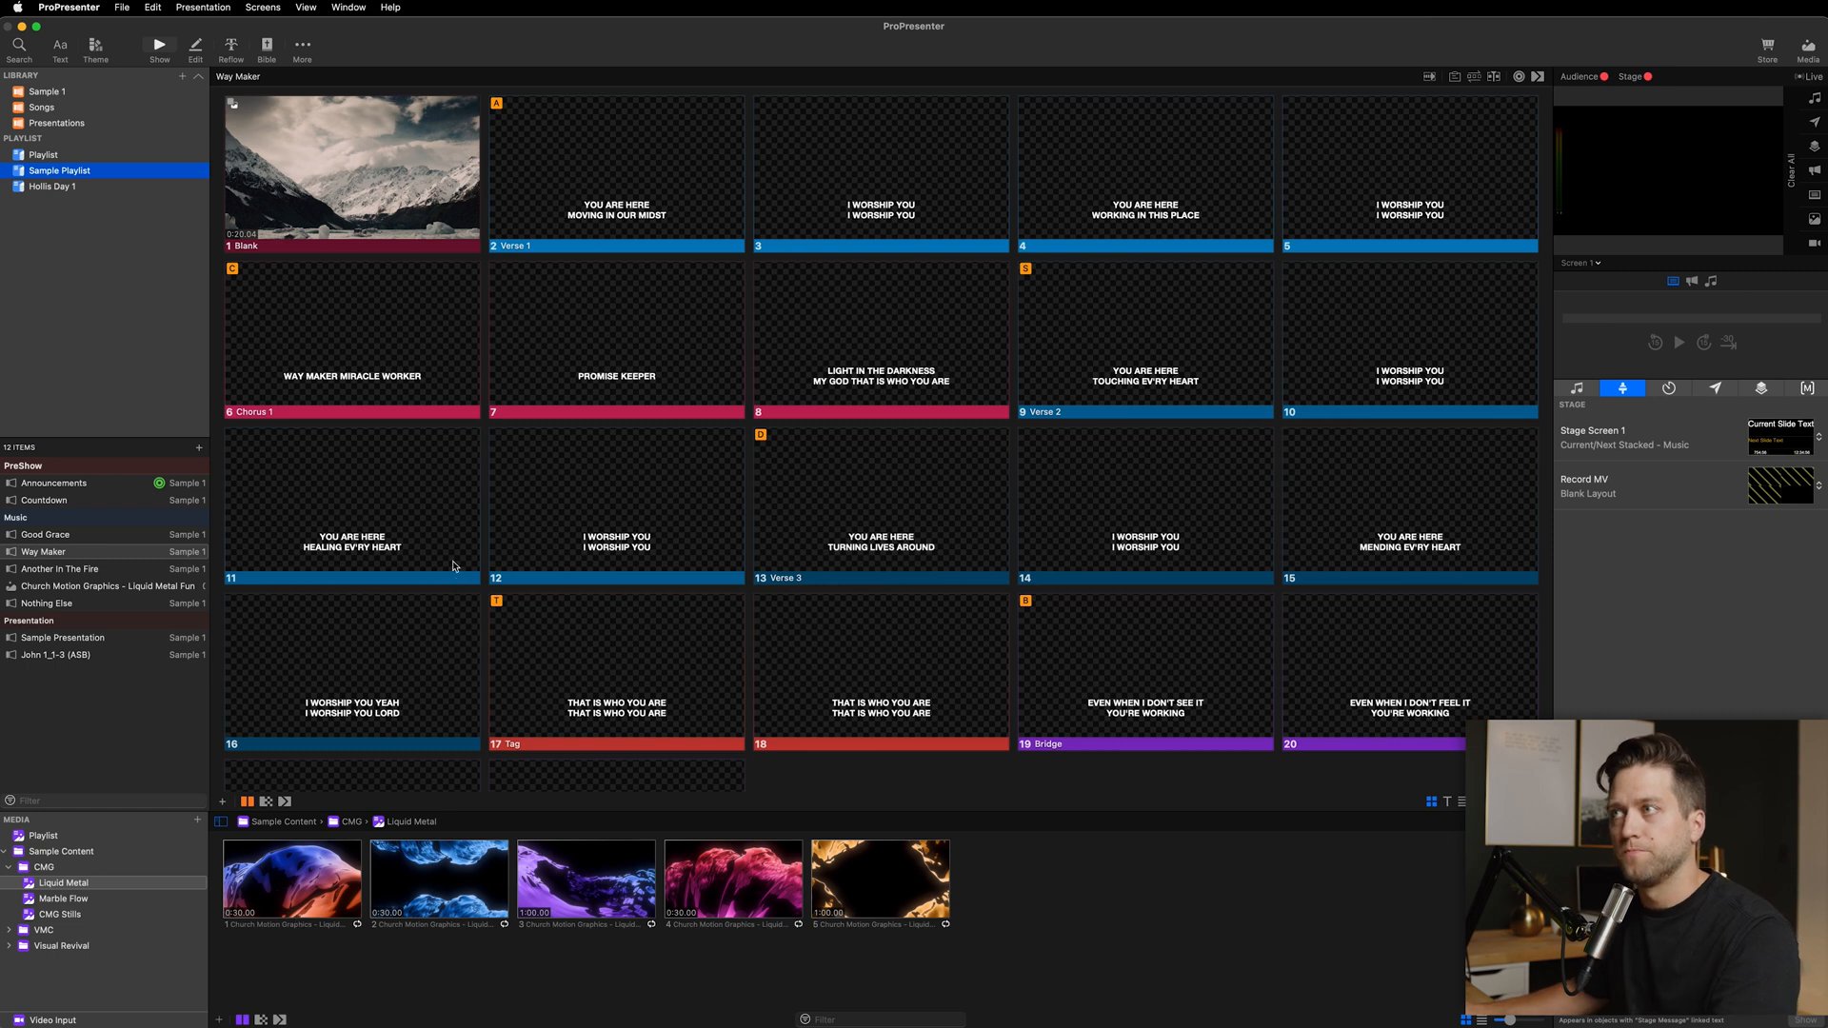
mouse_move(453, 528)
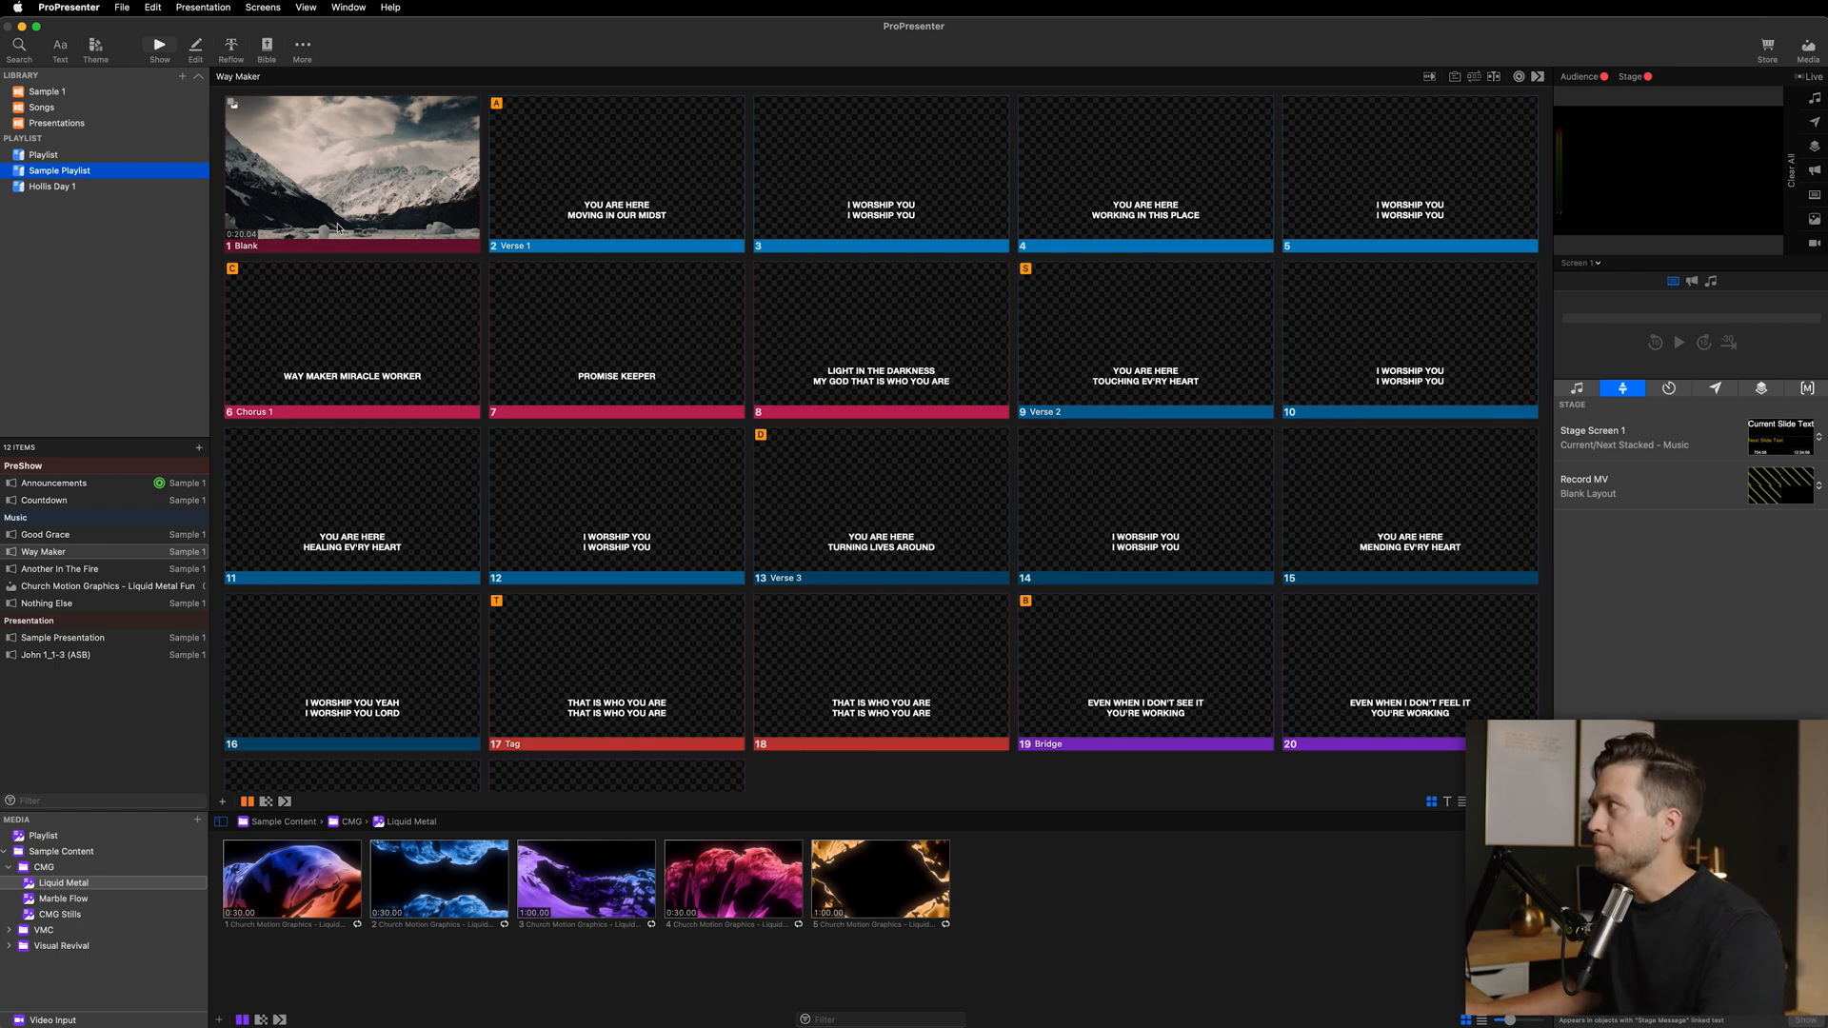
mouse_move(124, 194)
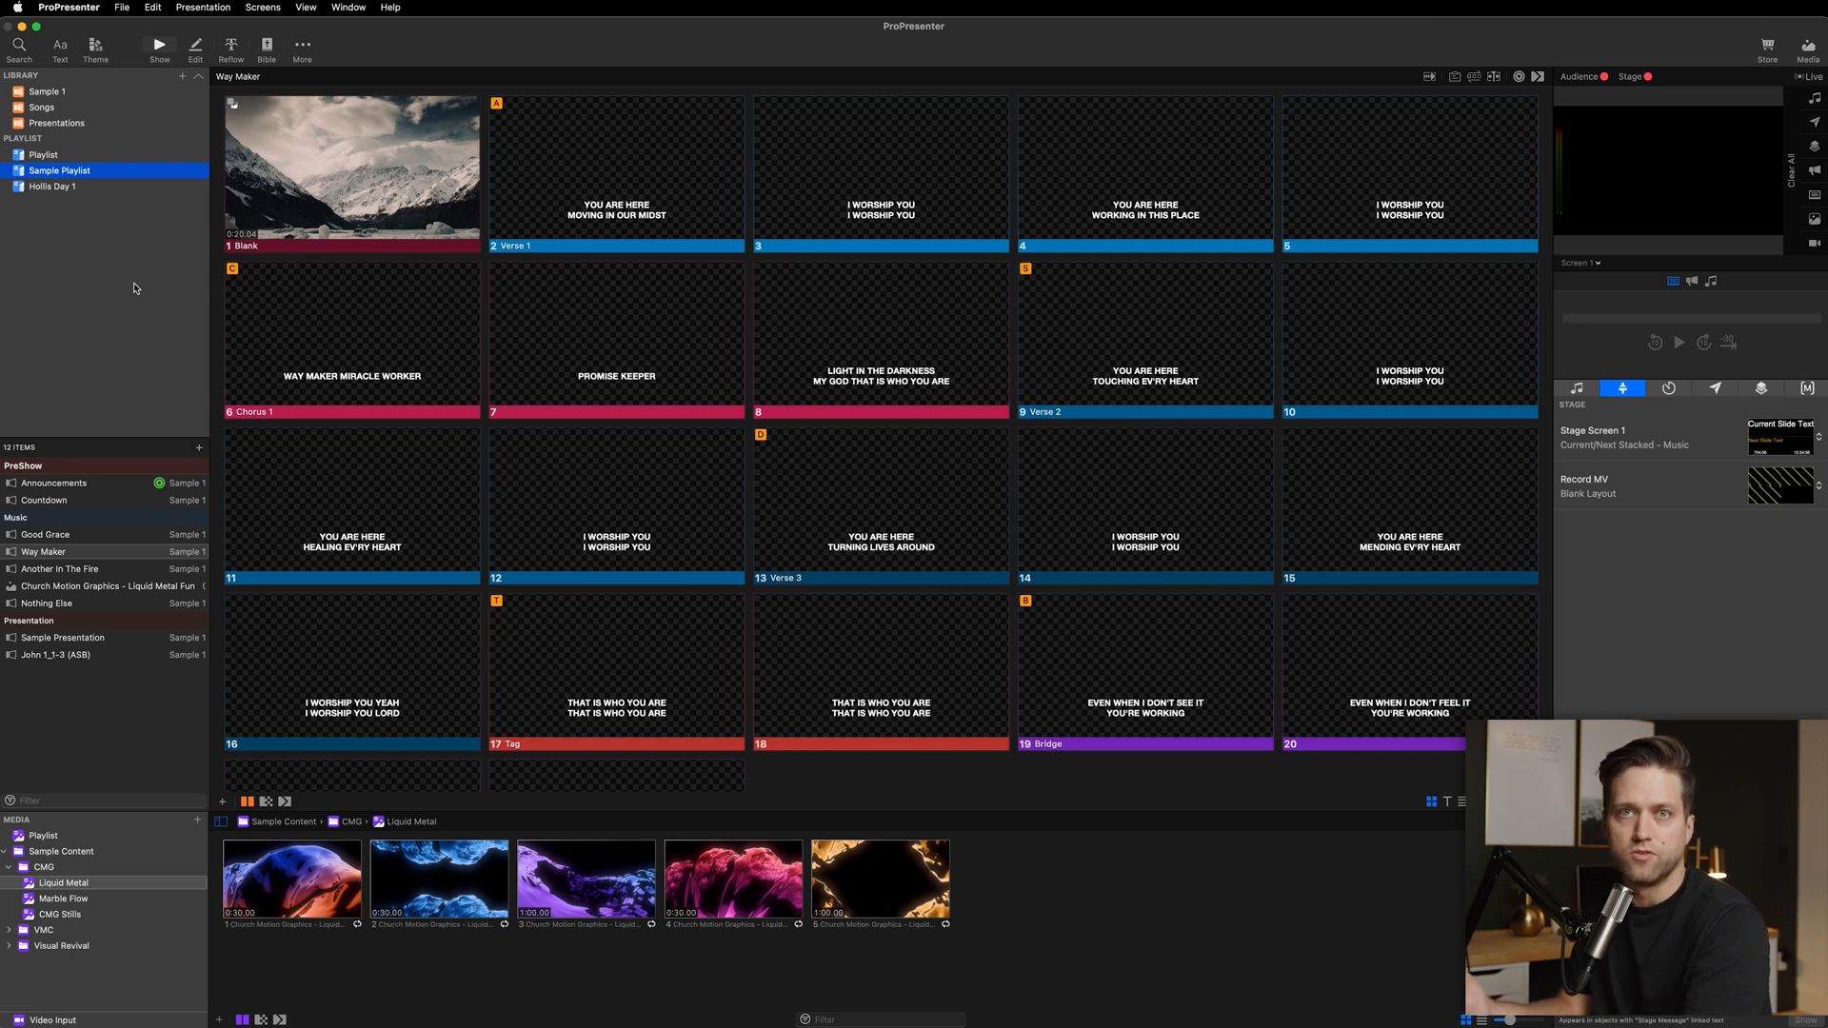
mouse_move(120, 111)
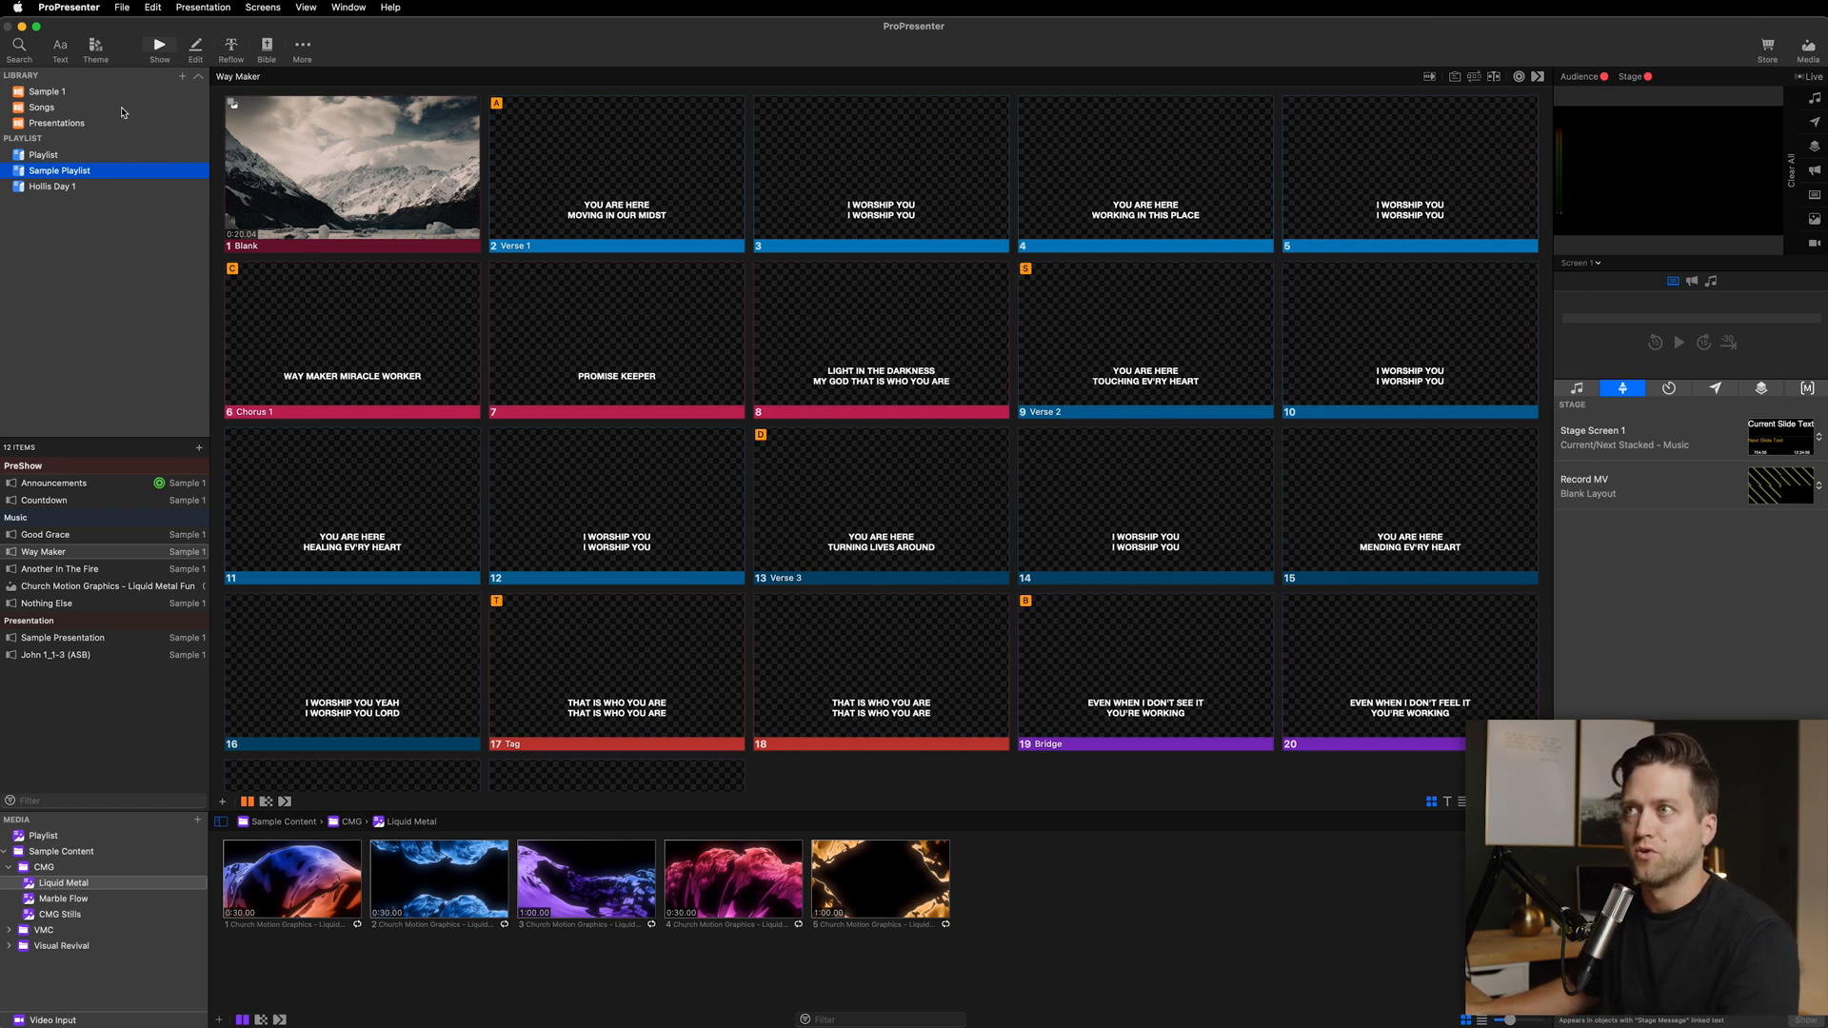
mouse_move(82, 111)
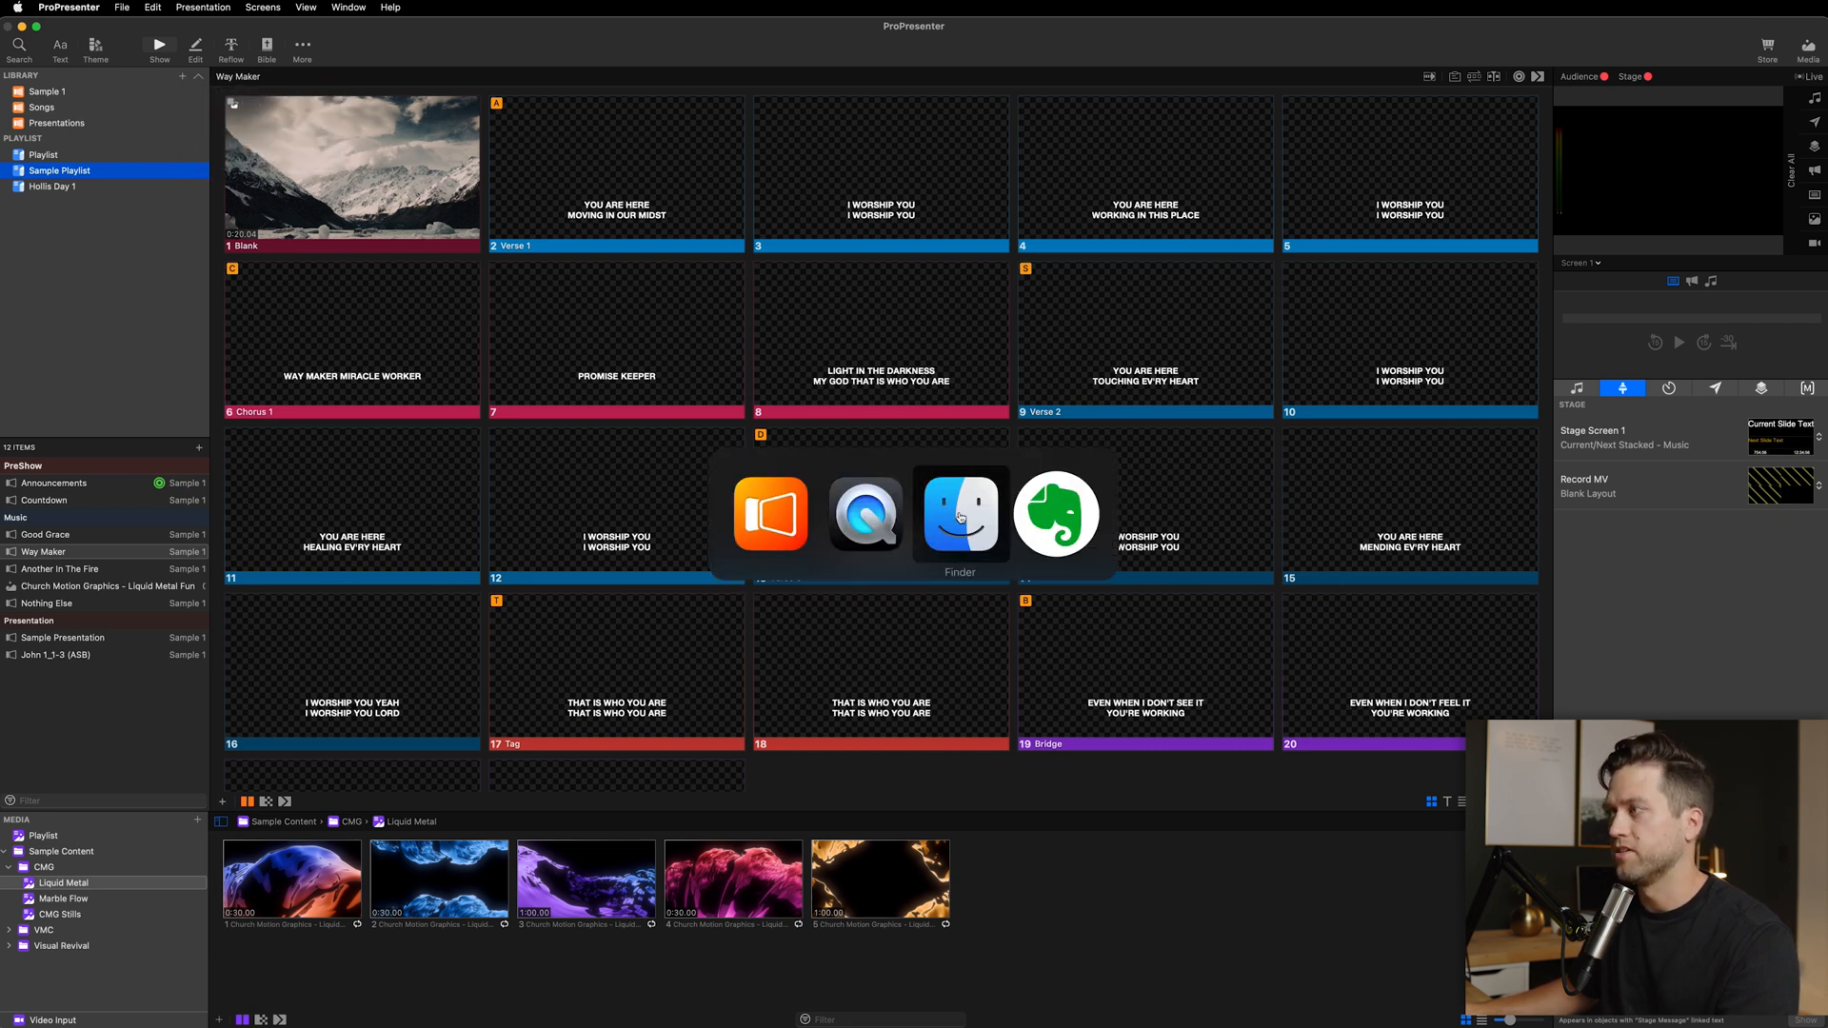
Step: In Finder, open the Libraries folder and expand Songs to reveal its .pro files
click(961, 514)
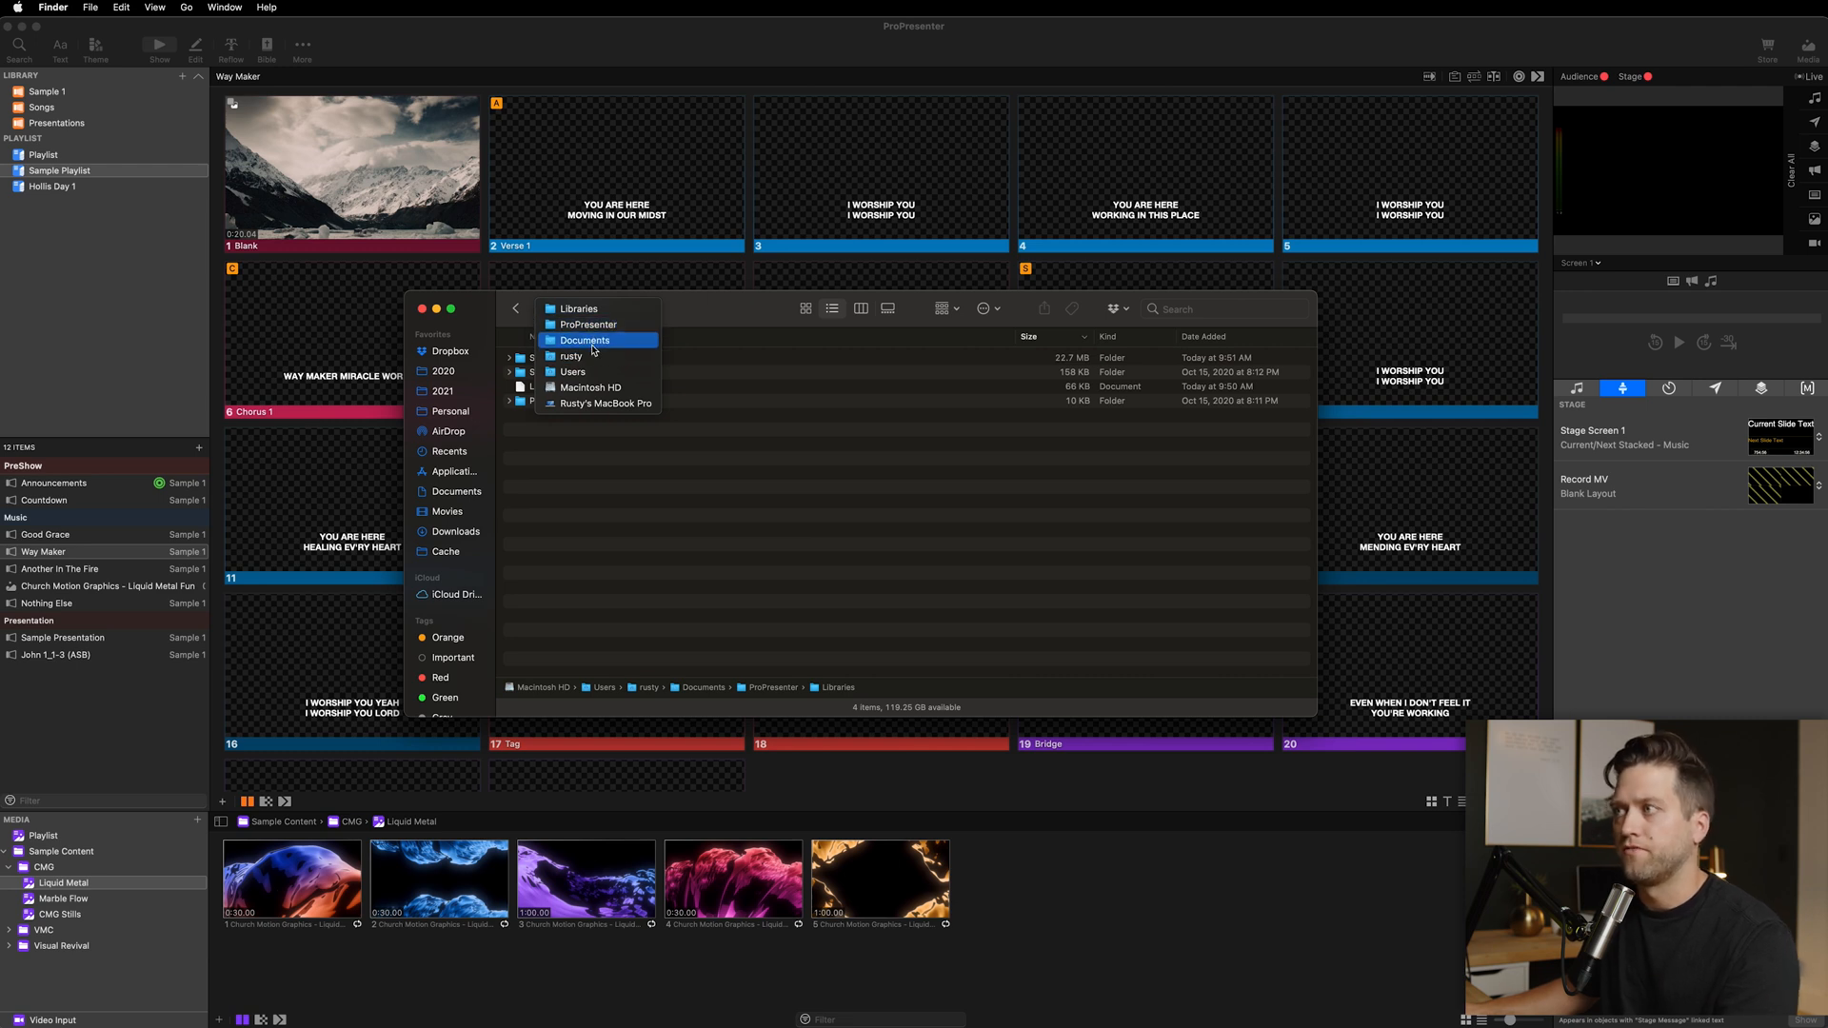
mouse_move(580, 311)
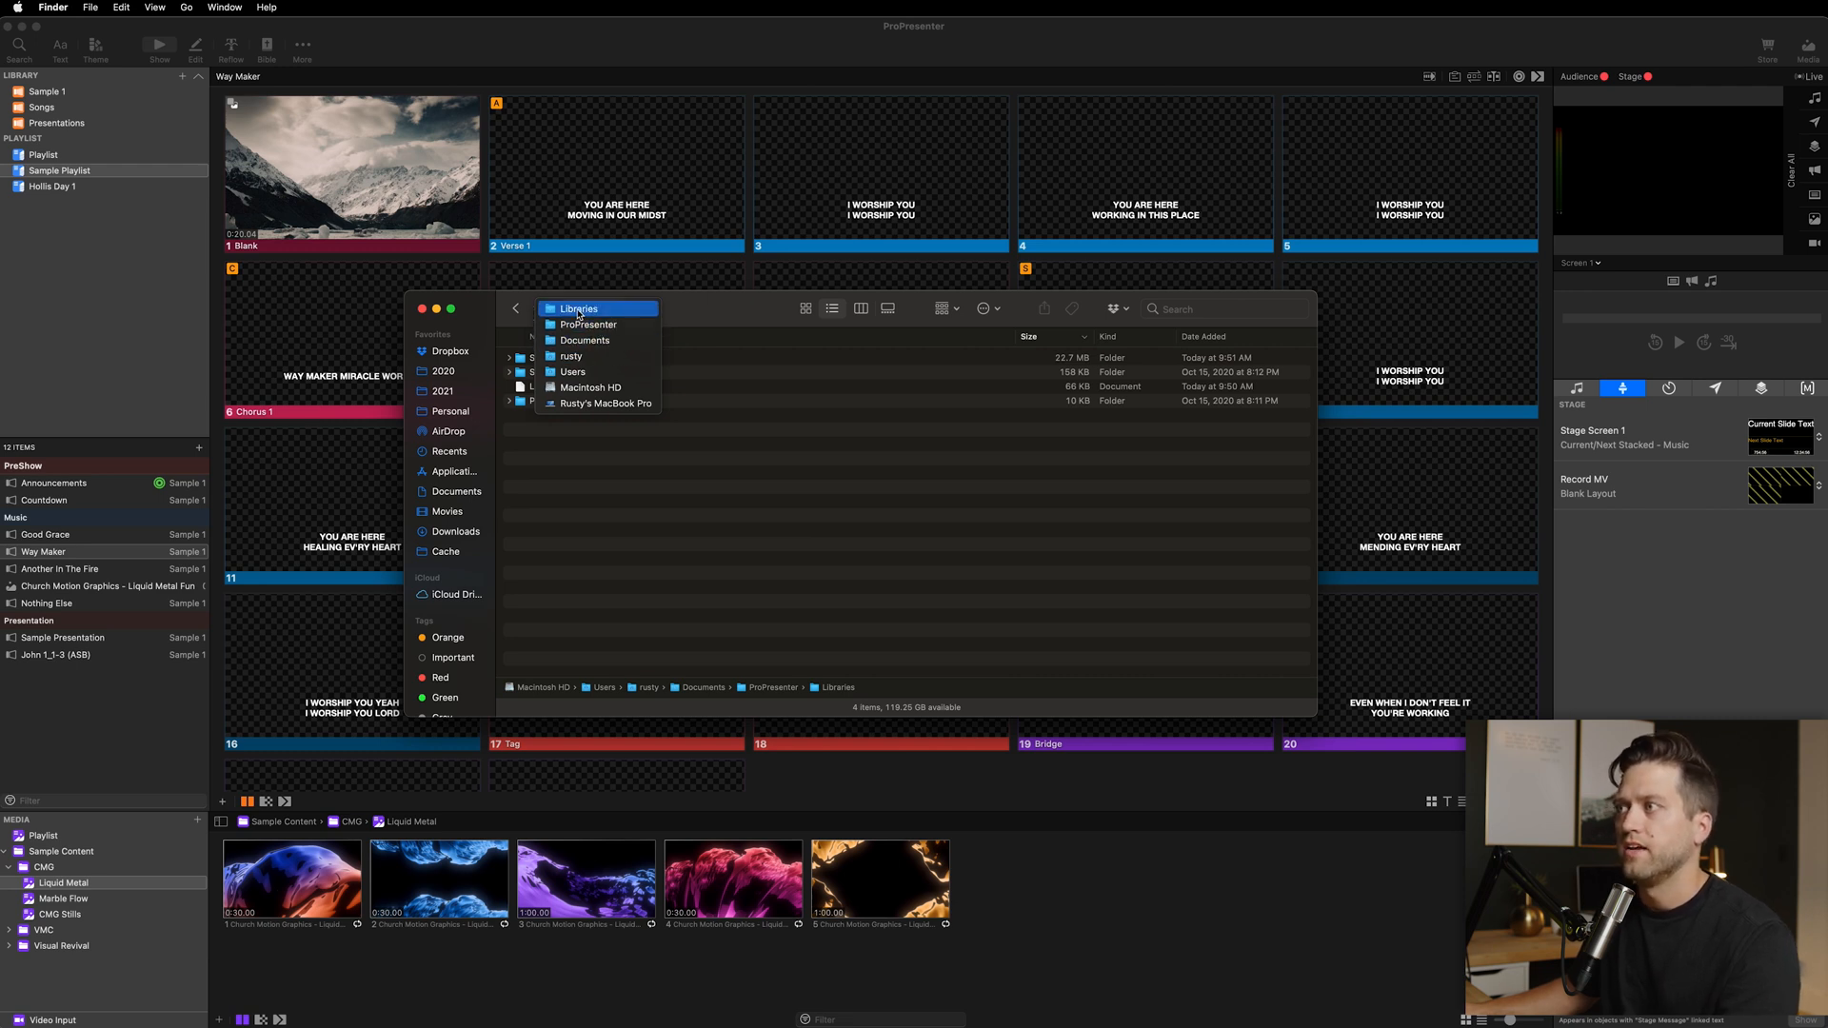
click(580, 308)
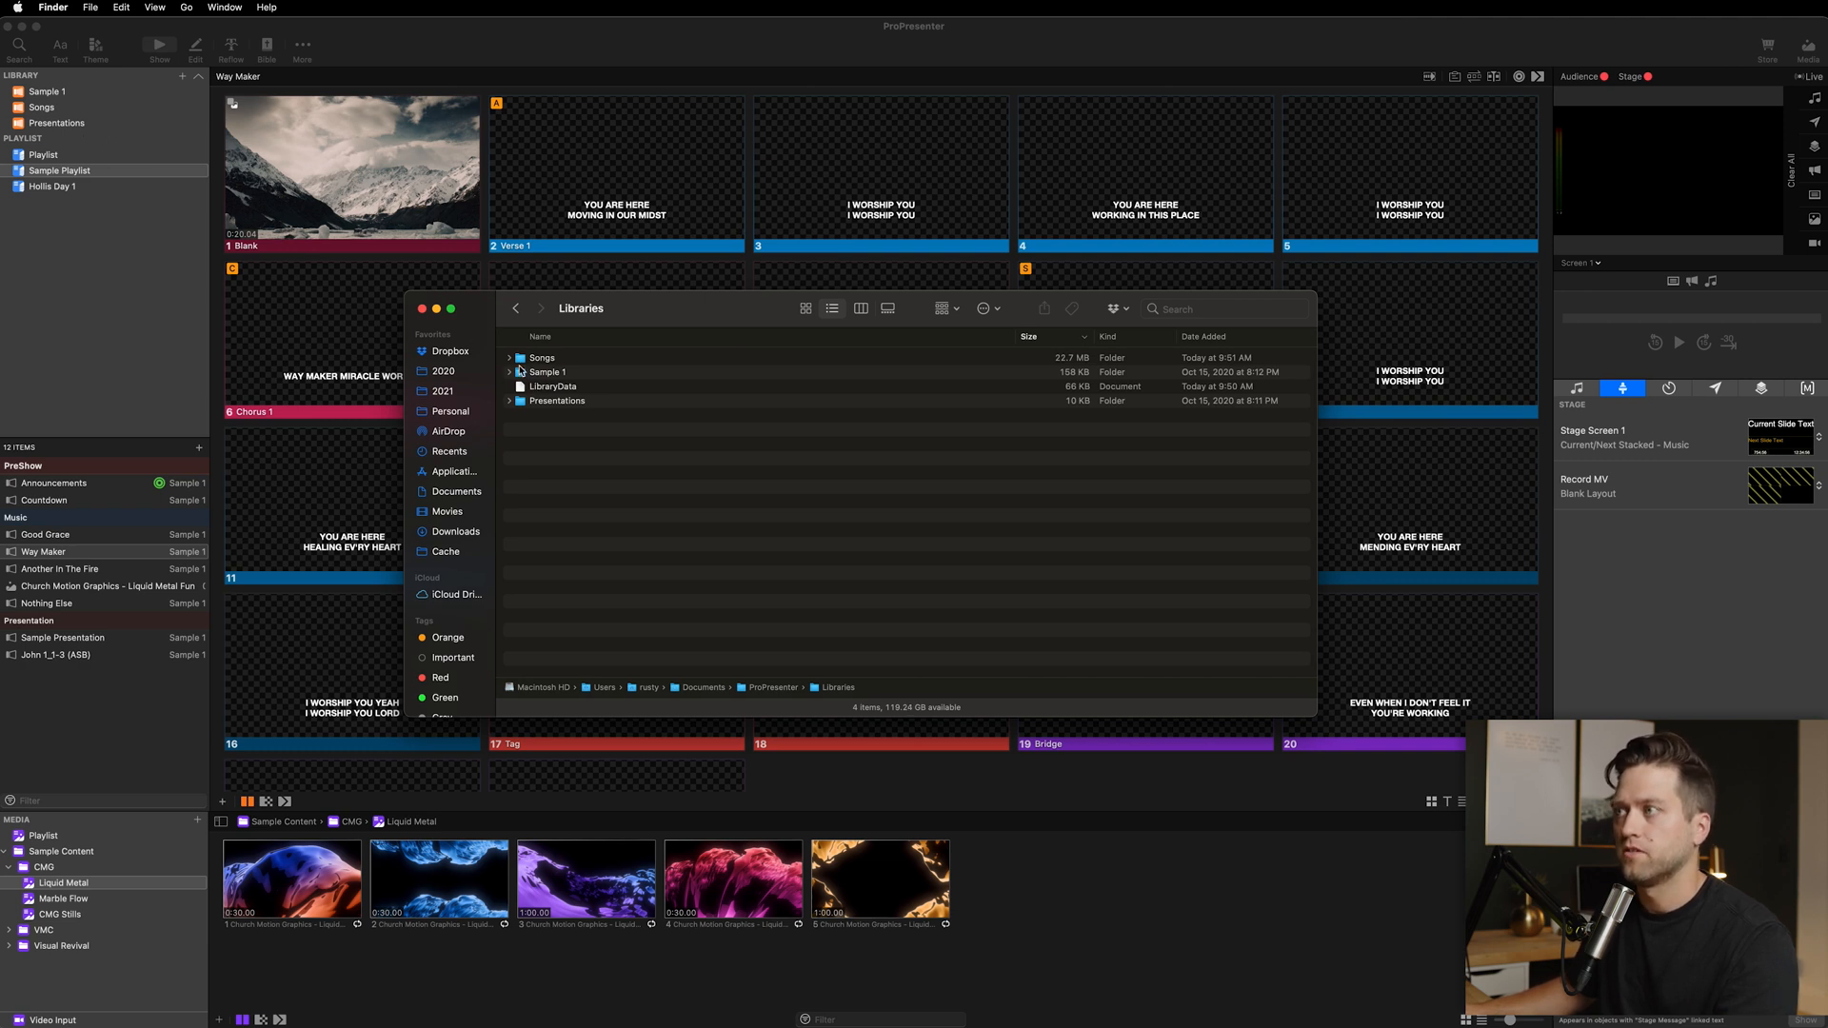
click(507, 357)
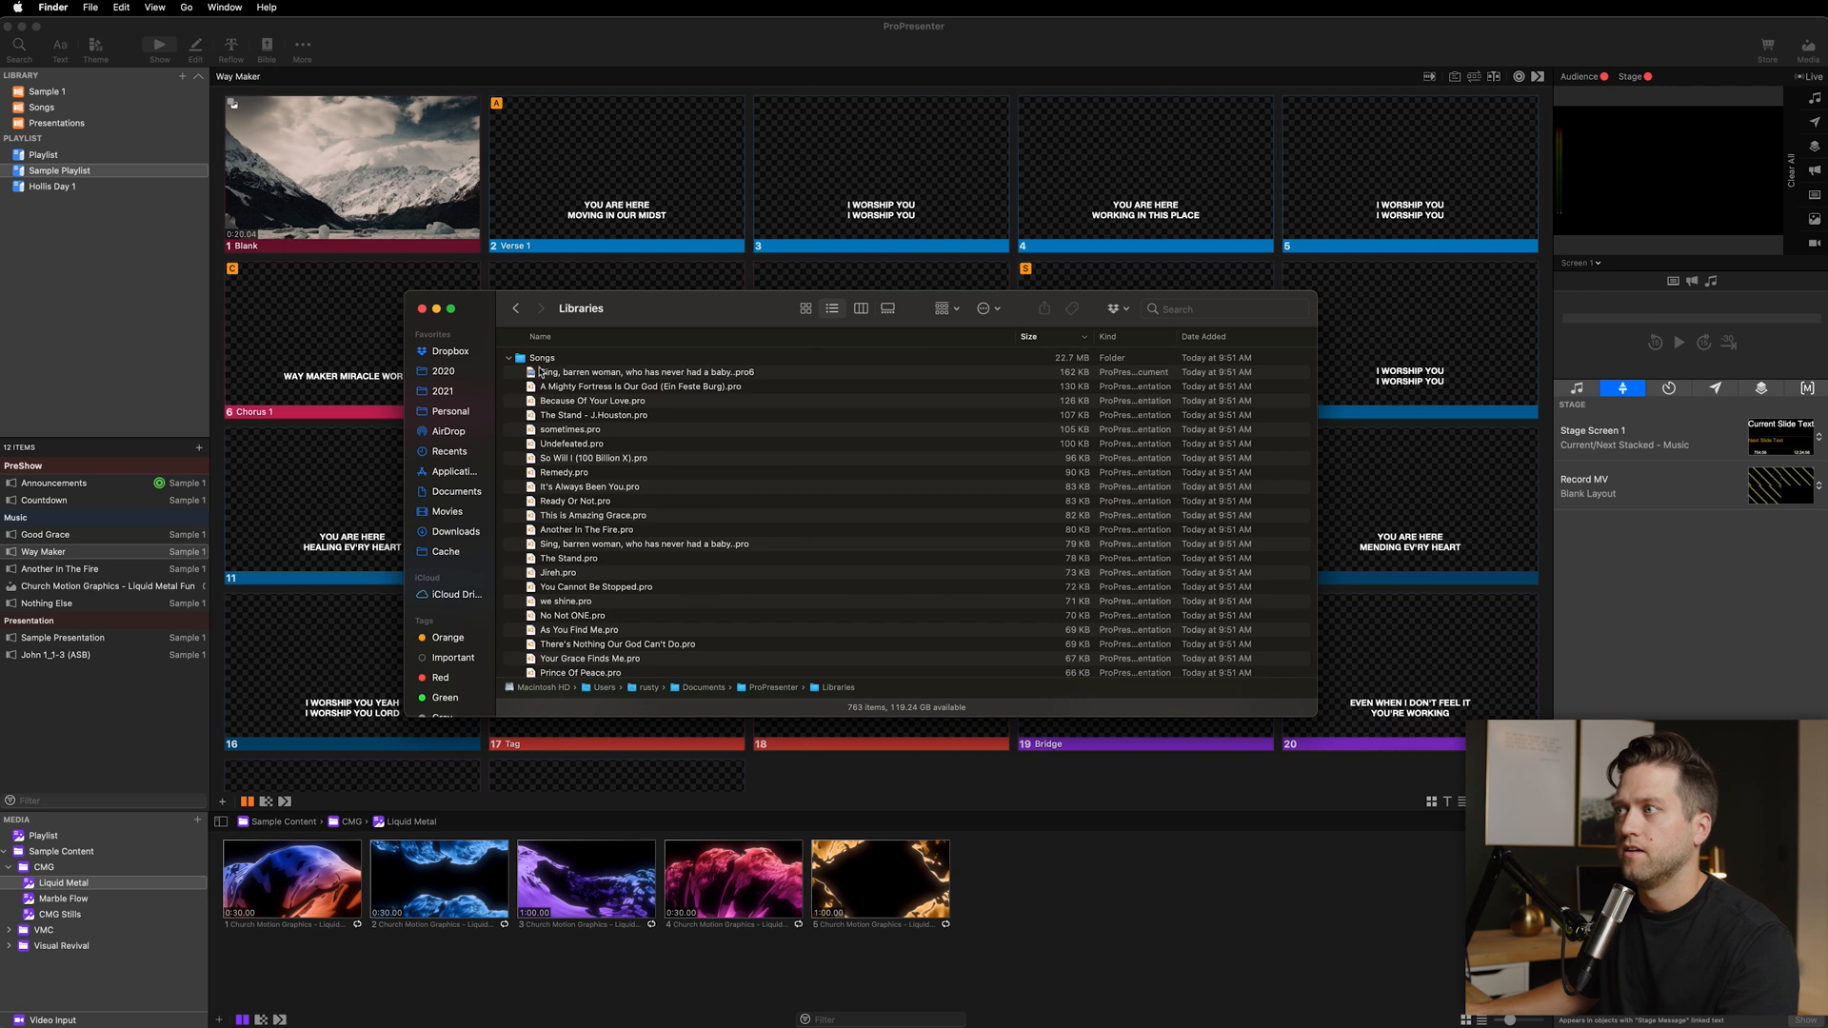
scroll(down, 3)
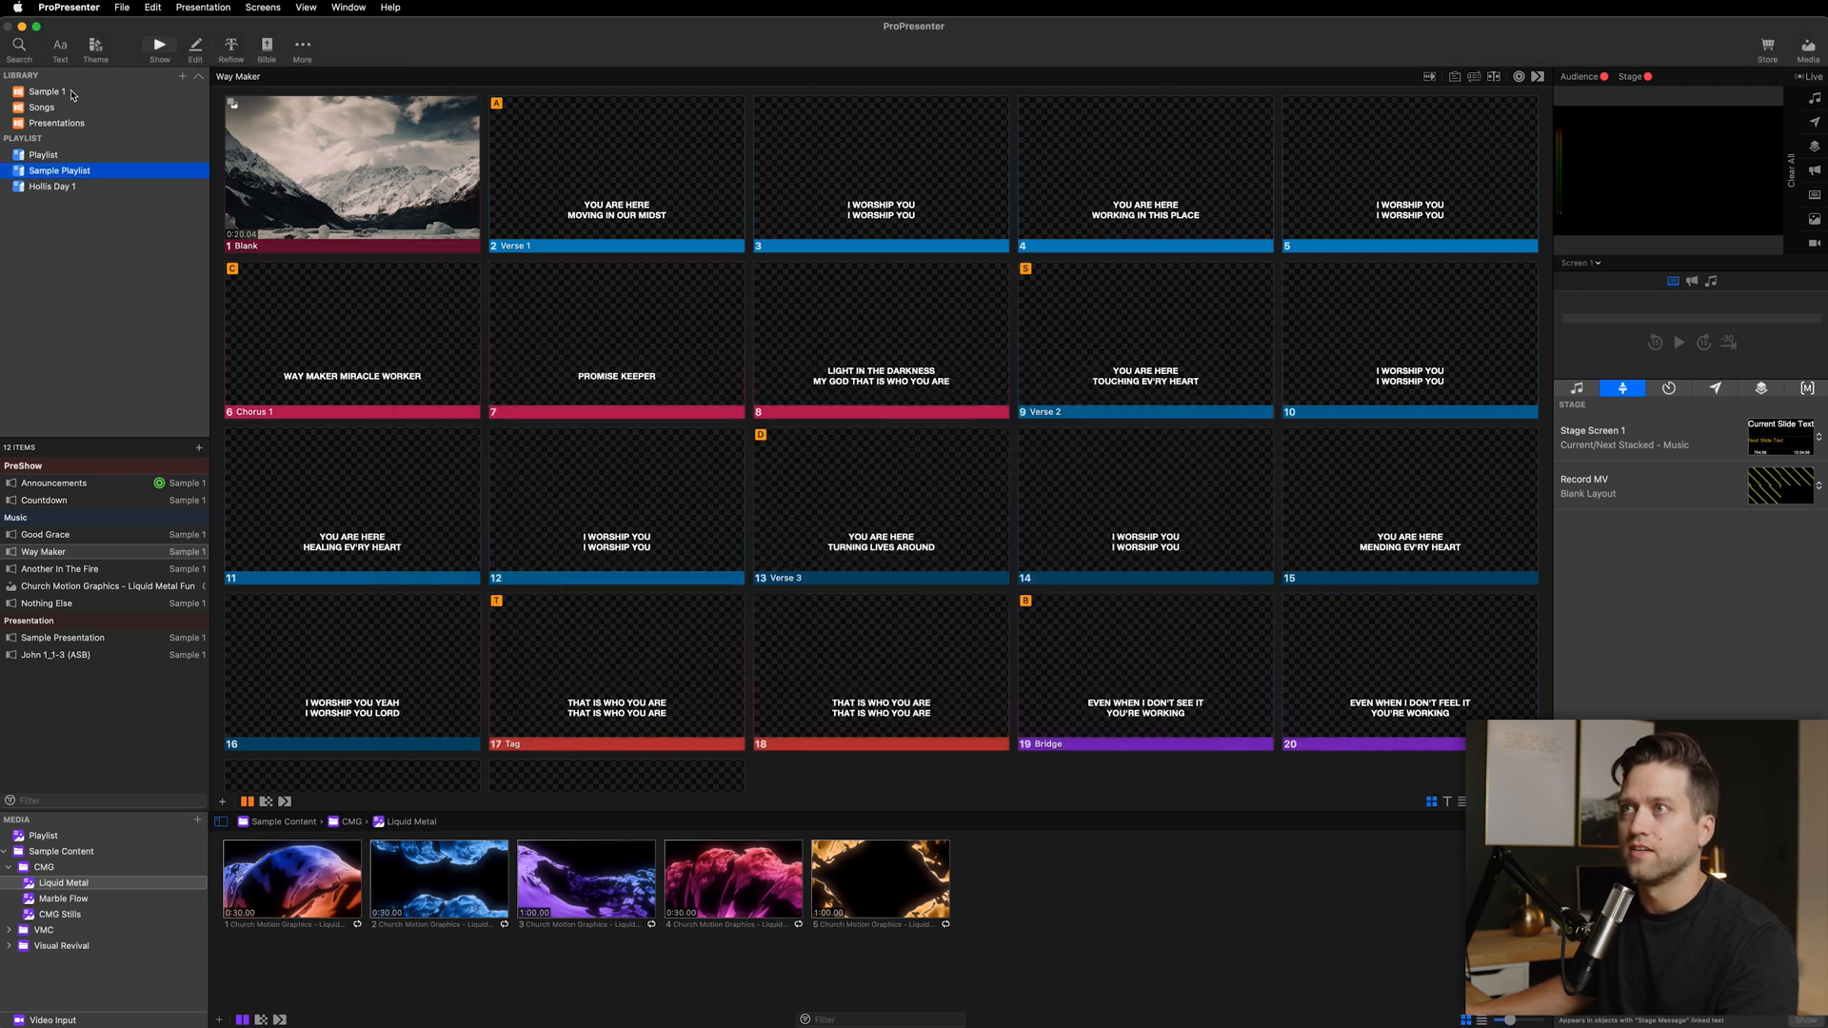
Step: Compare the Songs and eight-item Sample 1 libraries, ending on Songs scrolled to H titles
click(42, 107)
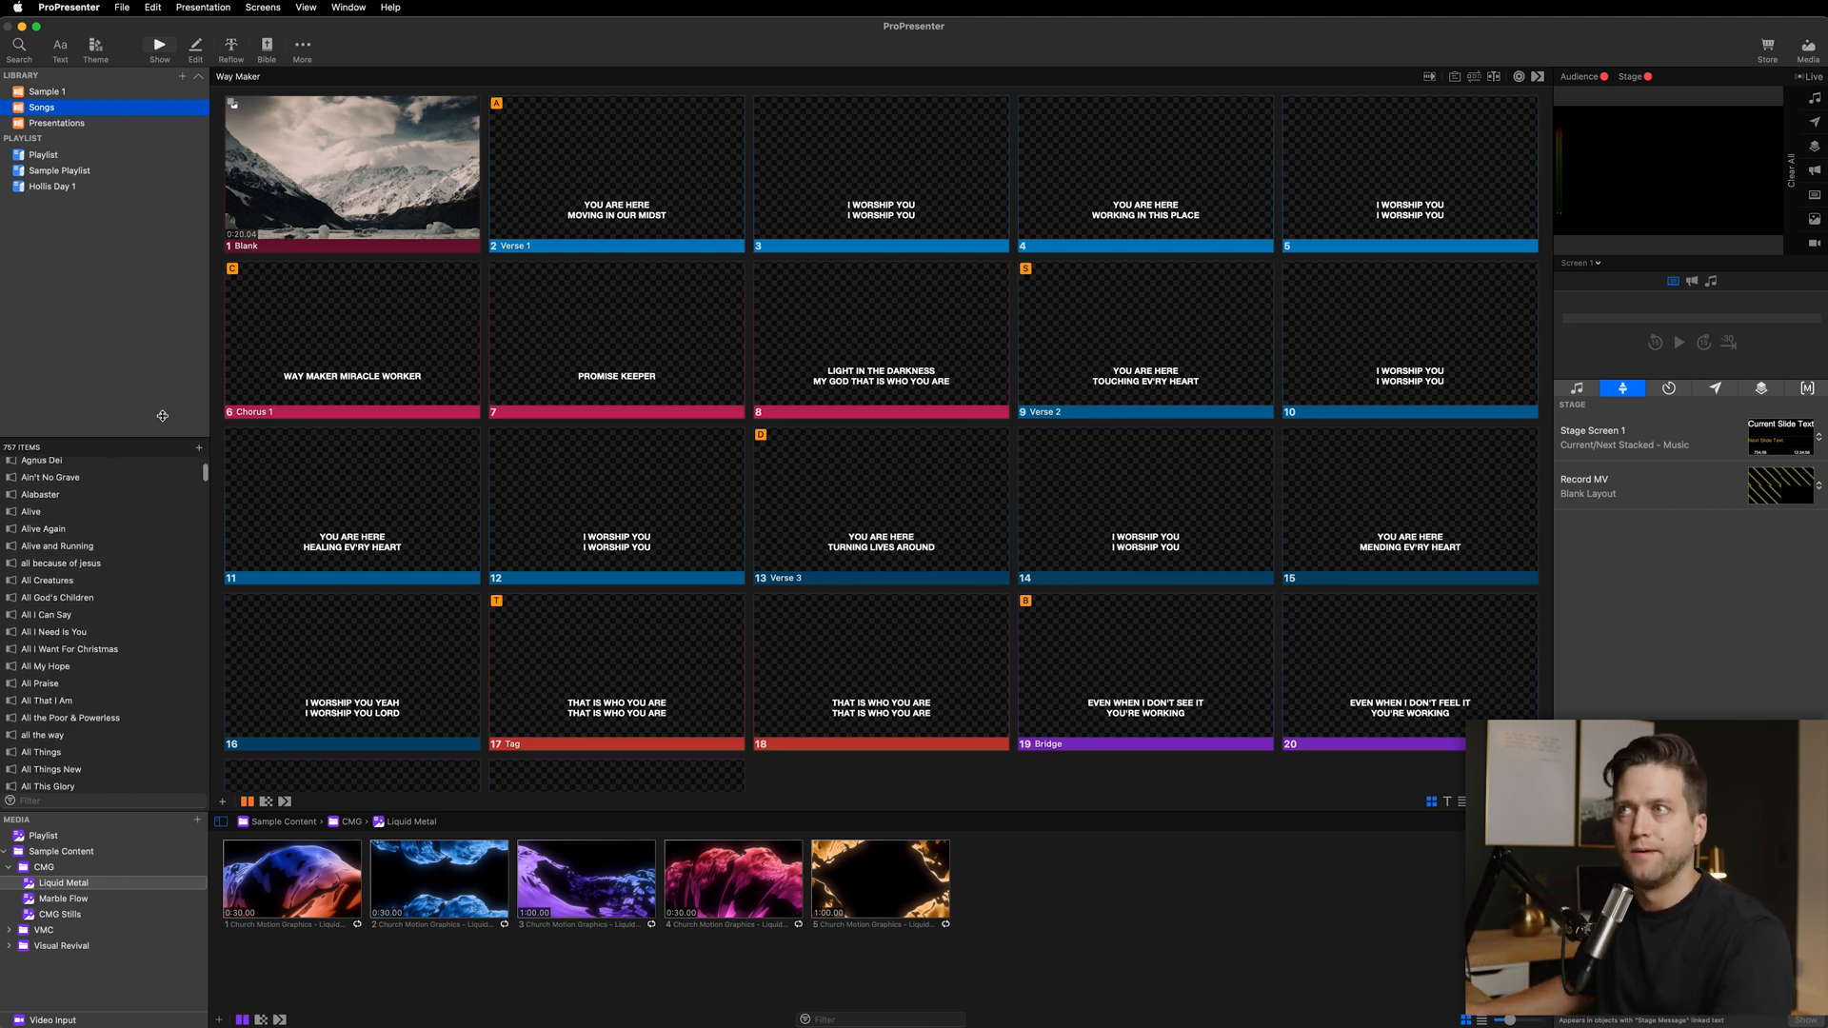
mouse_move(146, 191)
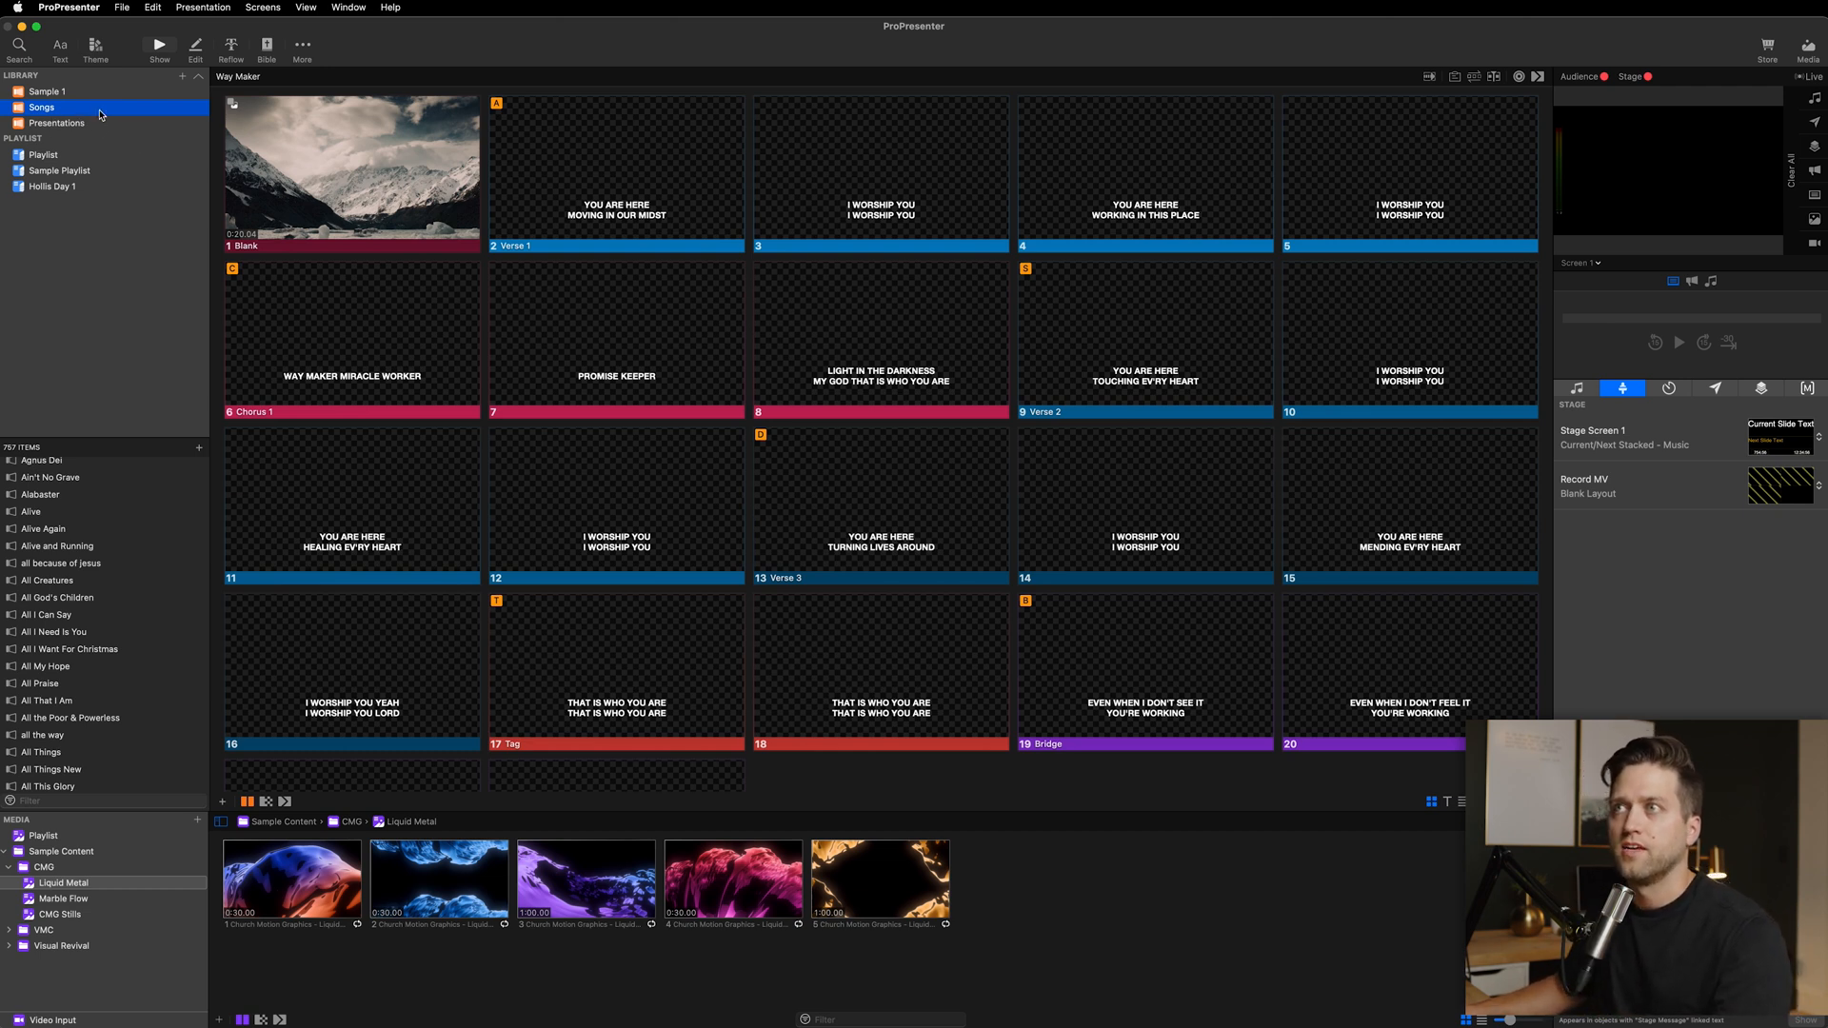
click(47, 91)
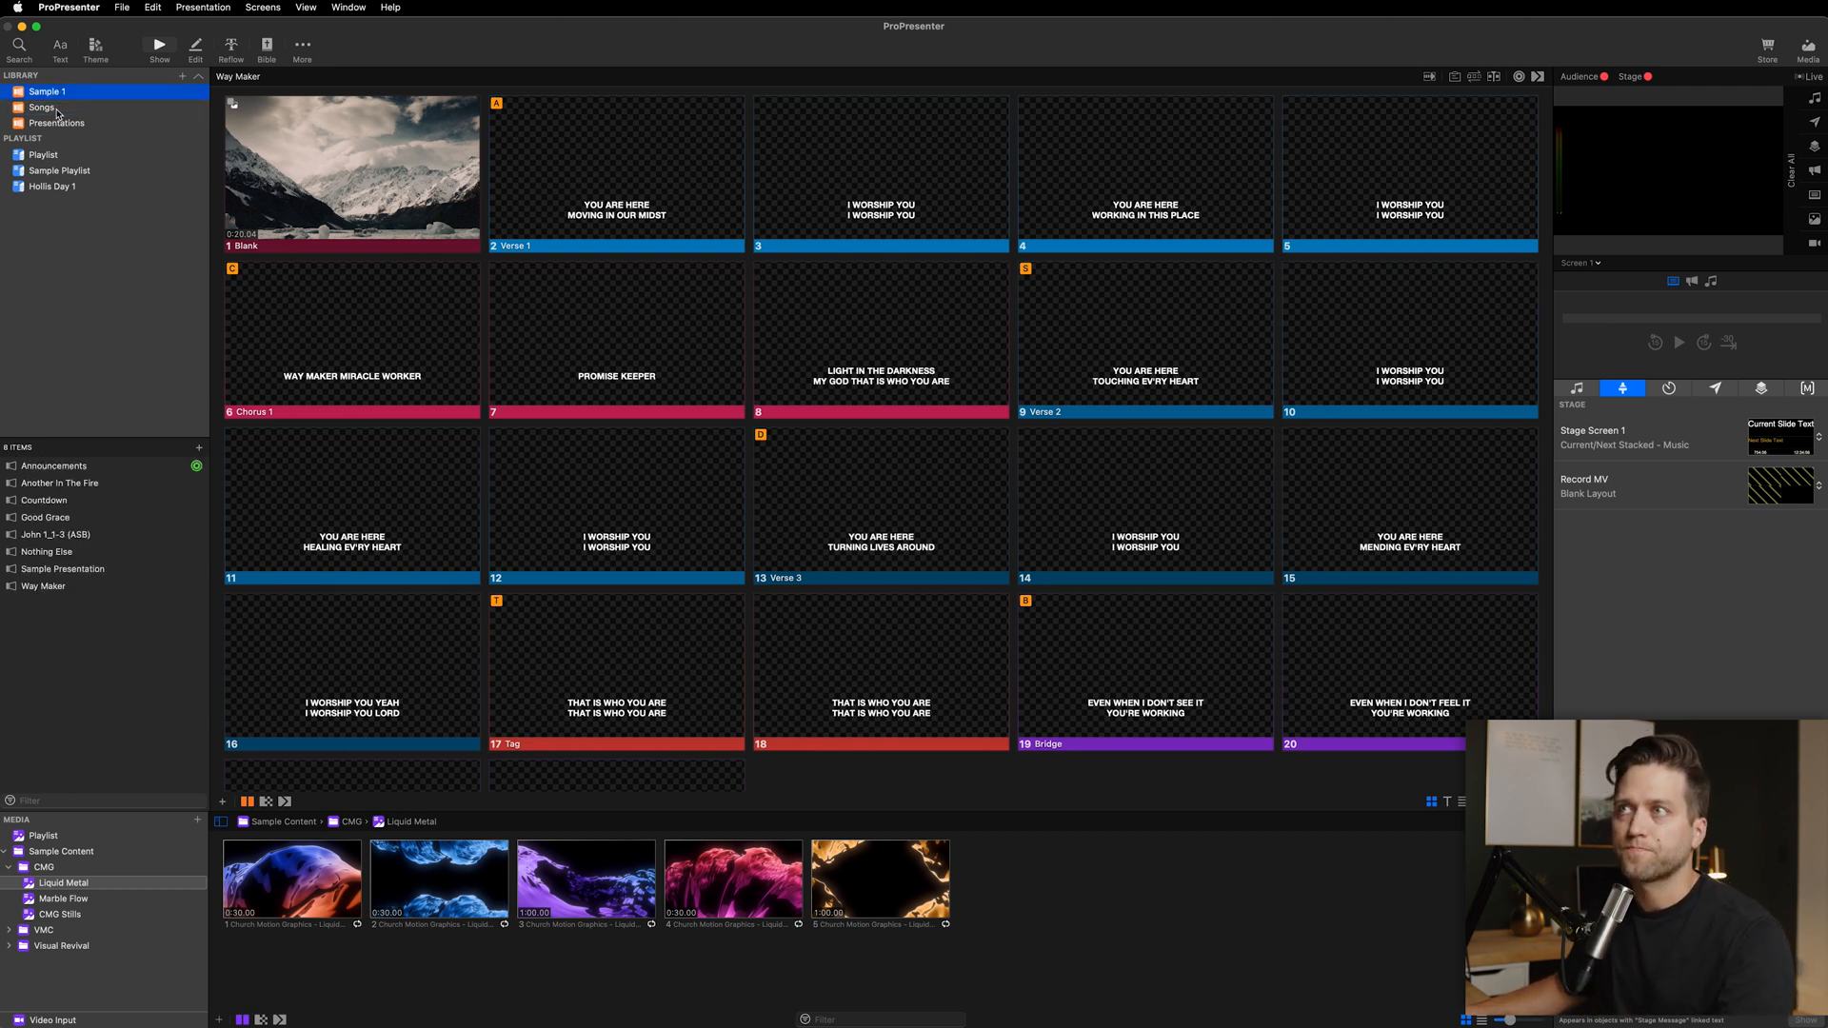
click(41, 108)
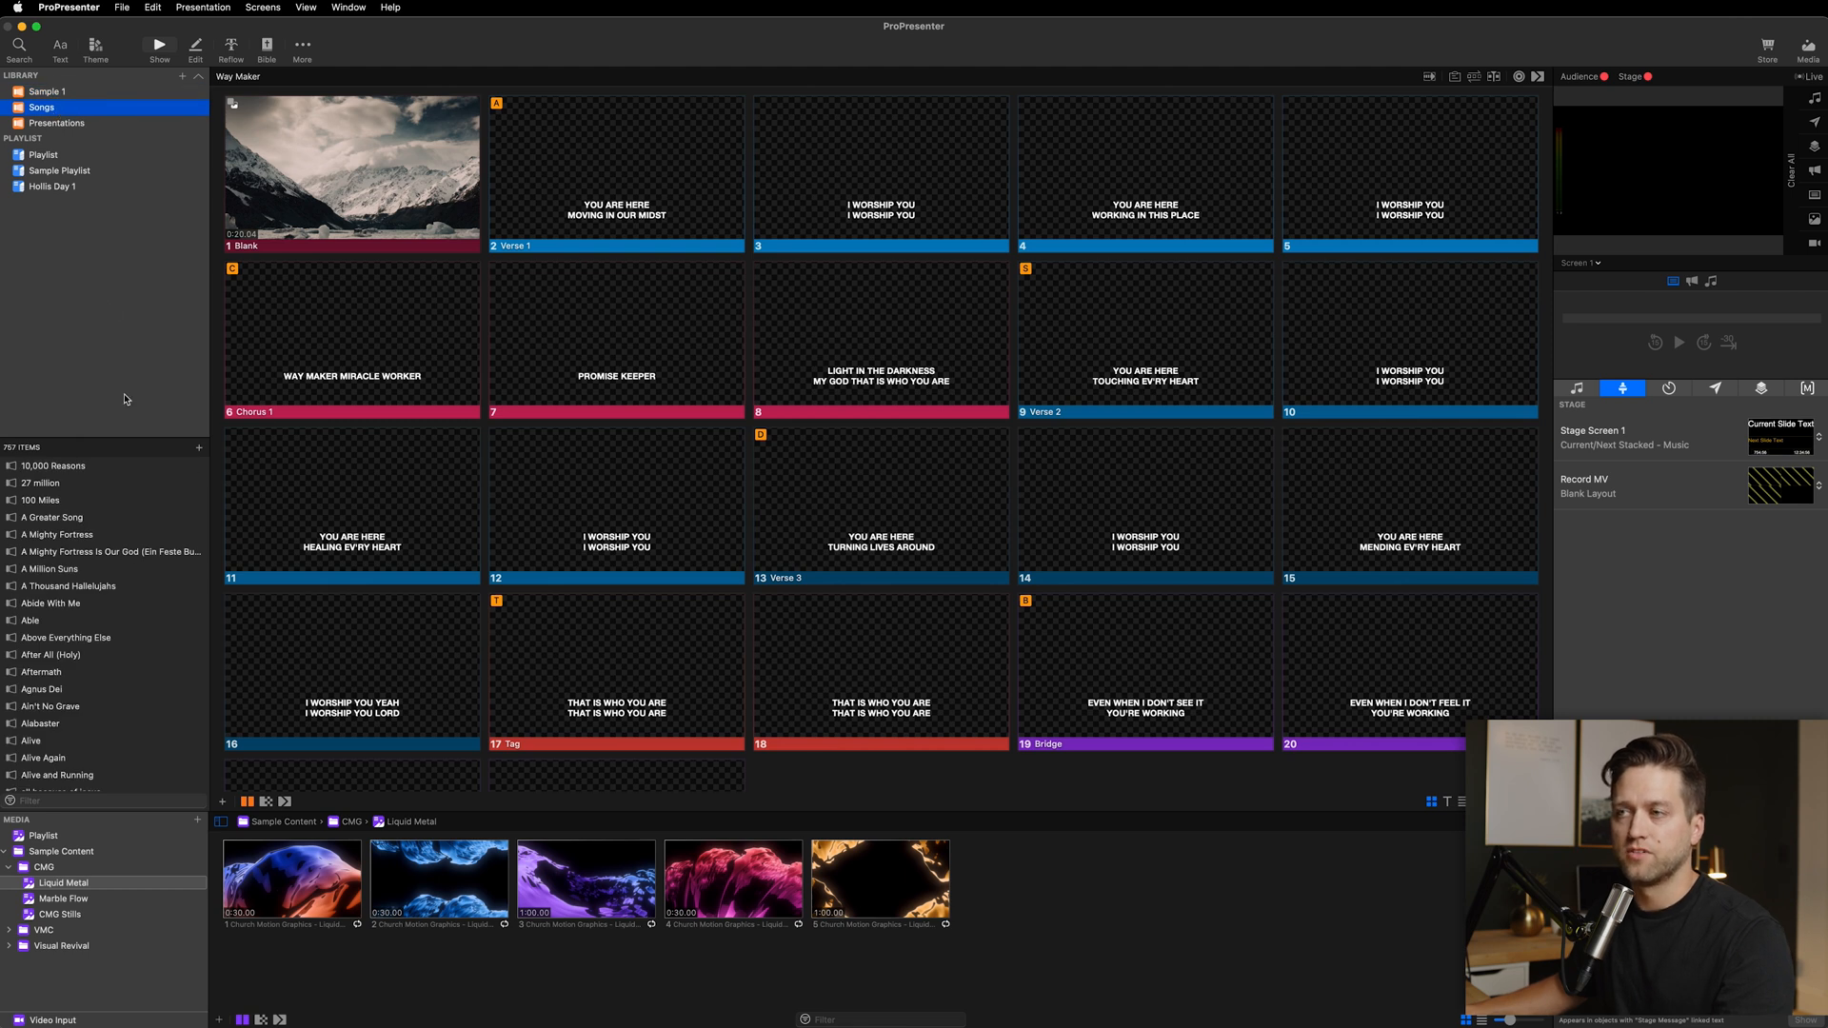
mouse_move(53, 233)
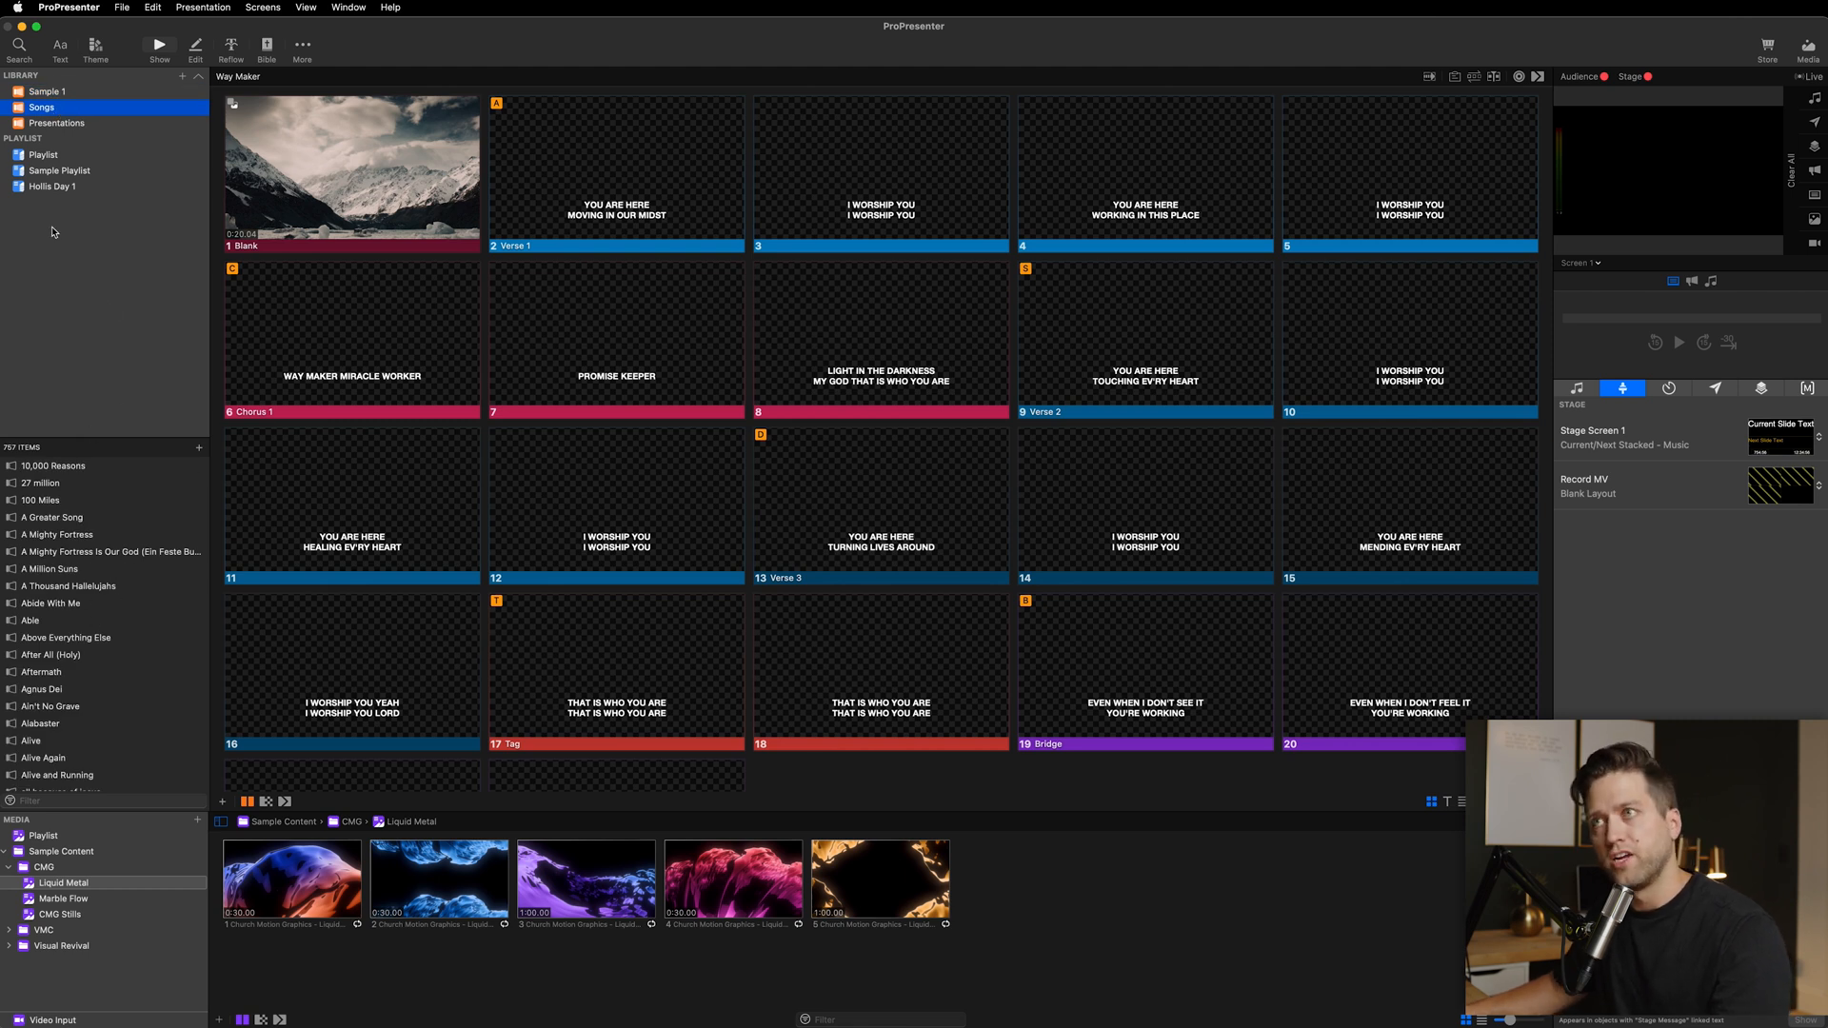
click(48, 92)
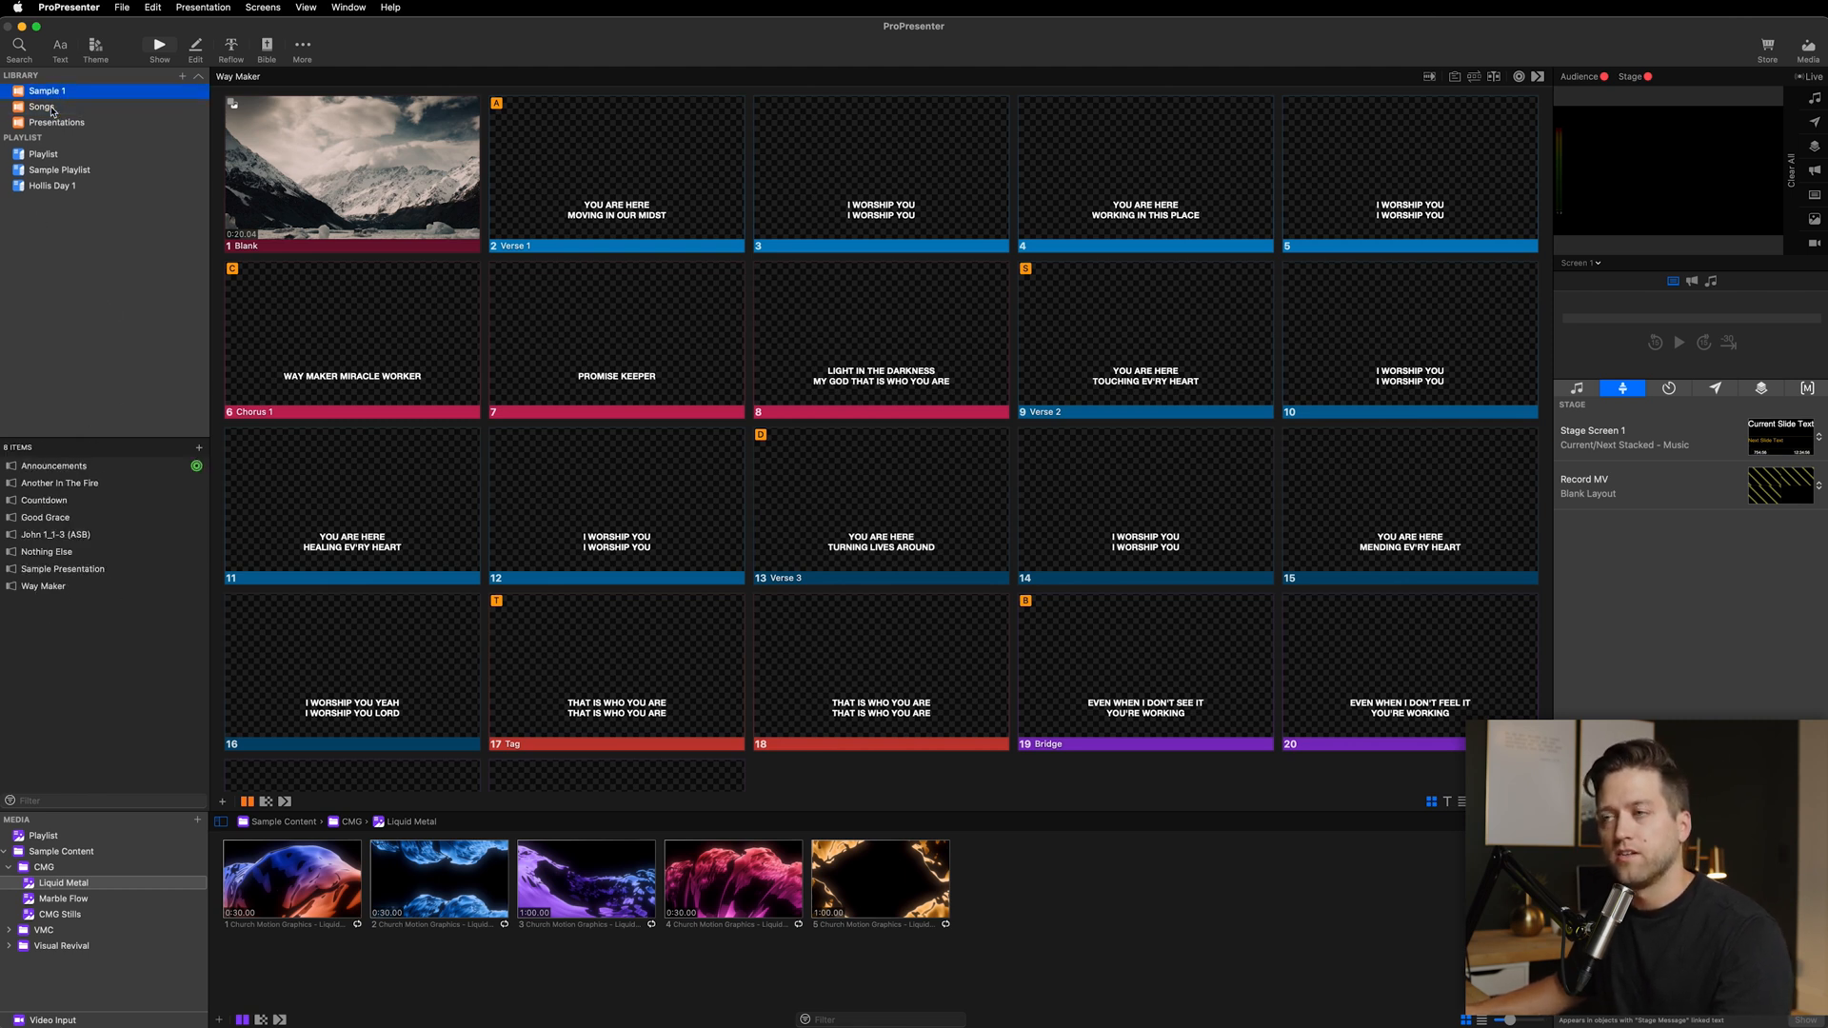
click(41, 105)
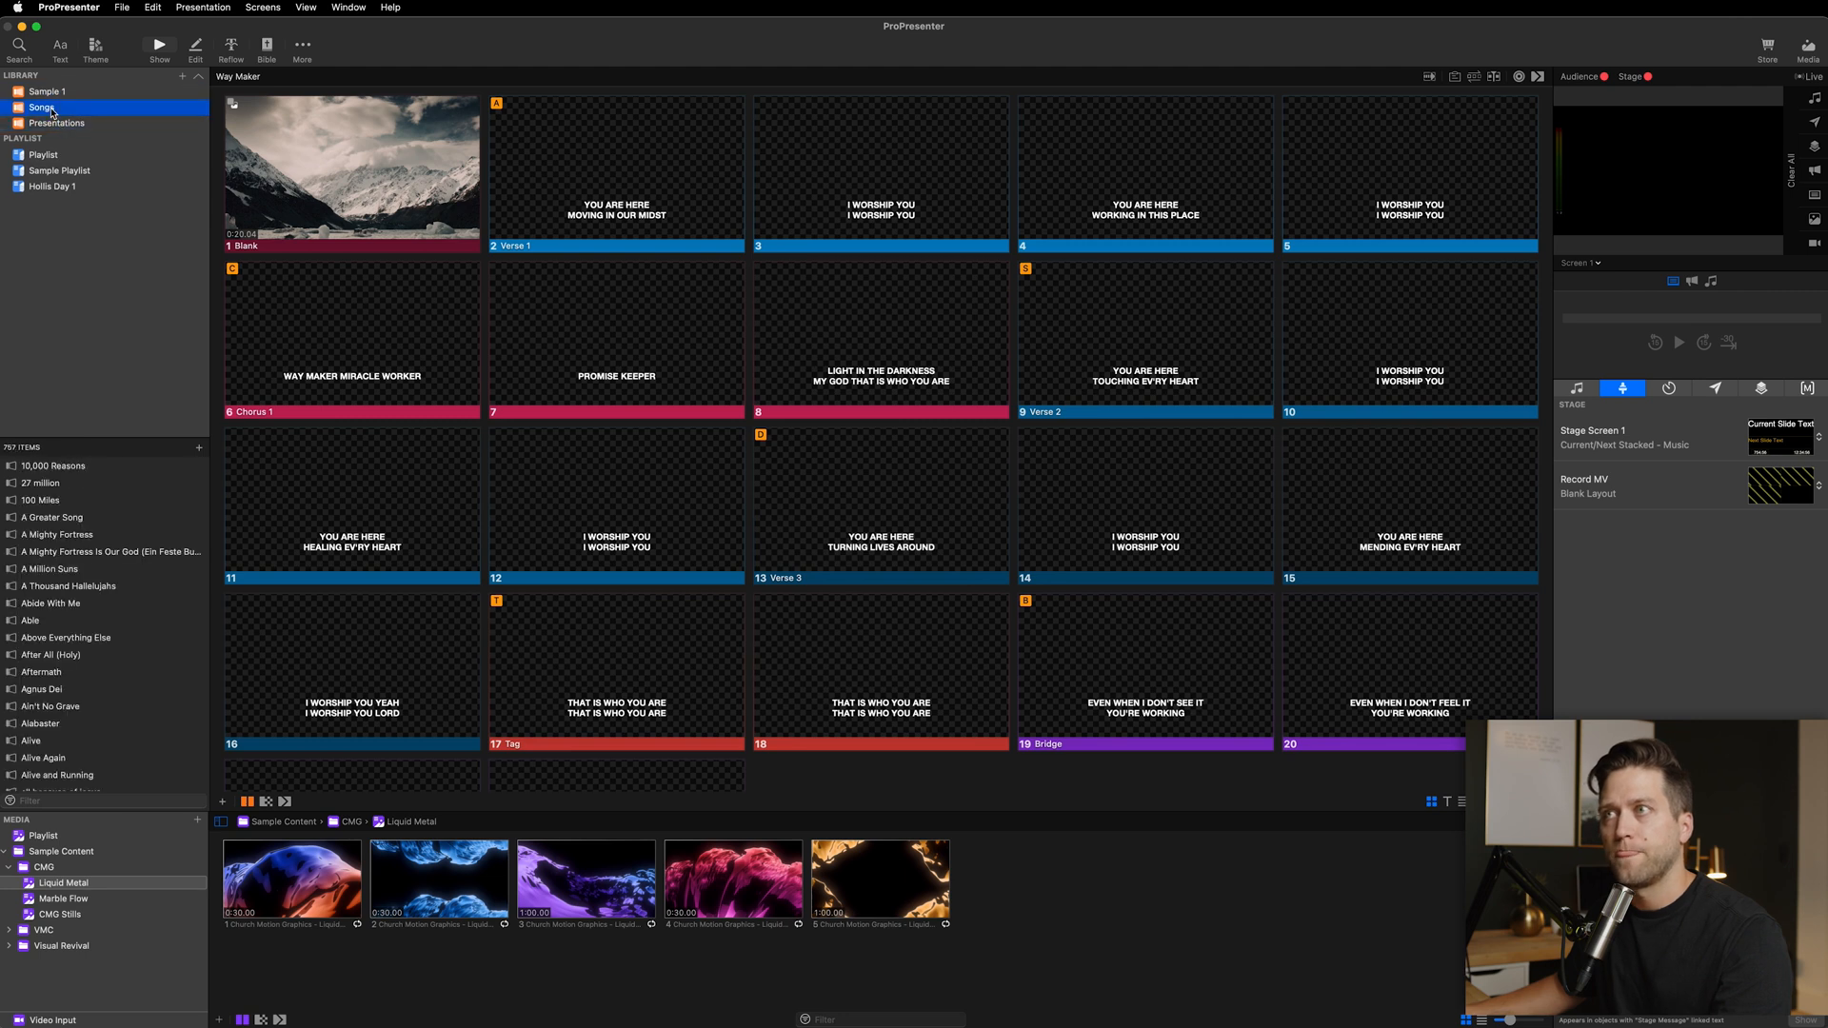
scroll(down, 3)
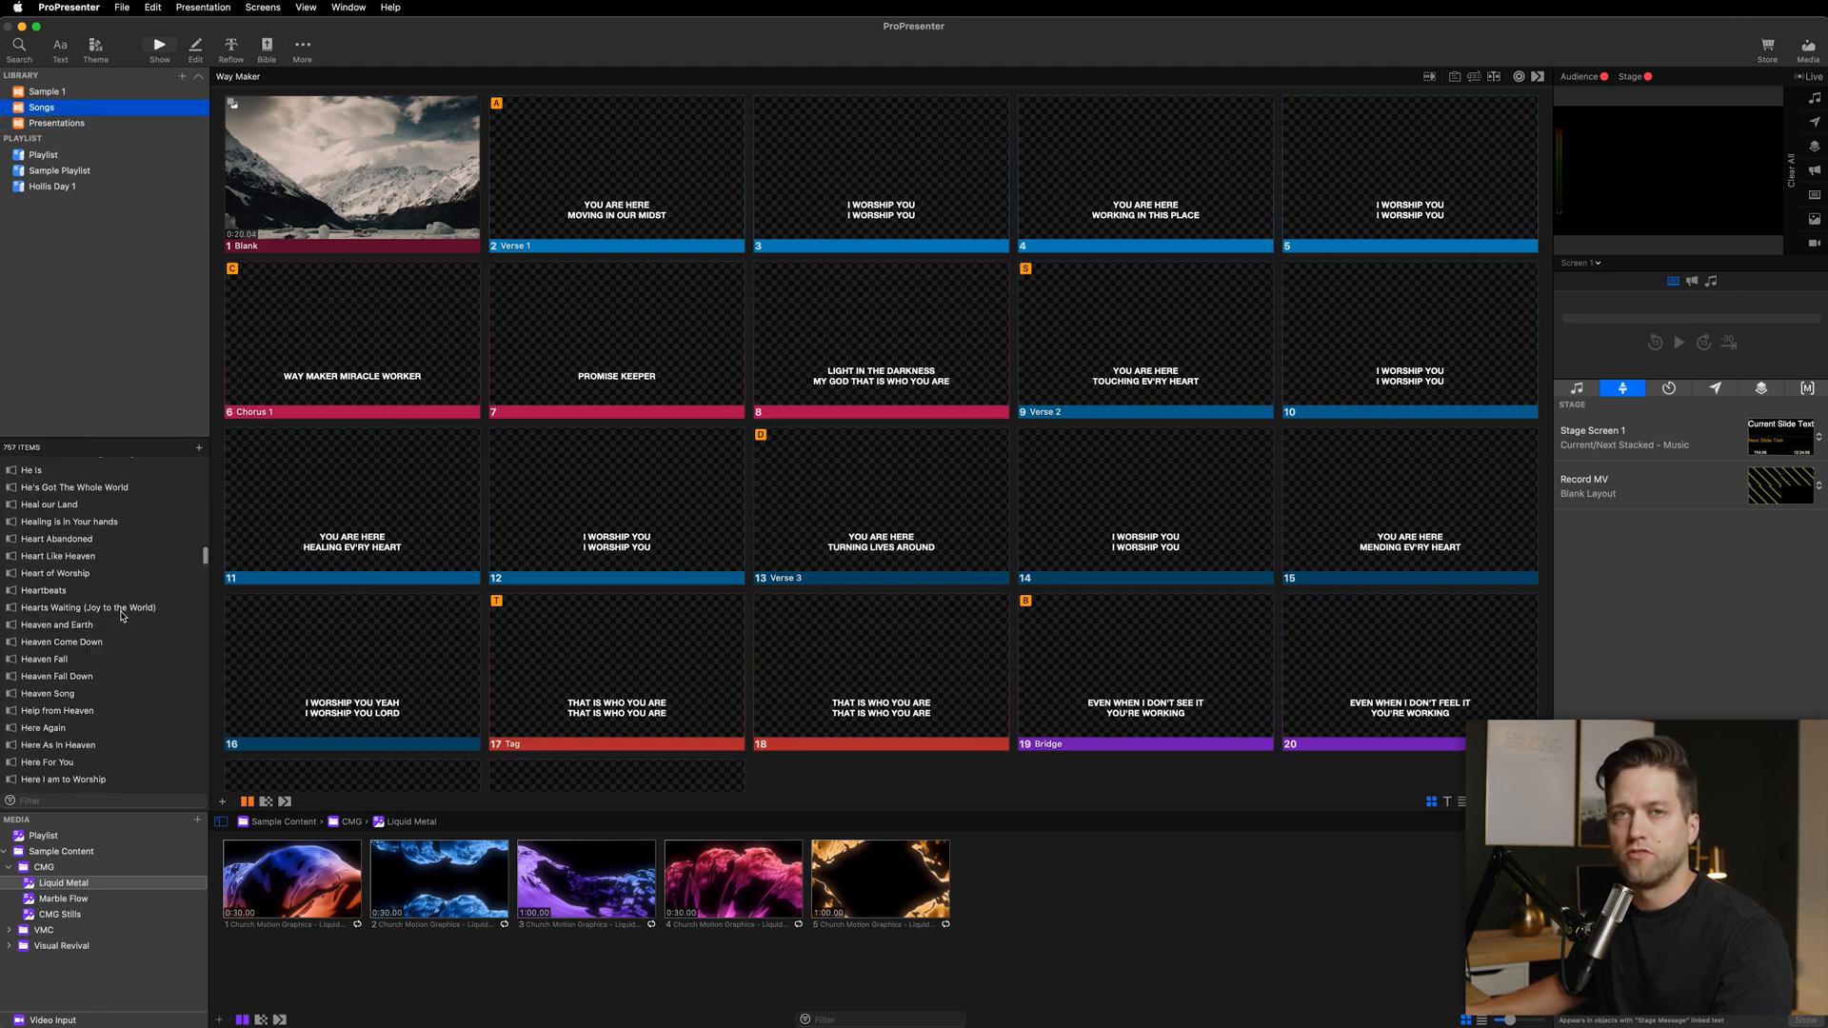
scroll(down, 3)
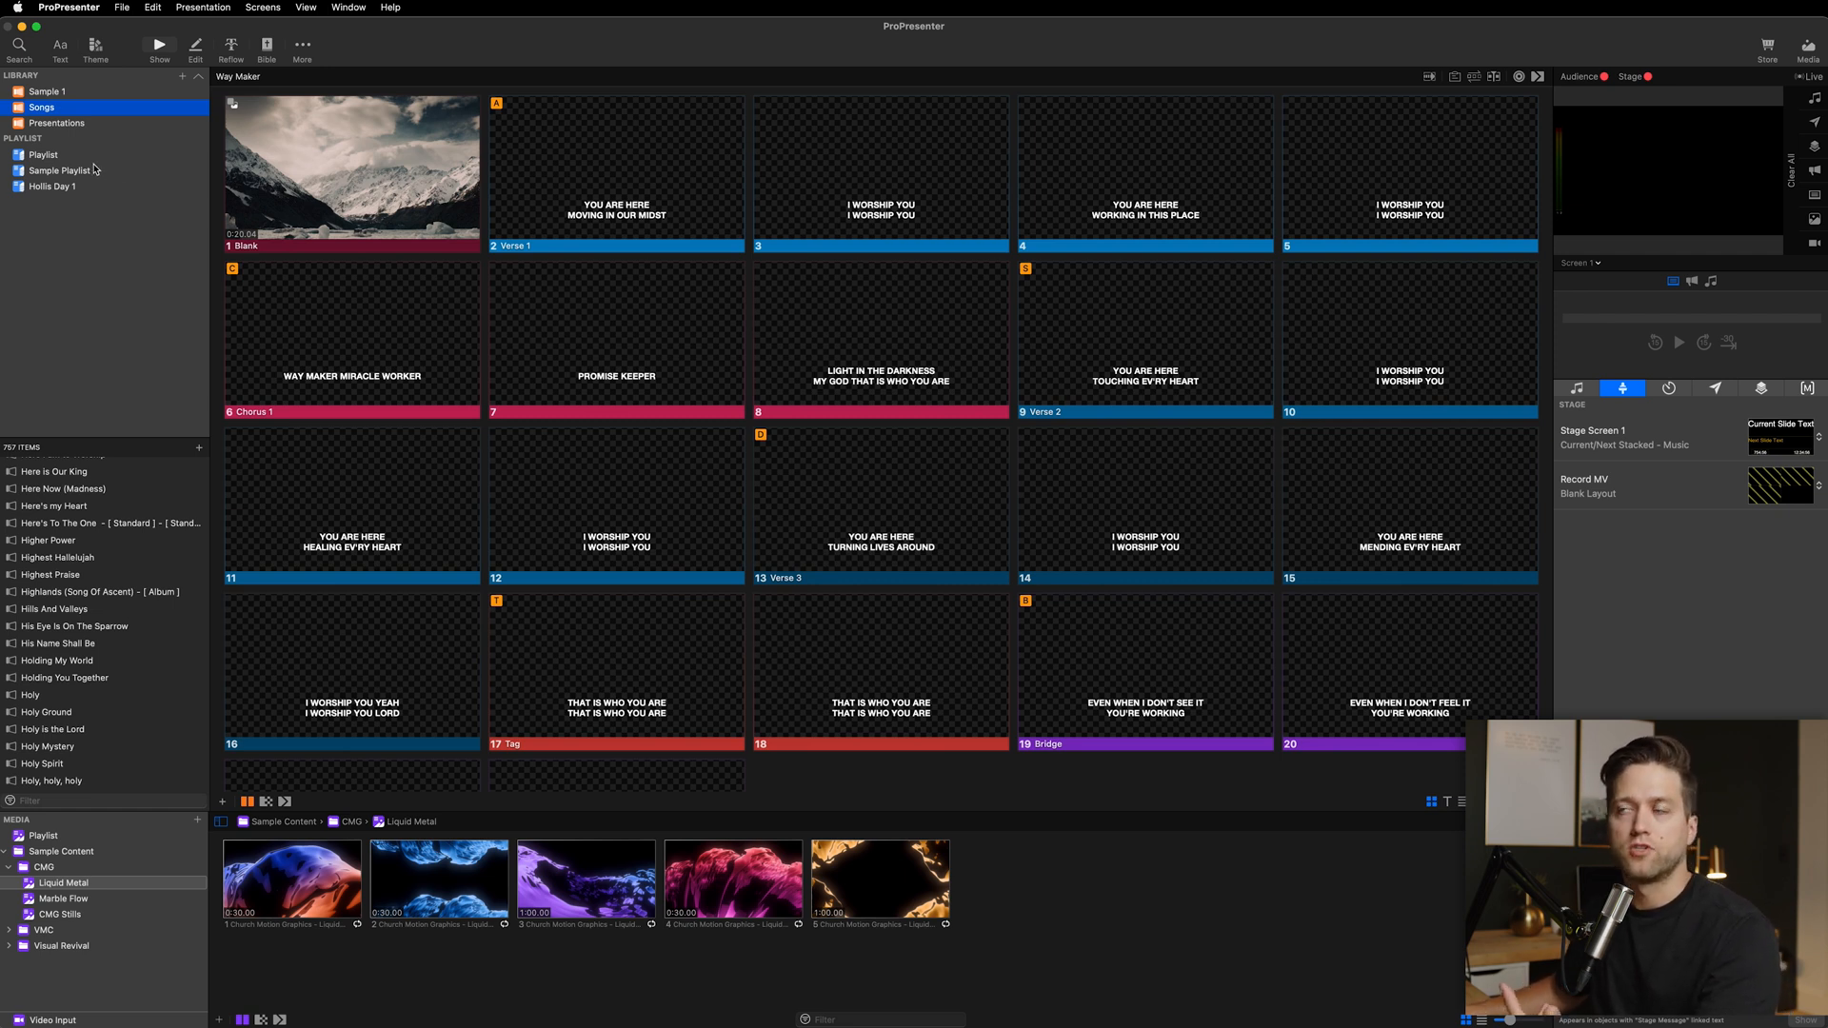
mouse_move(110, 161)
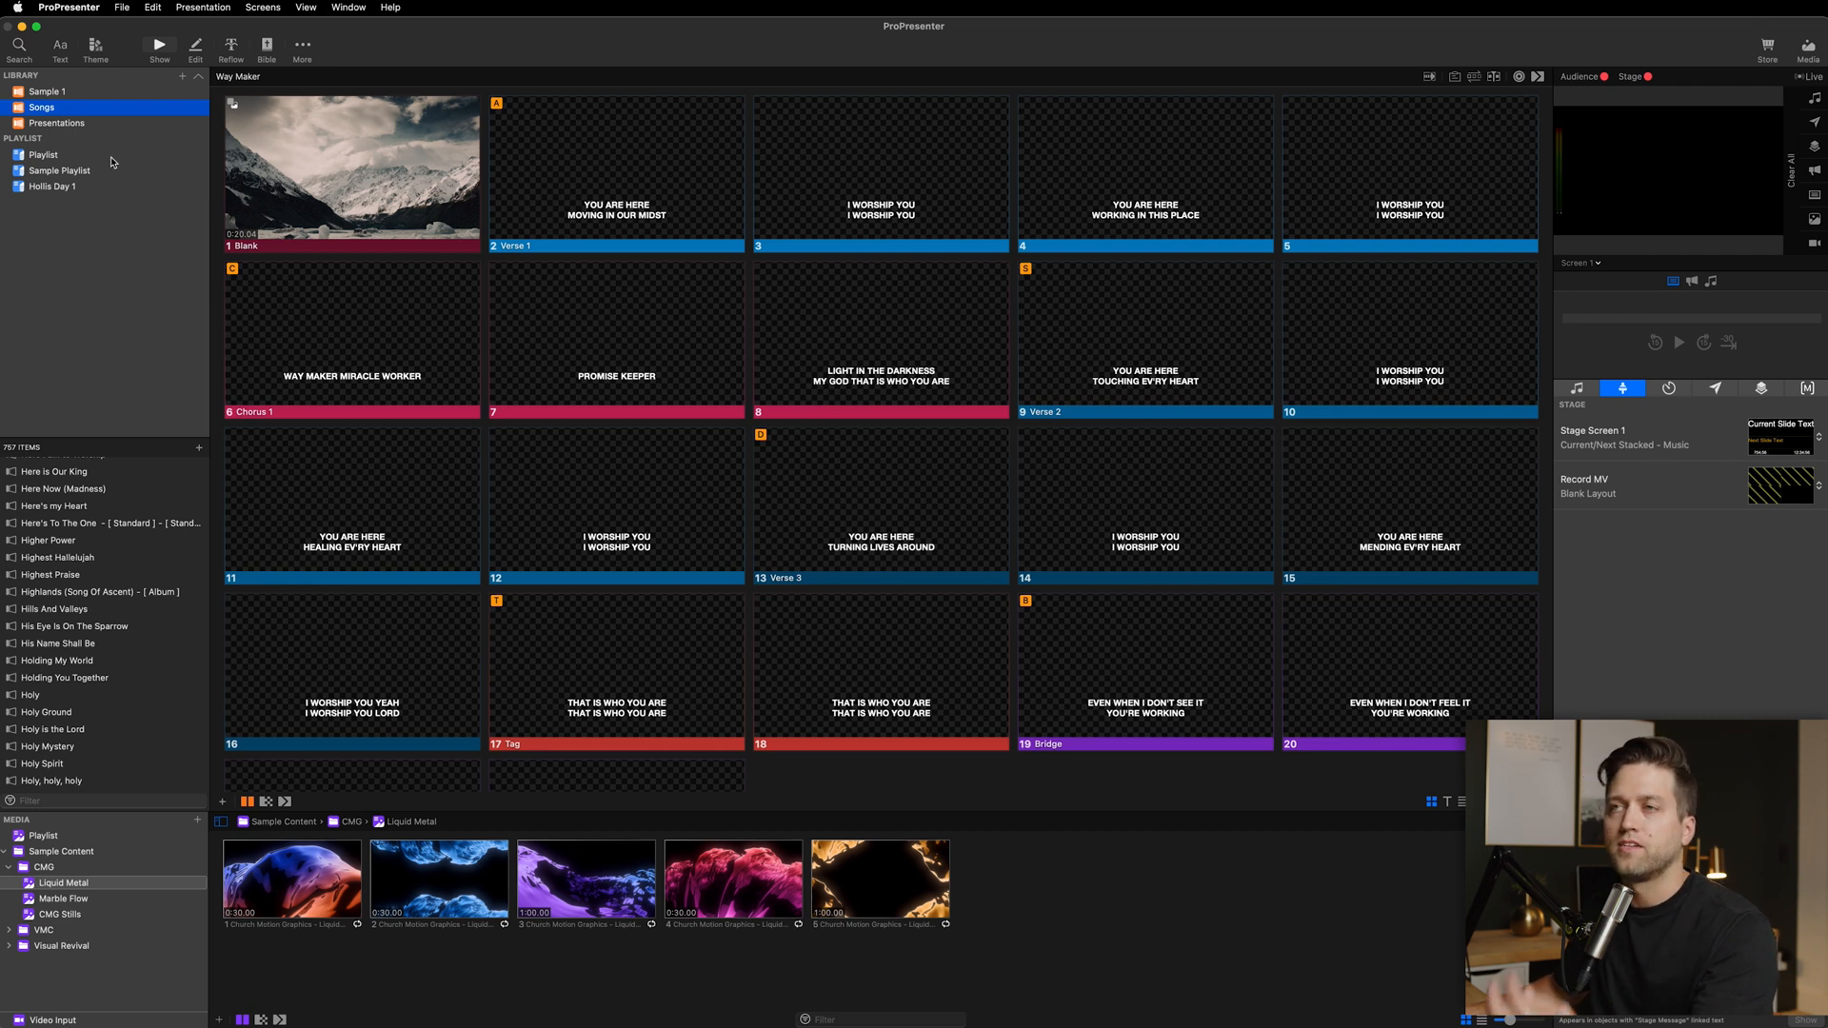
Step: Glance at the empty Playlist and the Songs library, ending on Sample Playlist's 12 items
click(43, 155)
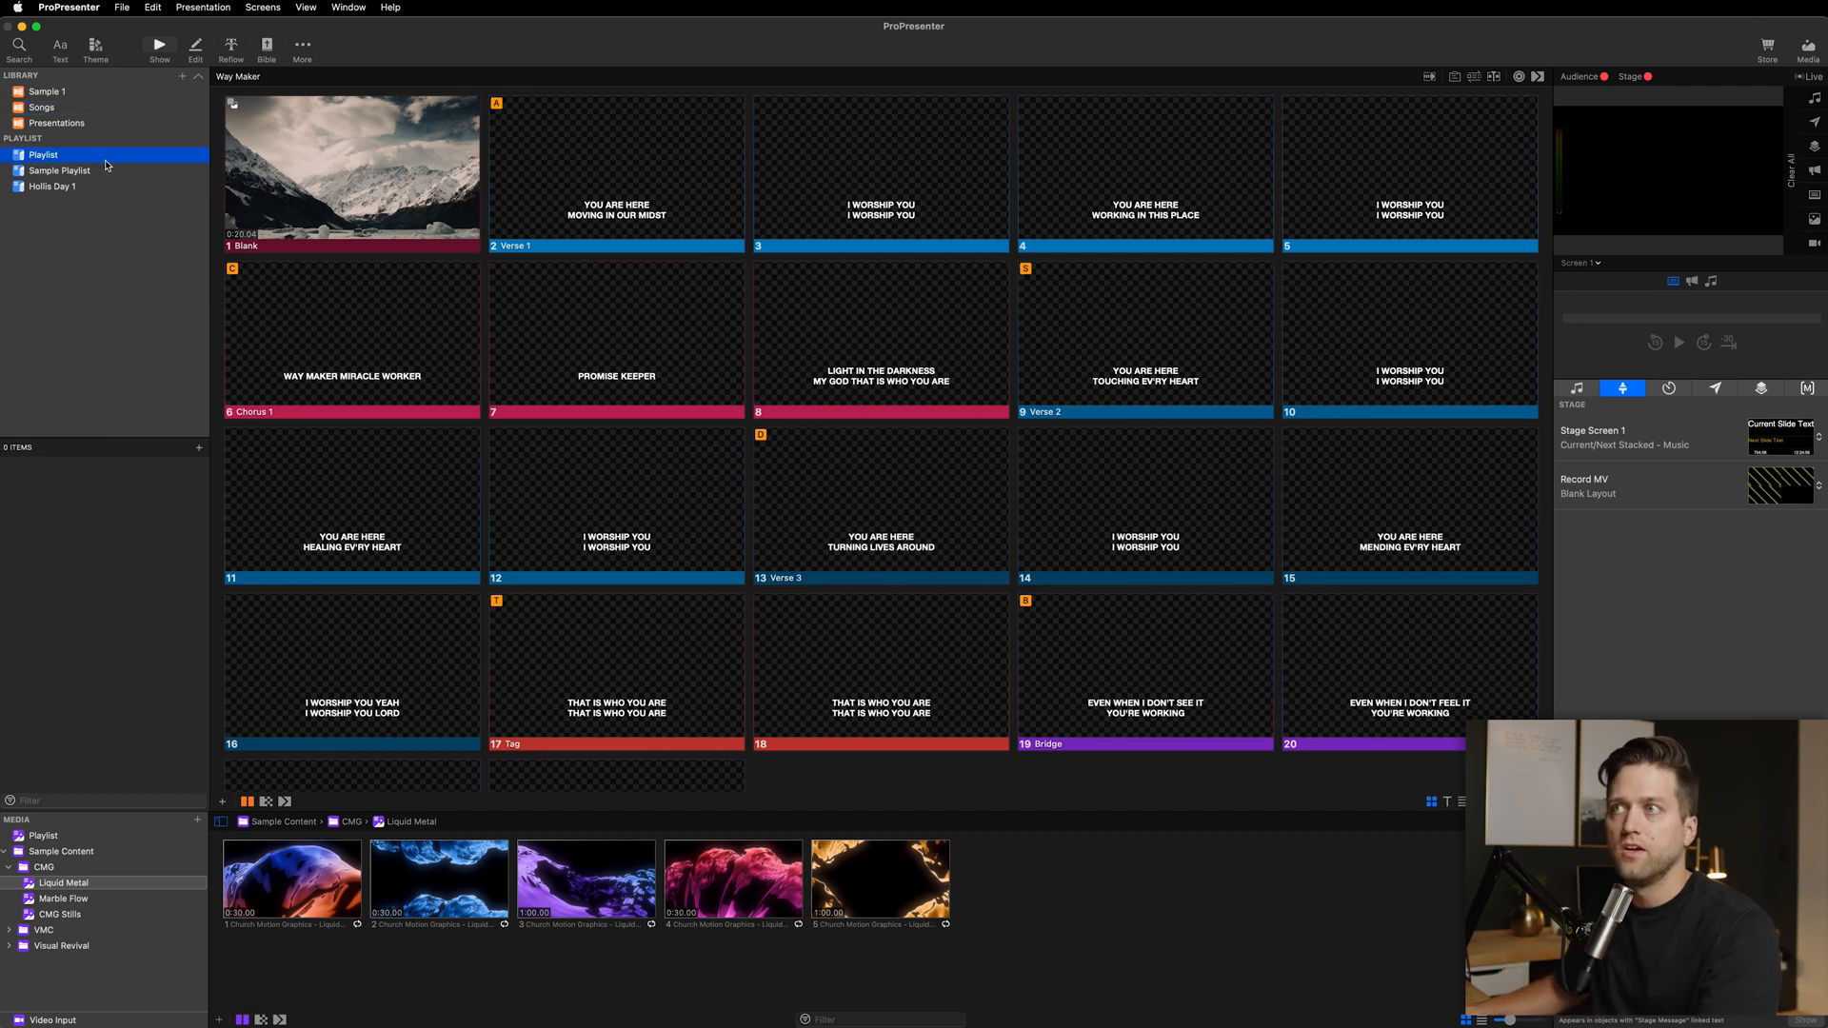
click(59, 170)
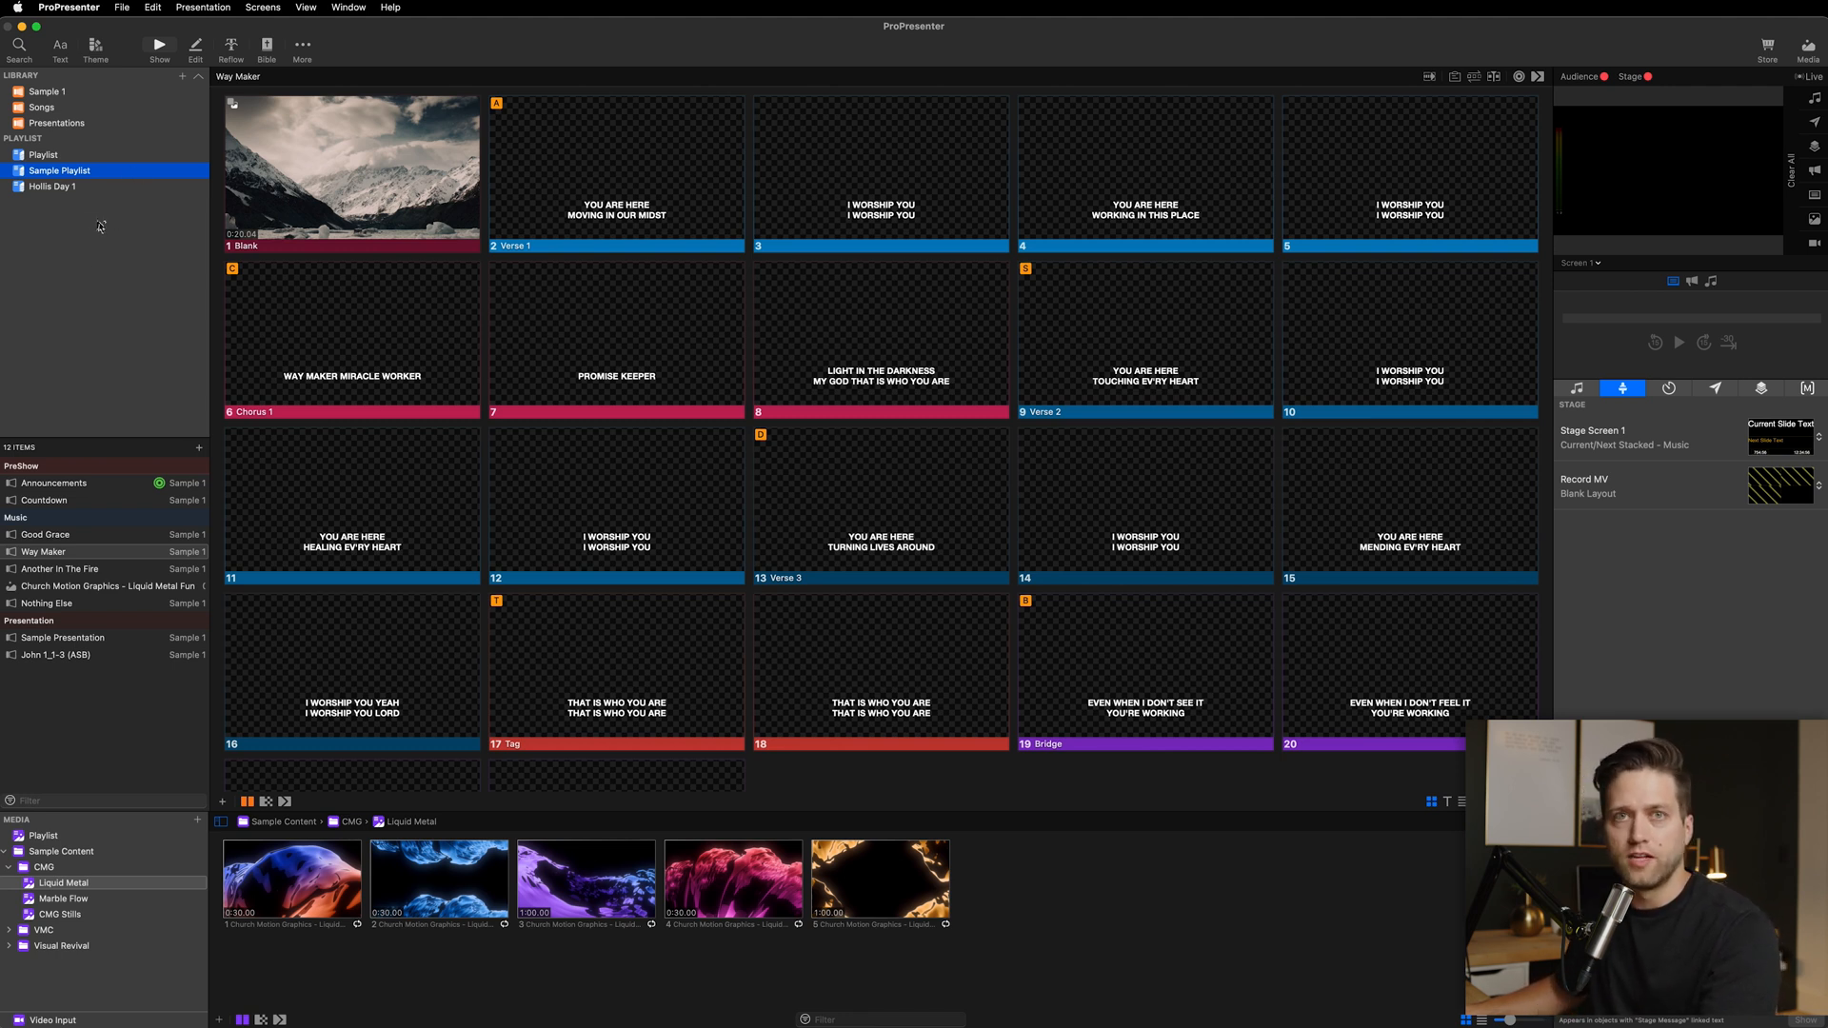
mouse_move(97, 222)
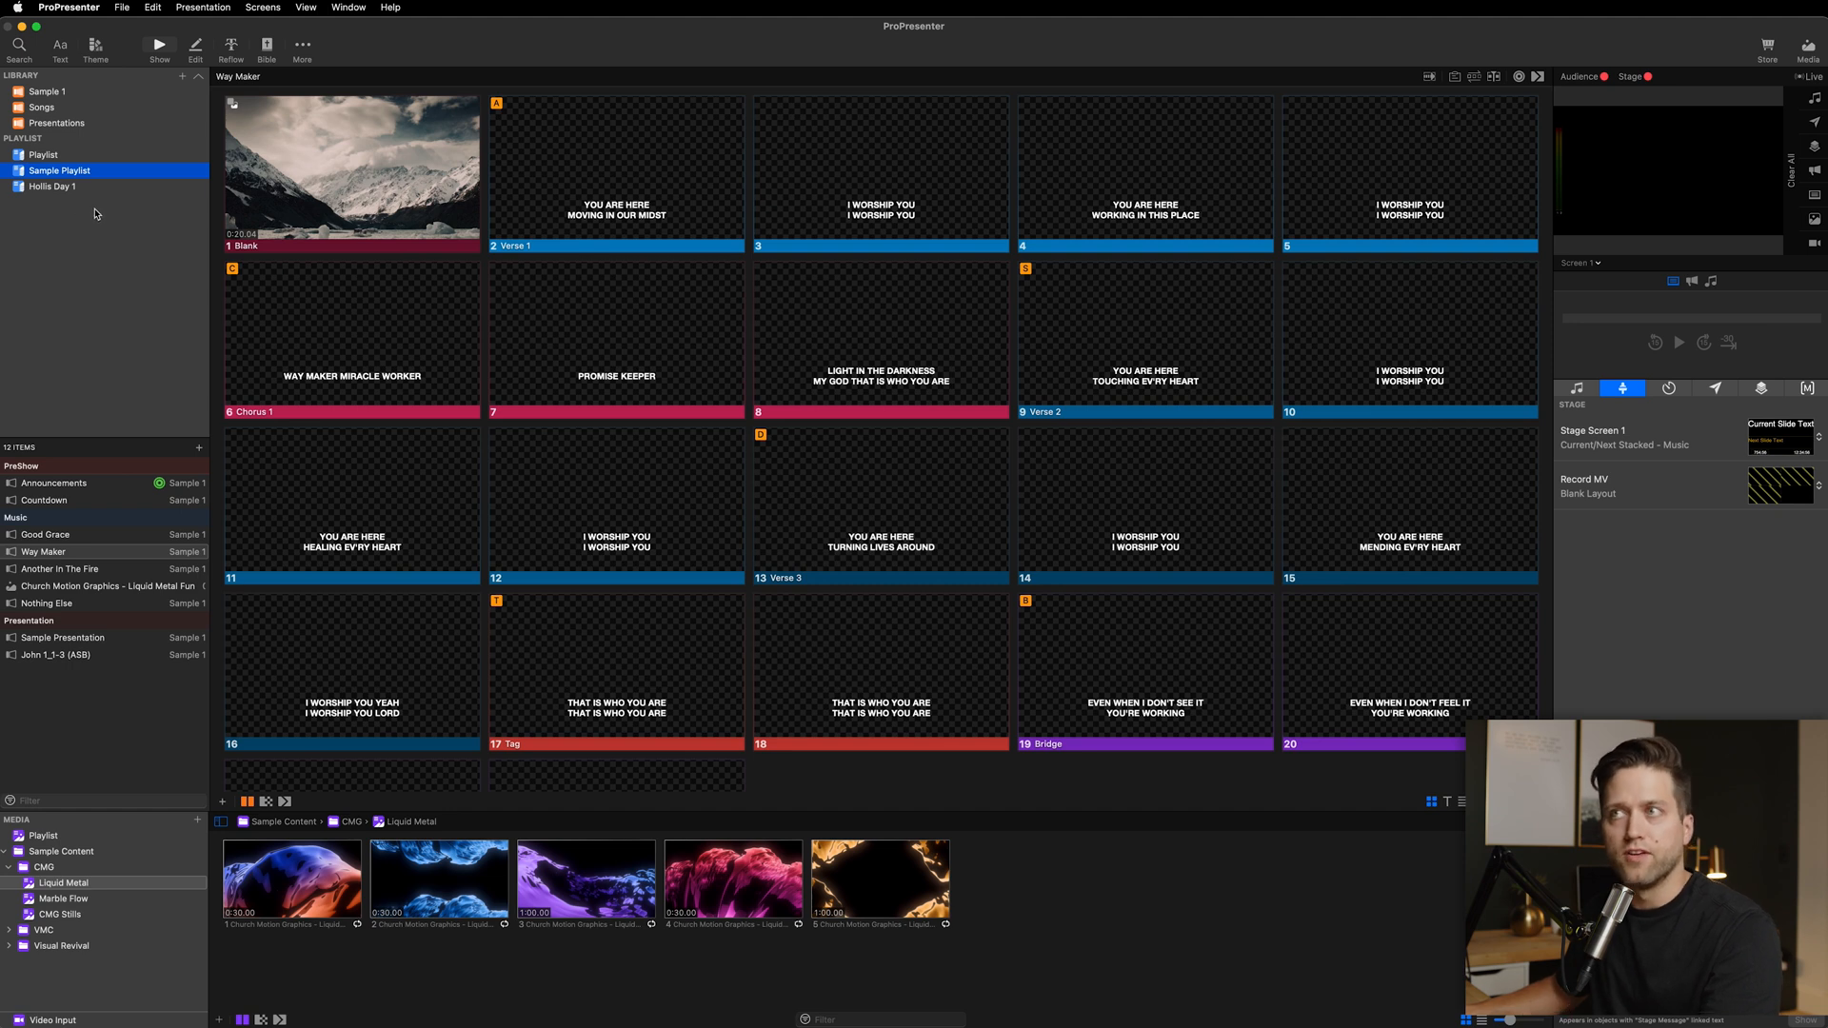
mouse_move(127, 229)
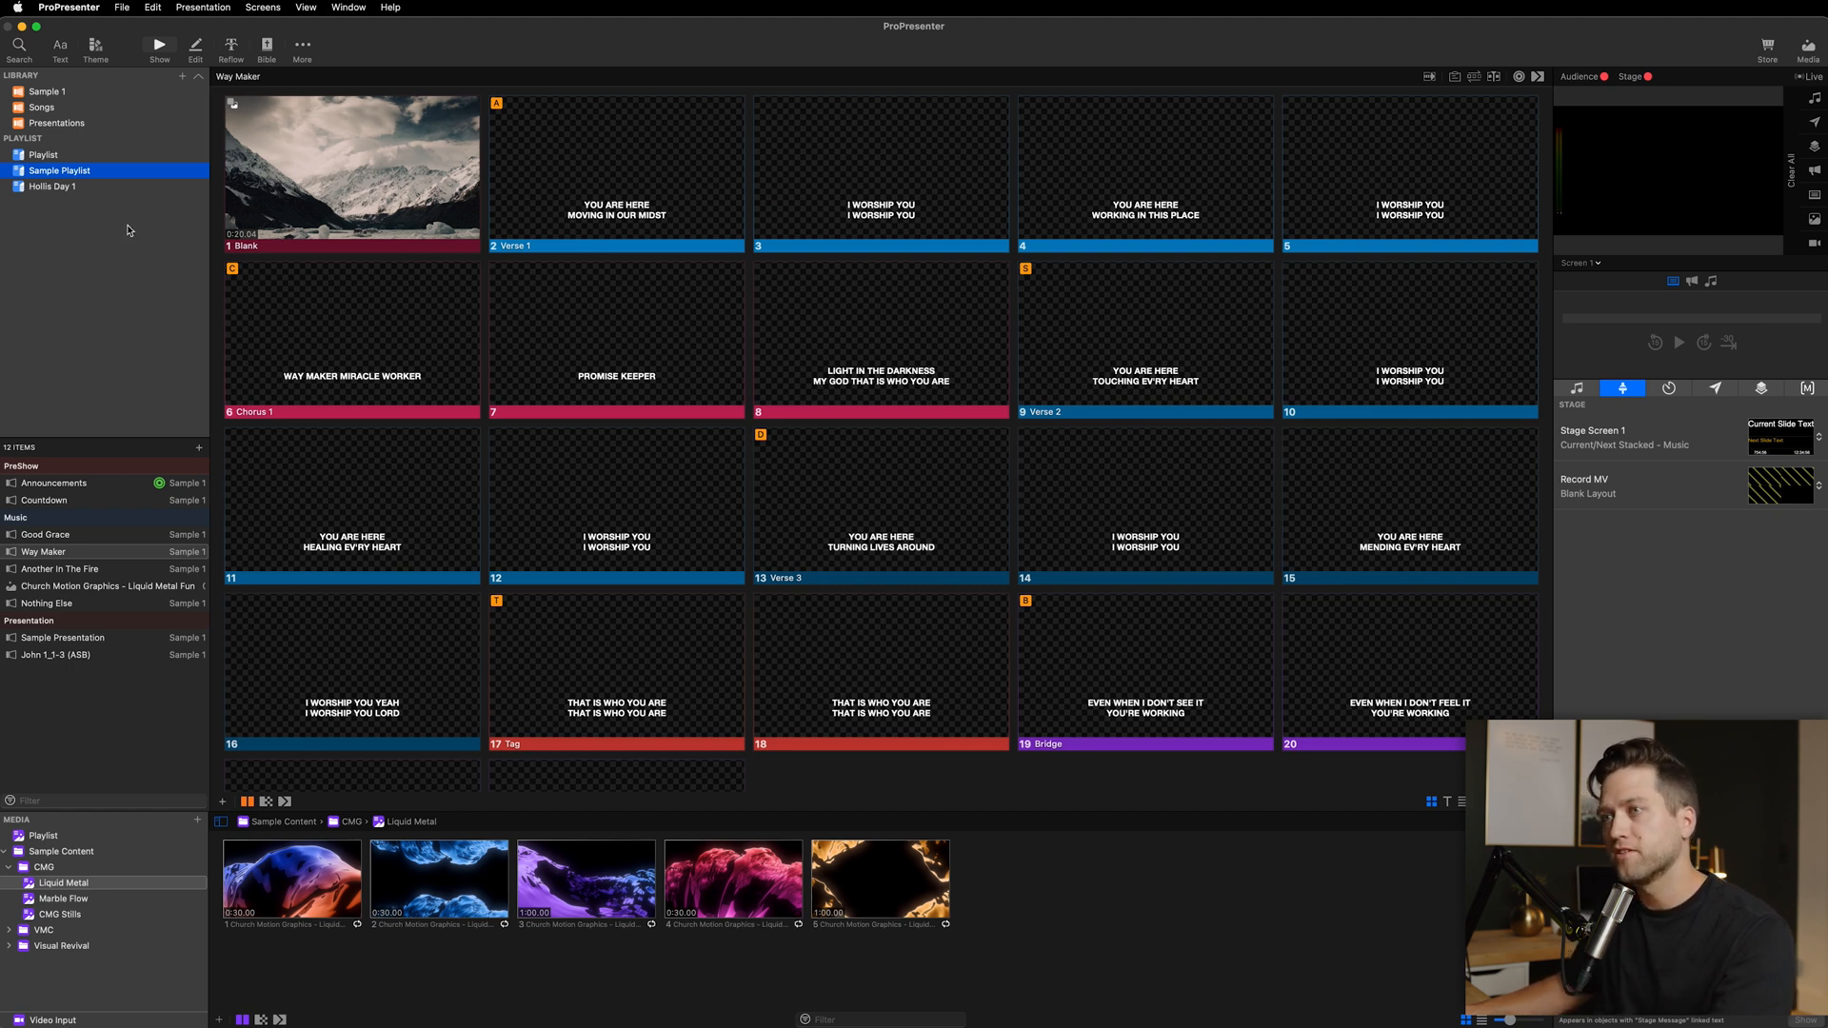
mouse_move(183, 359)
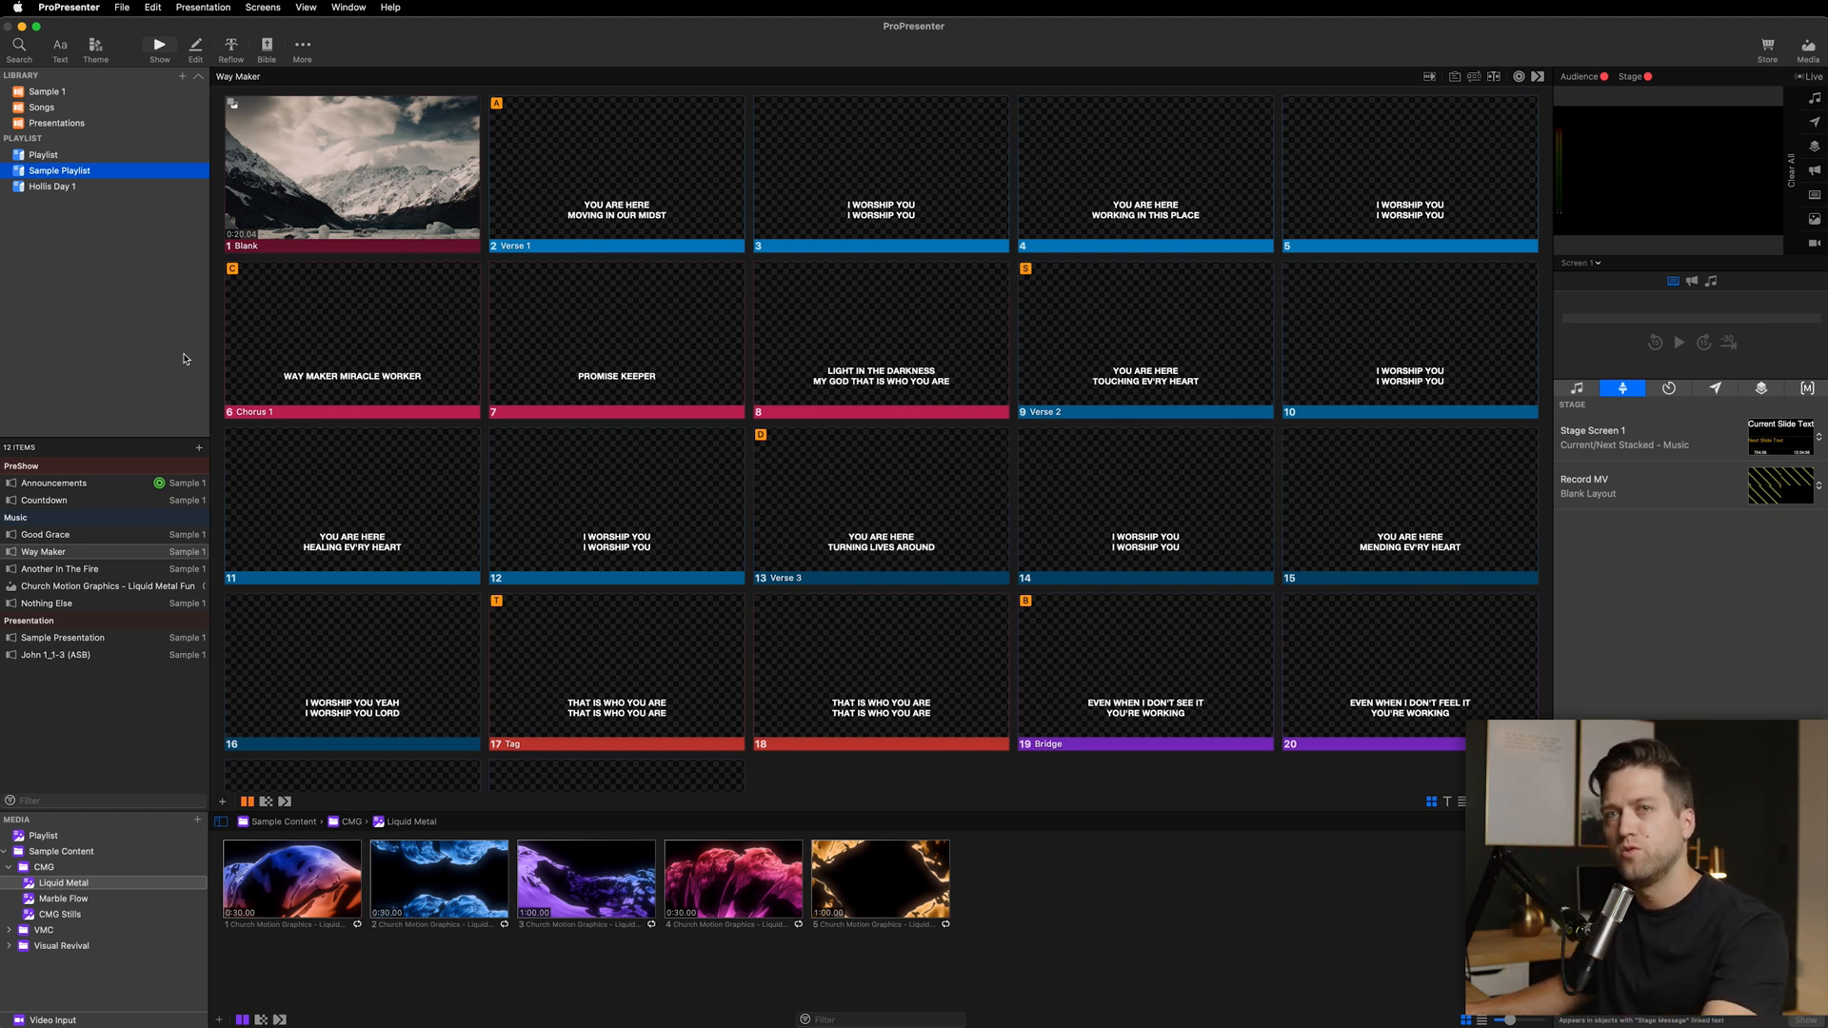
mouse_move(121, 415)
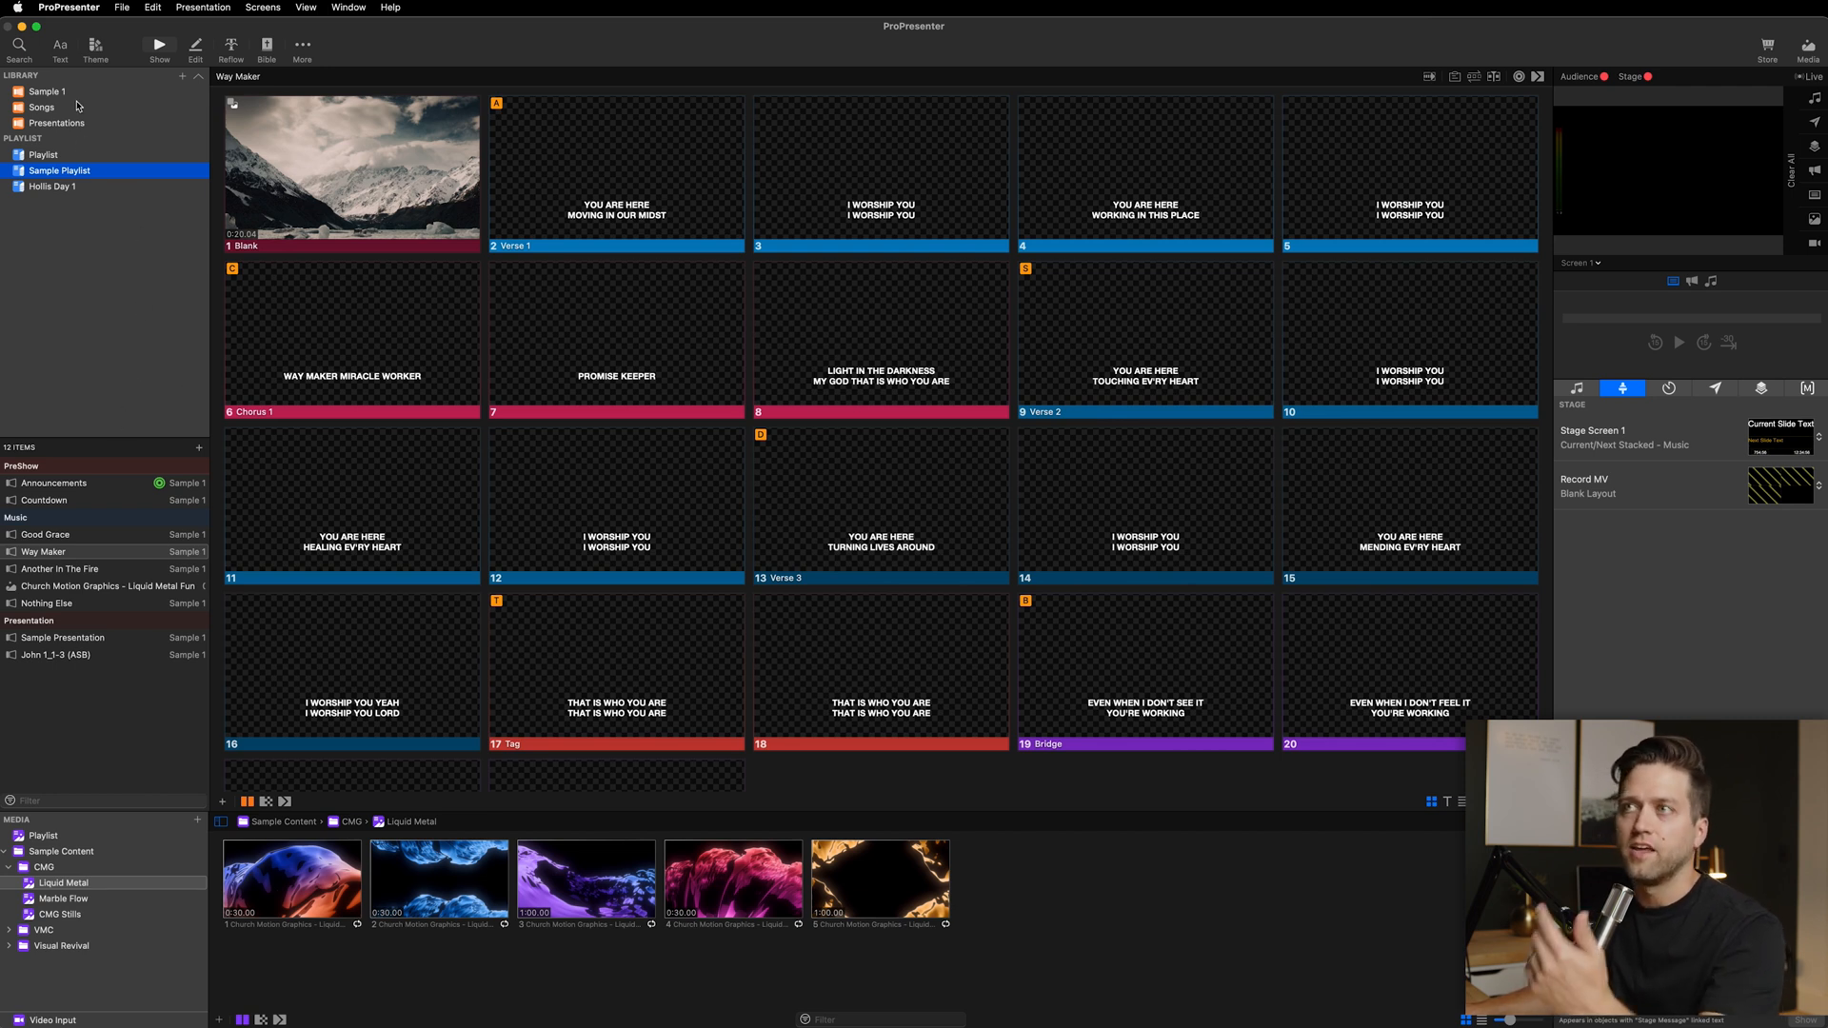
click(42, 107)
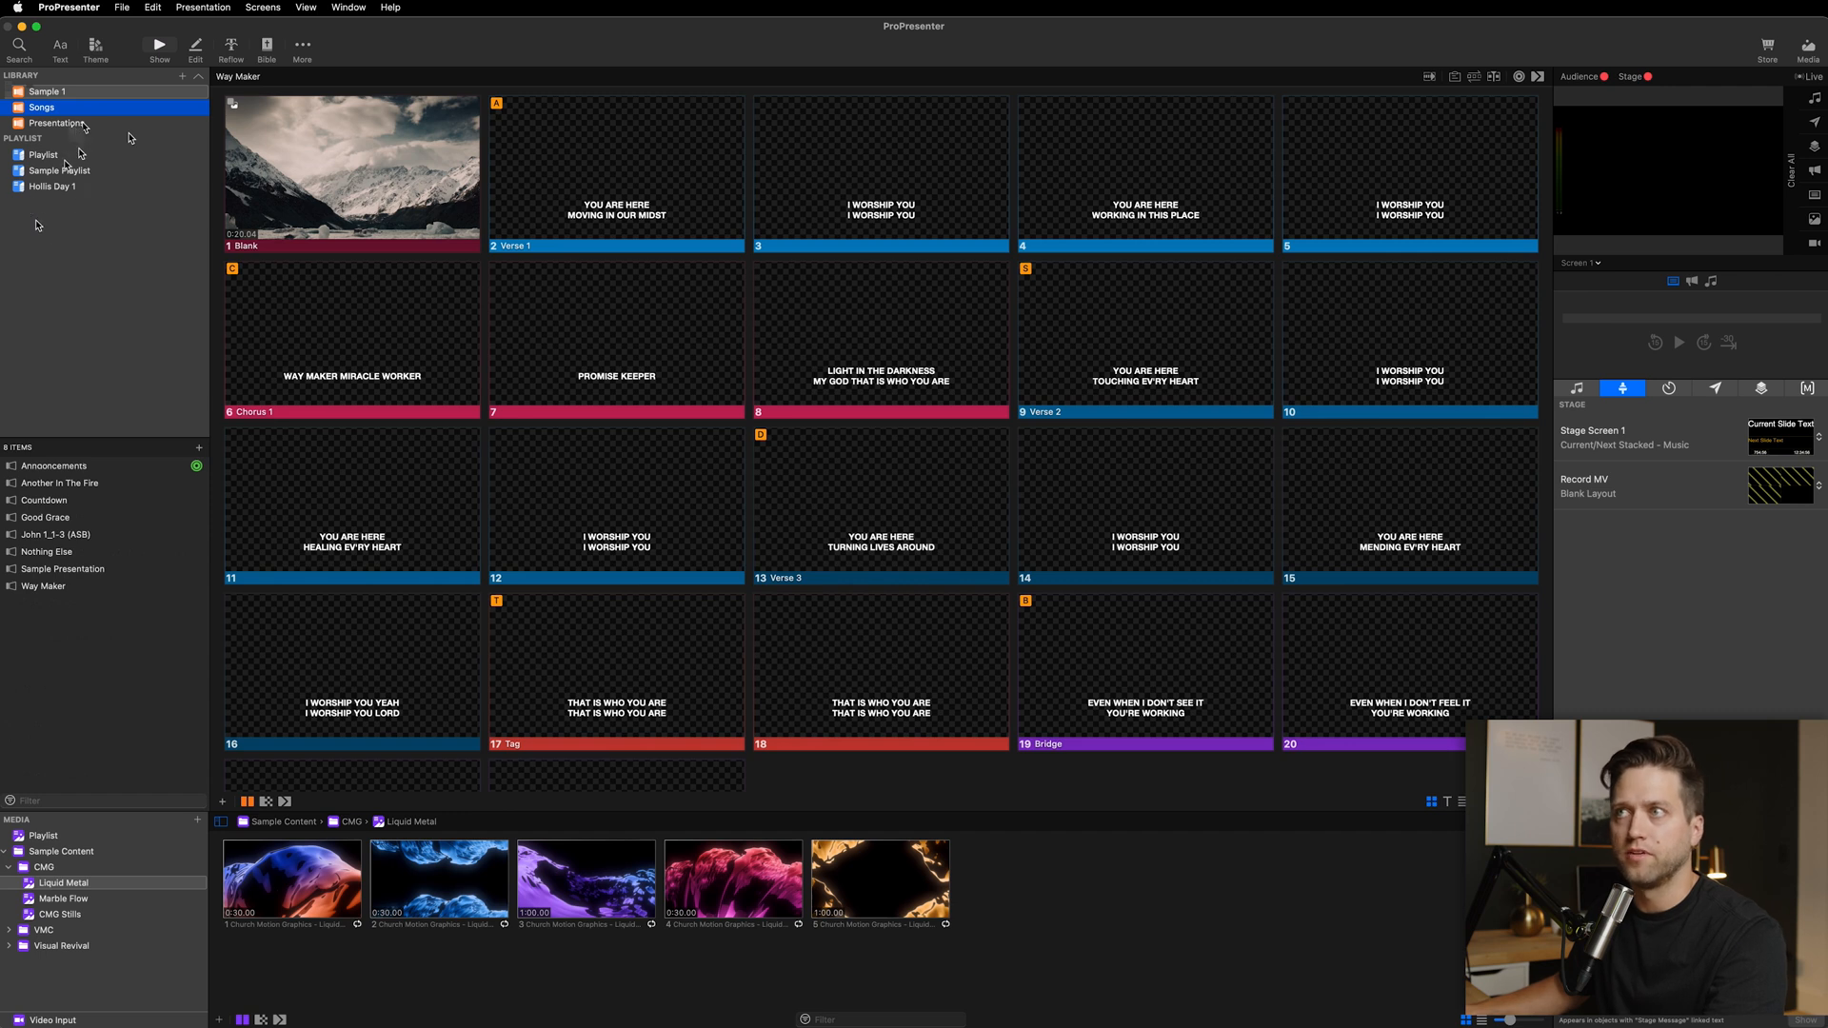
click(42, 154)
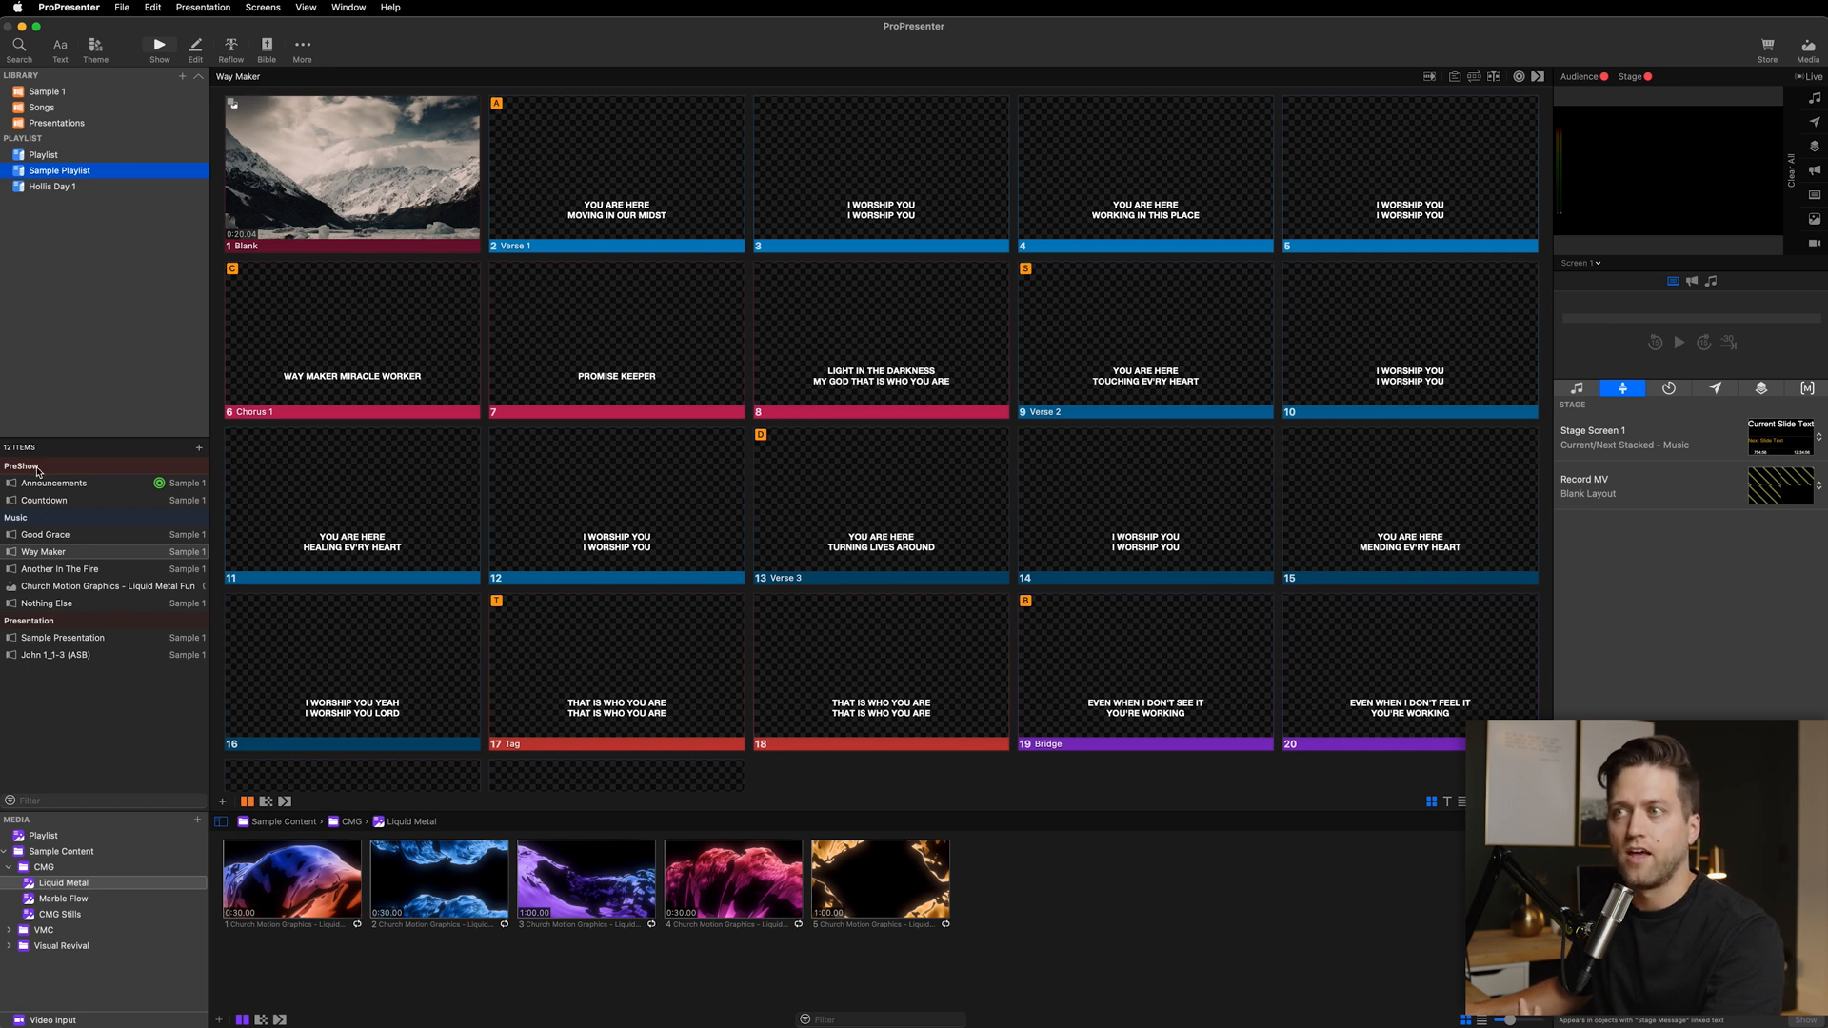
mouse_move(83, 682)
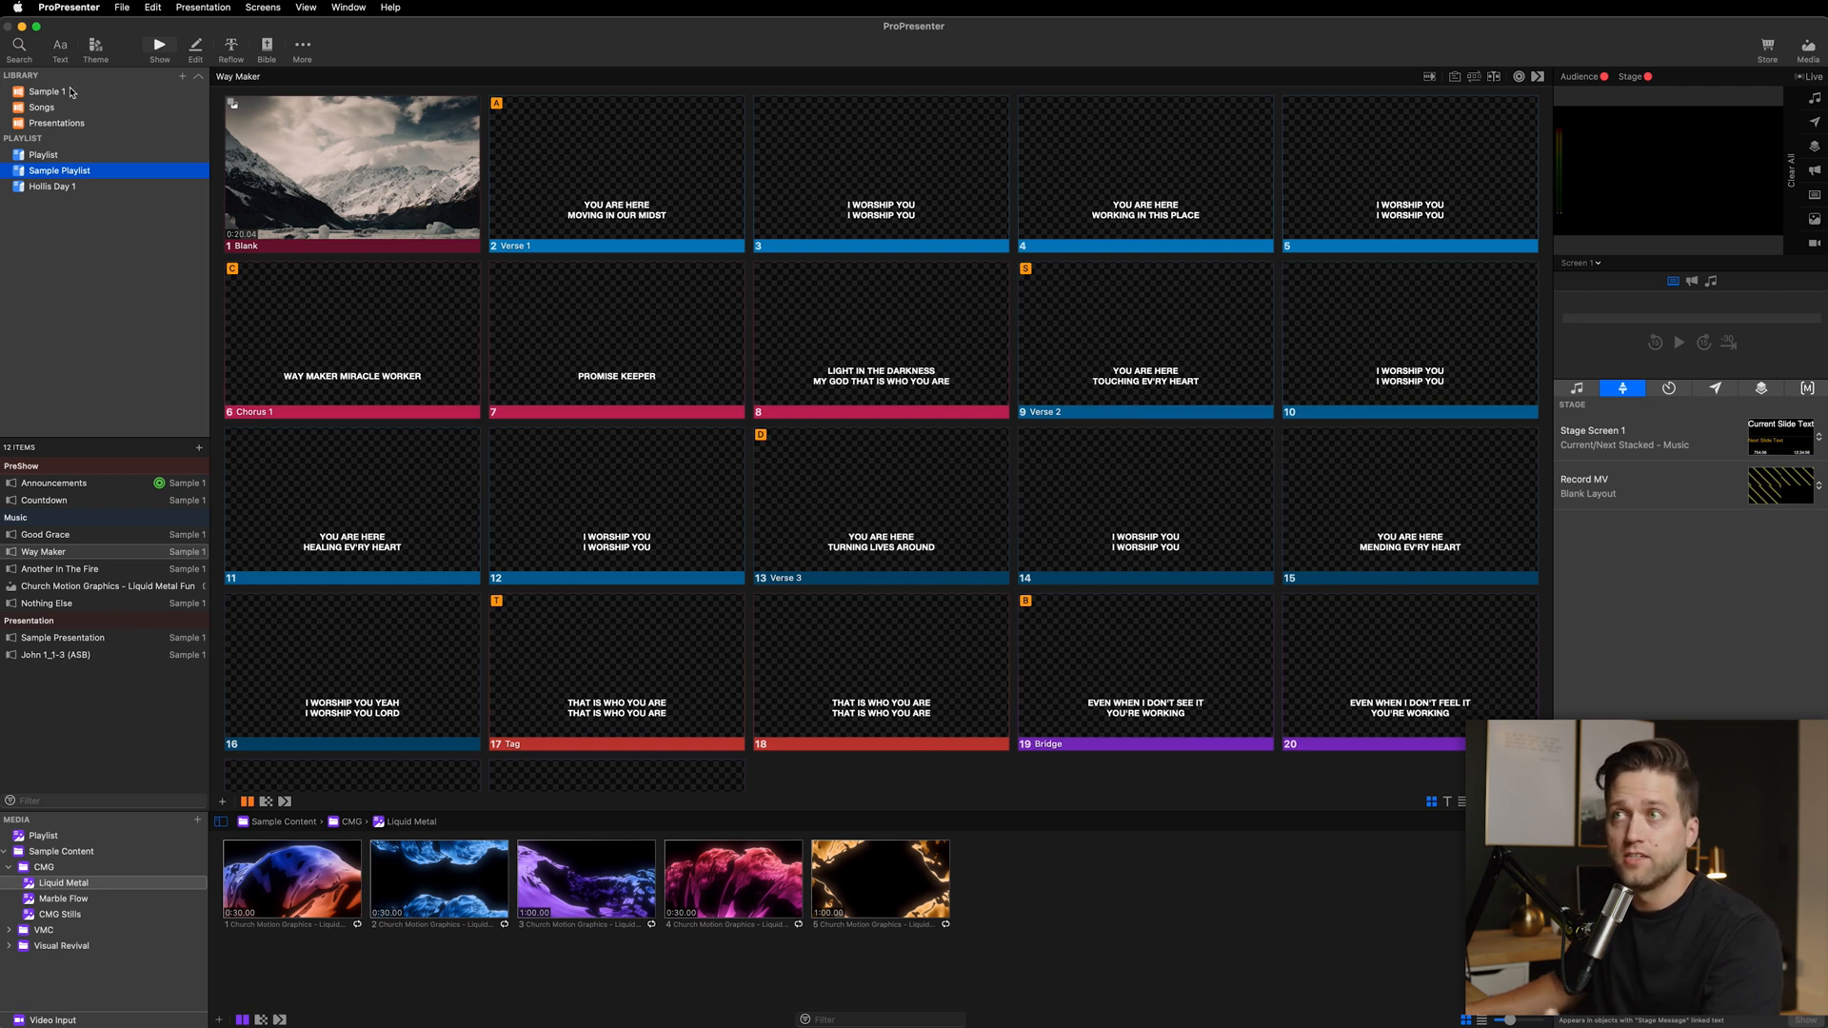
click(41, 107)
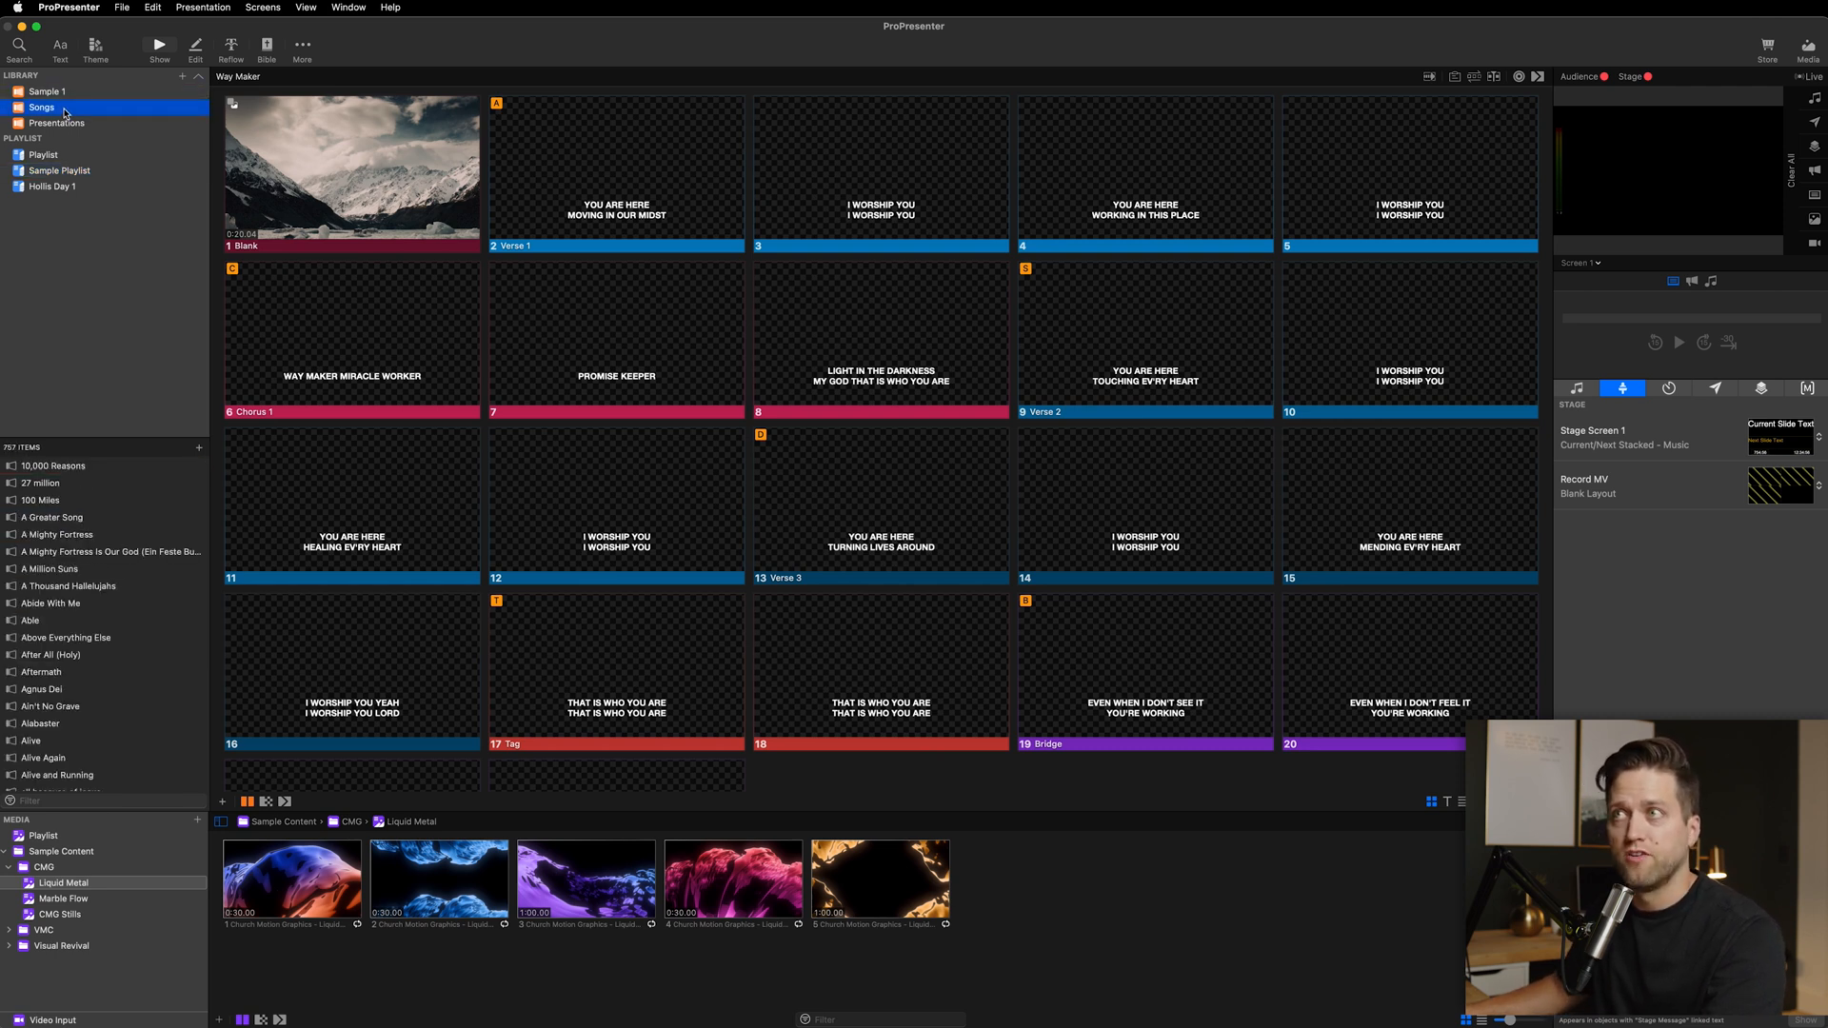
scroll(down, 3)
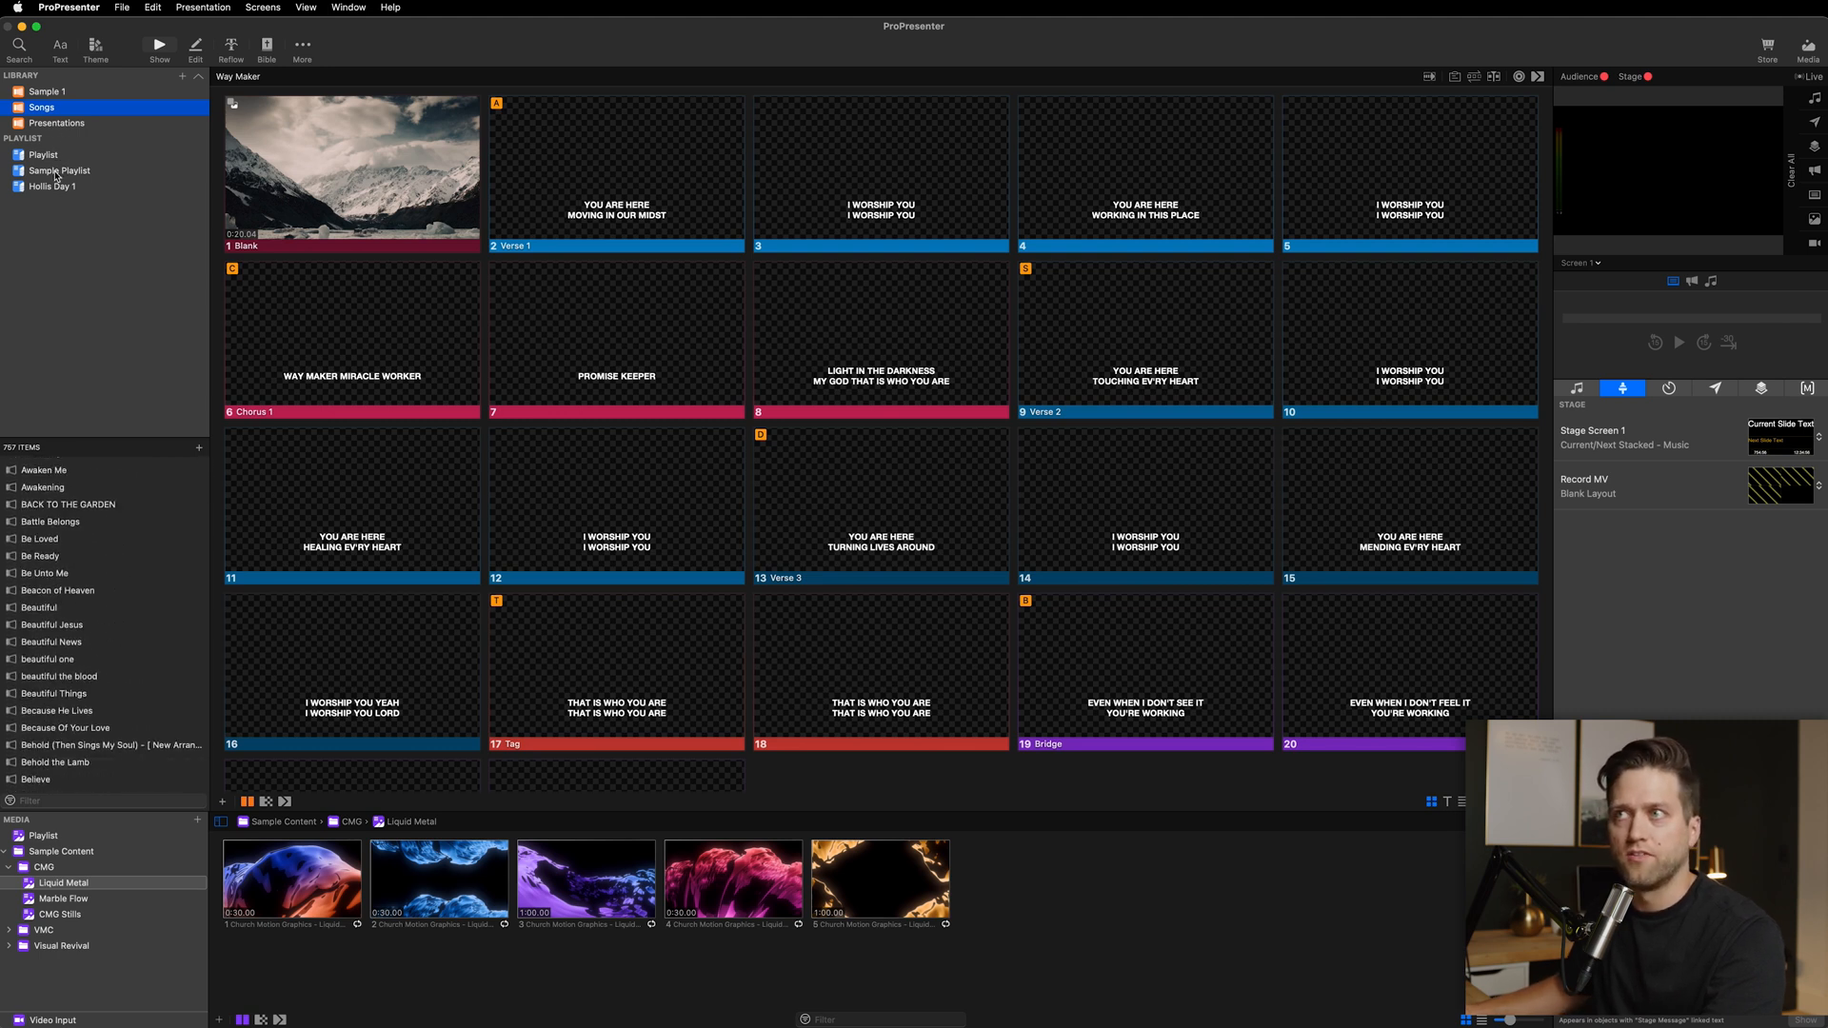
click(58, 170)
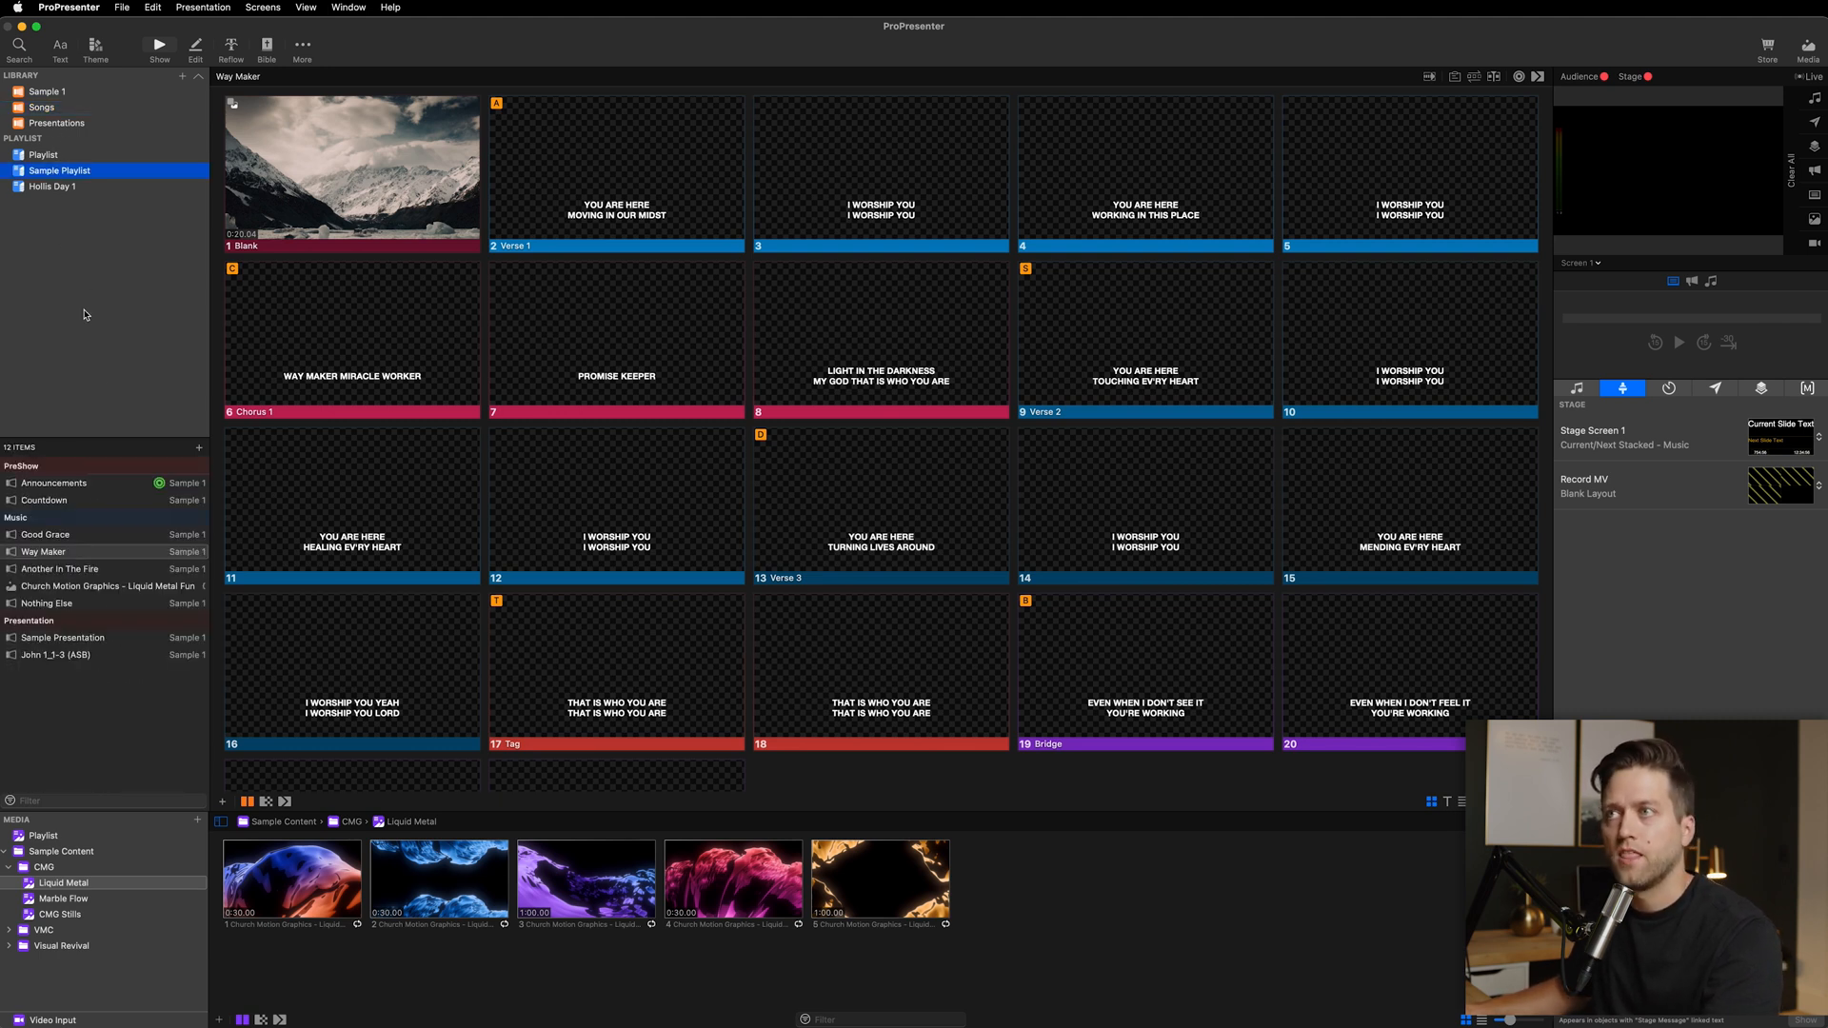
mouse_move(117, 900)
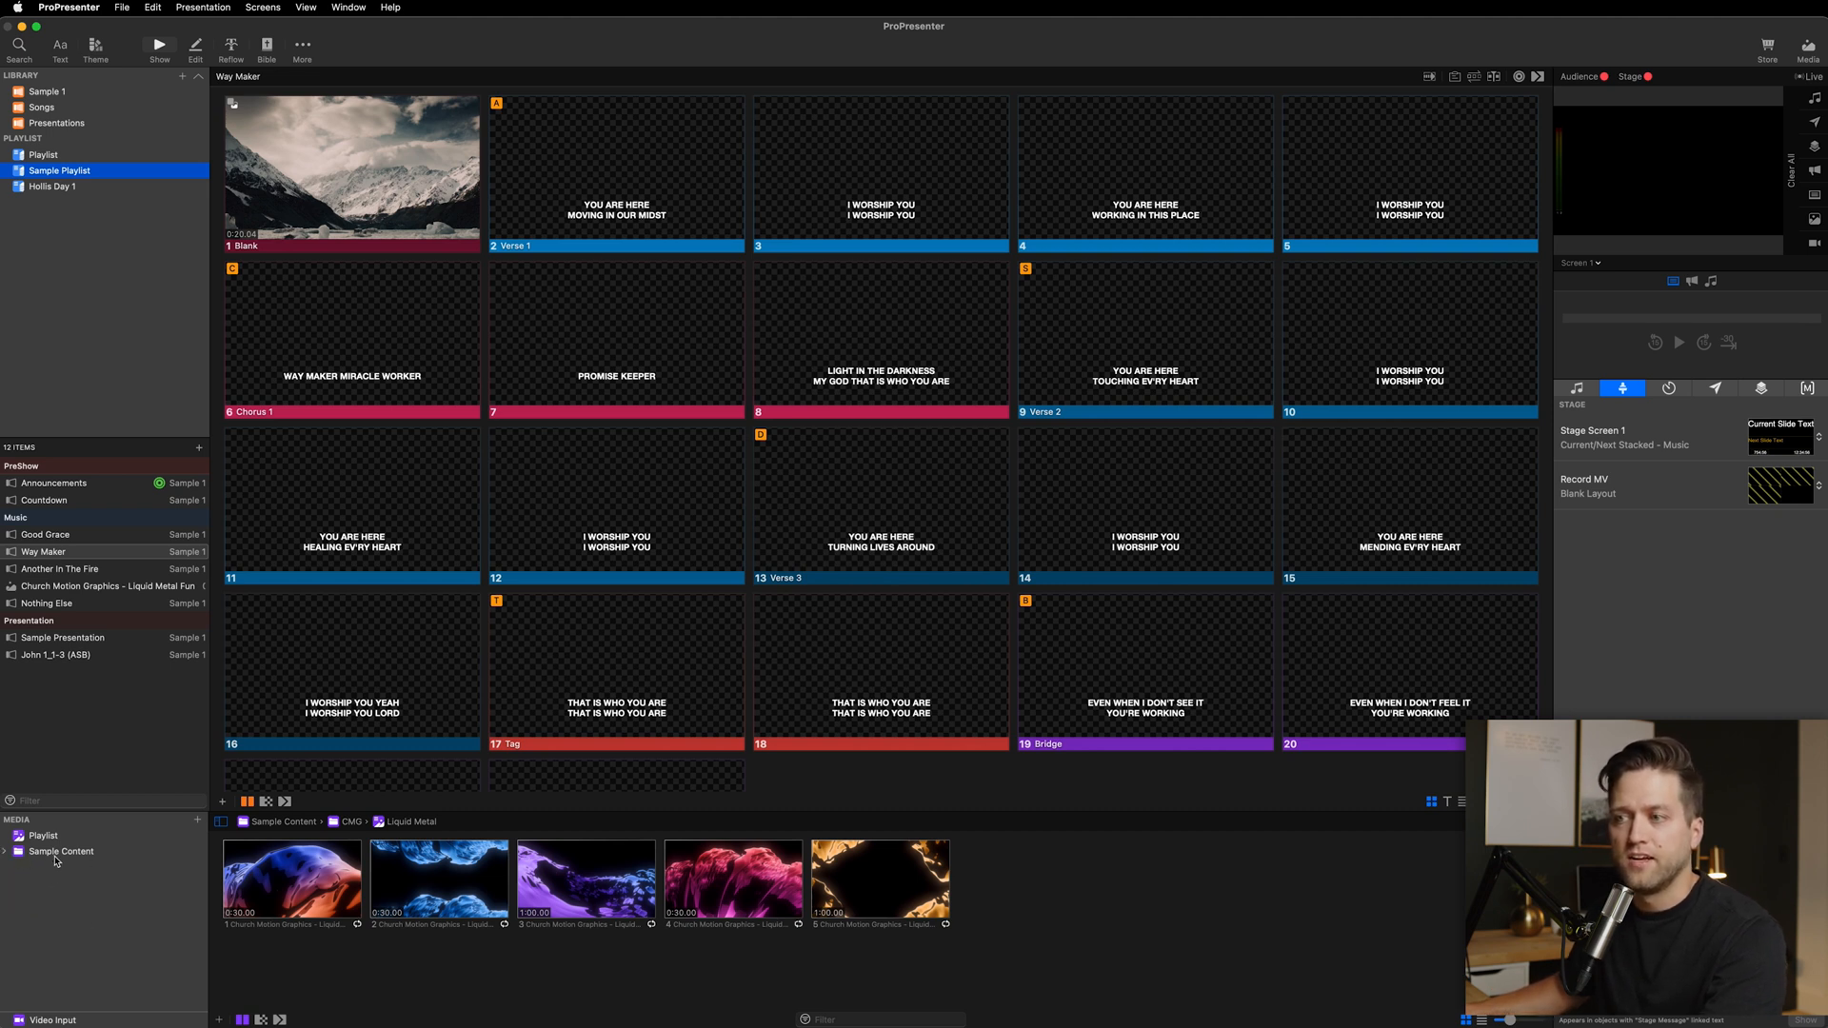
Step: Expand Sample Content, view Marble Flow, then show CMG Stills' ten backgrounds and deselect
click(59, 851)
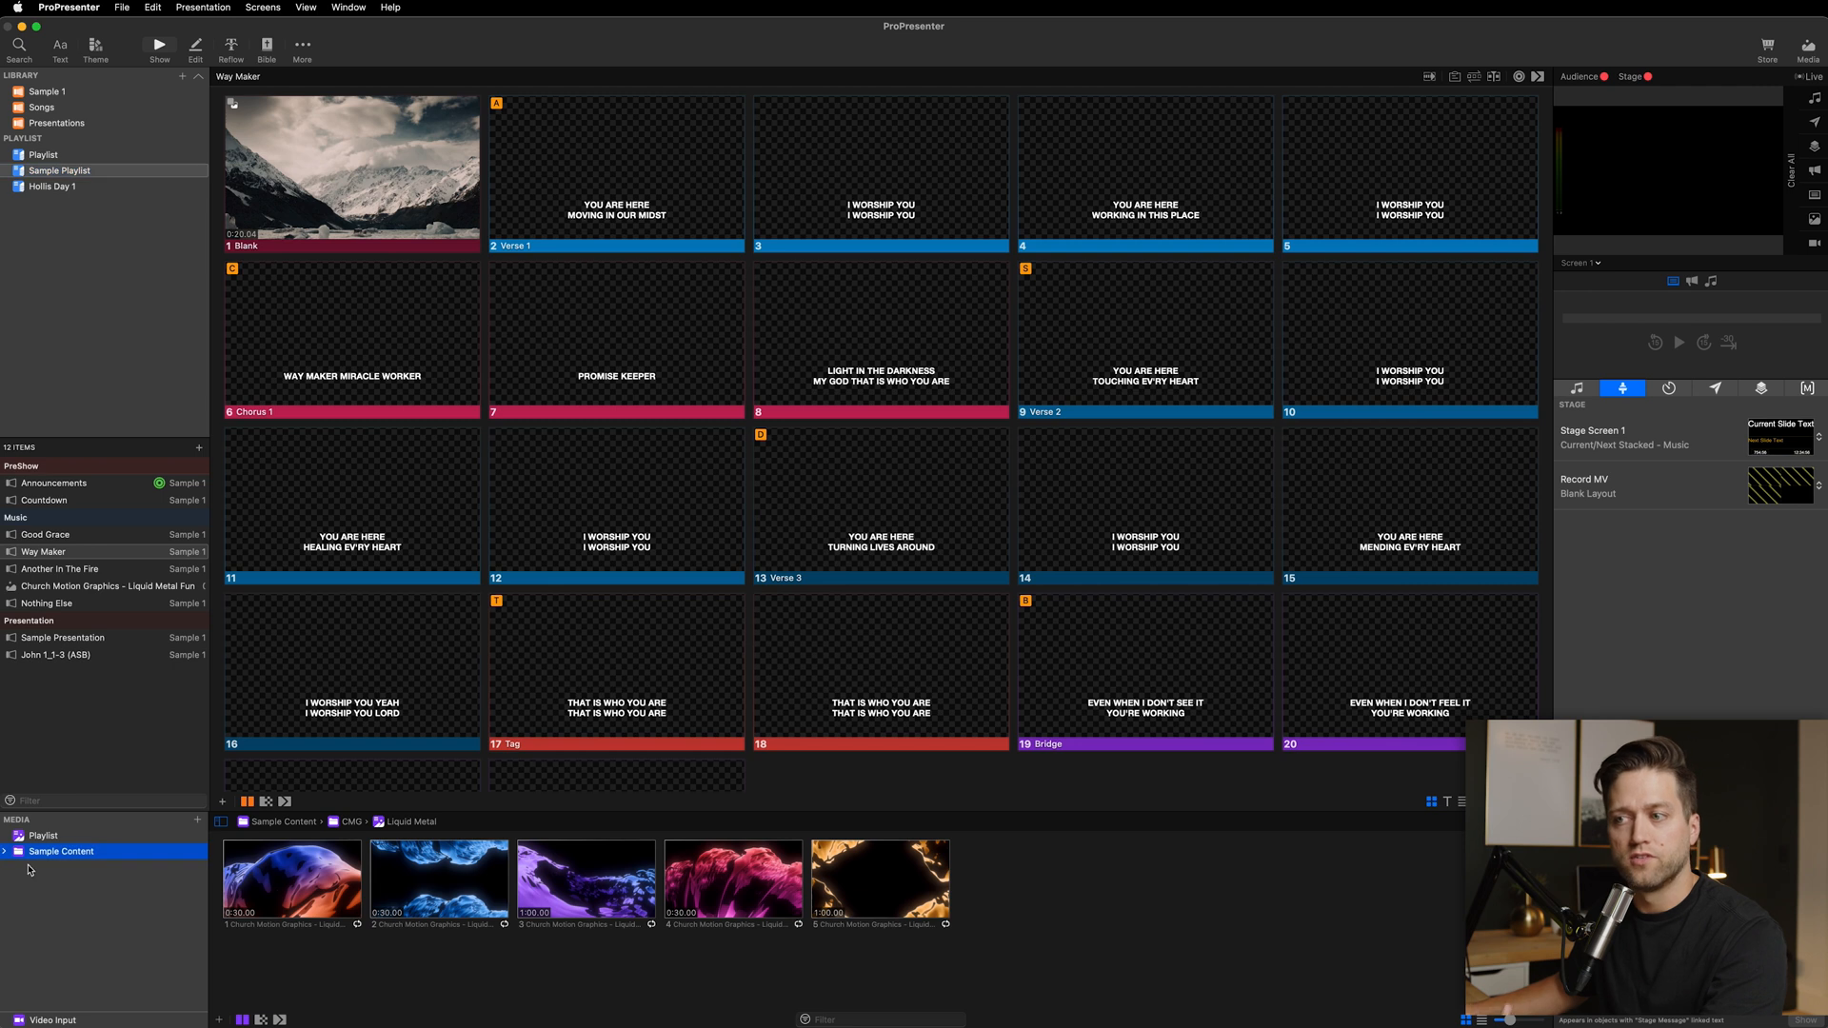
click(6, 867)
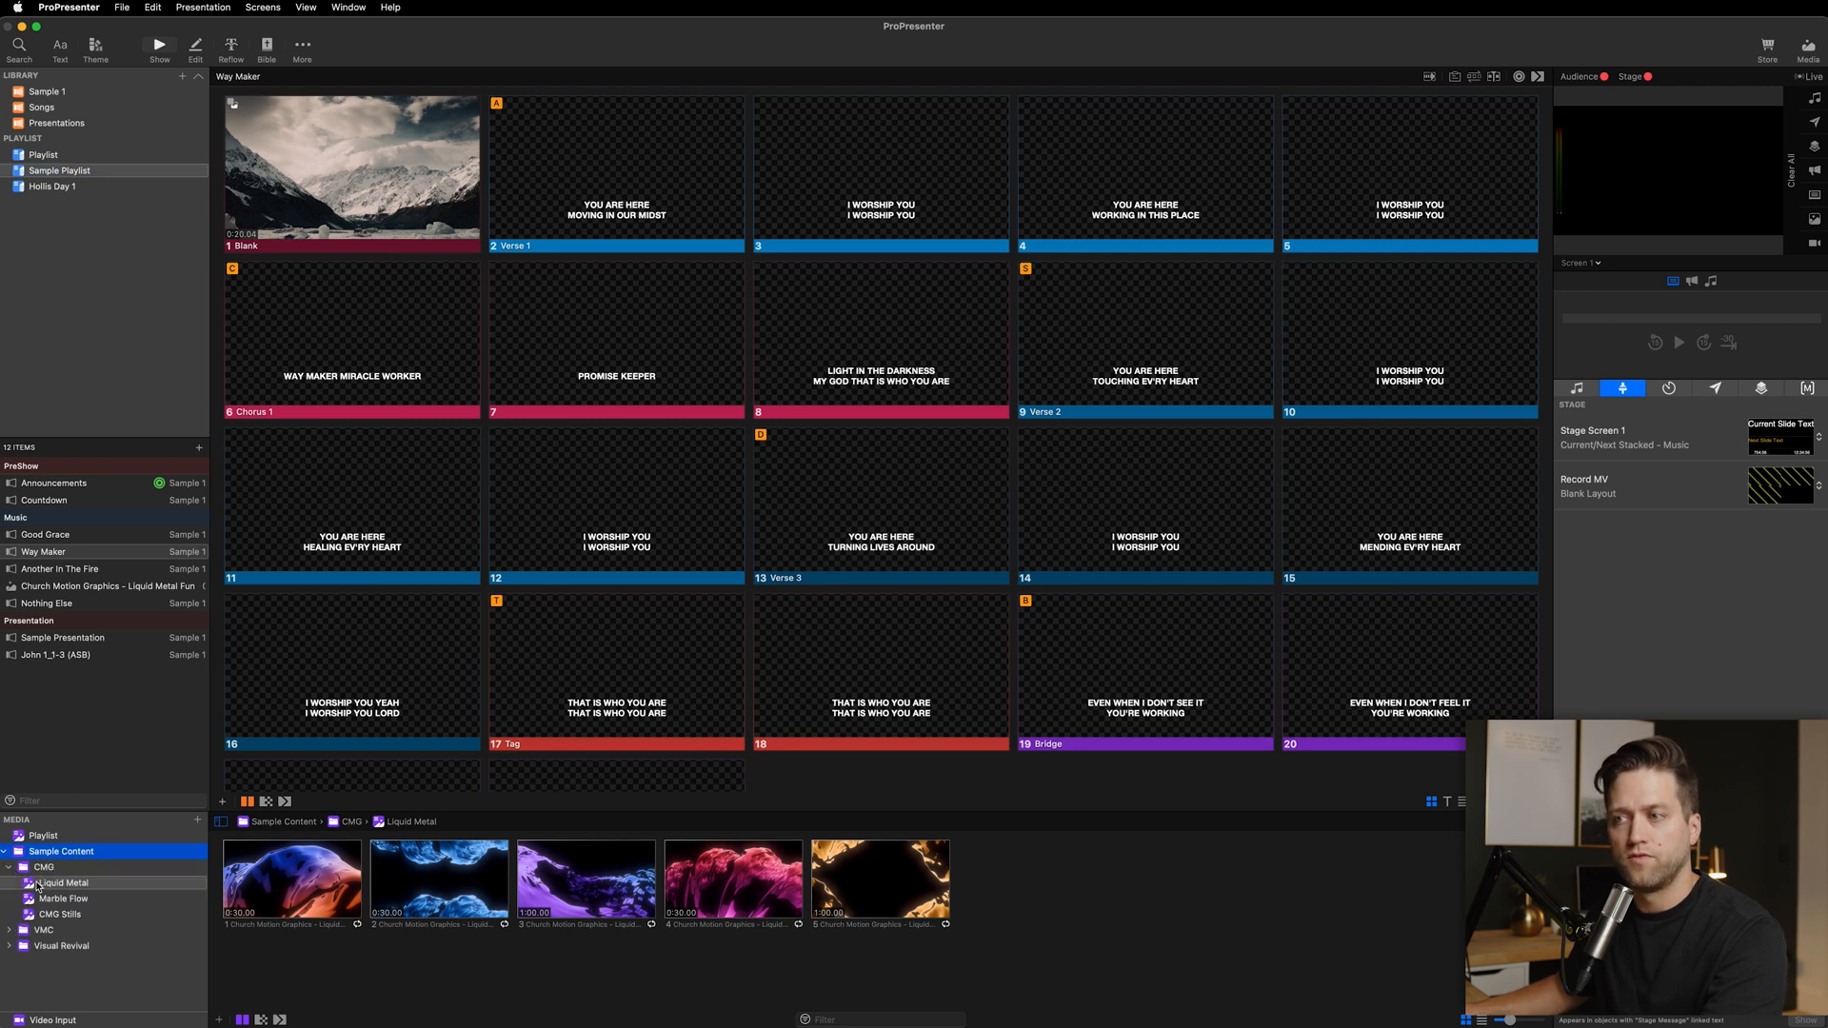
click(63, 899)
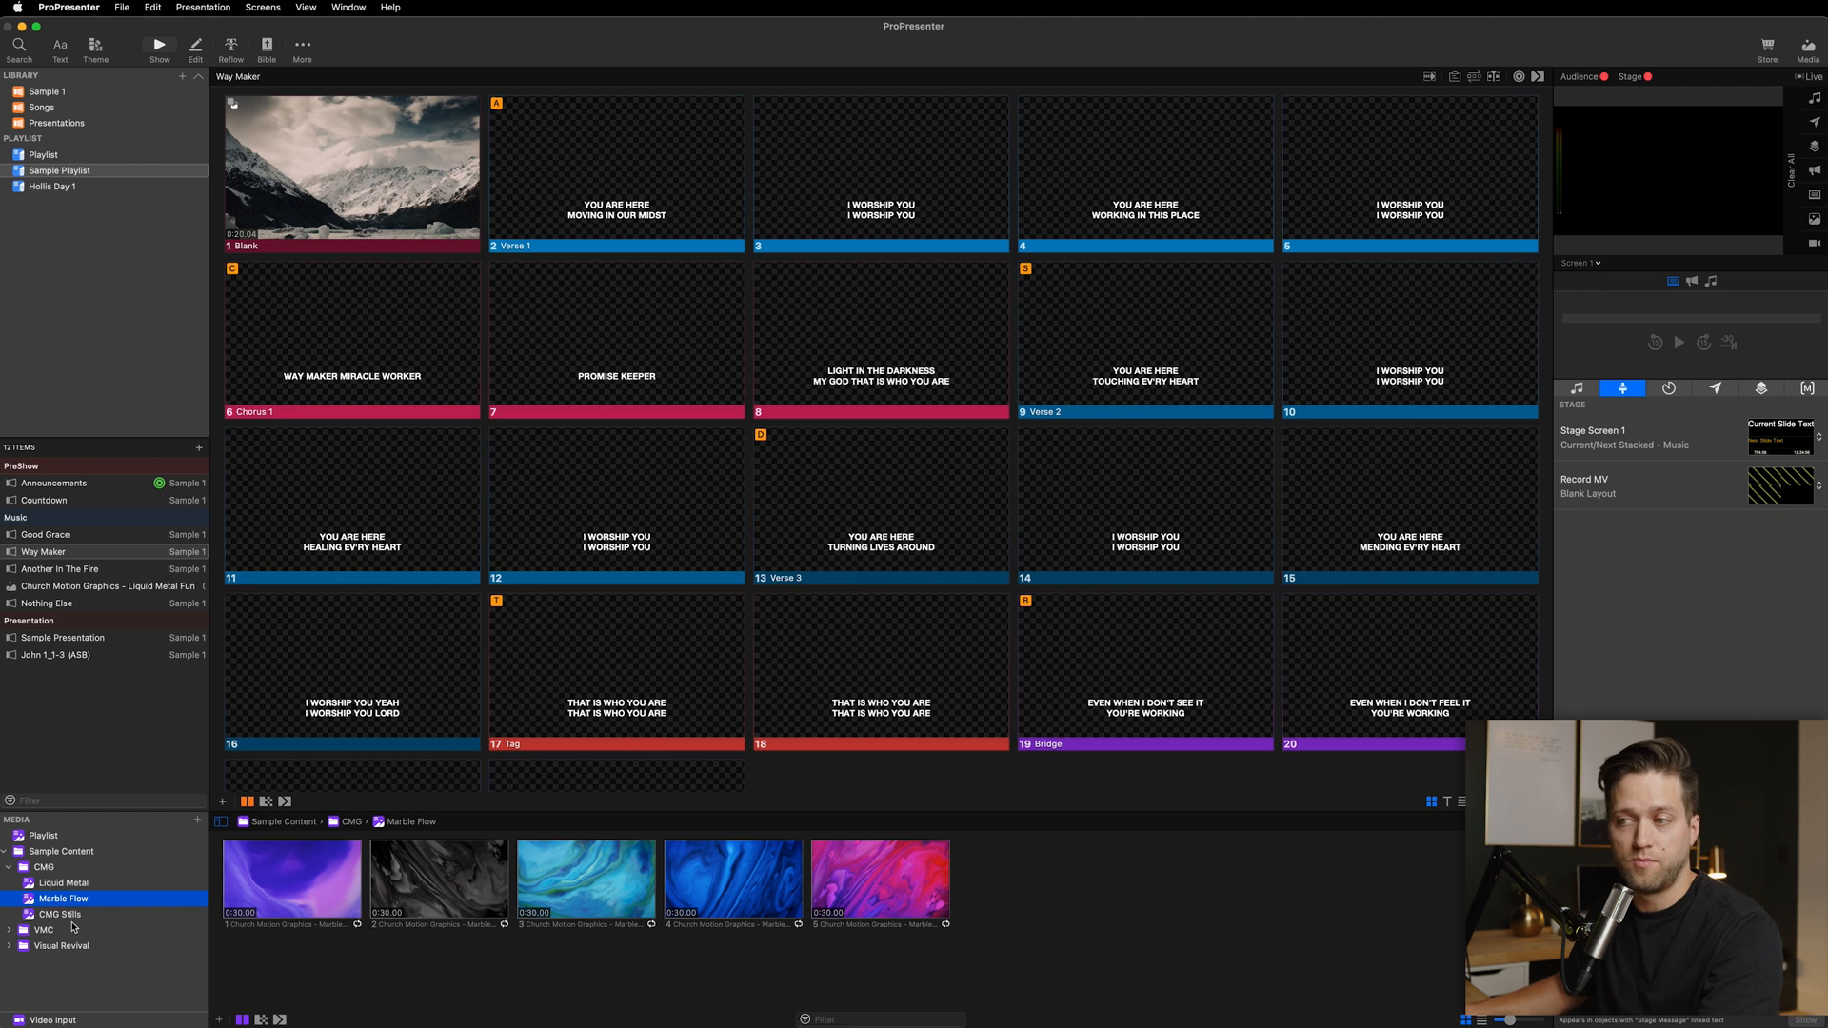
click(59, 915)
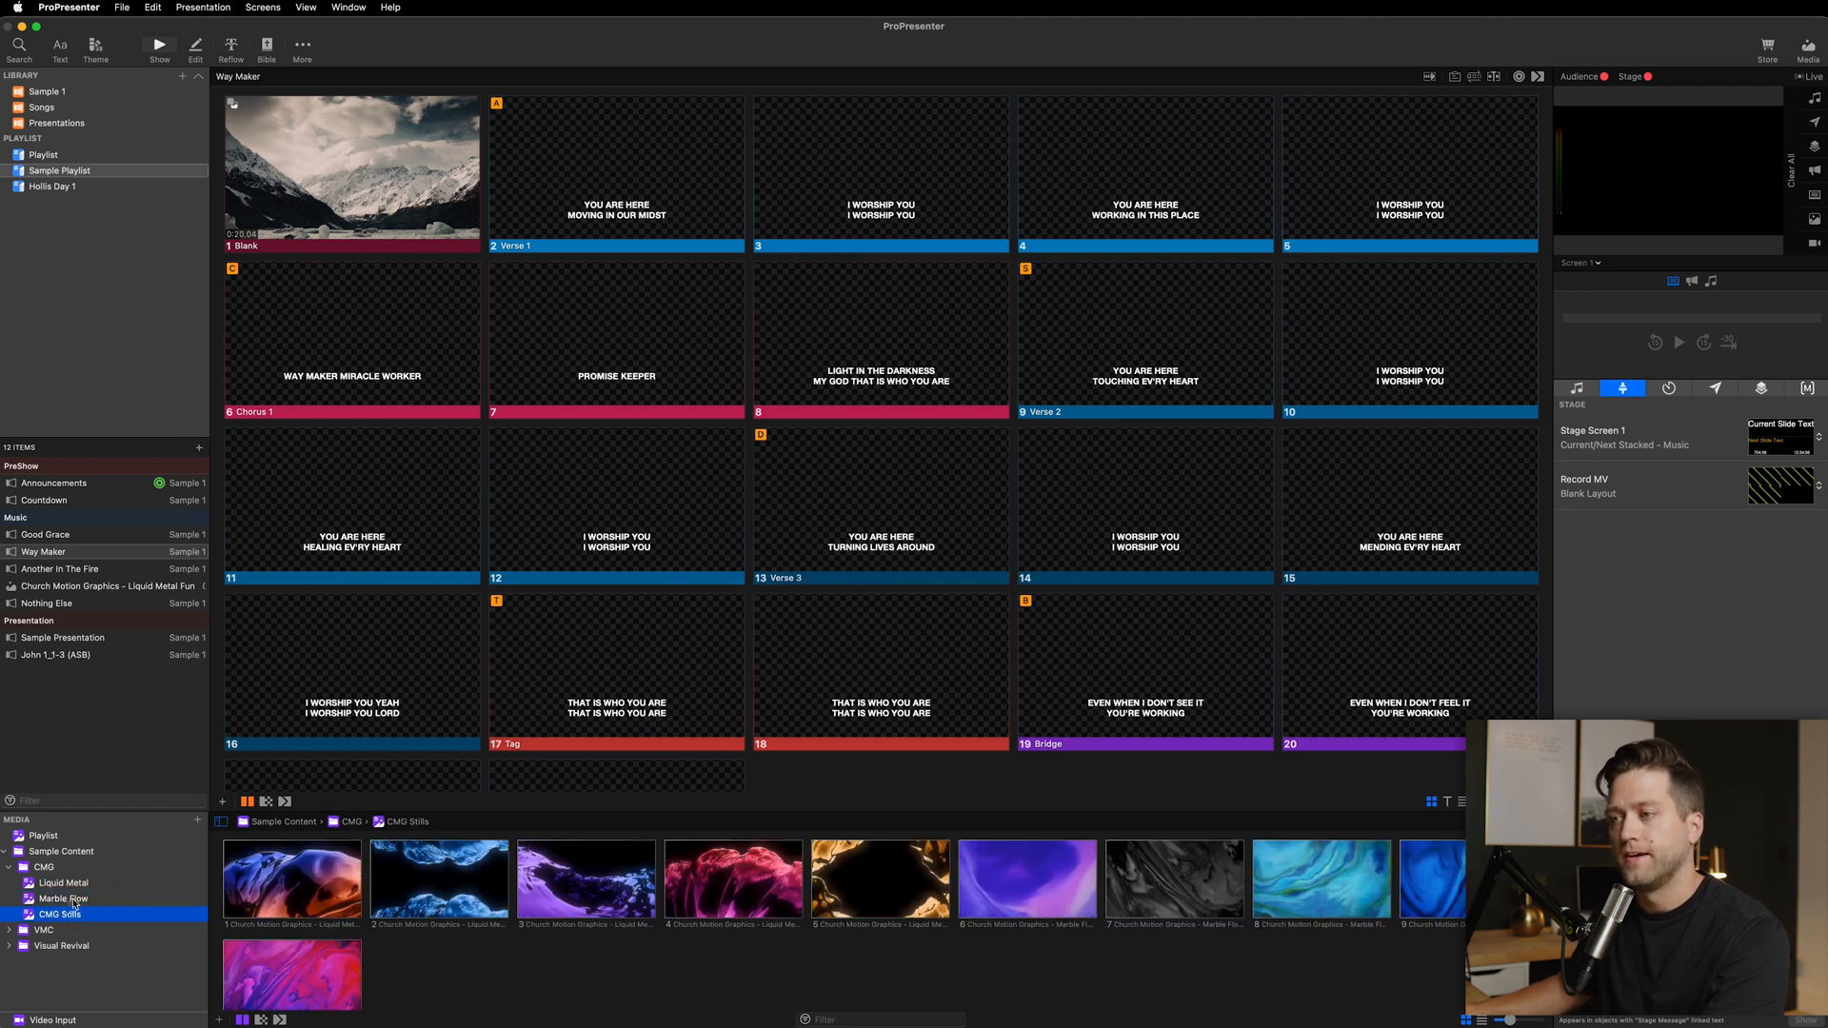
click(220, 801)
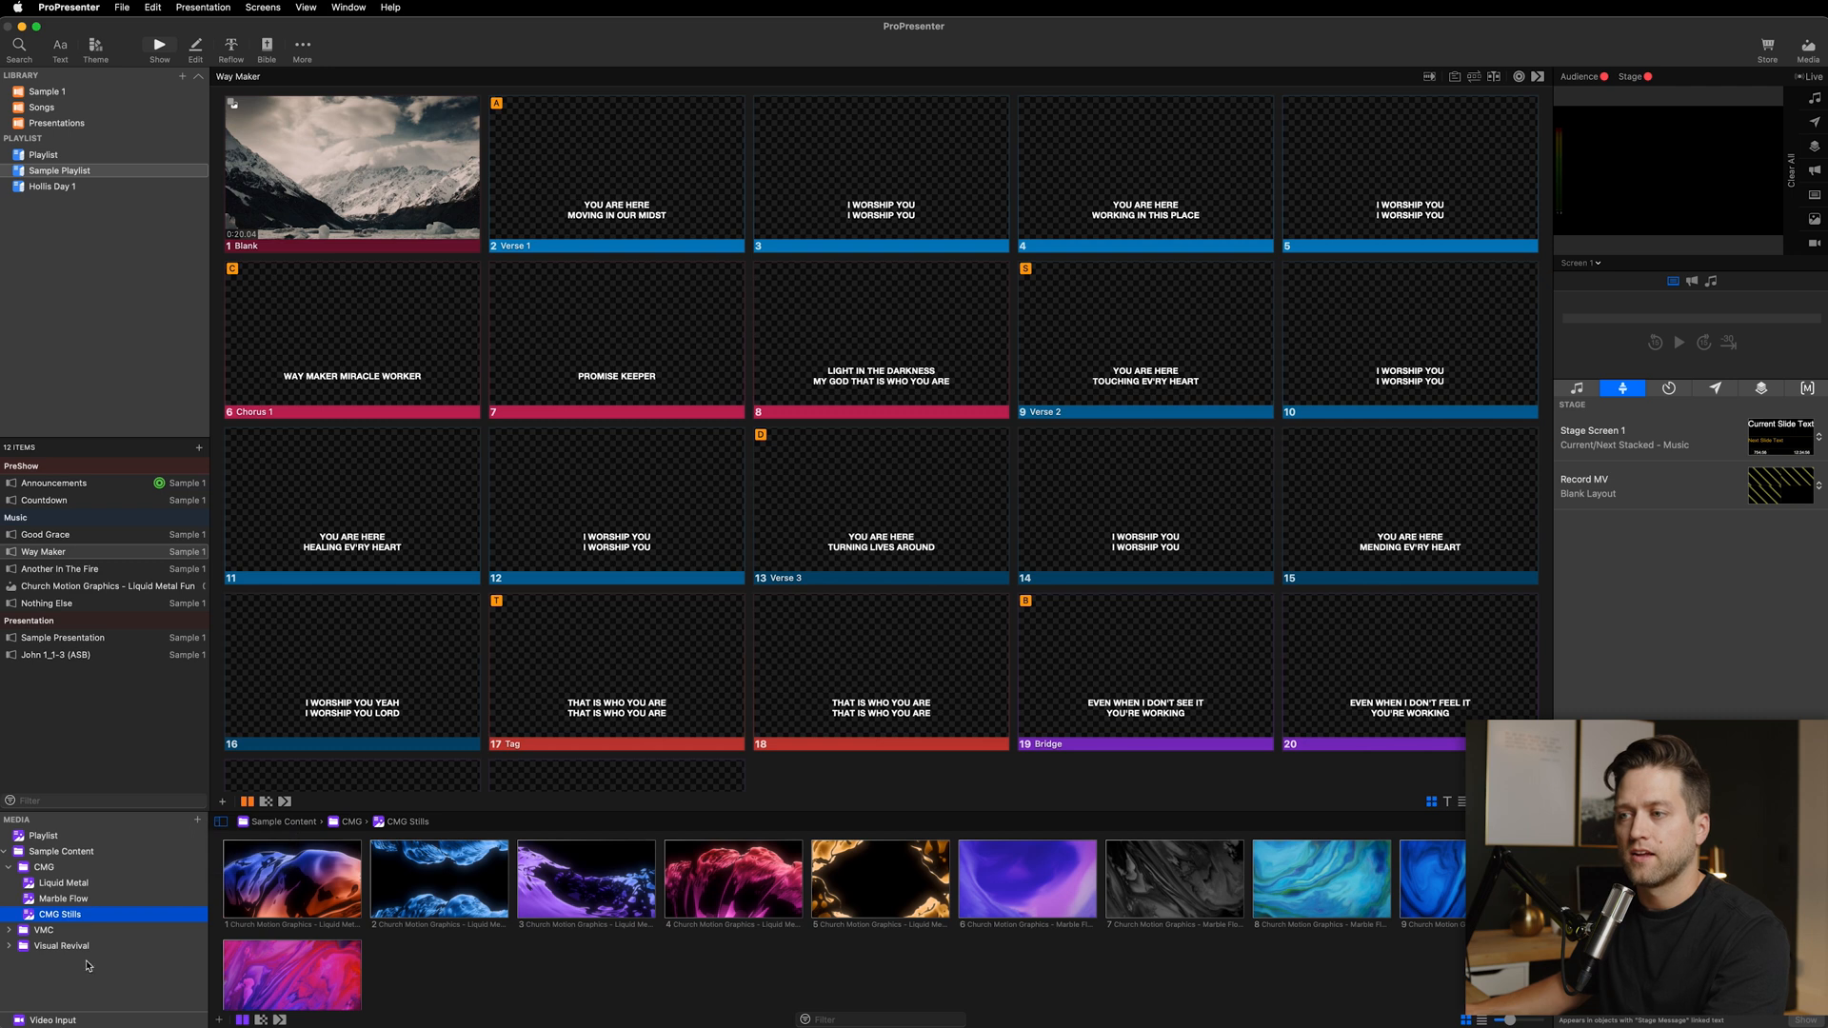
mouse_move(427, 929)
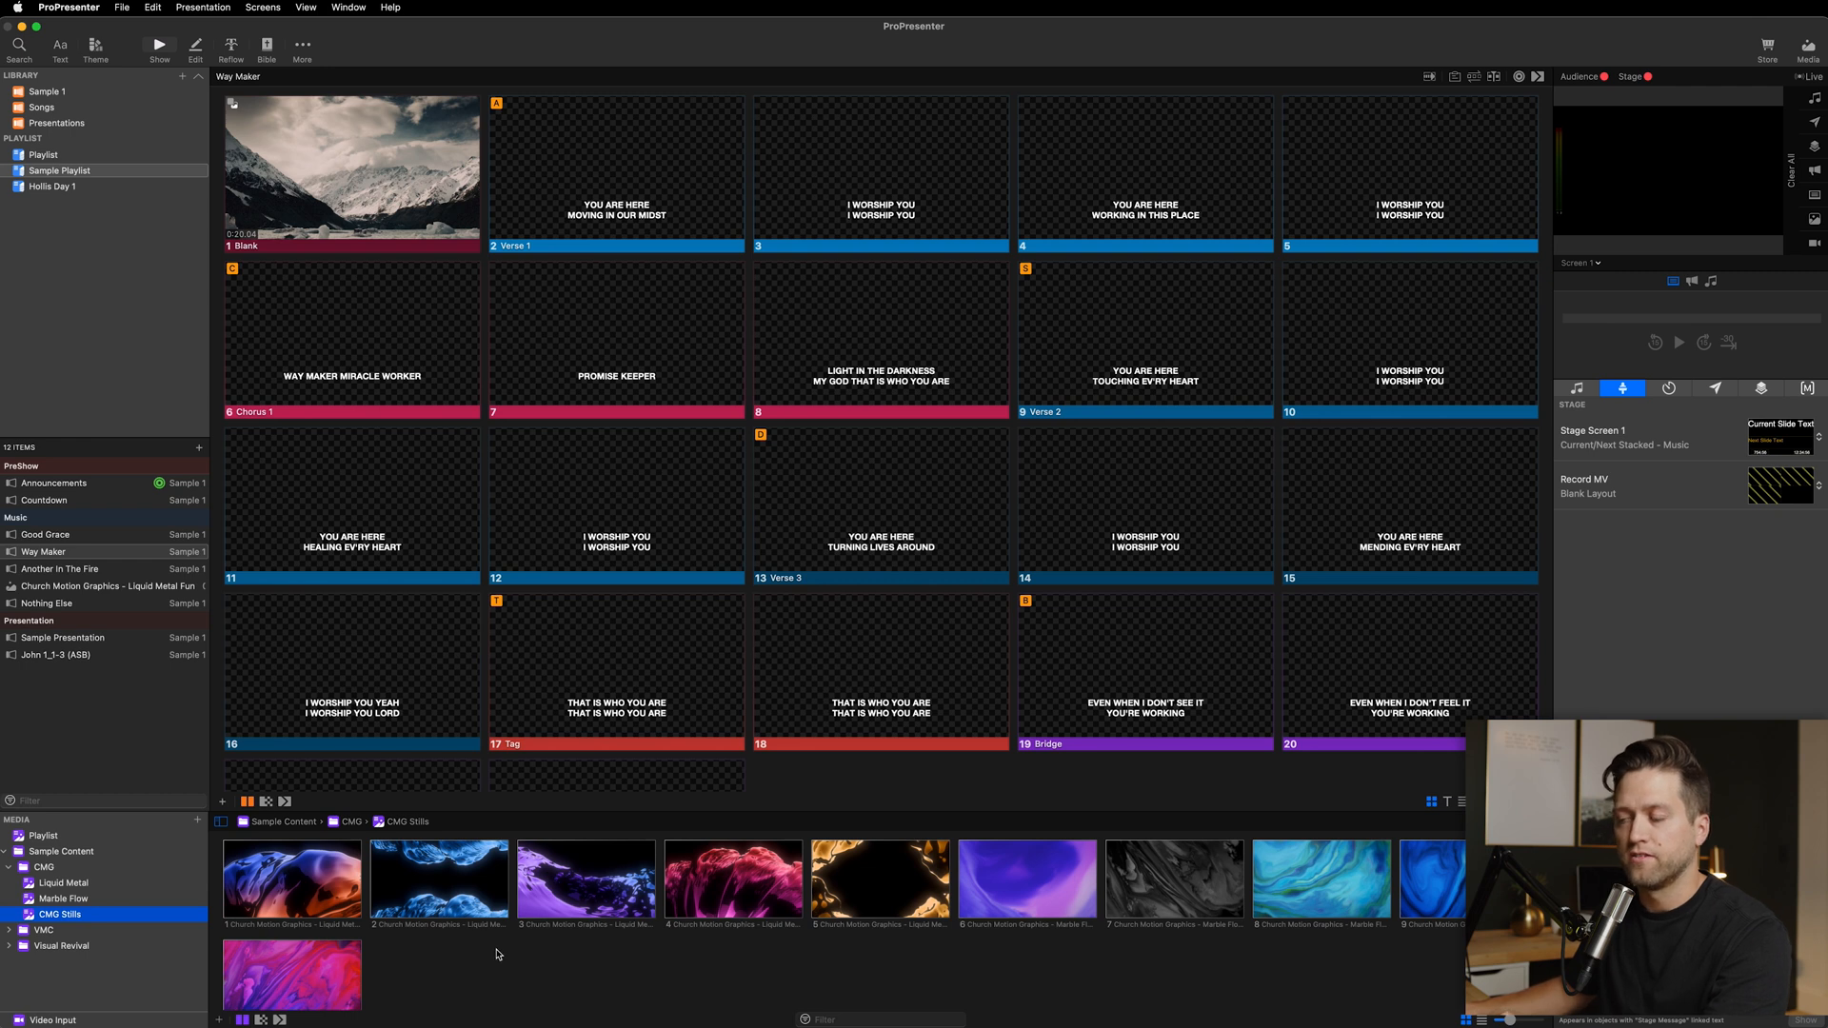
mouse_move(280, 919)
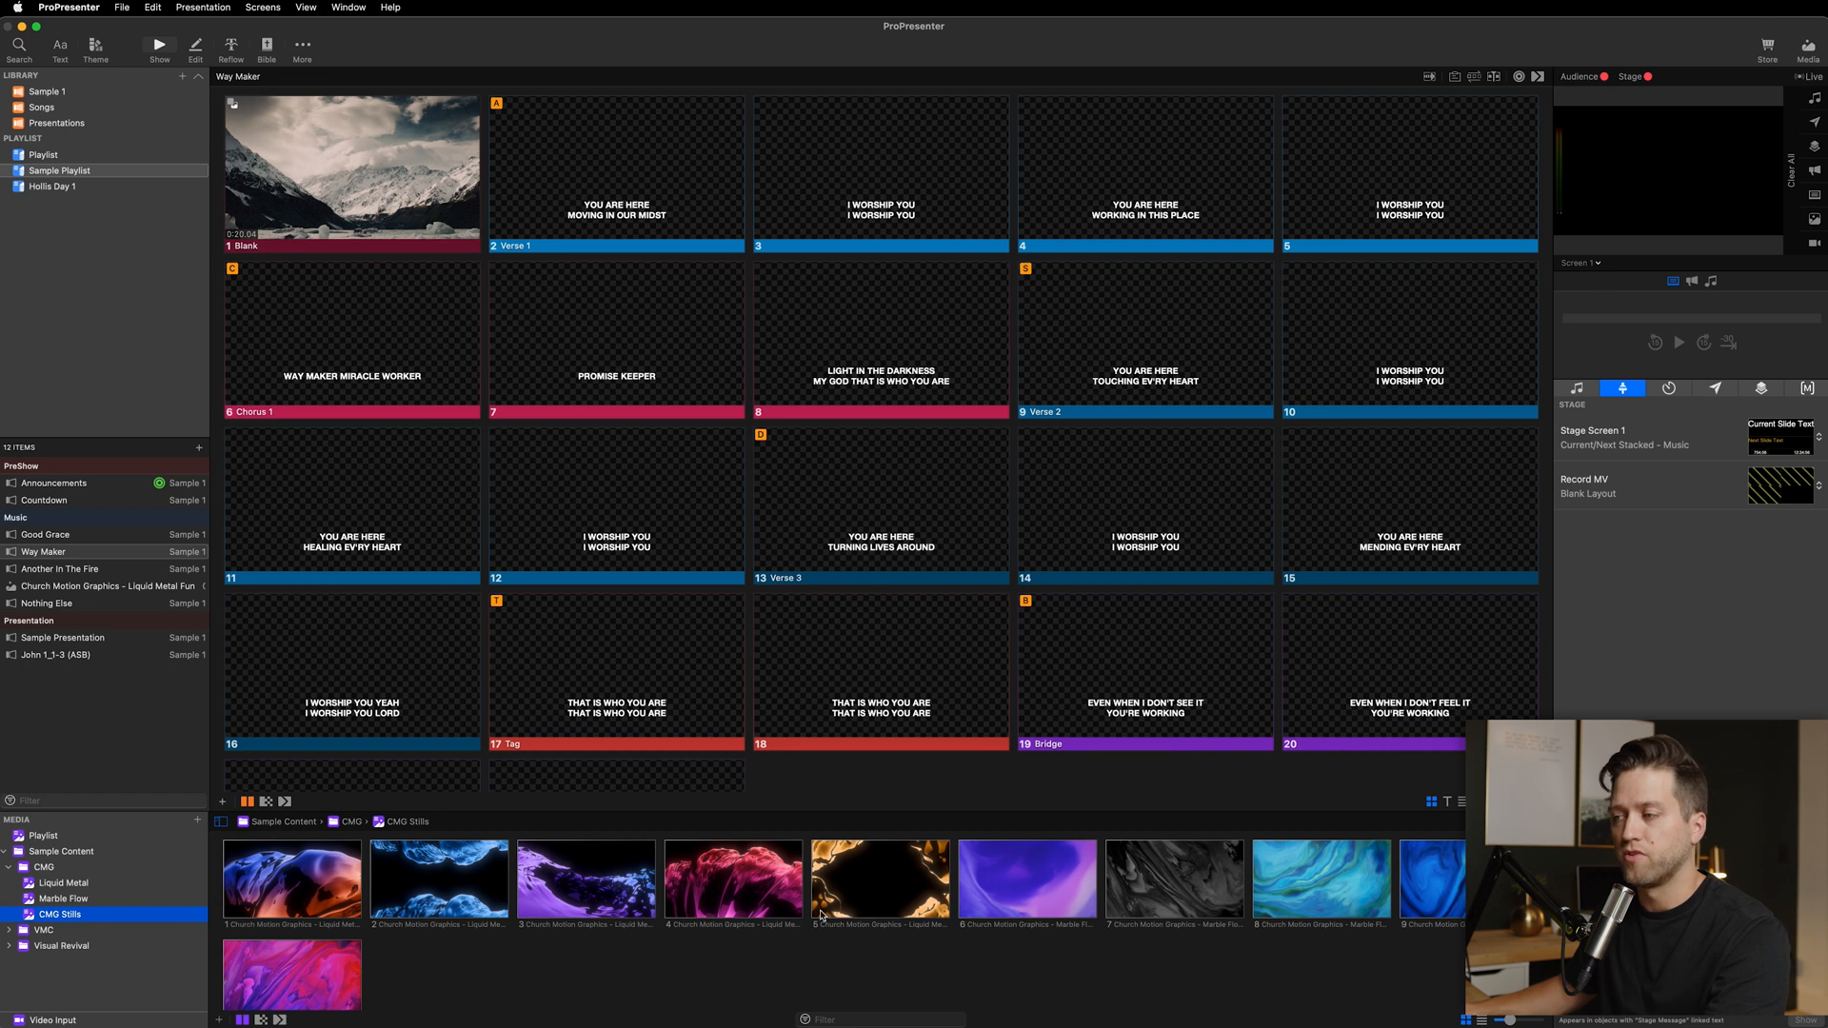
click(292, 880)
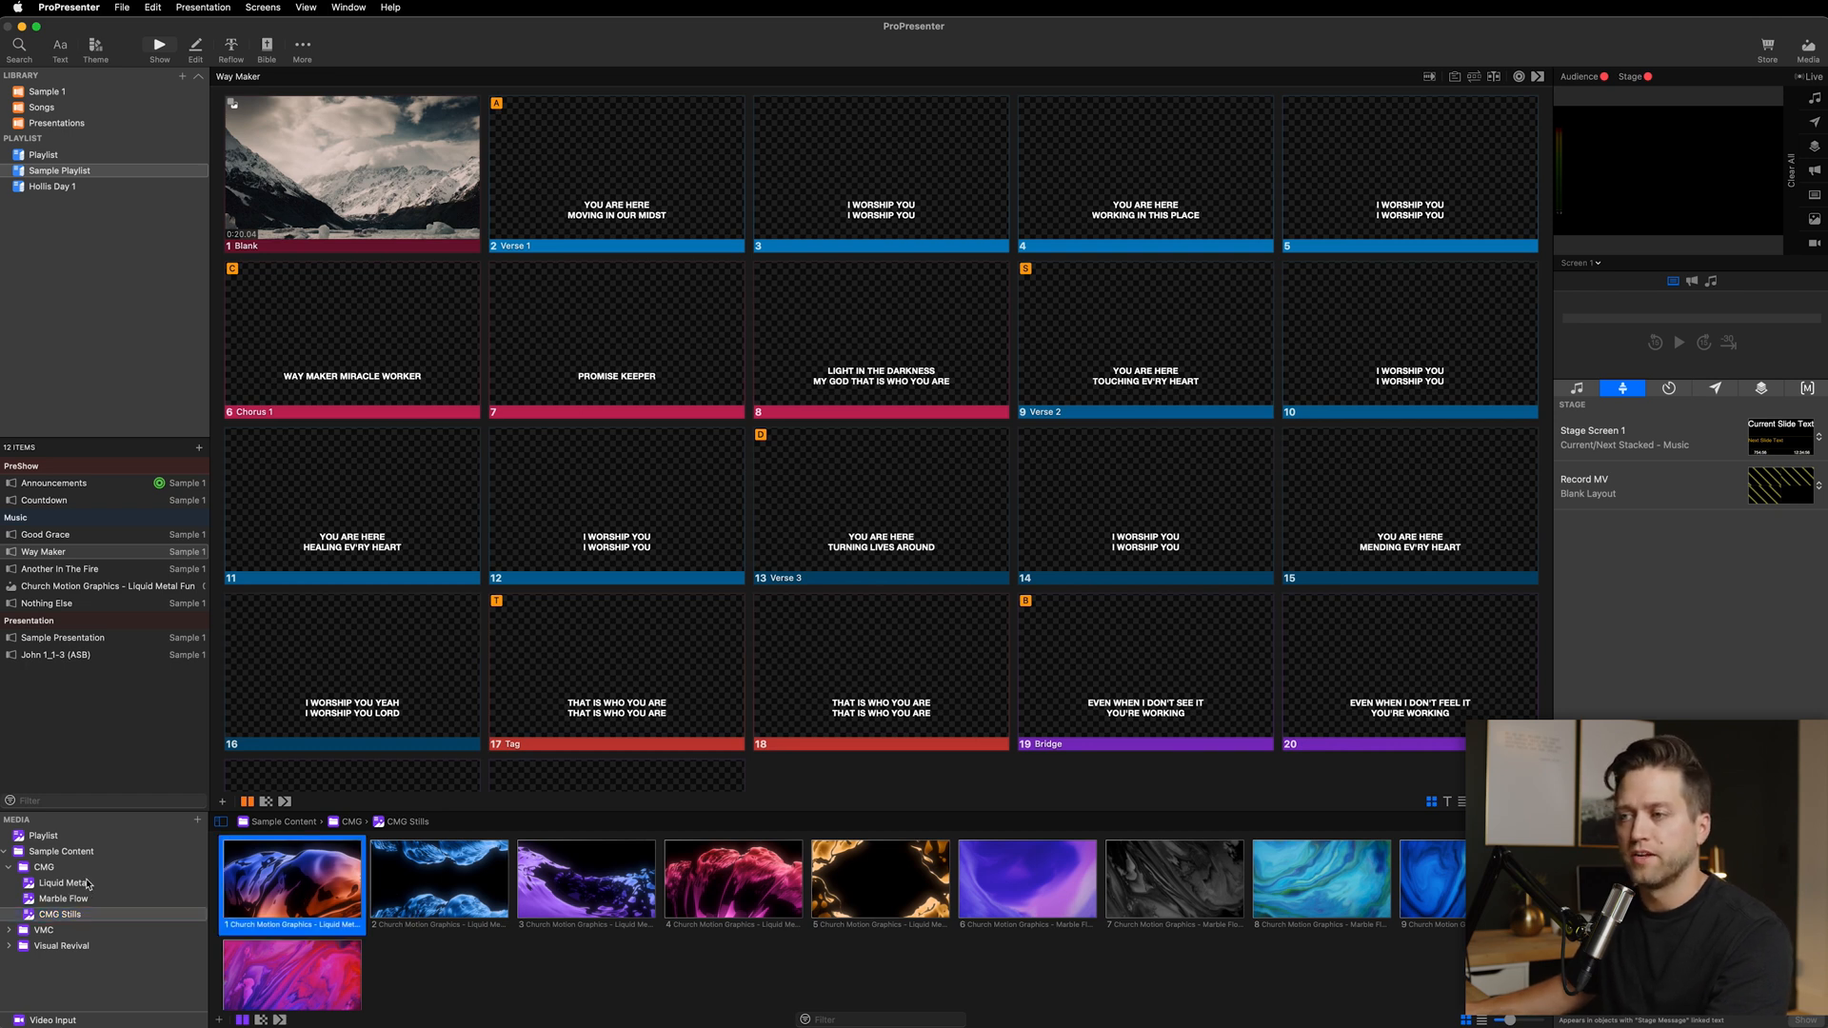
click(440, 883)
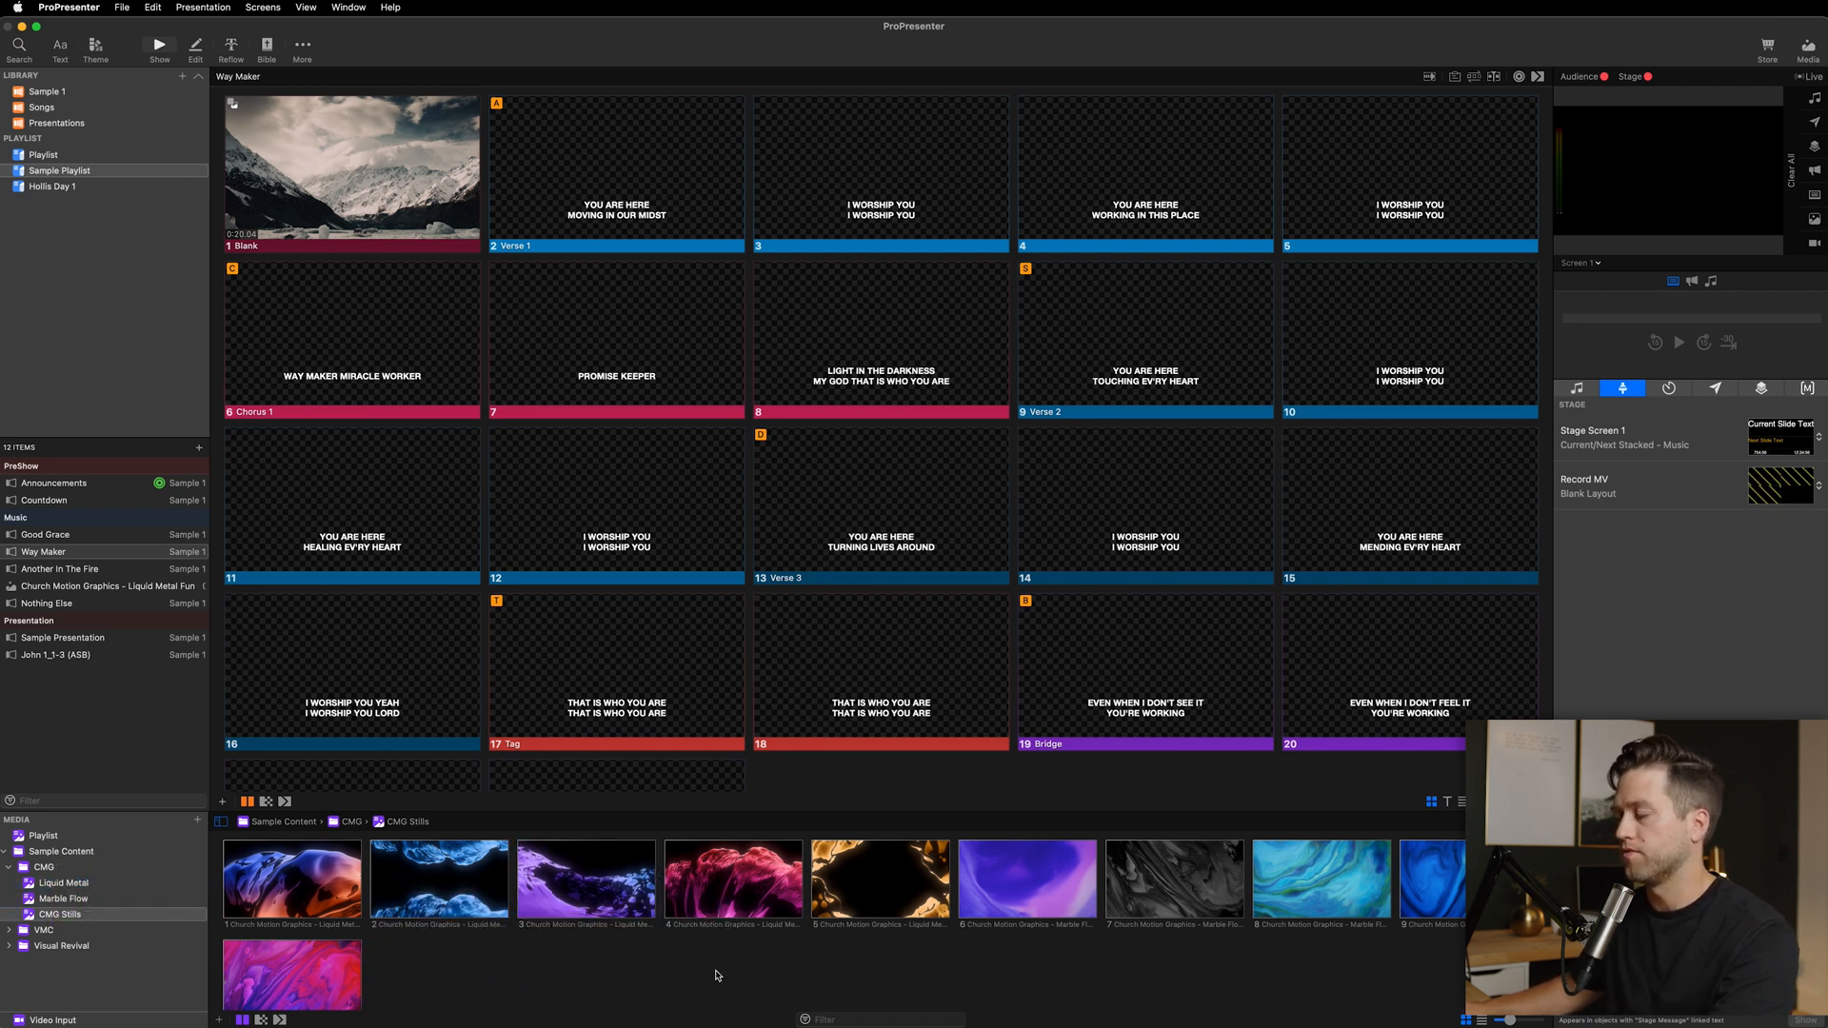
mouse_move(750, 962)
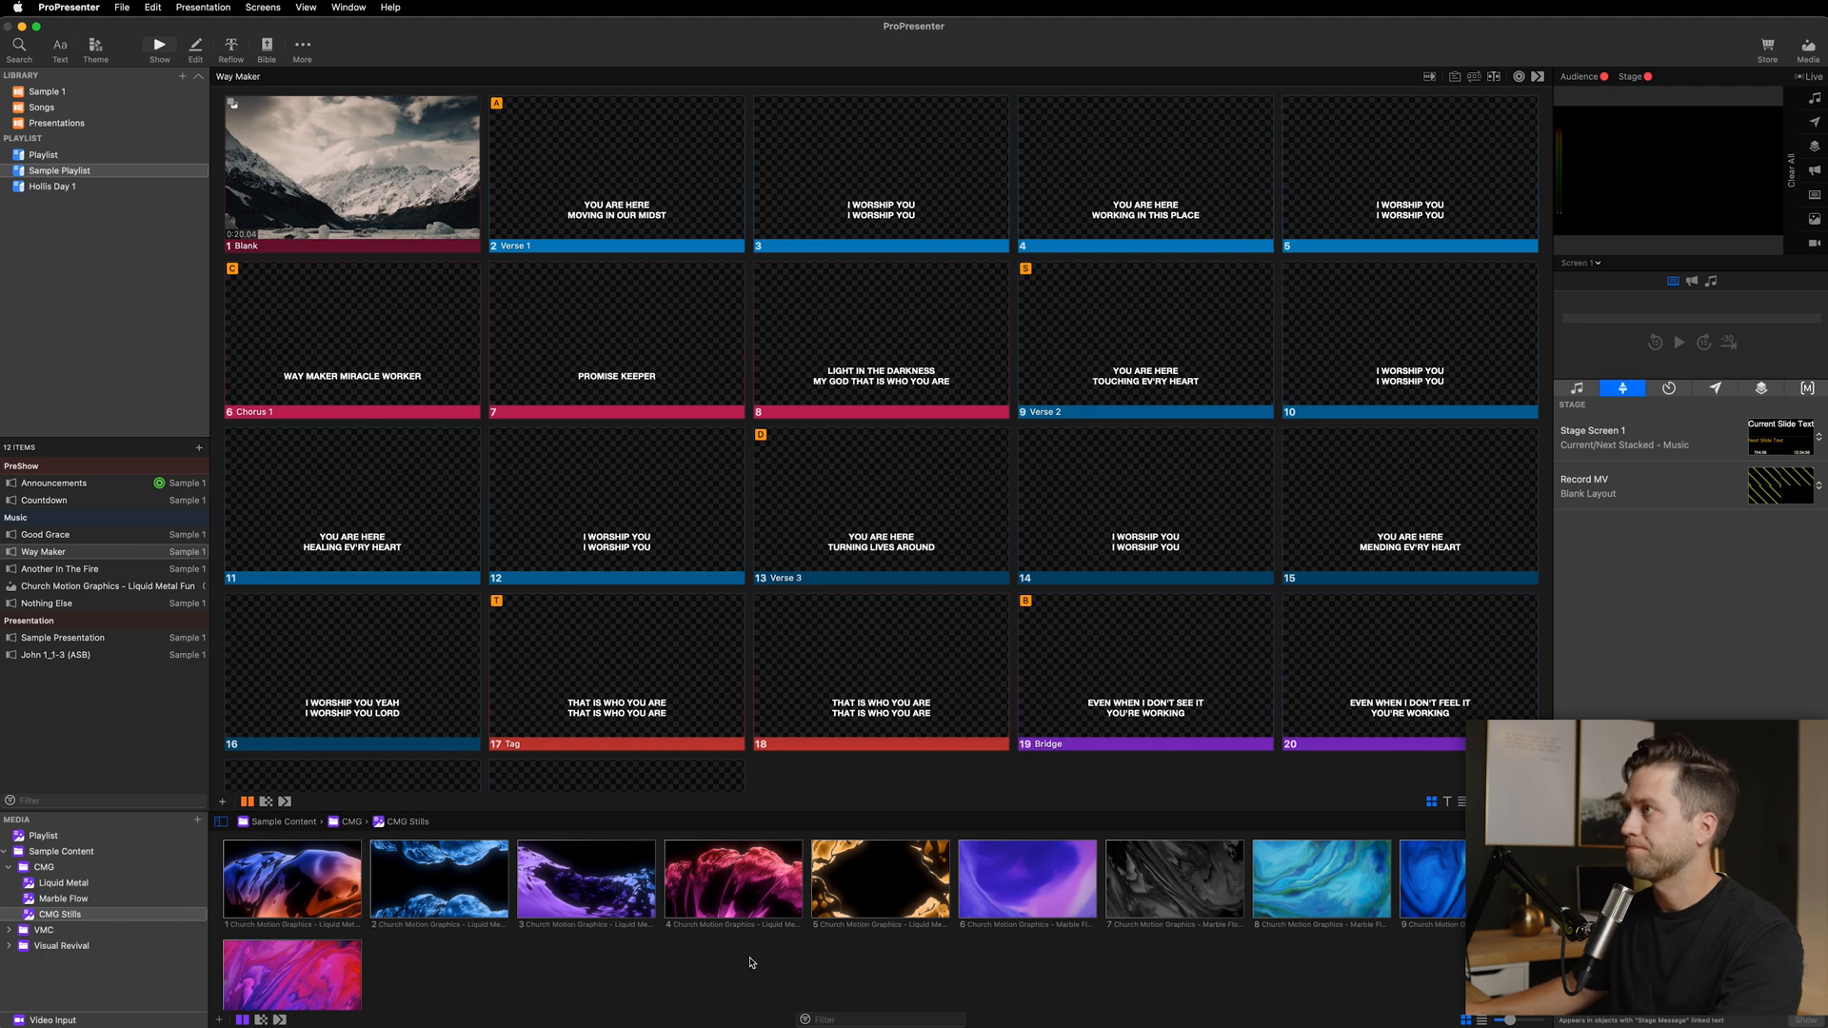
mouse_move(940, 277)
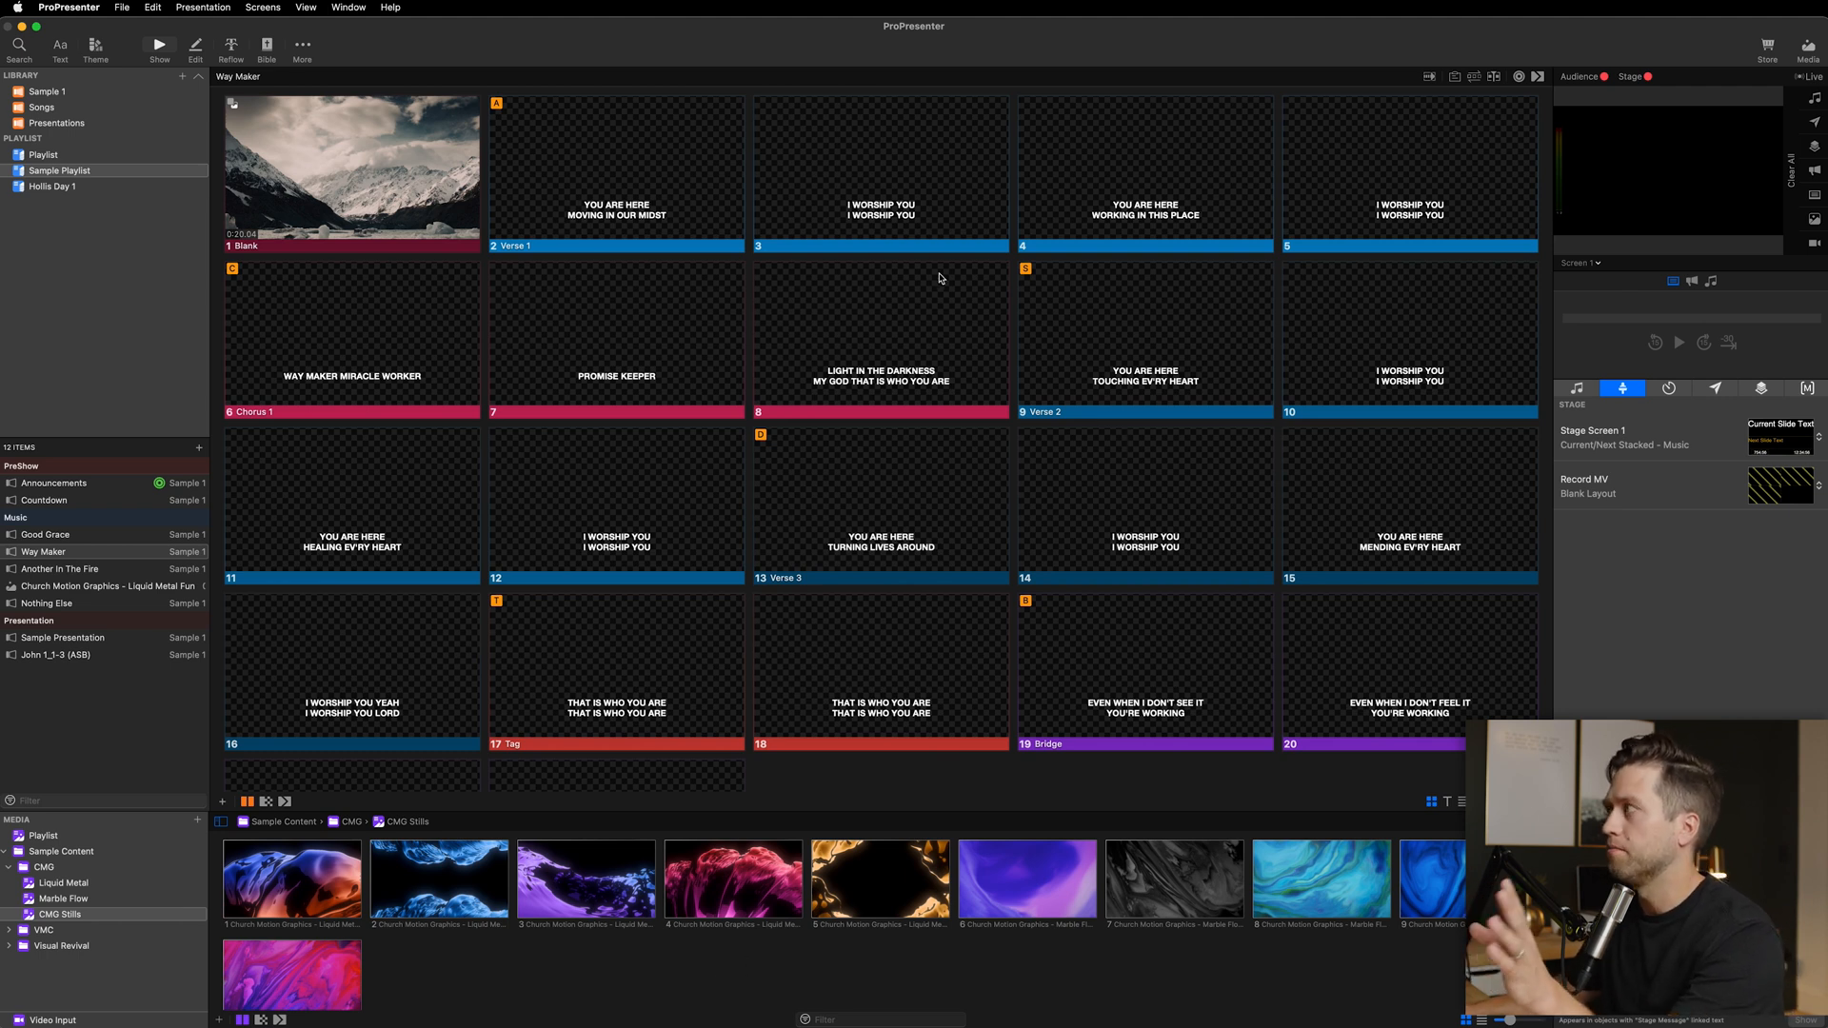
mouse_move(1009, 404)
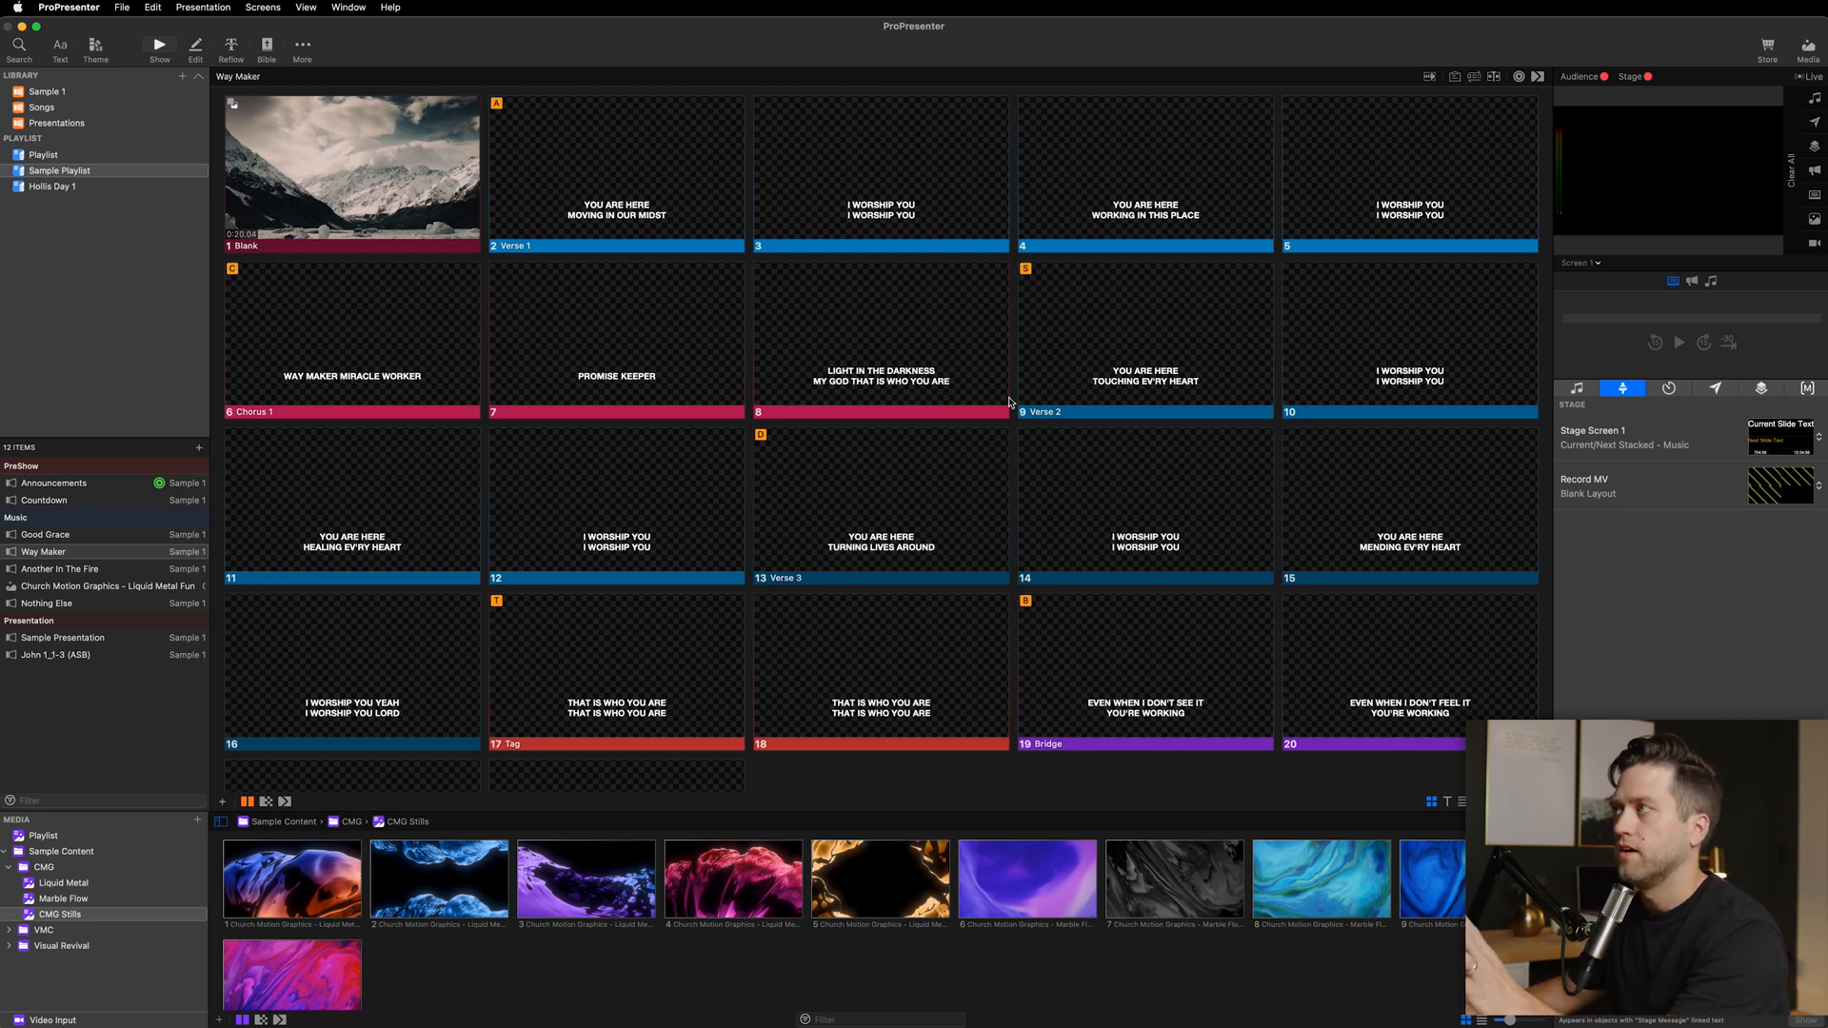
mouse_move(684, 437)
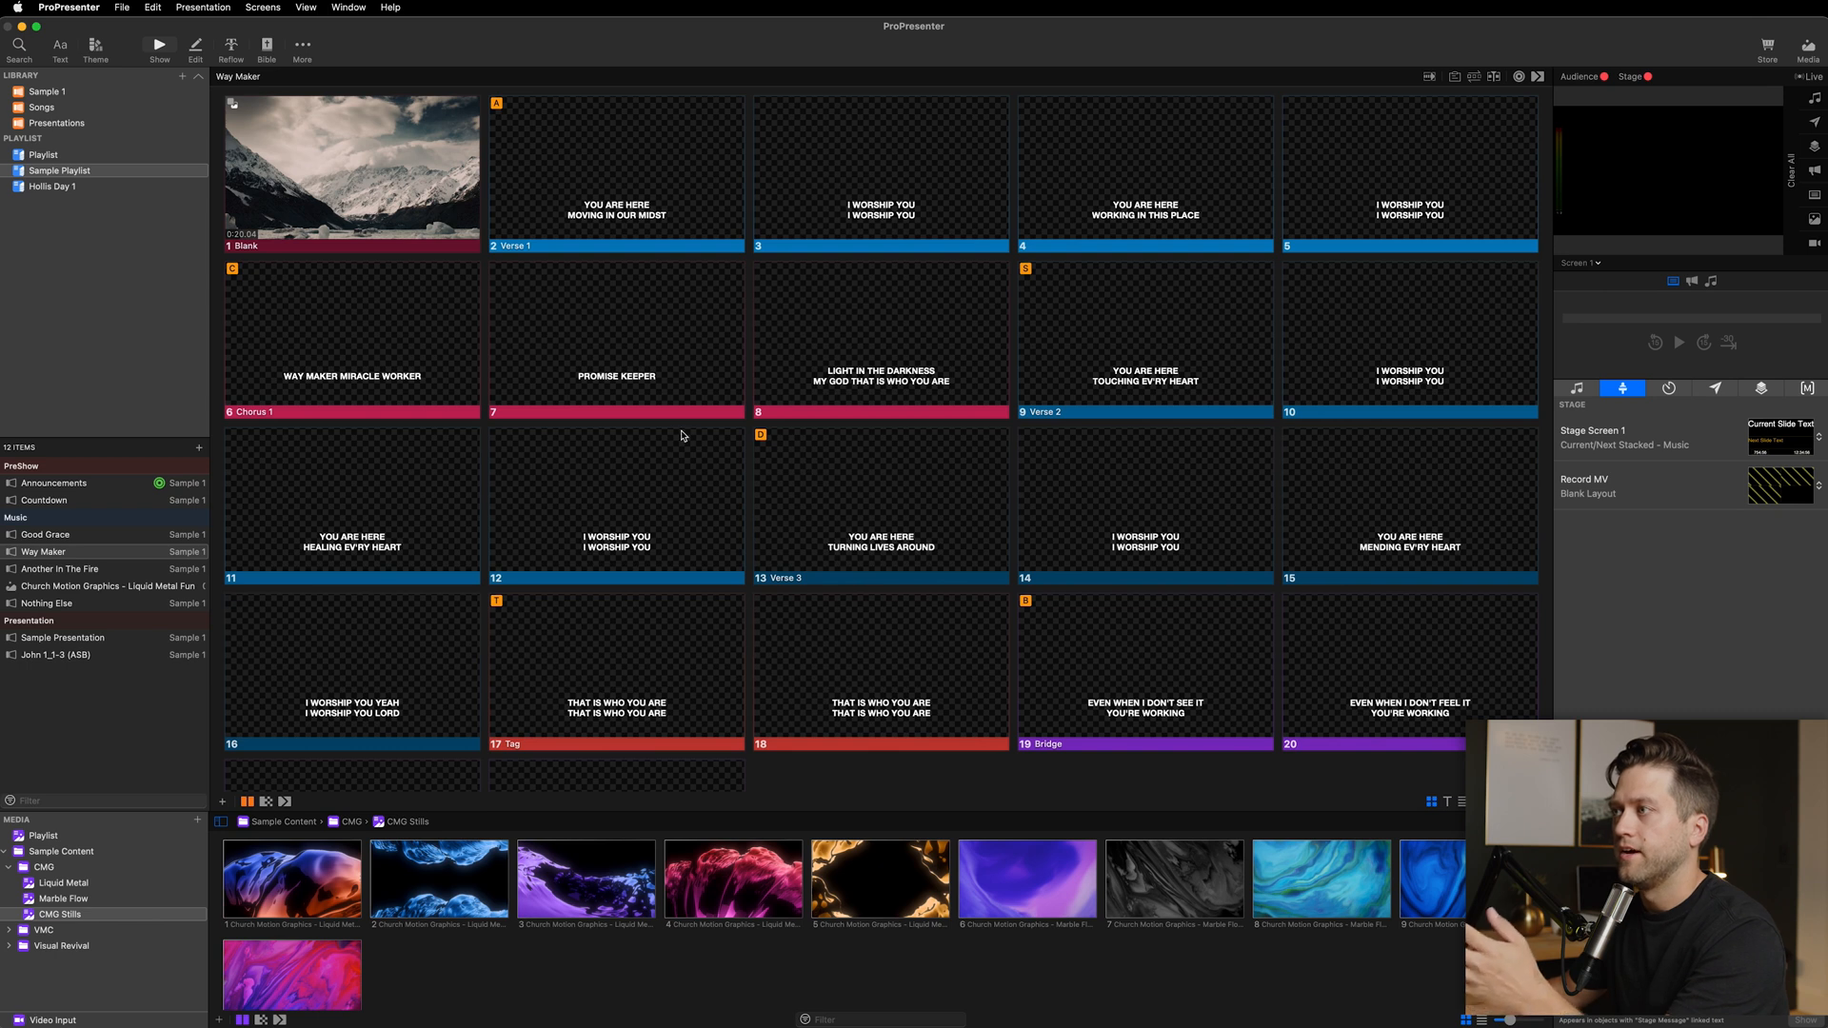
mouse_move(790, 381)
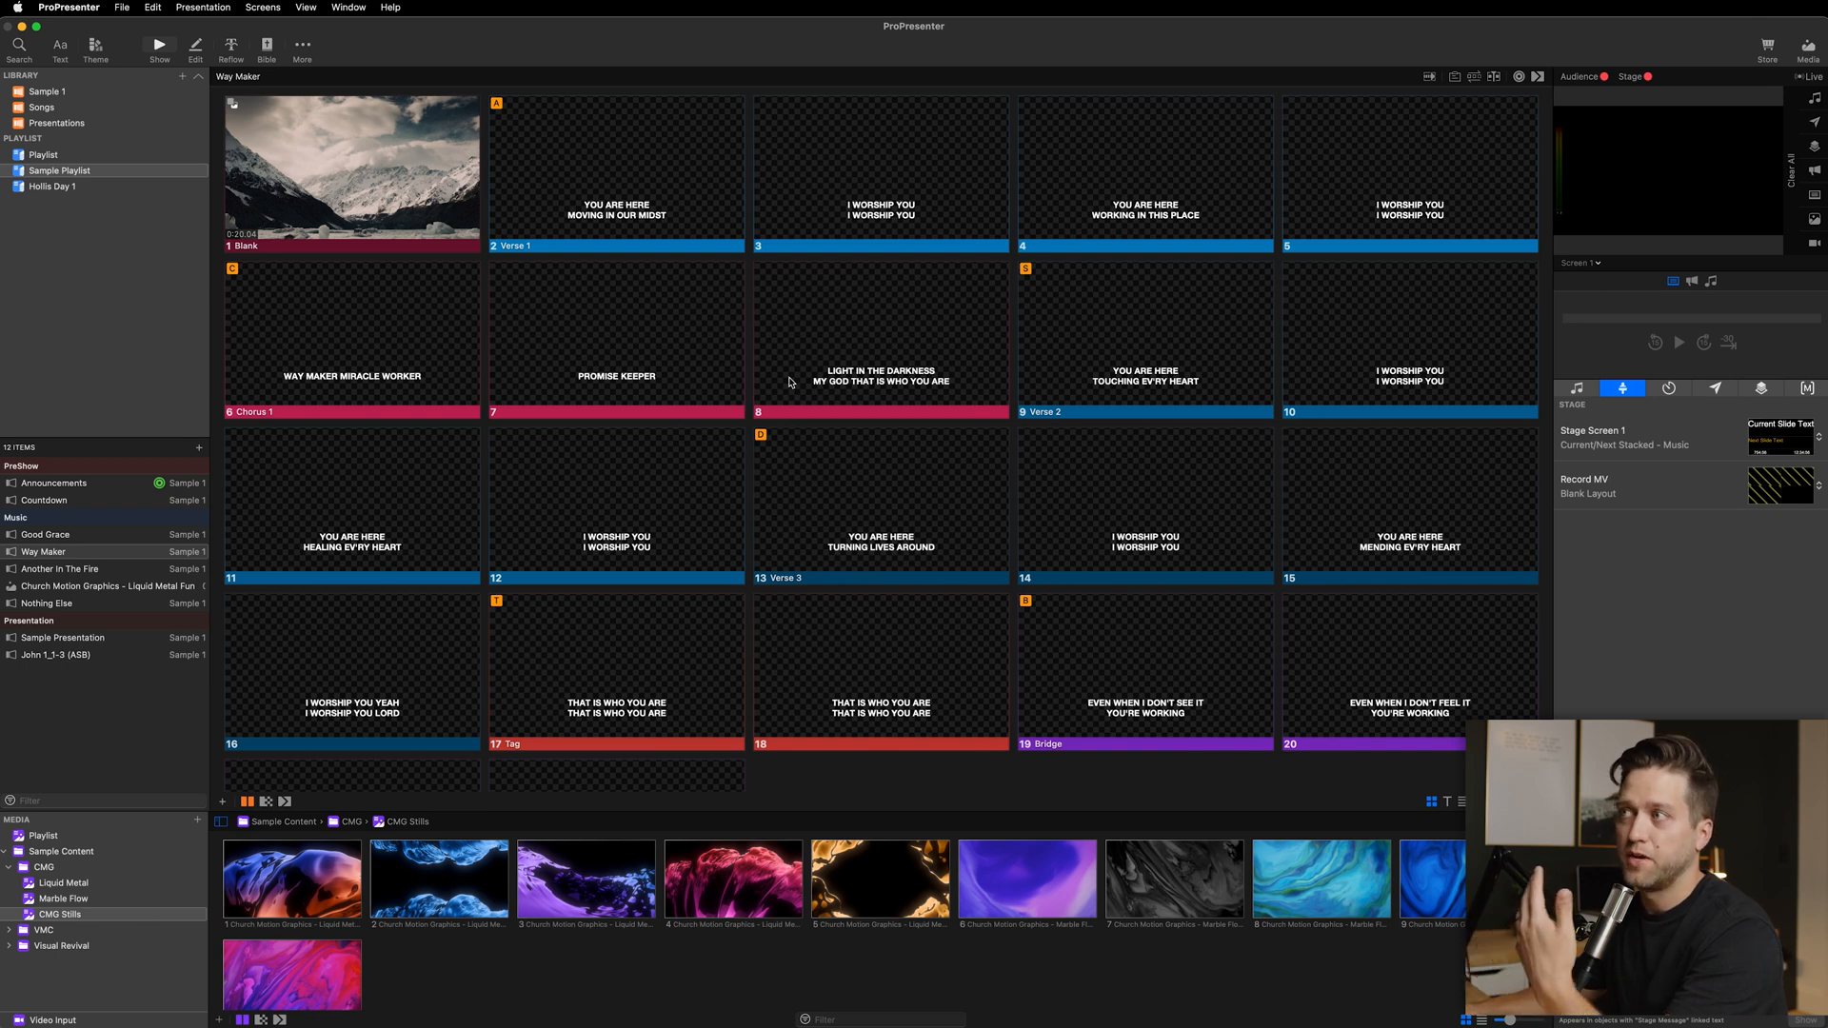
mouse_move(858, 296)
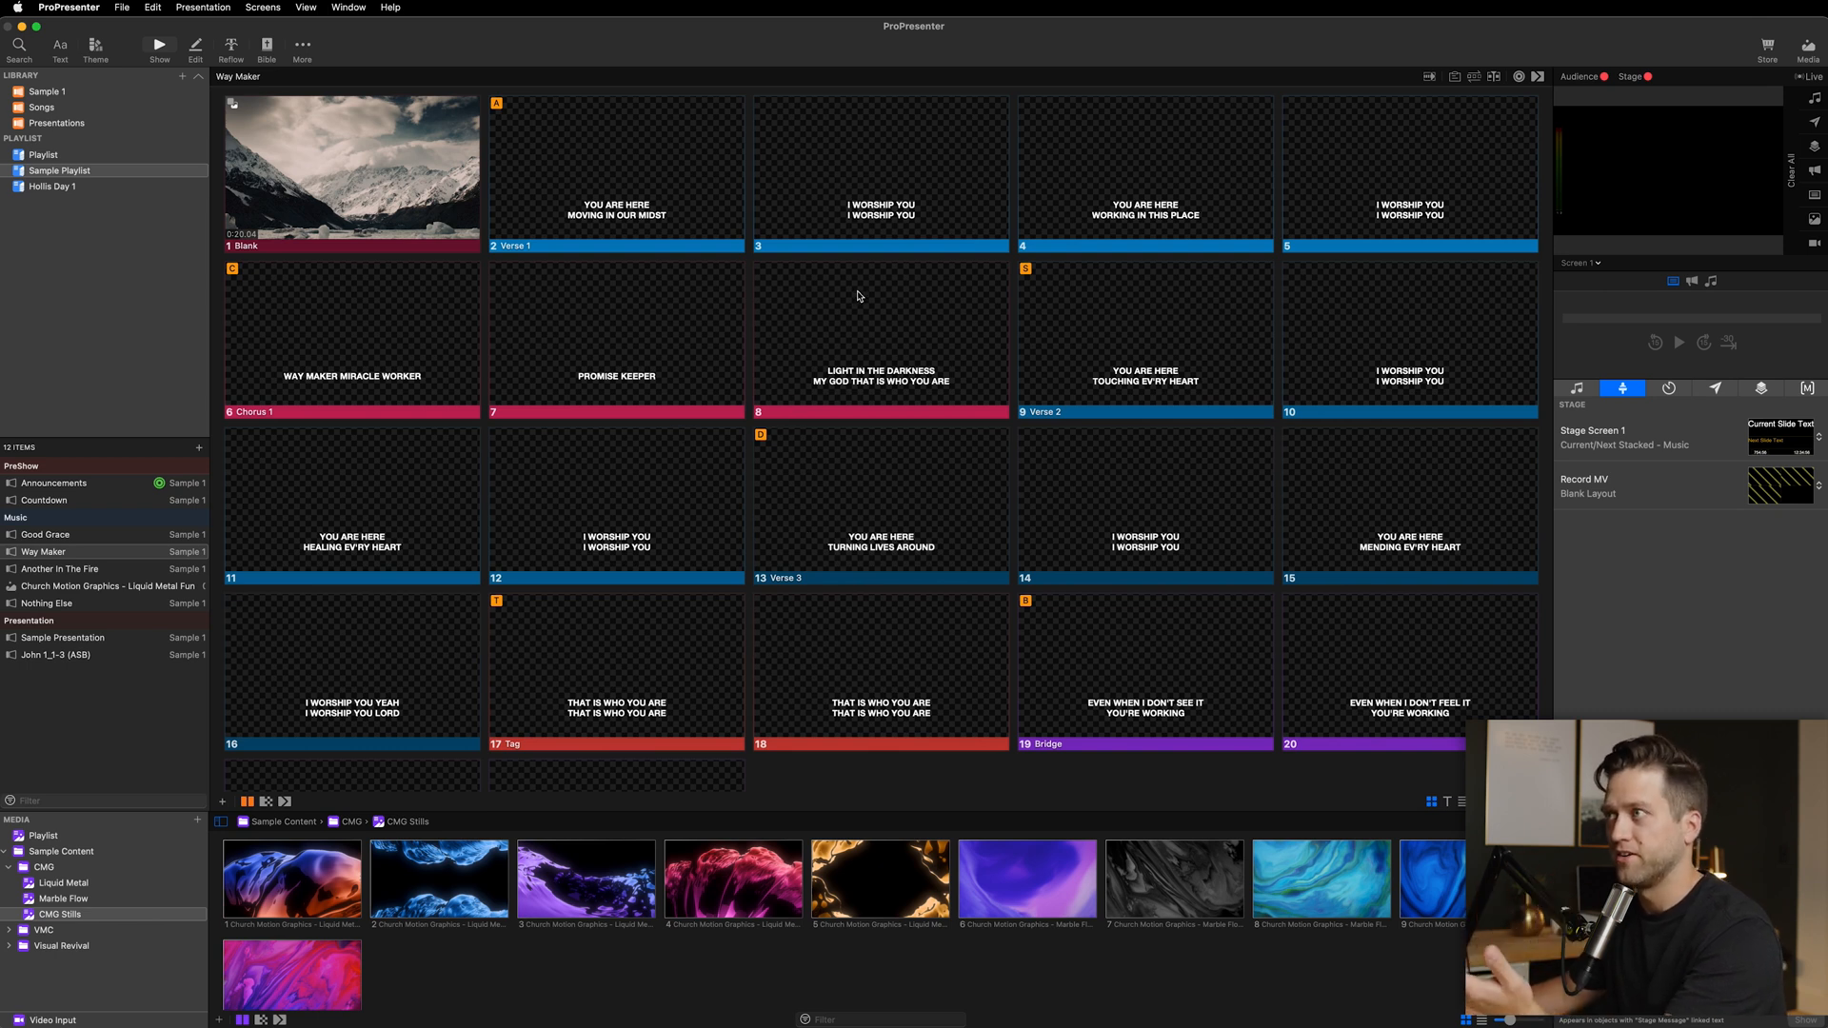
mouse_move(857, 290)
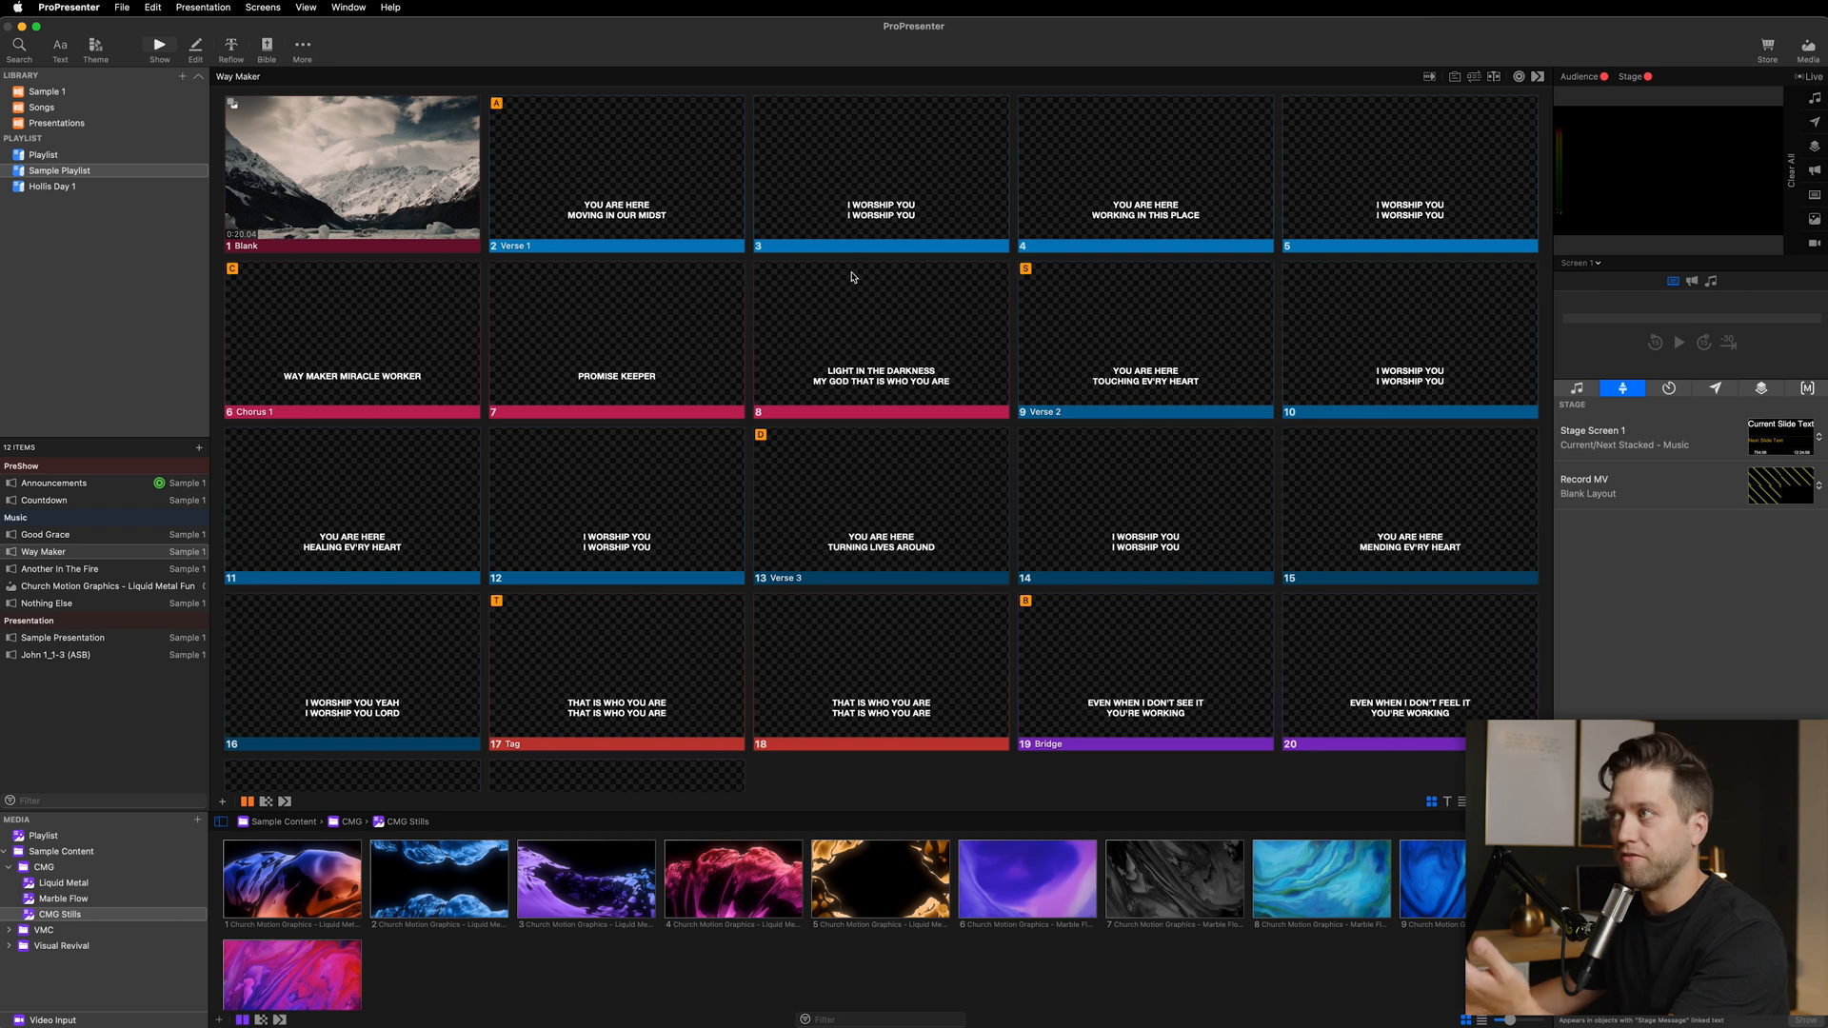
mouse_move(755, 212)
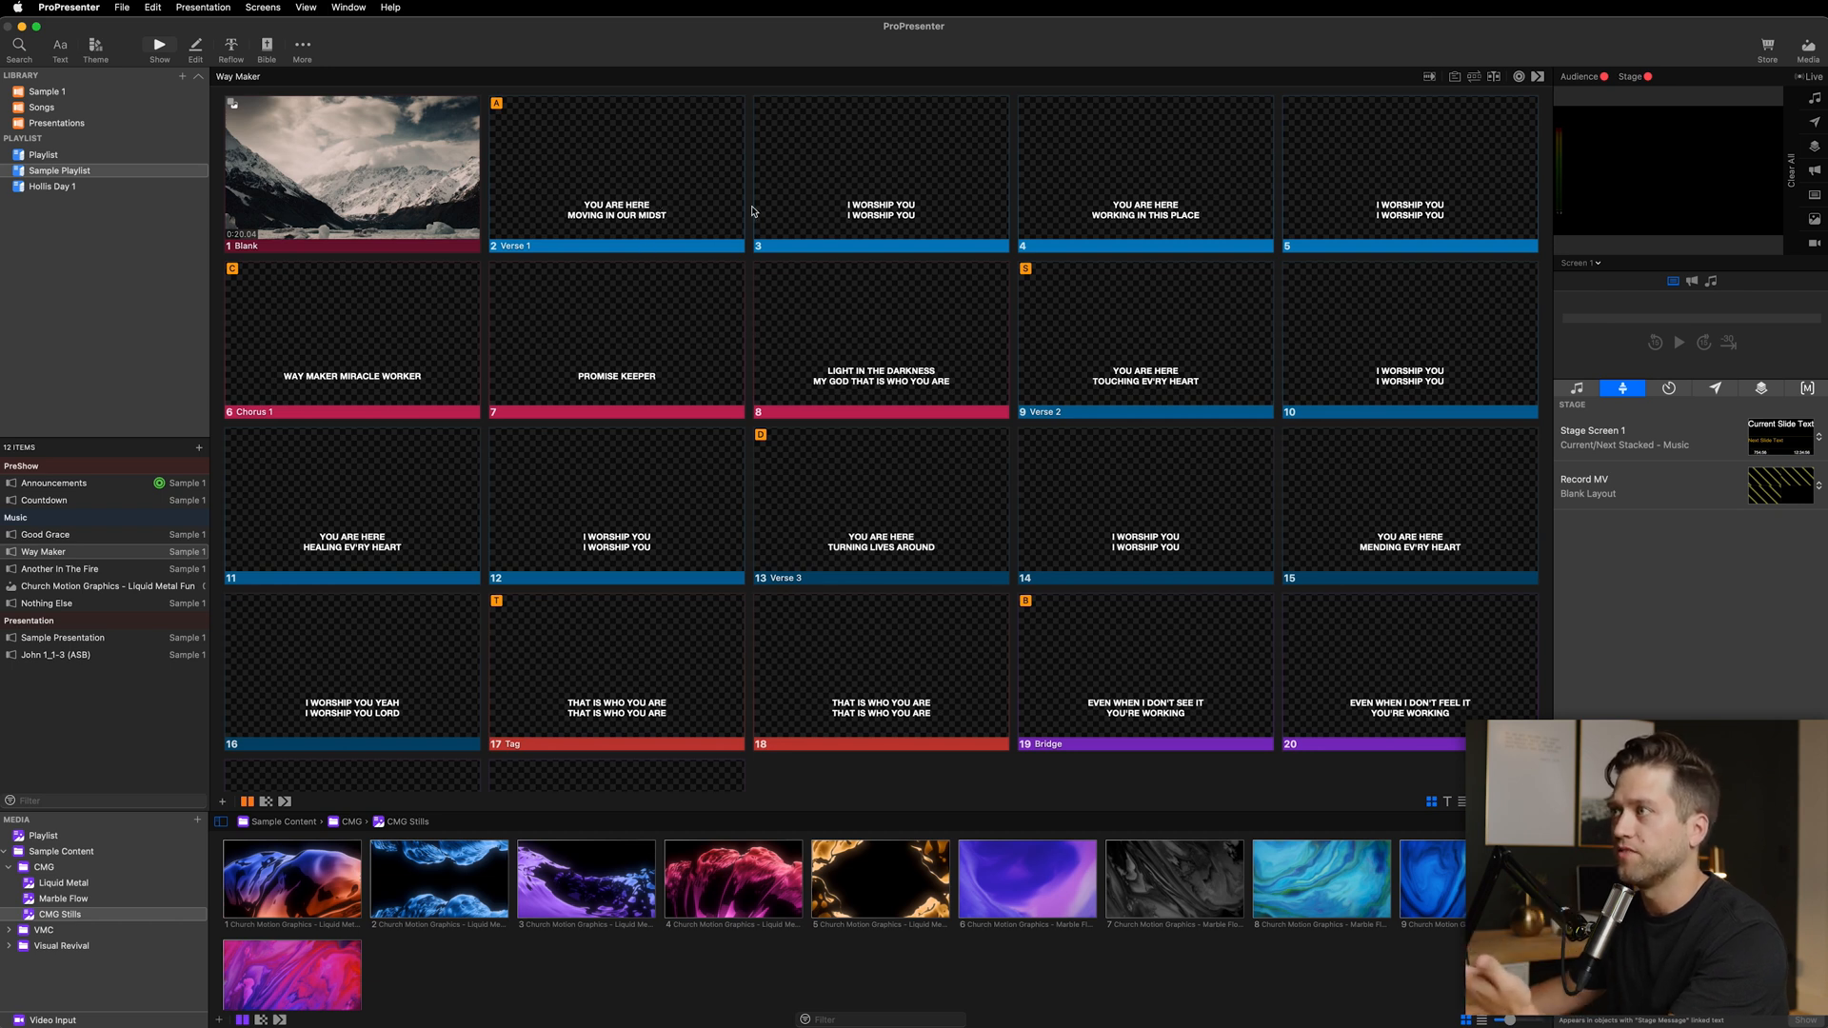
click(880, 173)
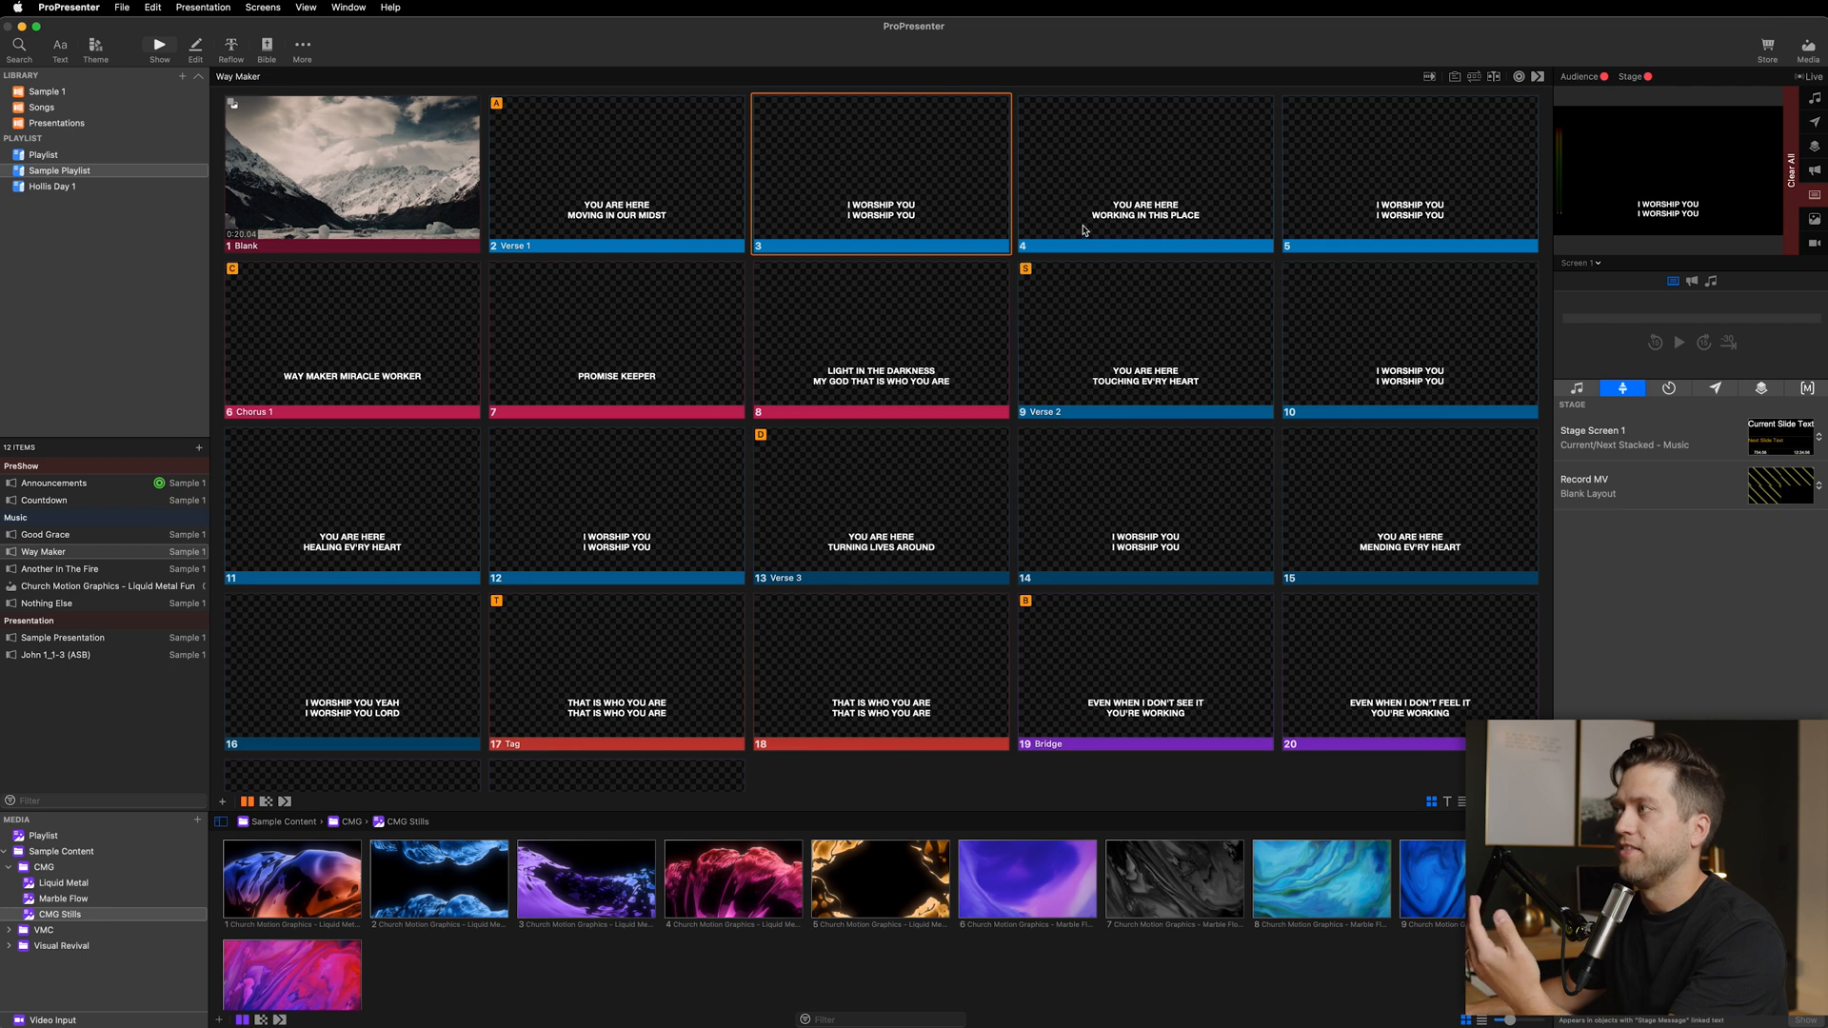
click(1144, 173)
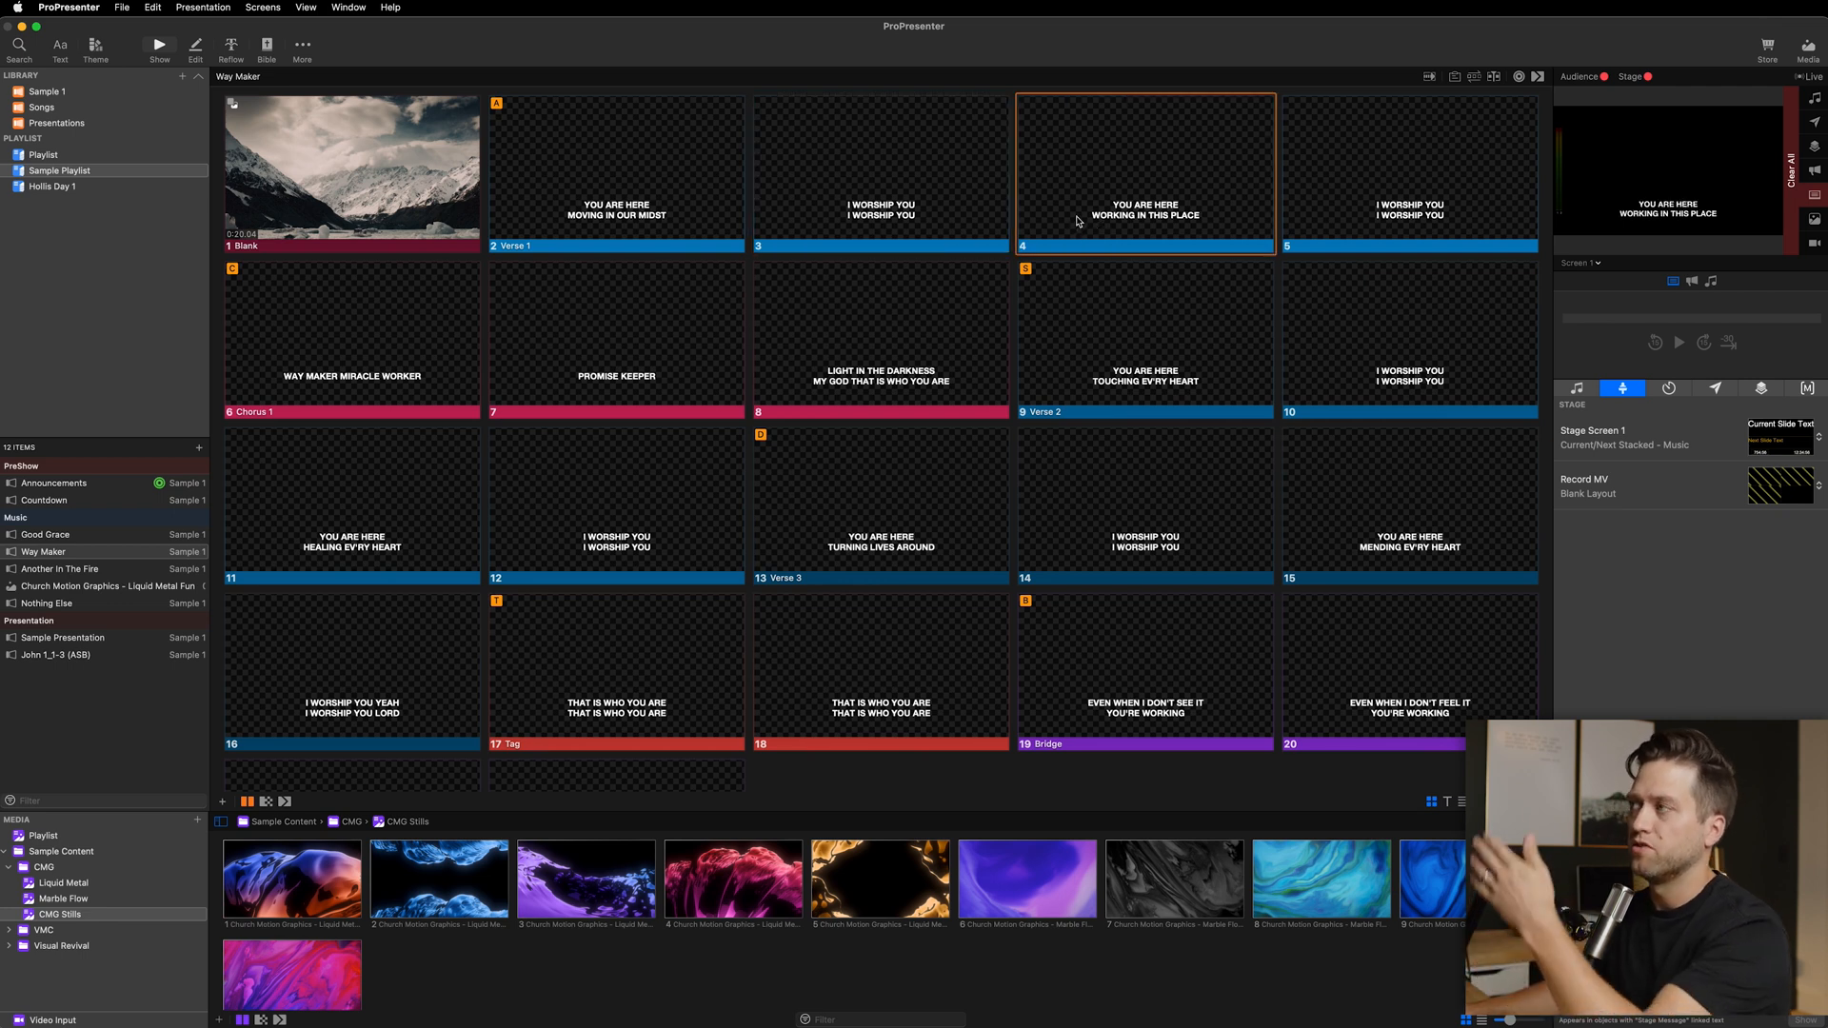
mouse_move(1095, 261)
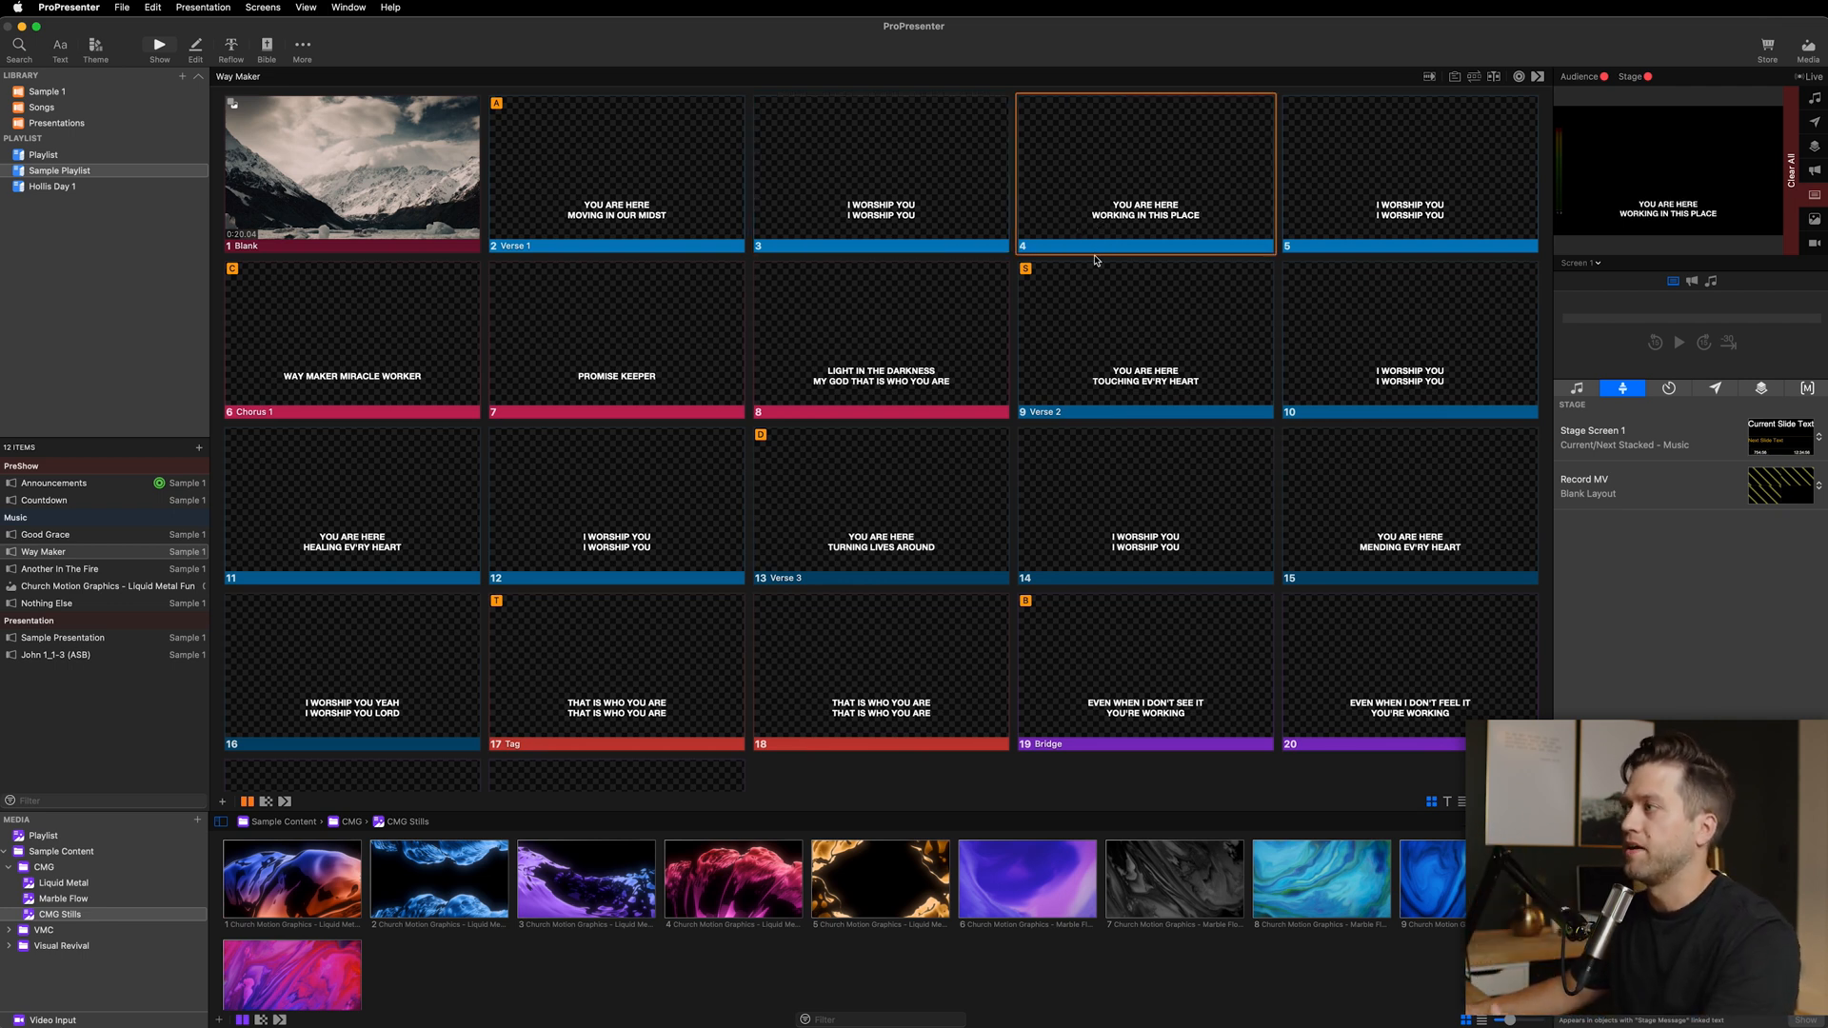
mouse_move(1007, 440)
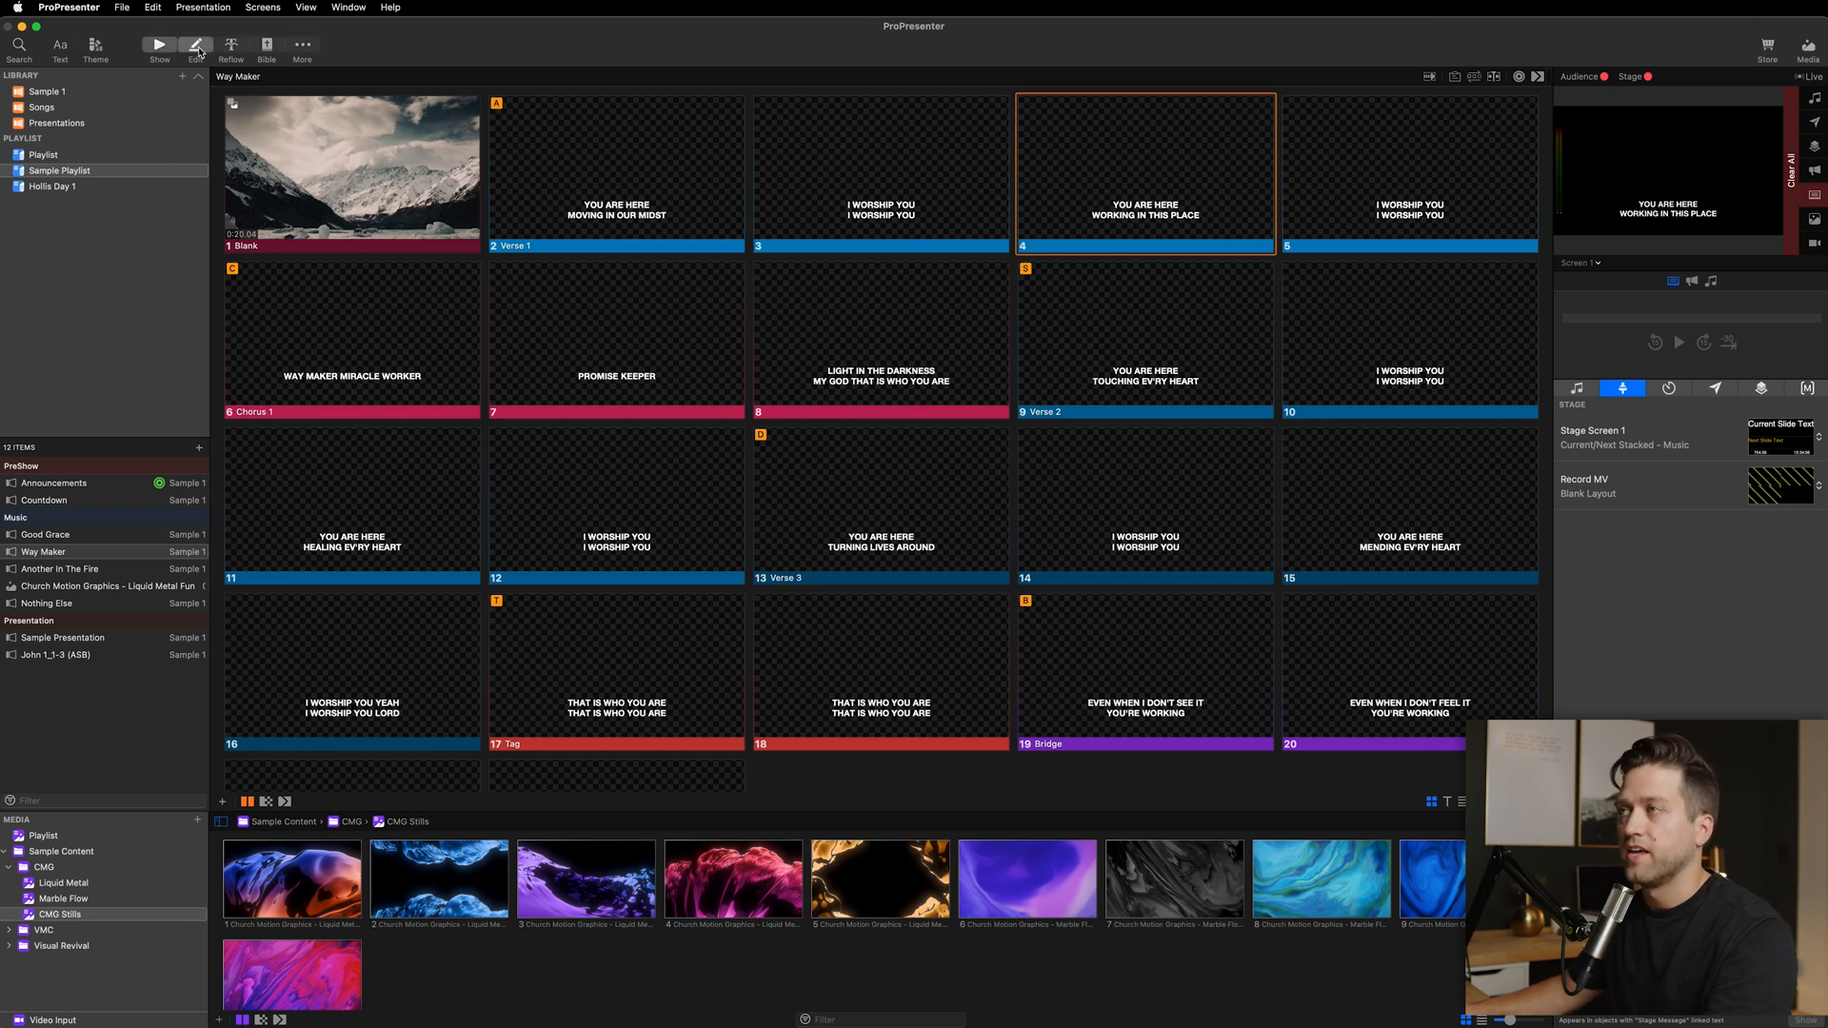
click(194, 46)
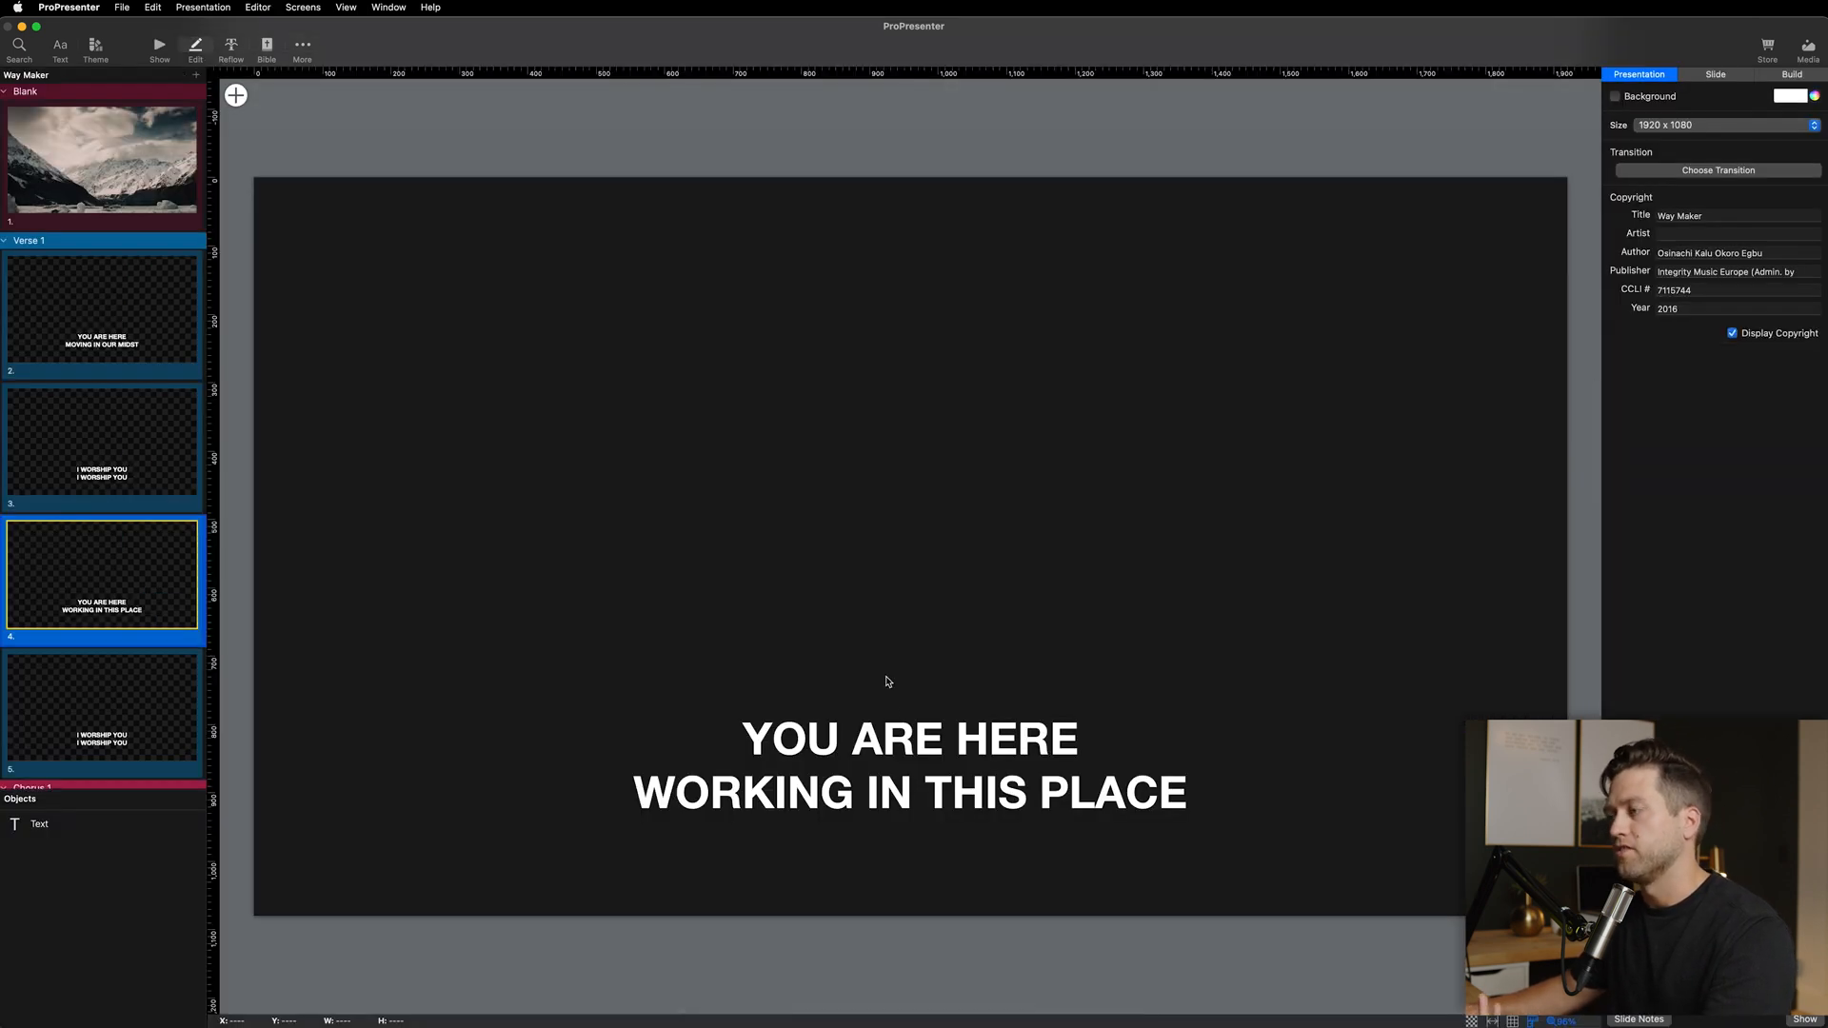
click(910, 764)
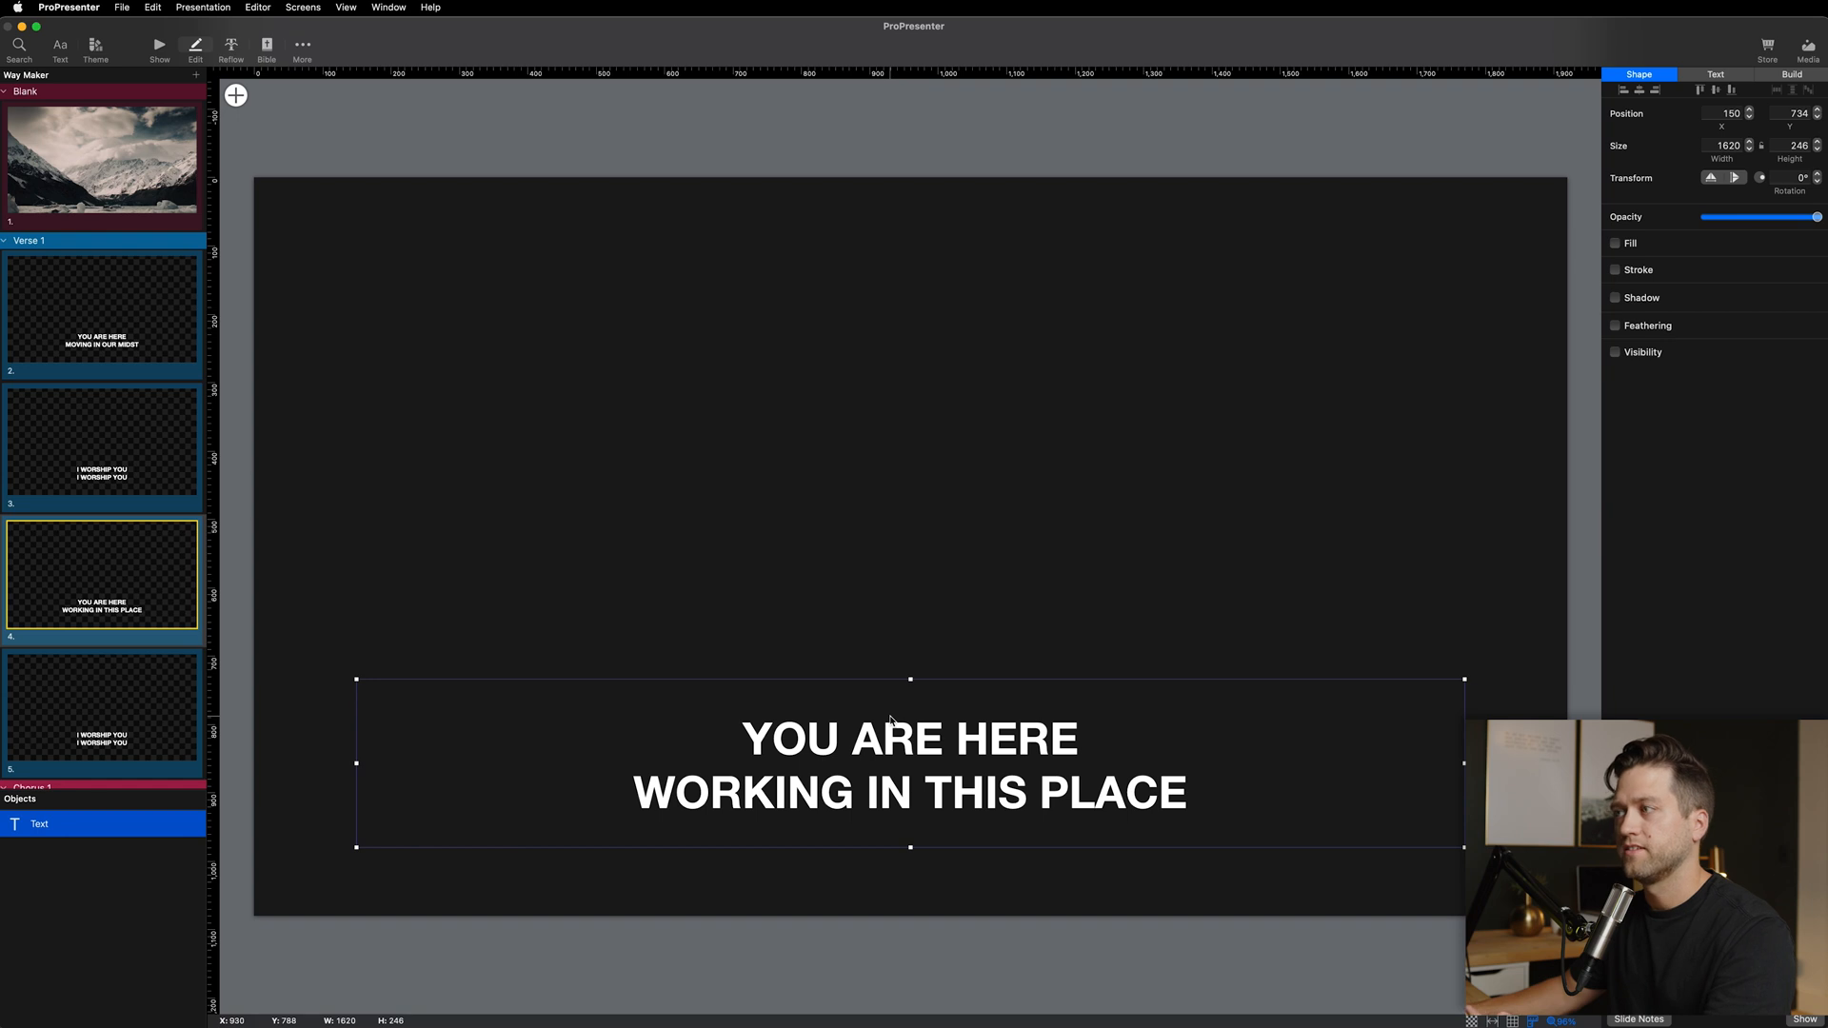
mouse_move(594, 508)
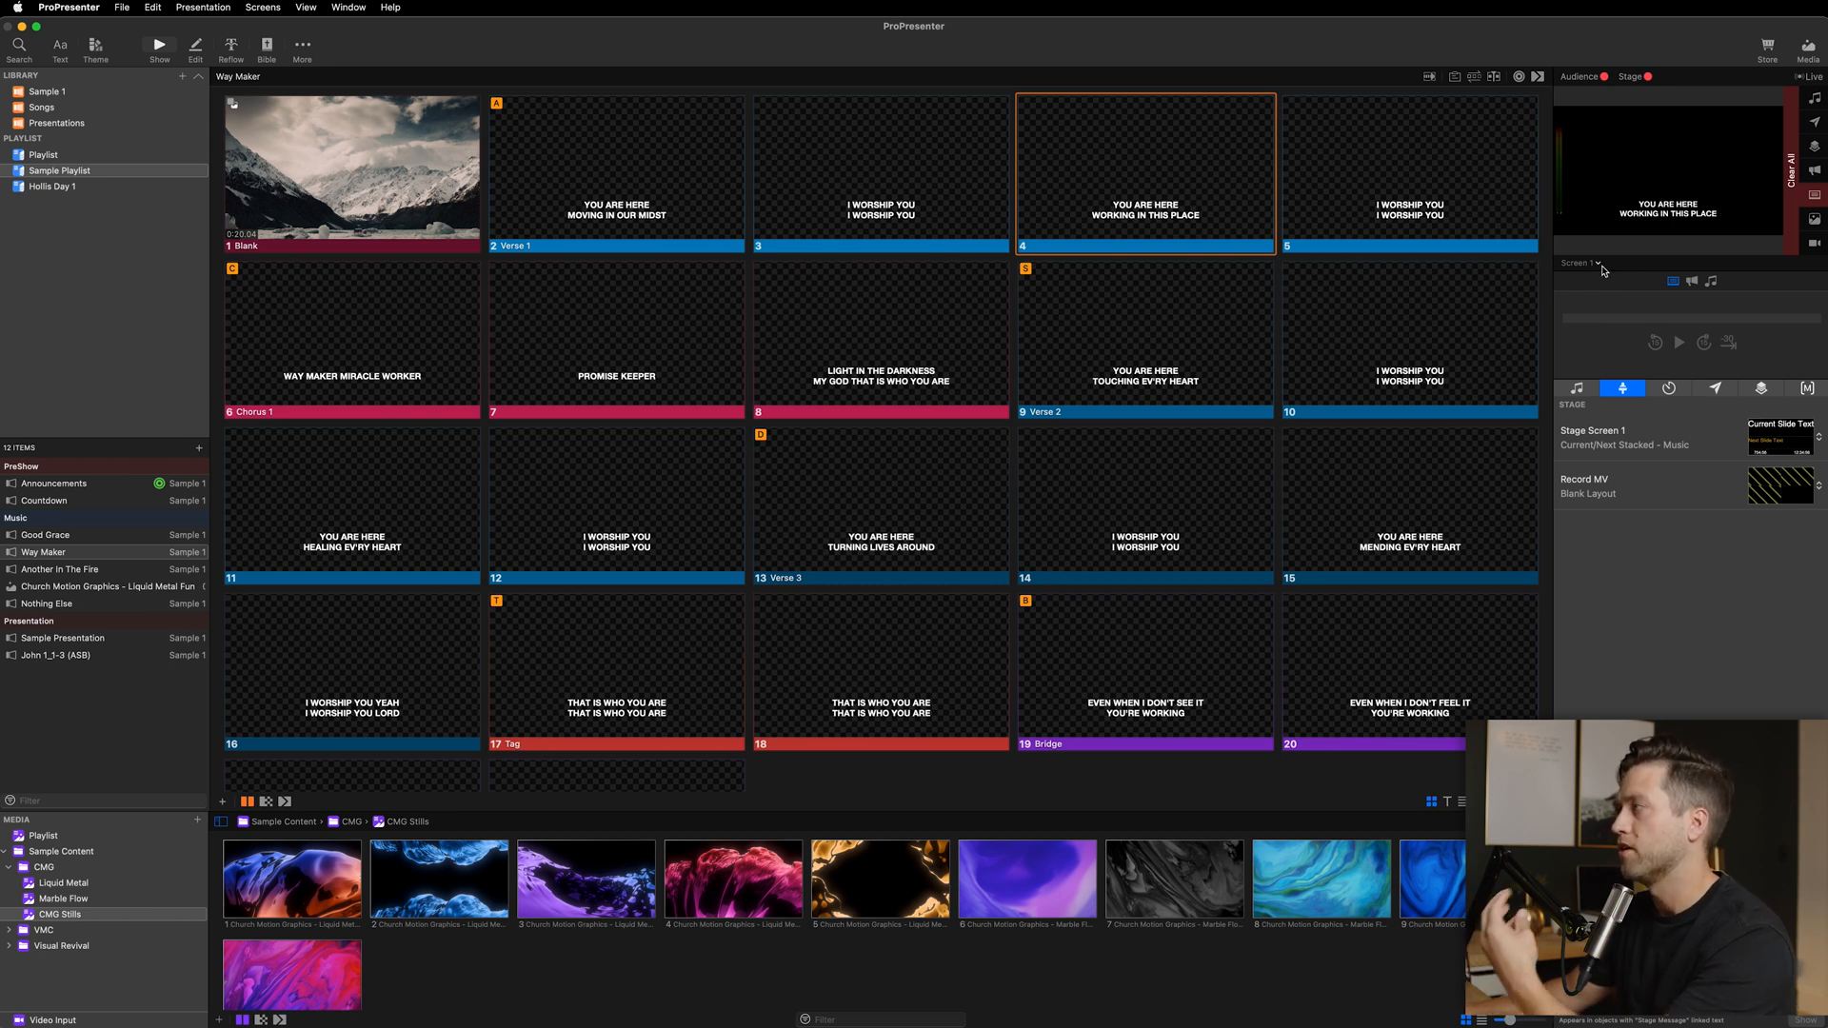
Step: Check the Screen 1 preview list, then clear all live output
click(1581, 263)
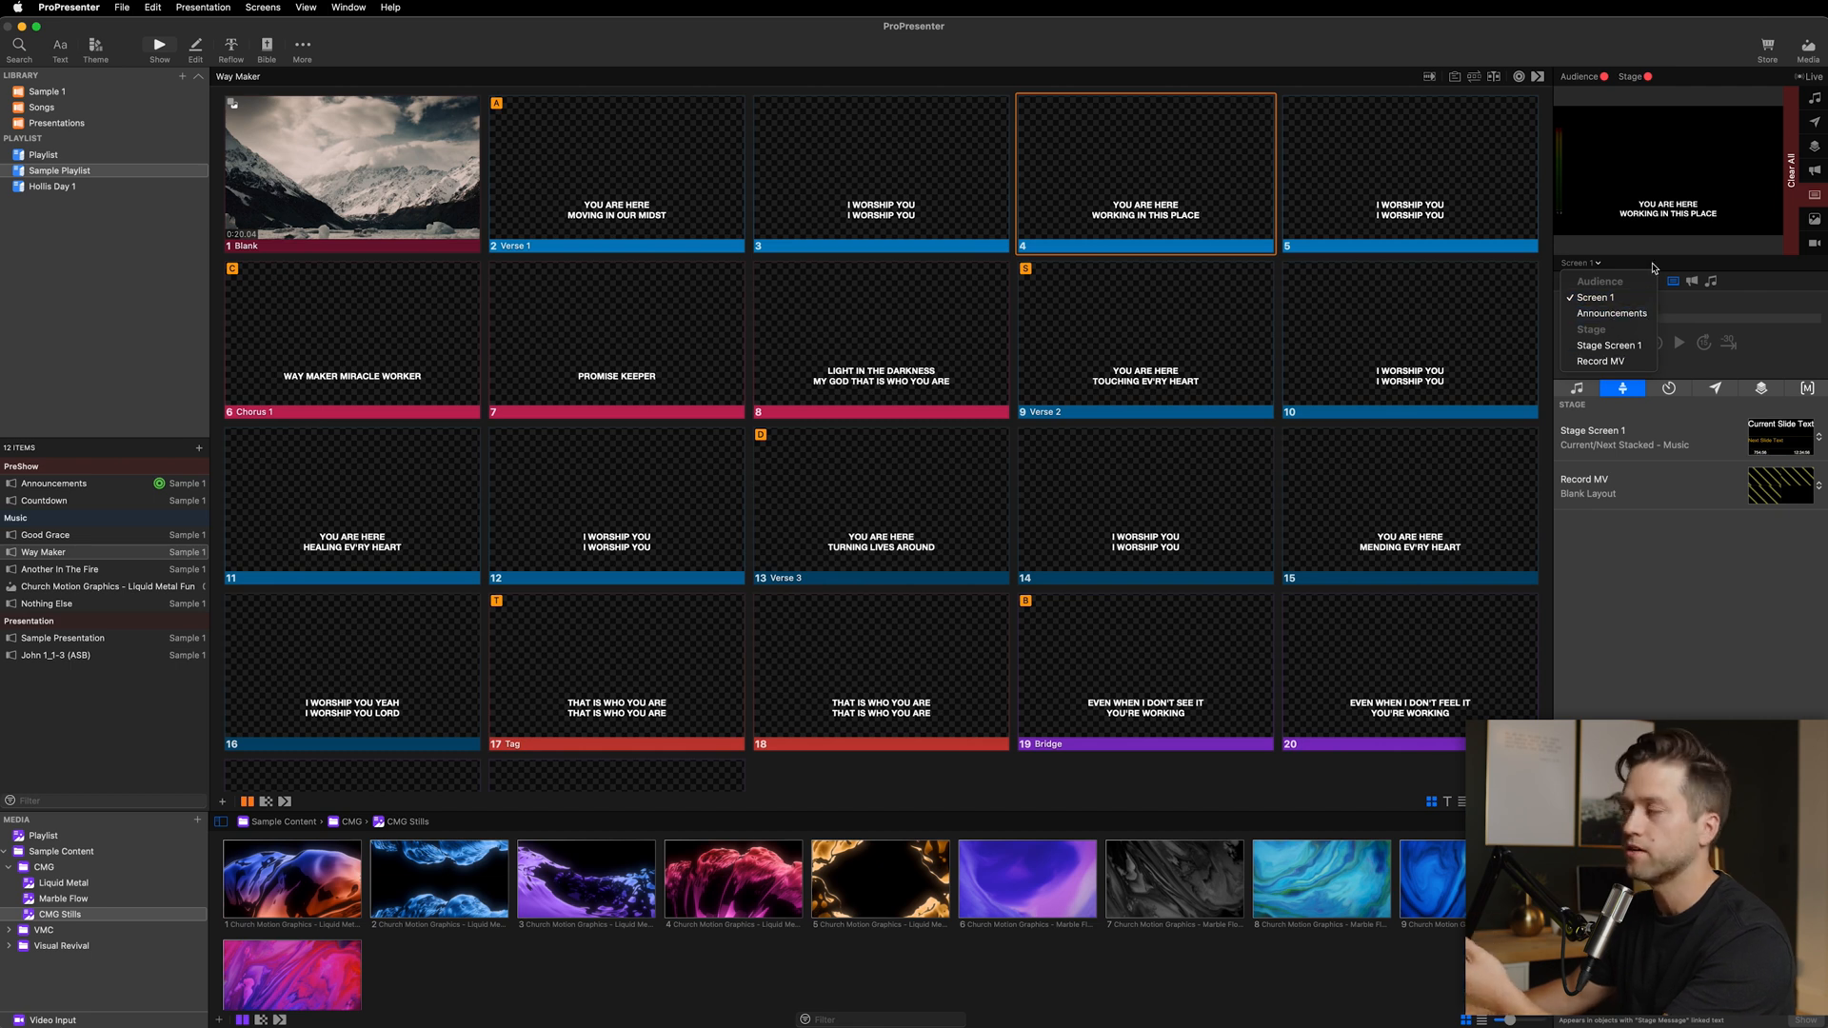
mouse_move(1608, 297)
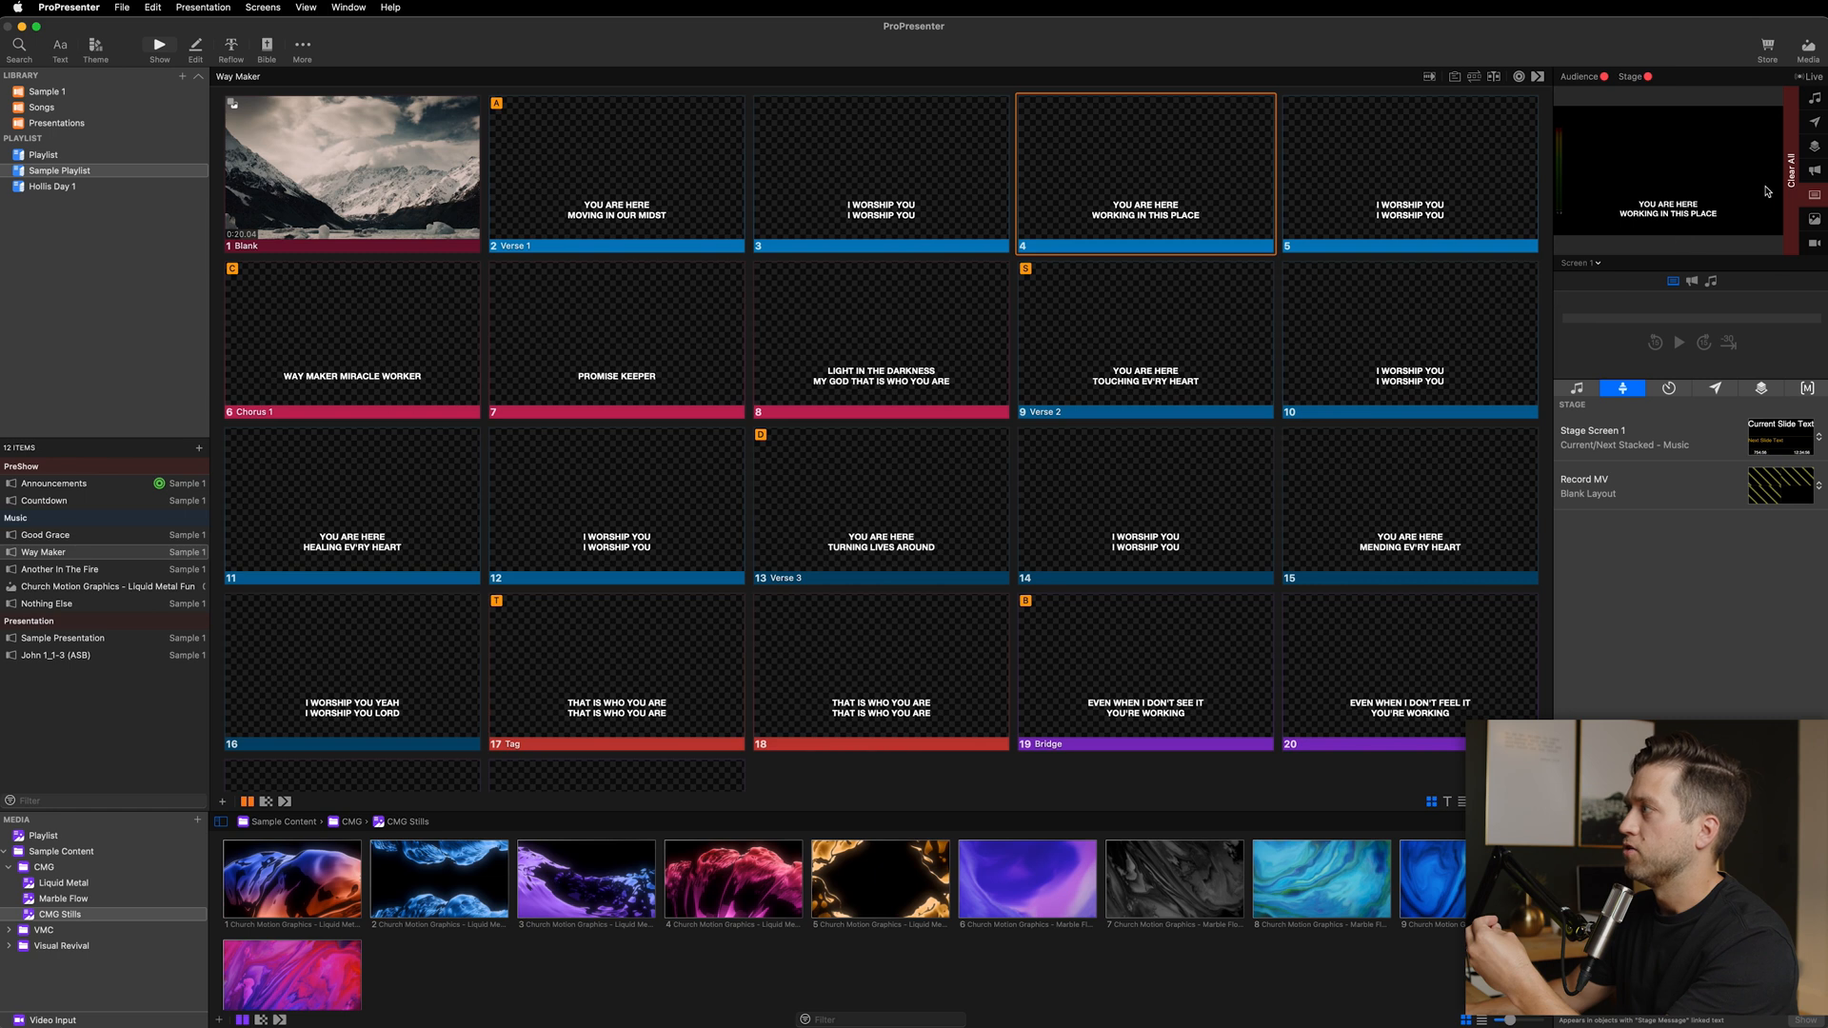
mouse_move(624, 795)
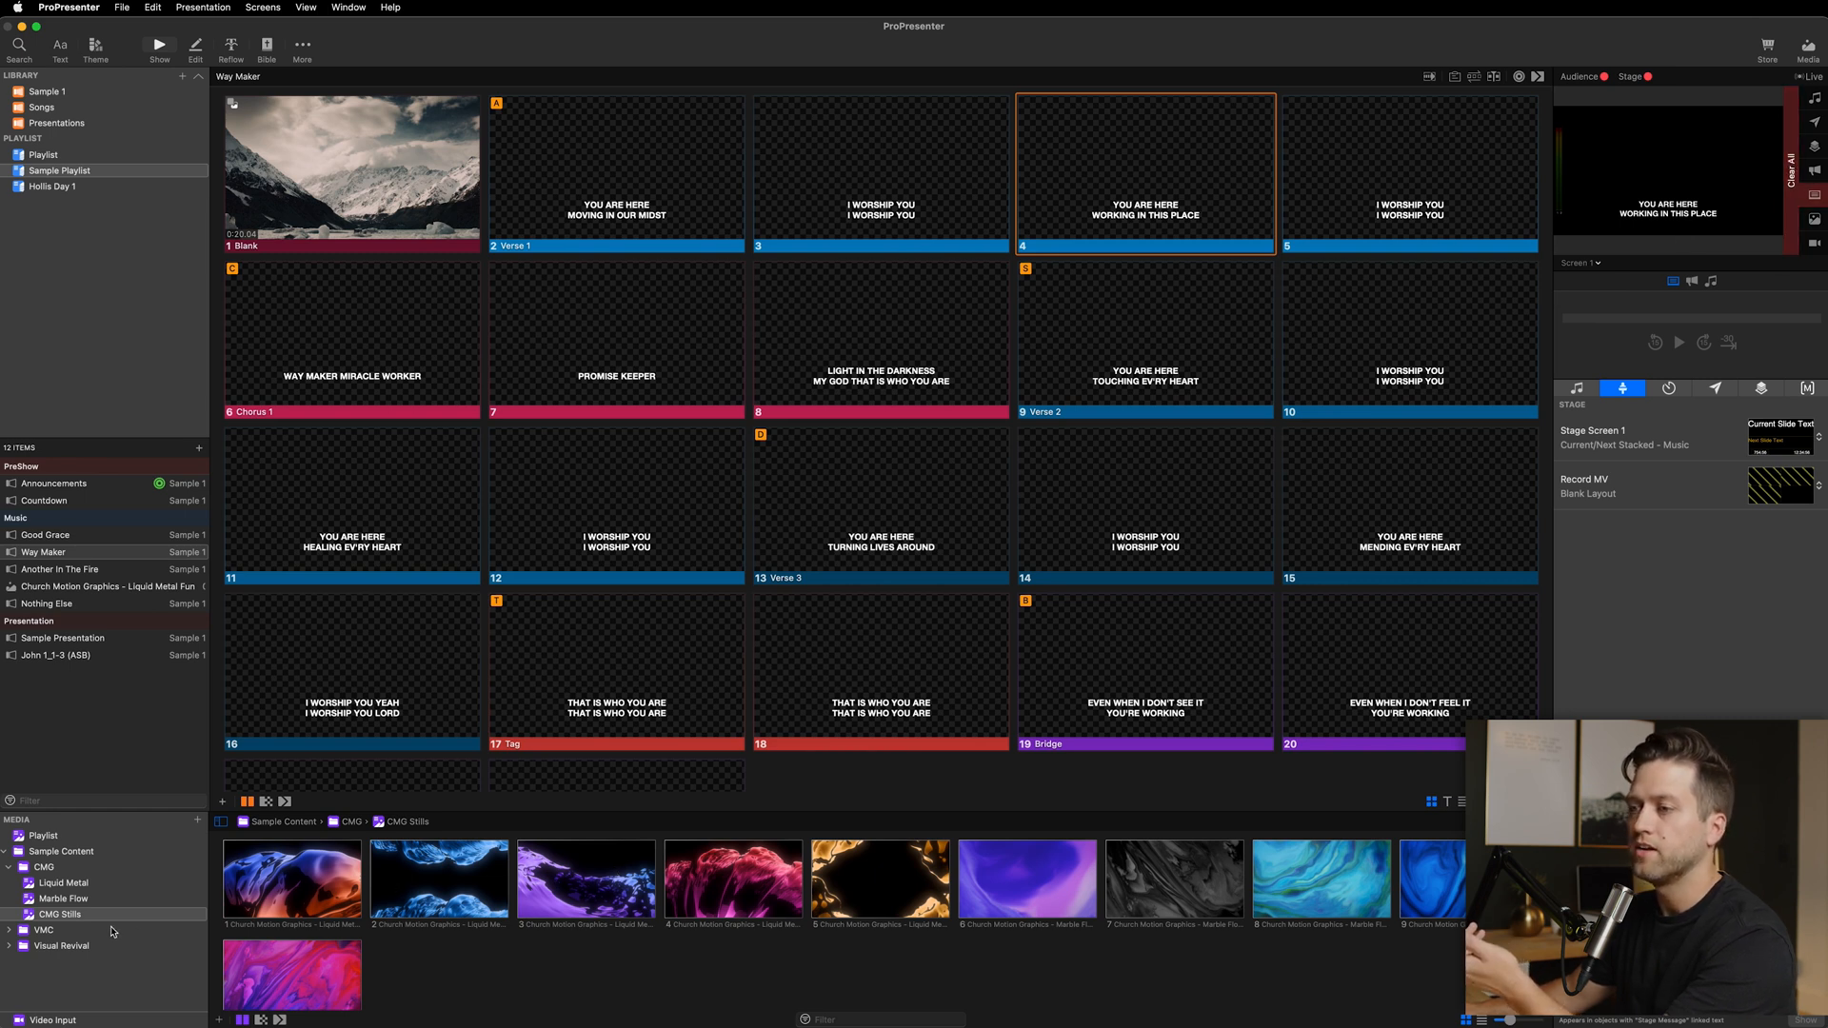
click(292, 880)
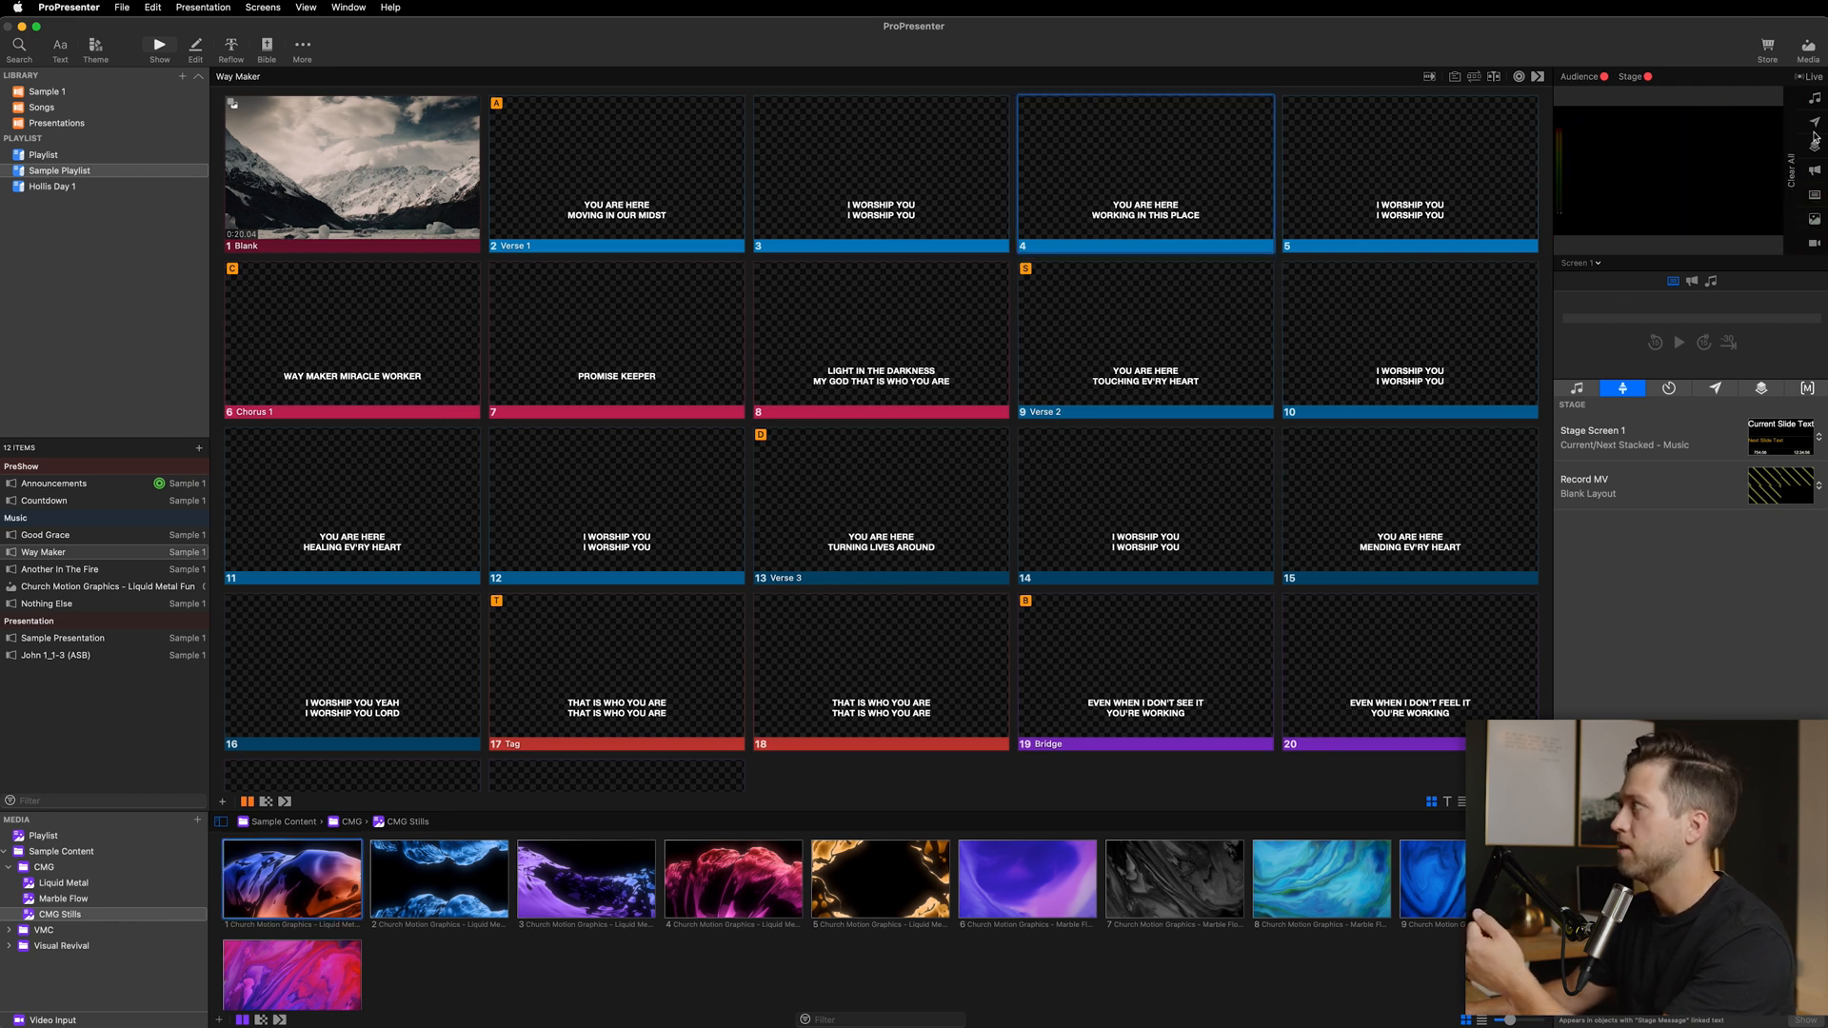
mouse_move(945, 345)
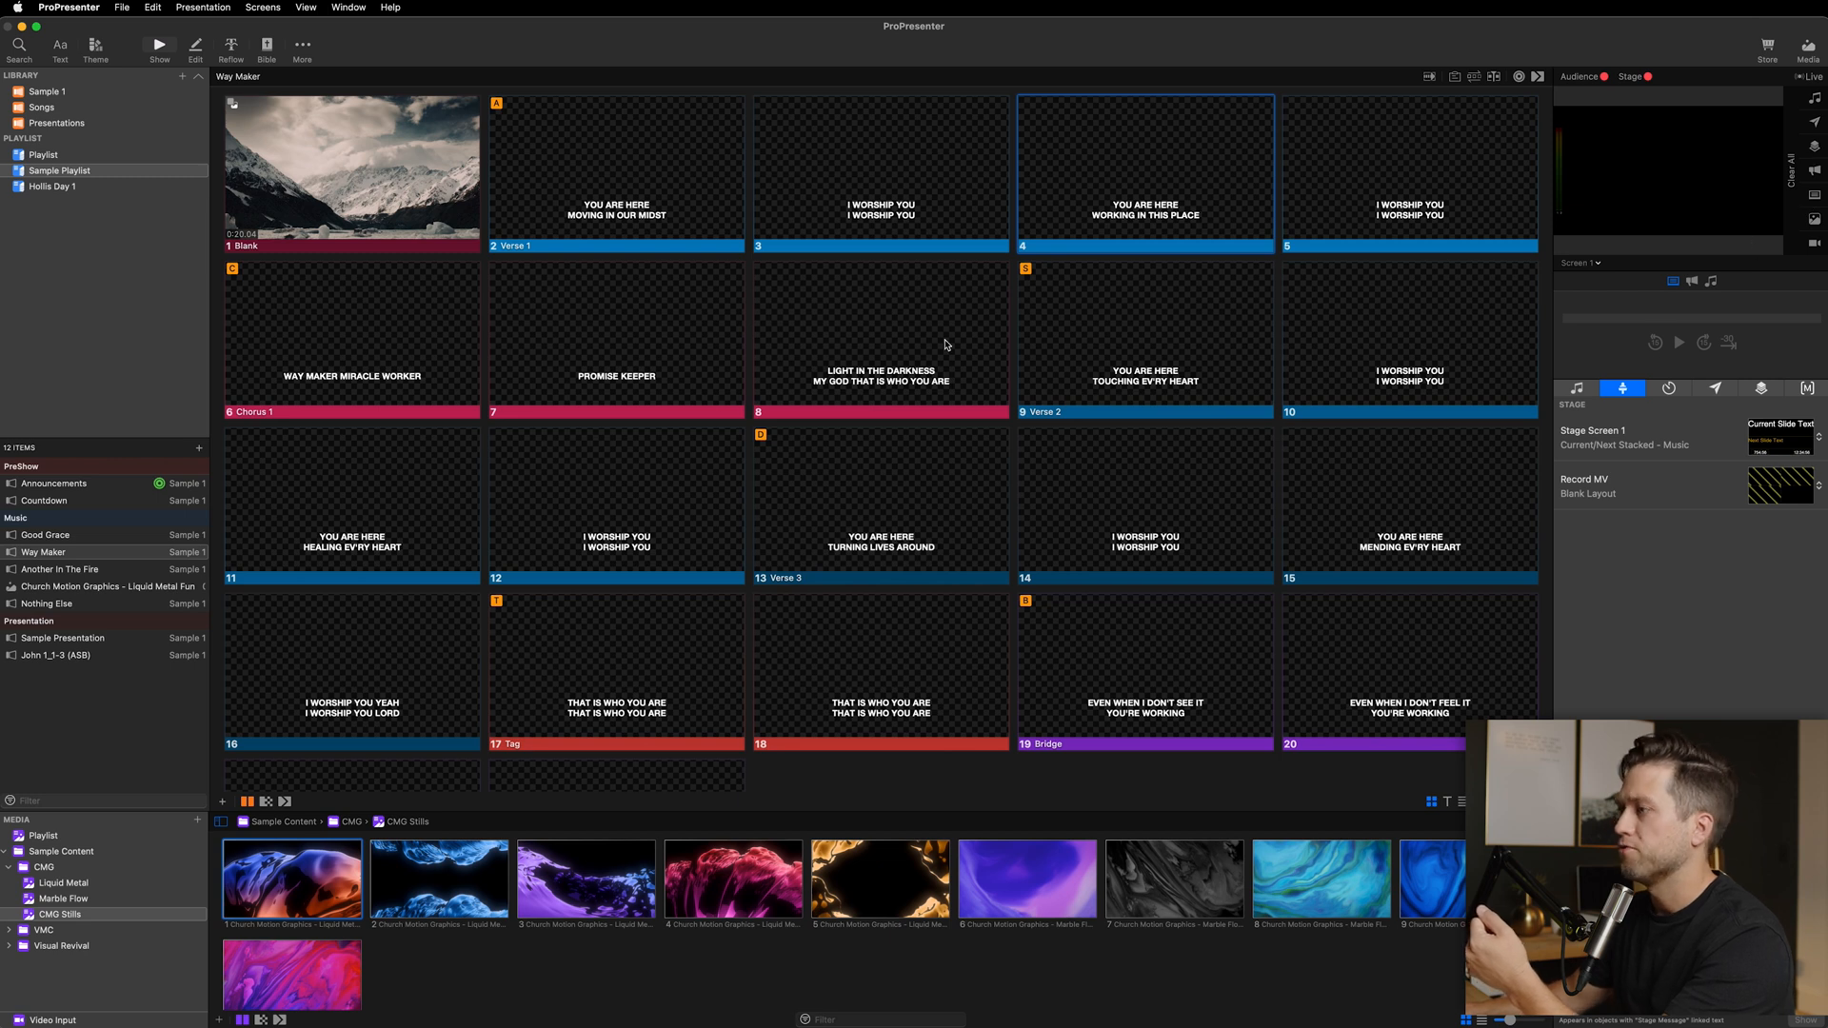
Step: Play the Liquid Metal Fun background live and jump it to near its end
click(63, 883)
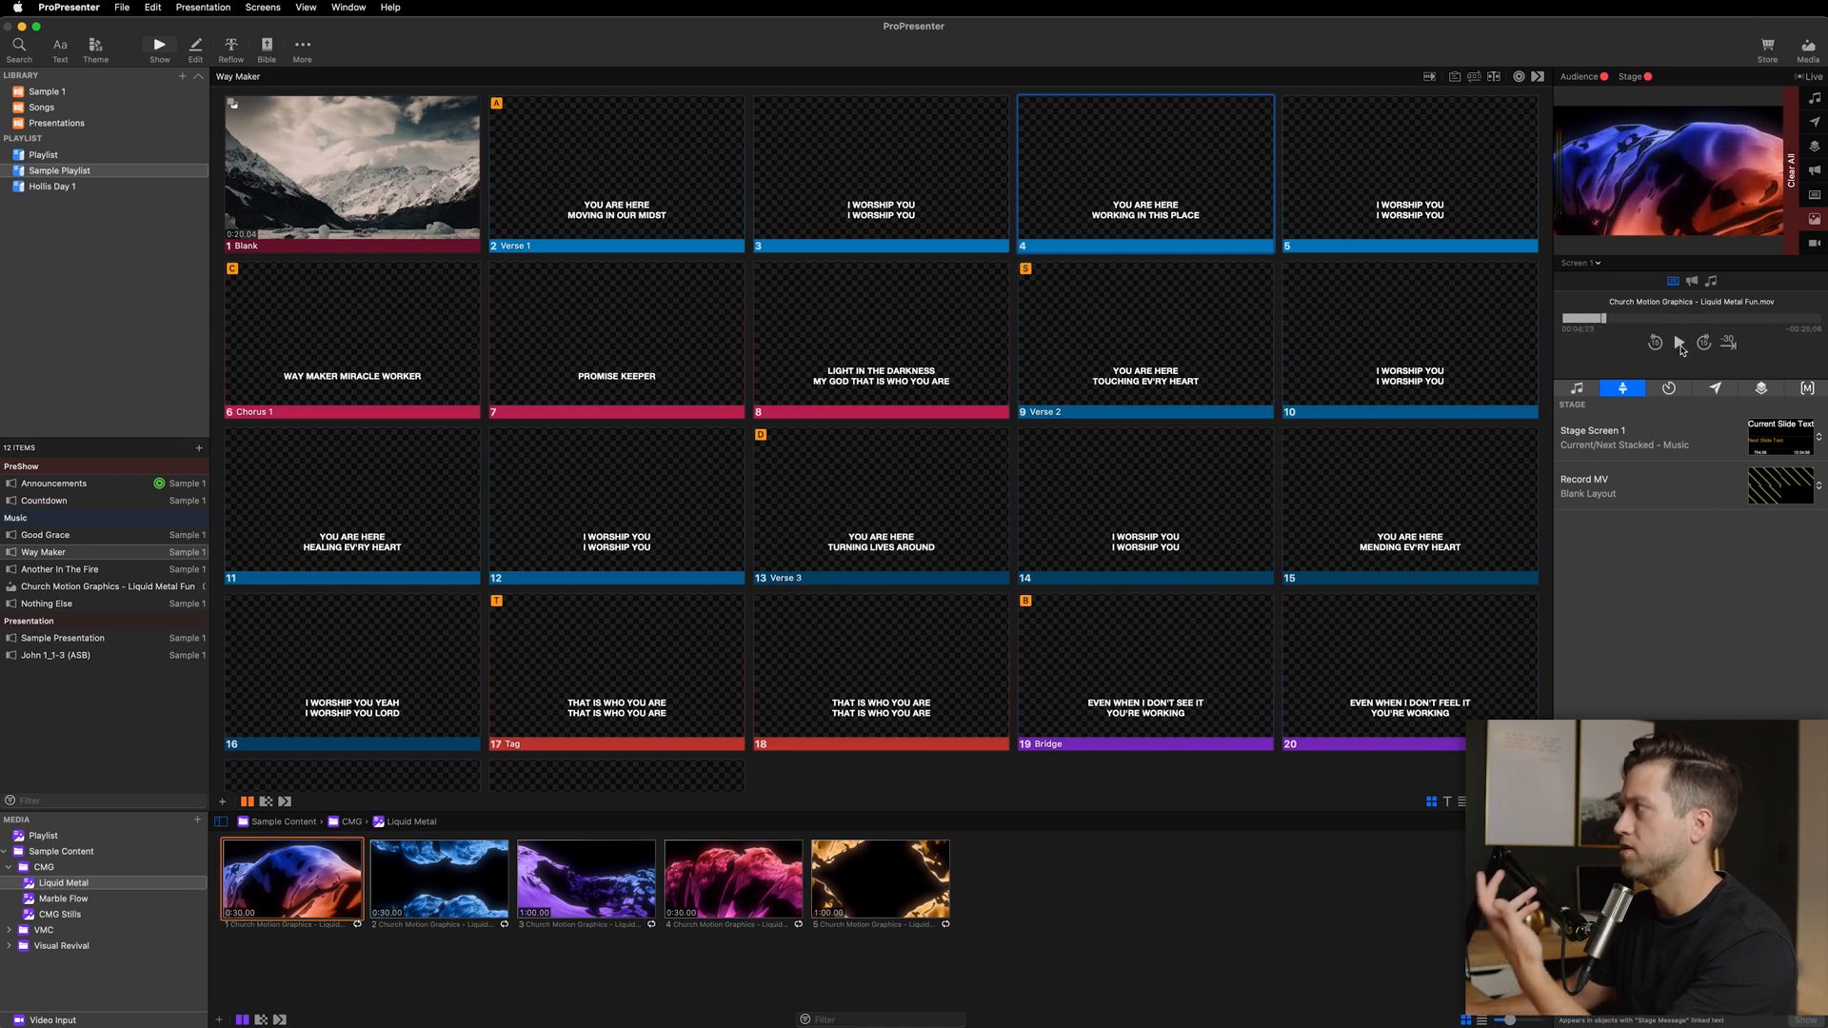
click(1680, 342)
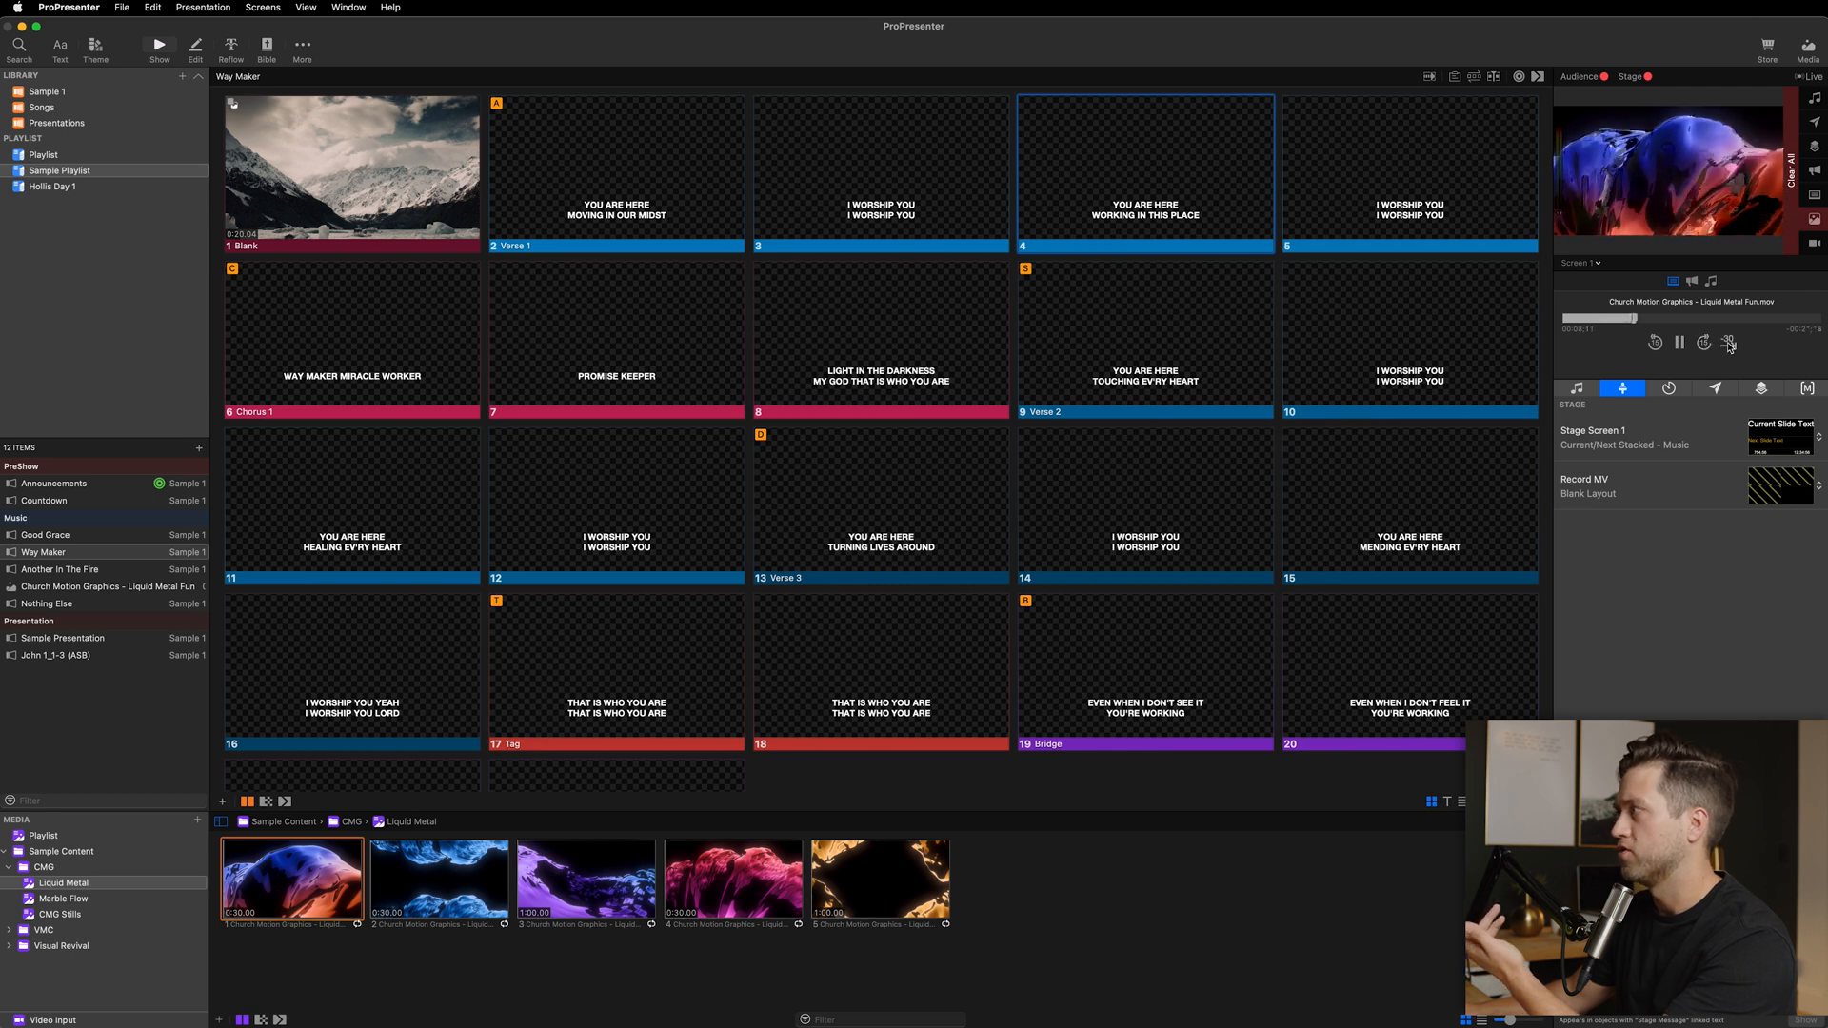
click(1729, 343)
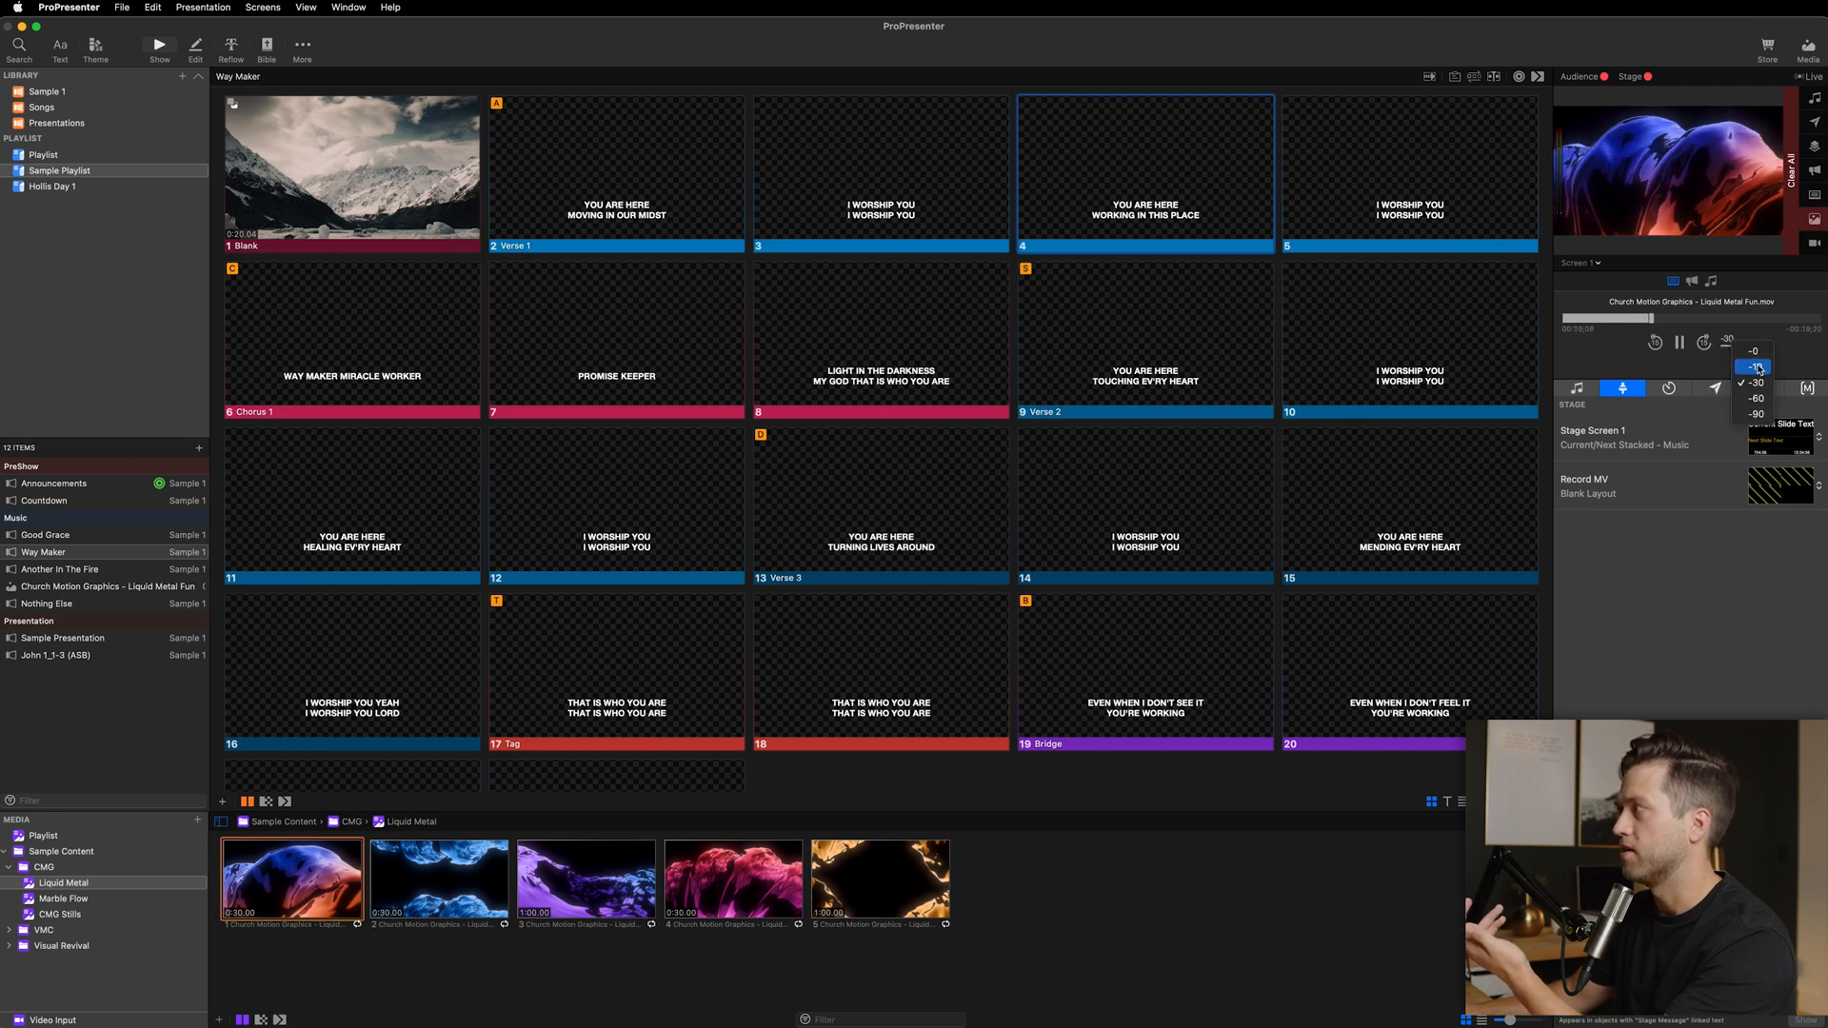
click(1751, 367)
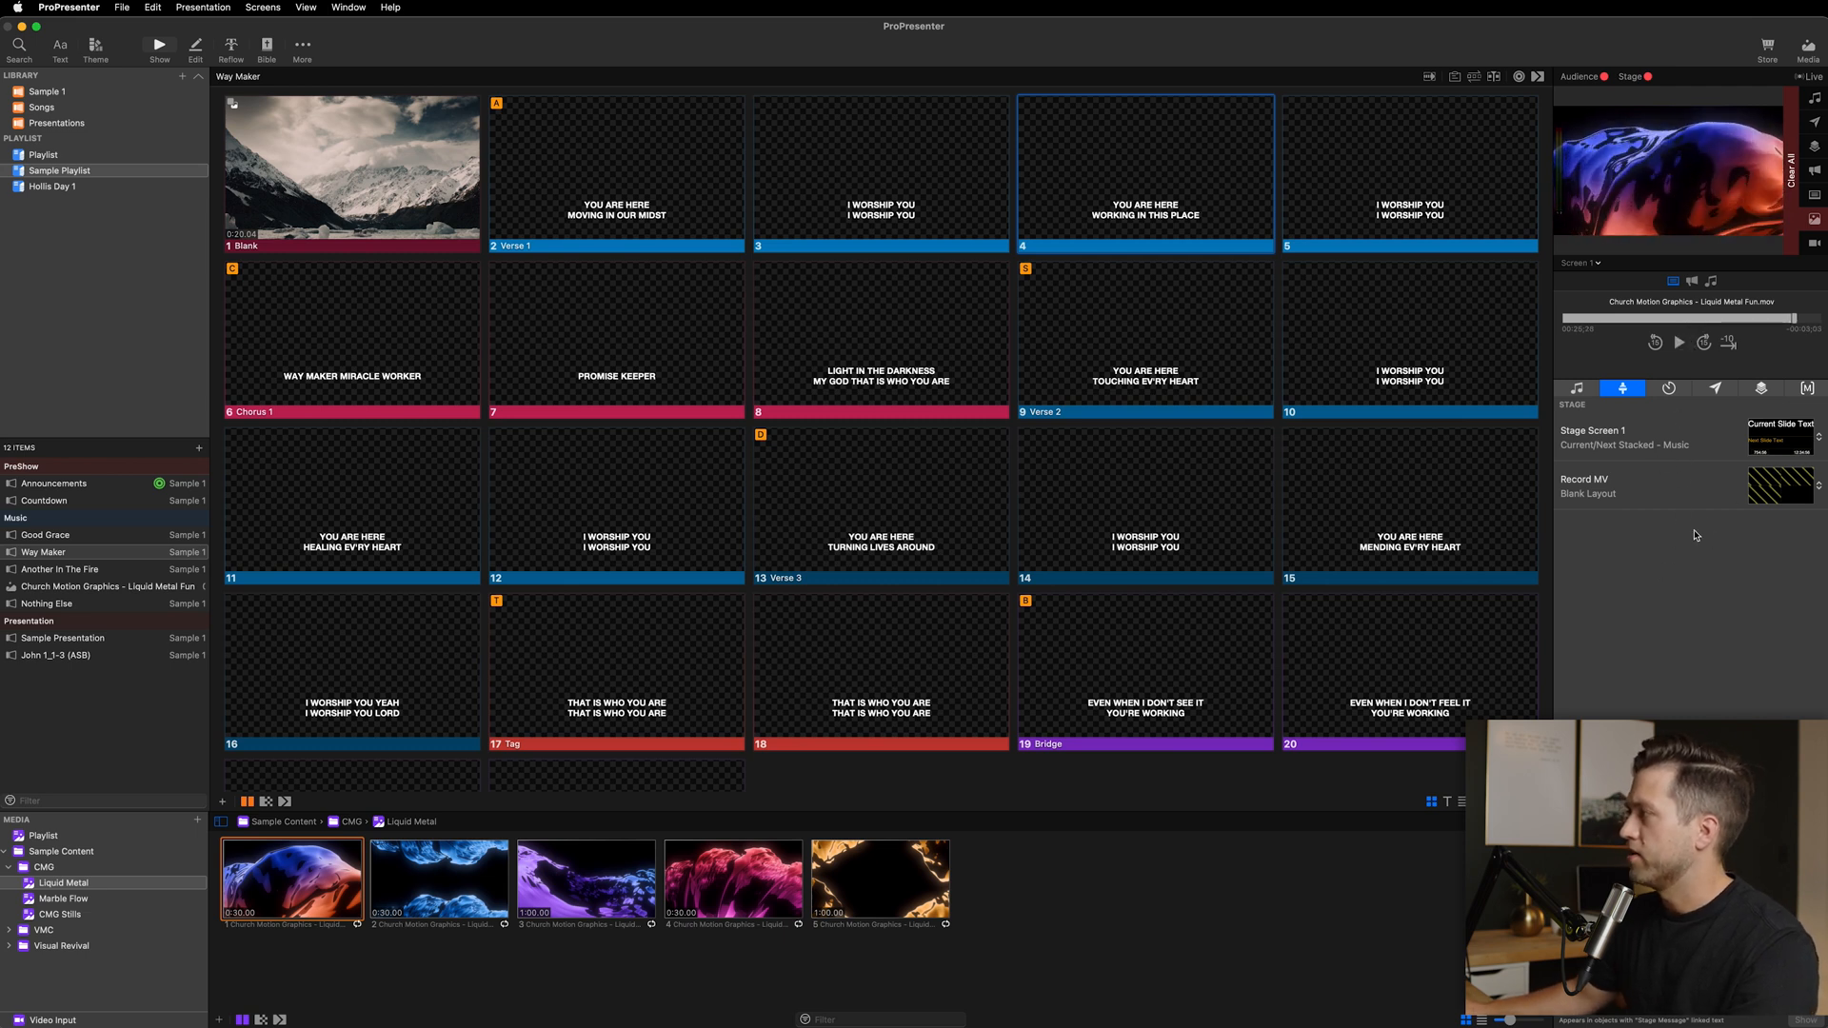
mouse_move(1571, 518)
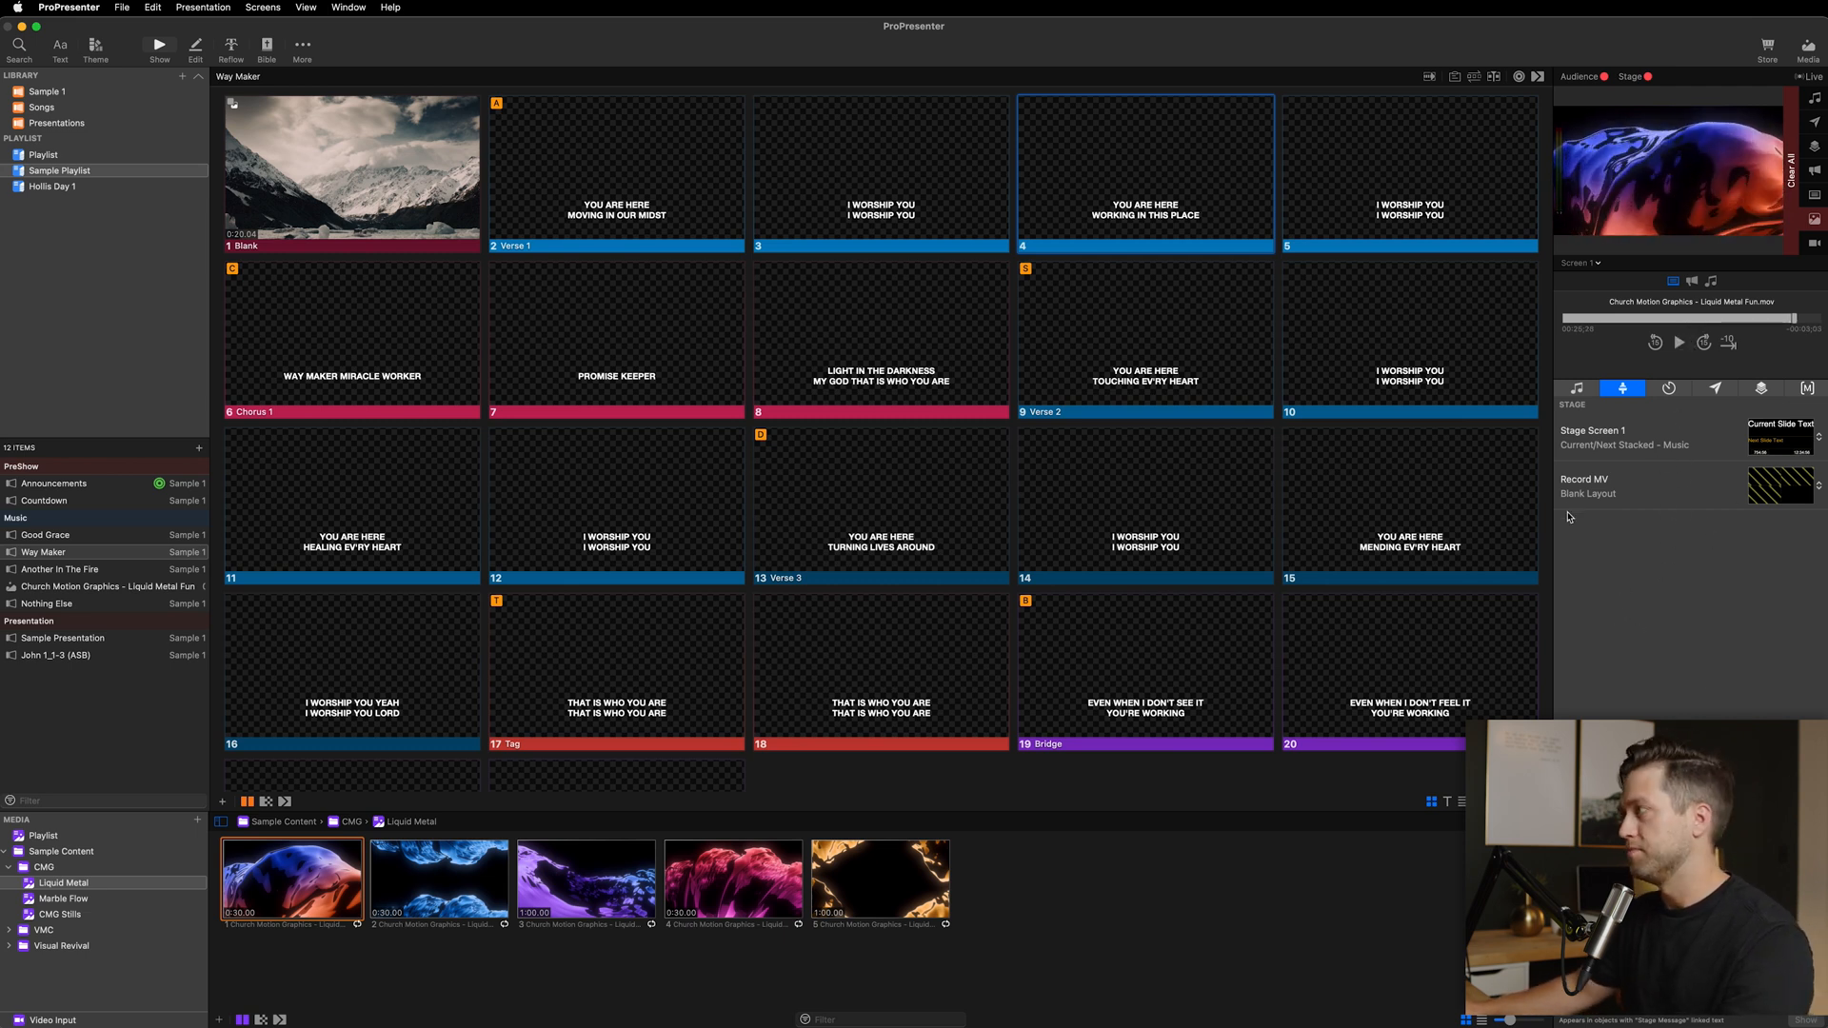
click(1575, 388)
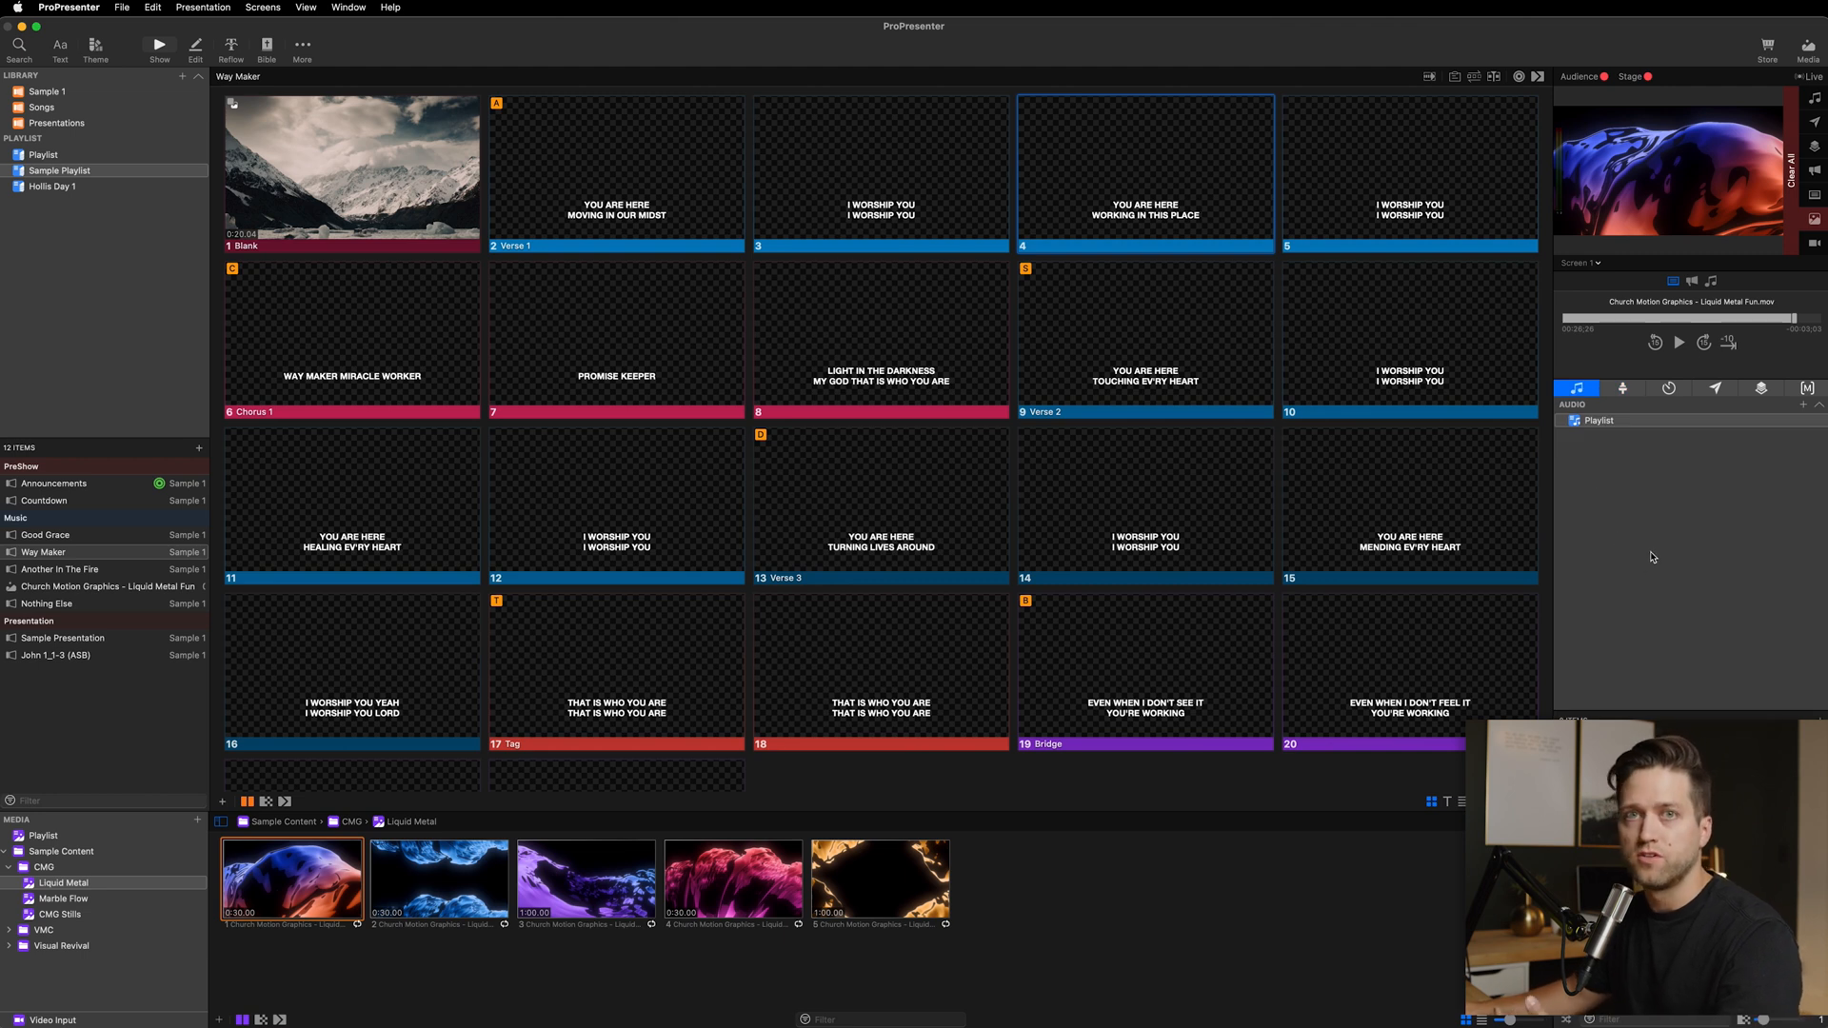
mouse_move(1700, 526)
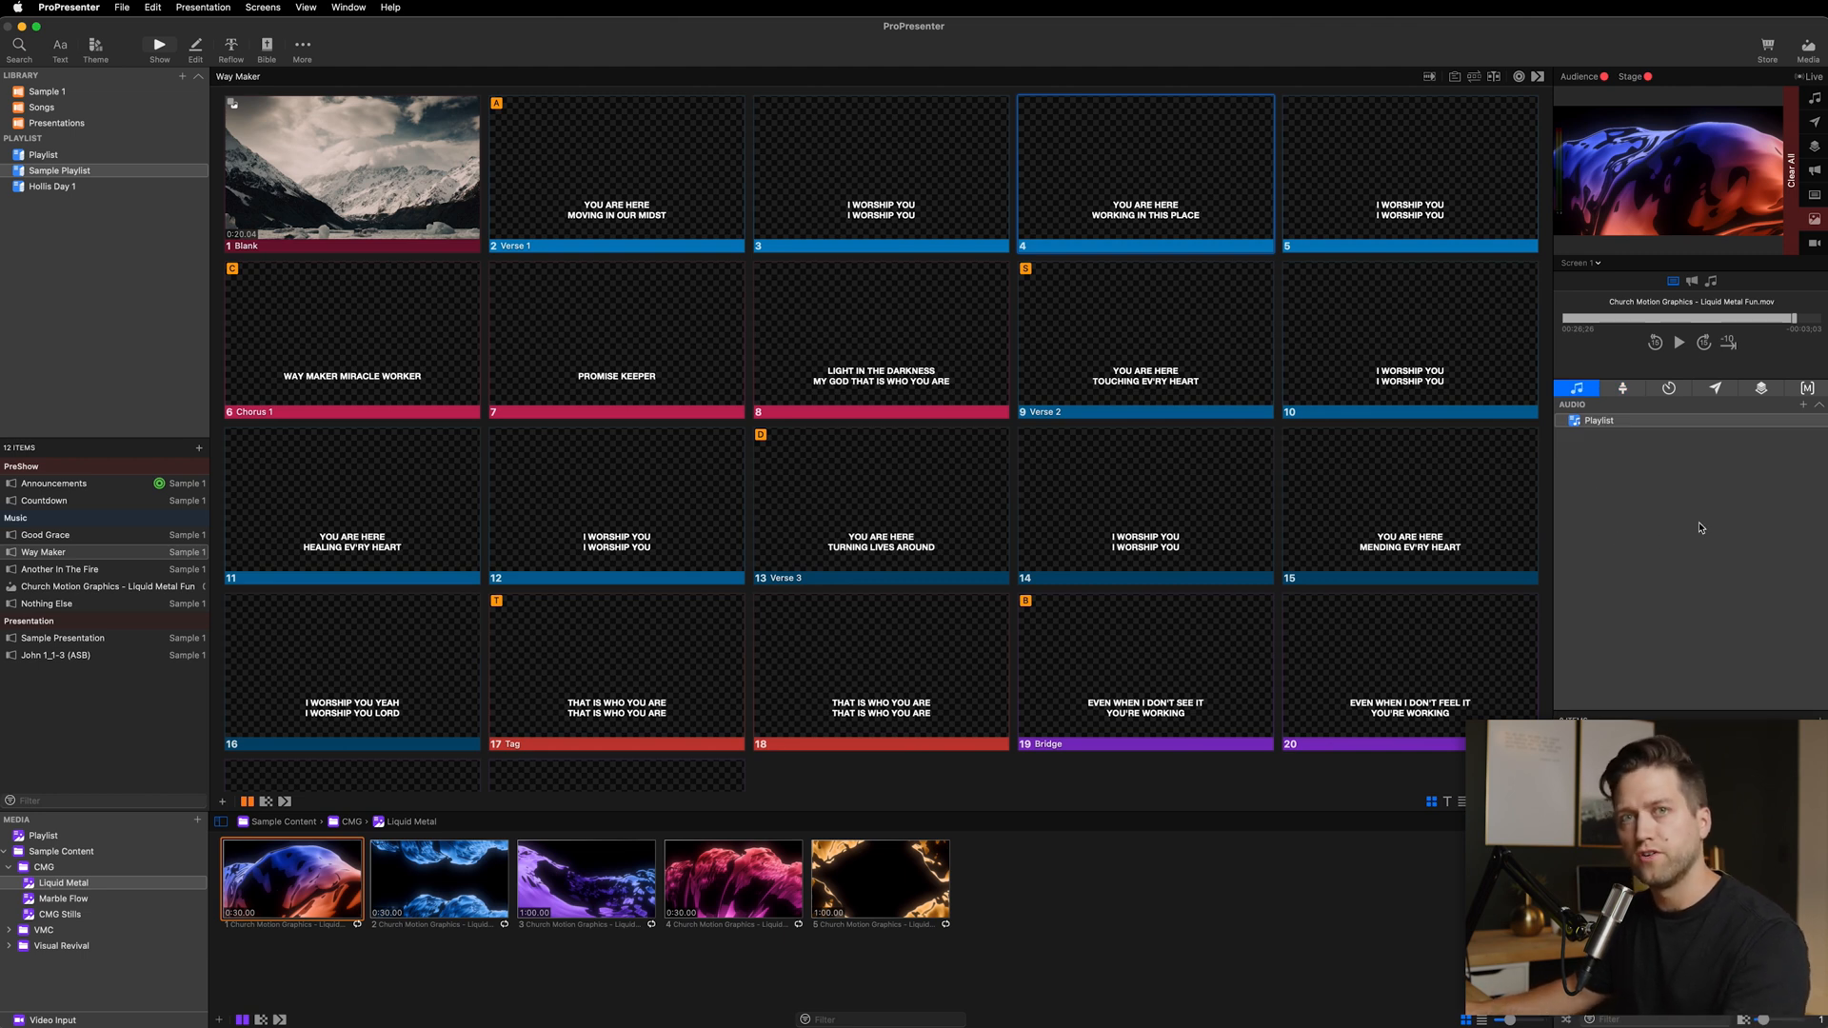
mouse_move(1722, 591)
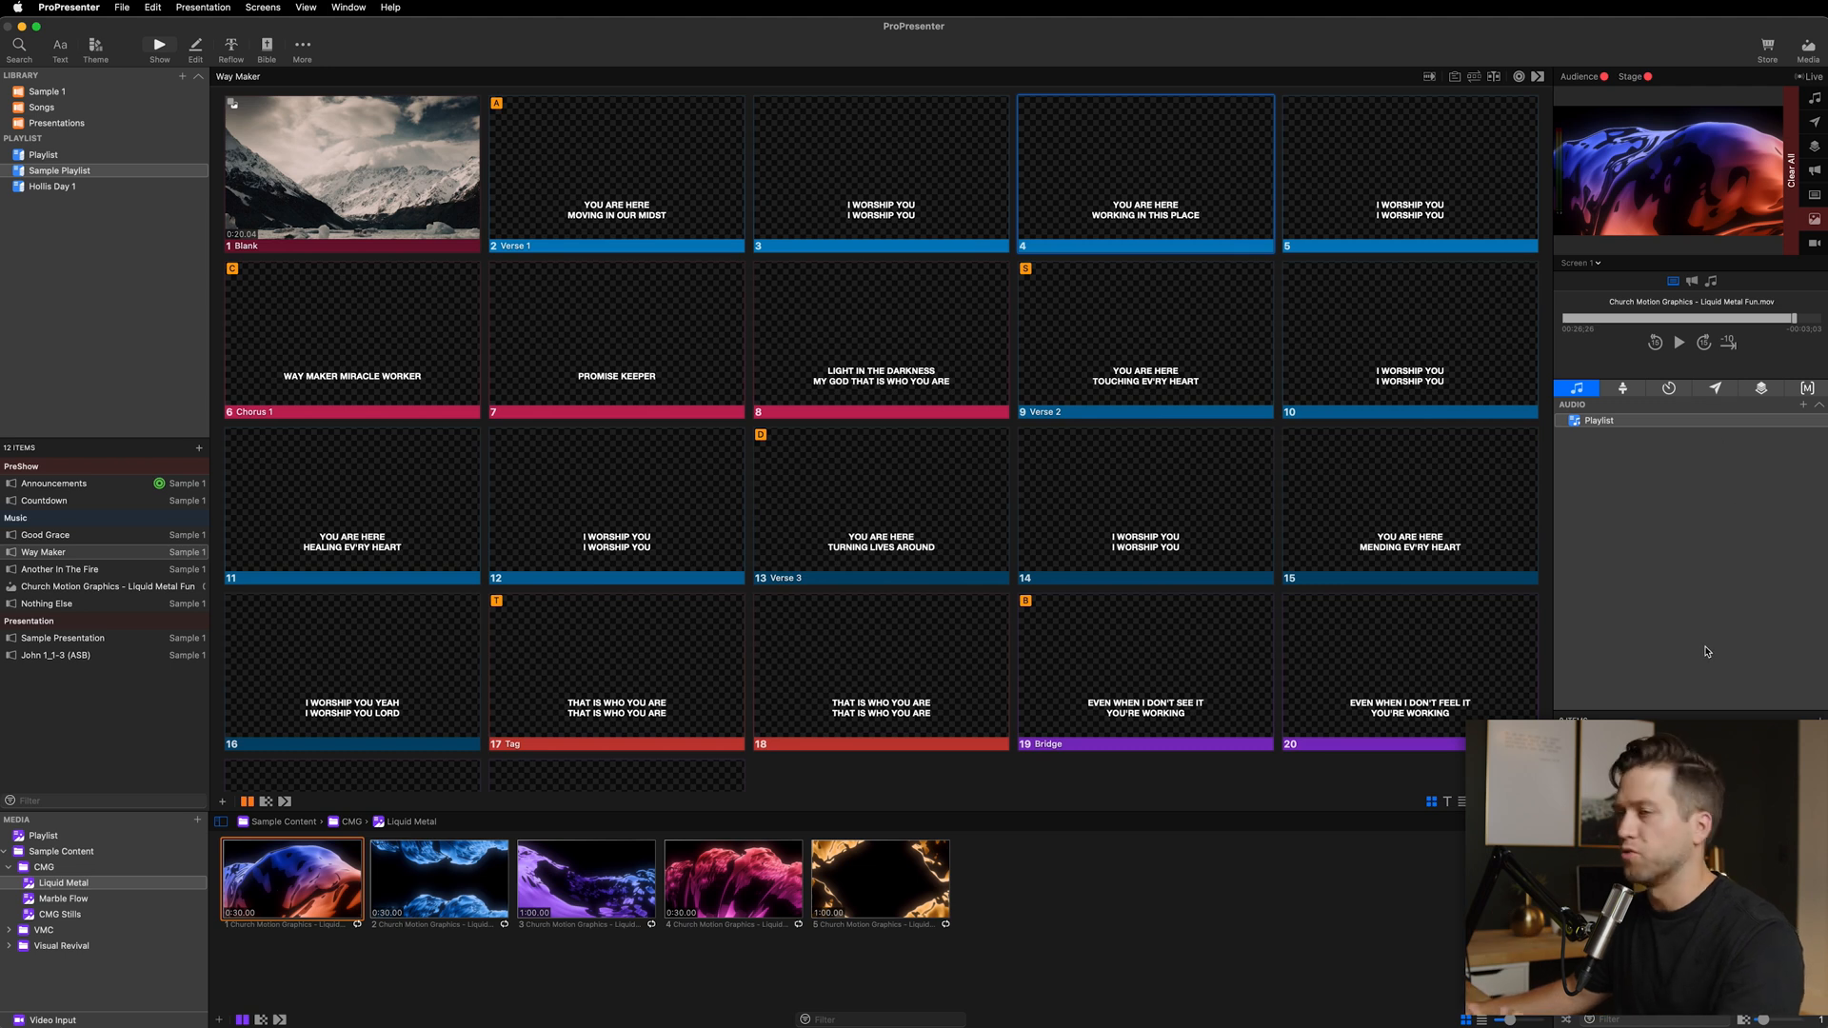
mouse_move(1667, 580)
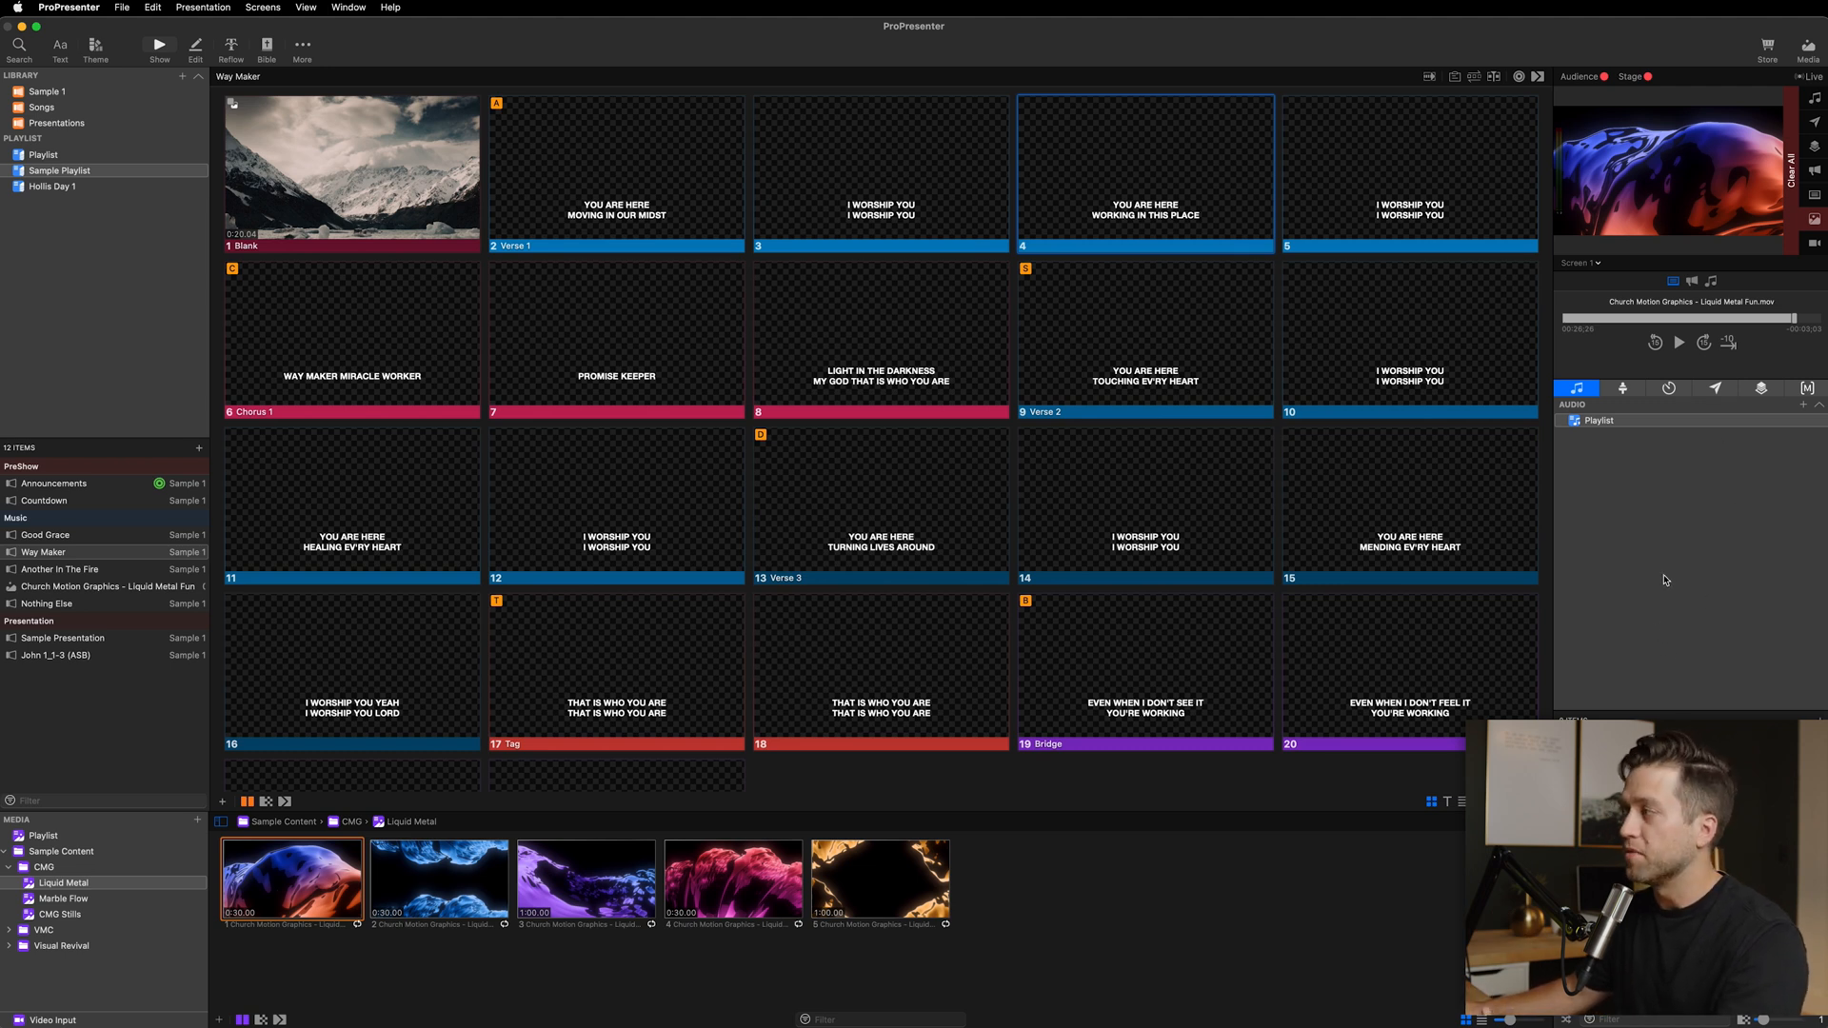
click(1621, 389)
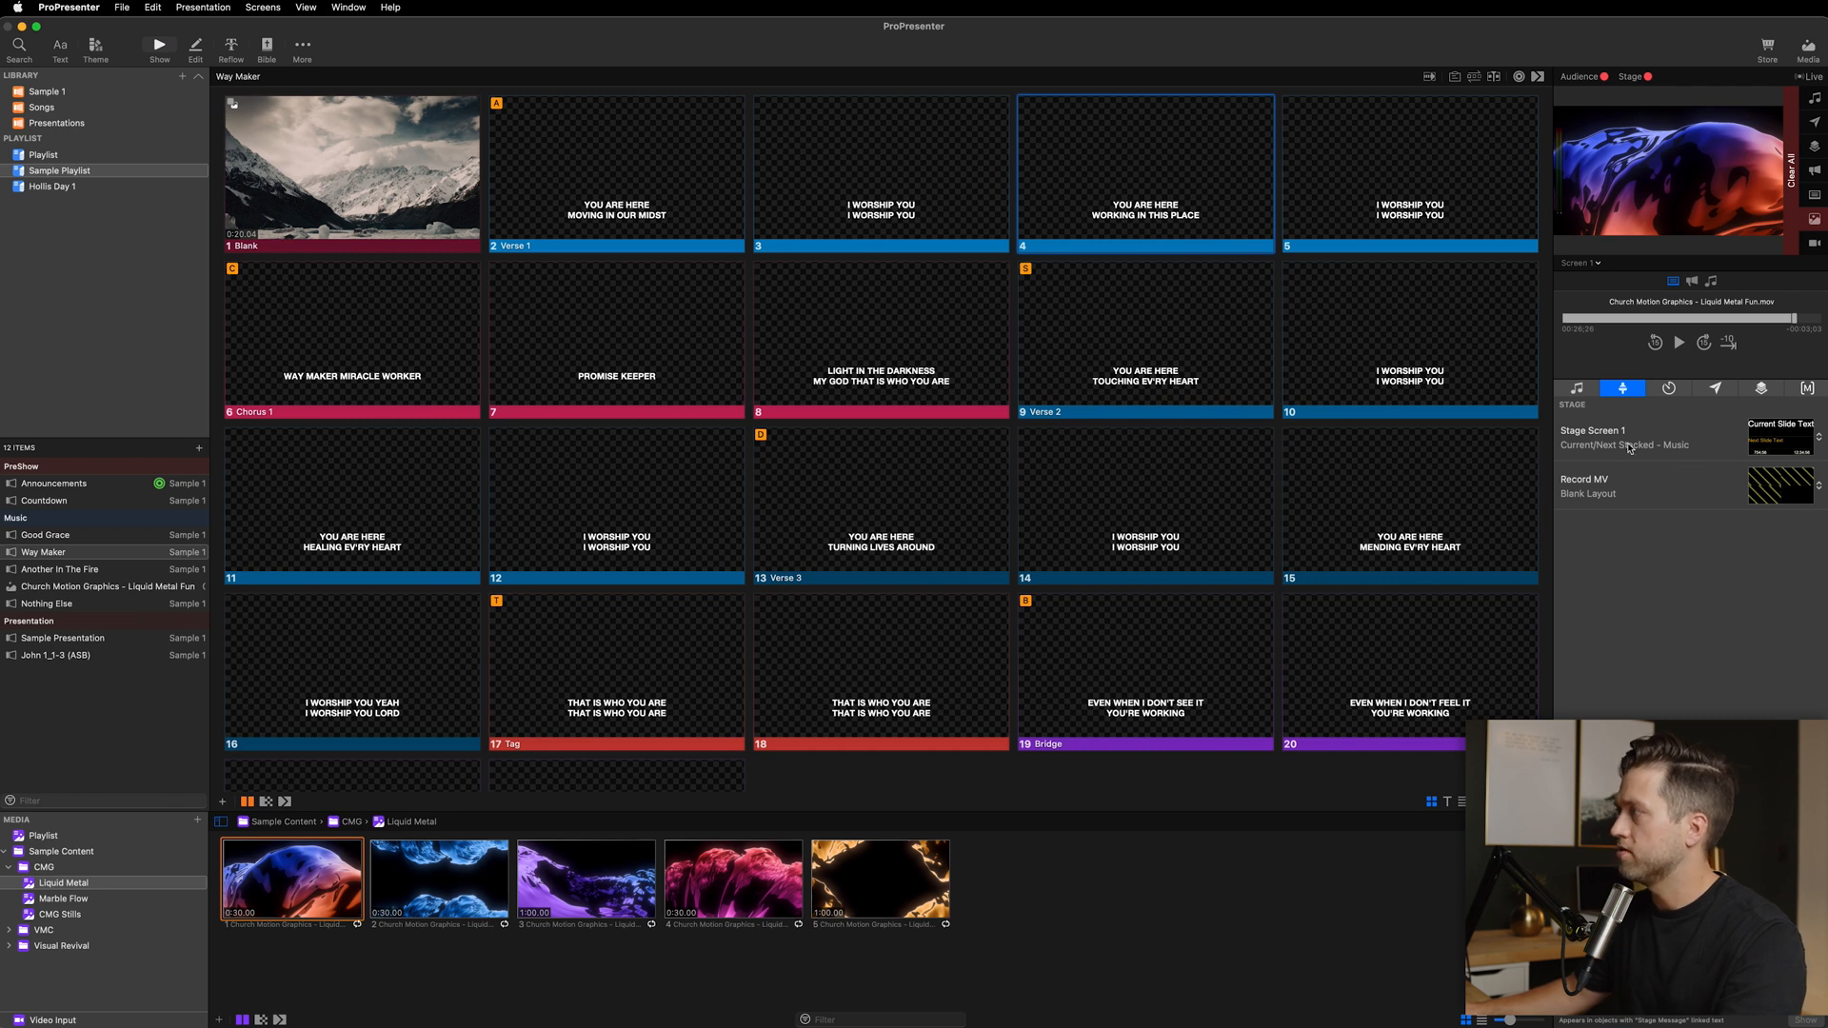
mouse_move(1585, 478)
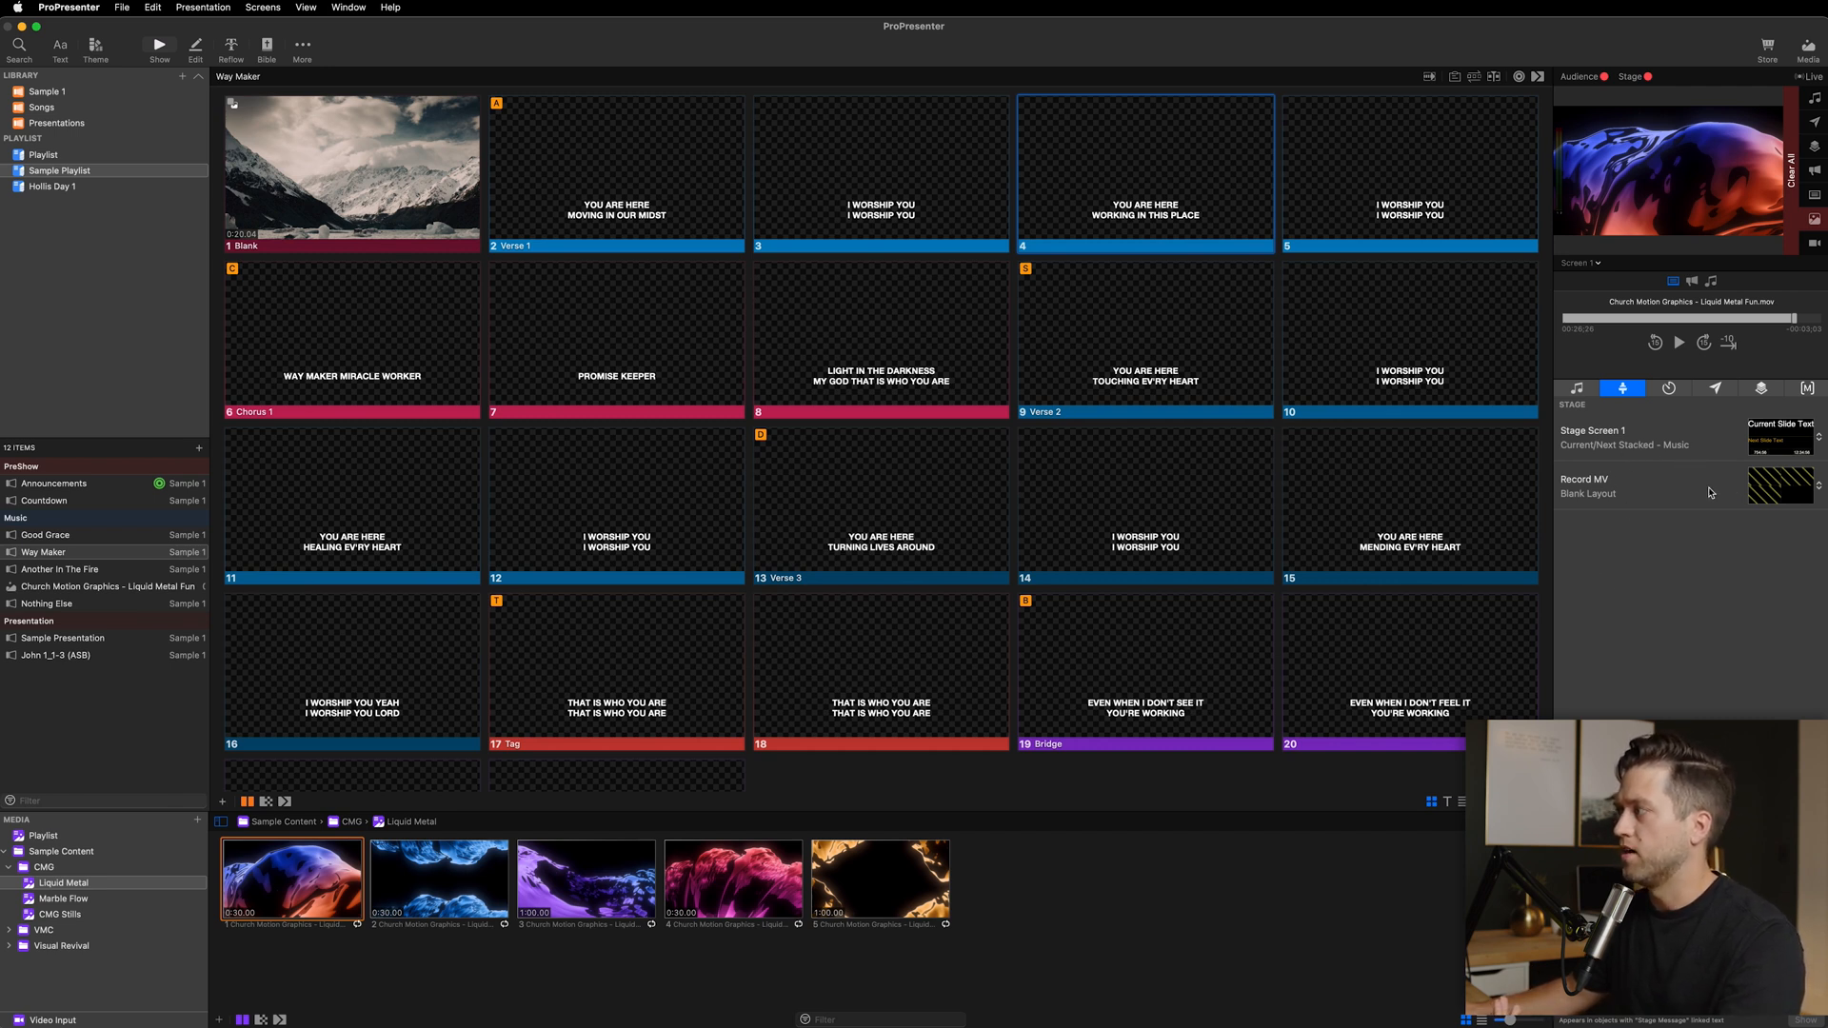
click(1623, 445)
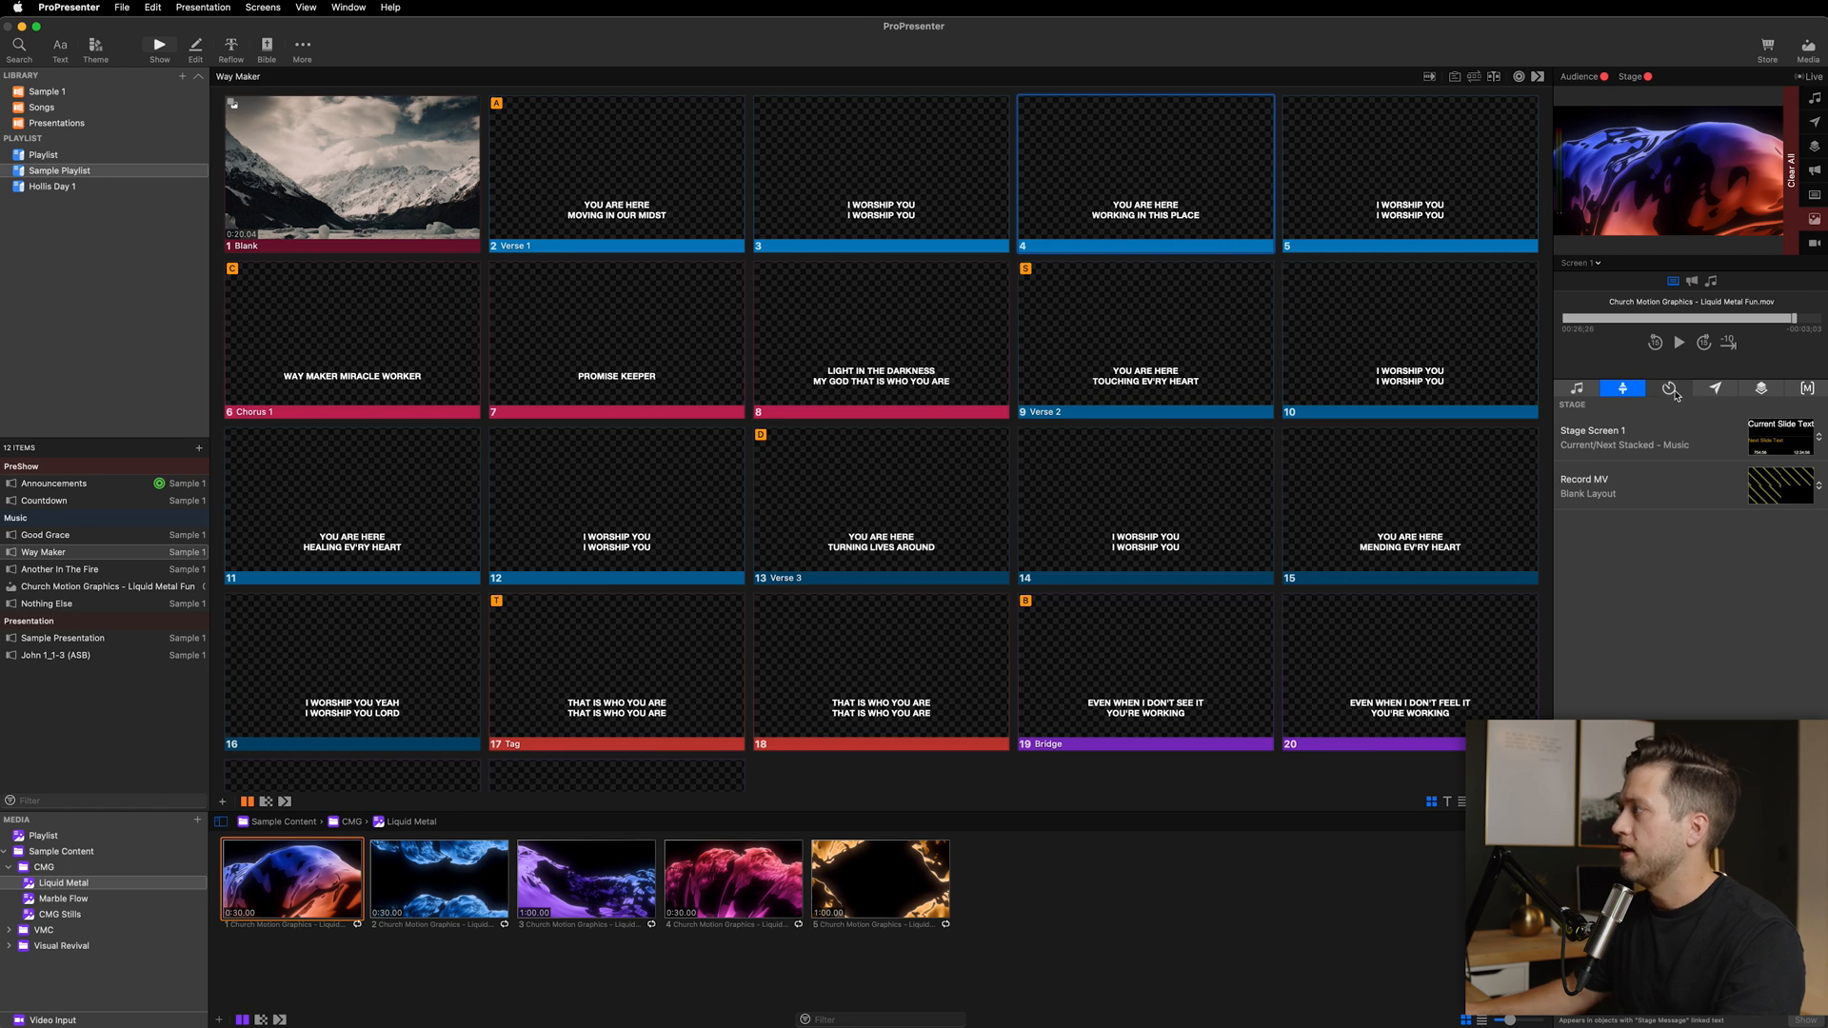
Step: Browse the Timers, Props, Macros and Stage lists, returning to Timers
click(1669, 389)
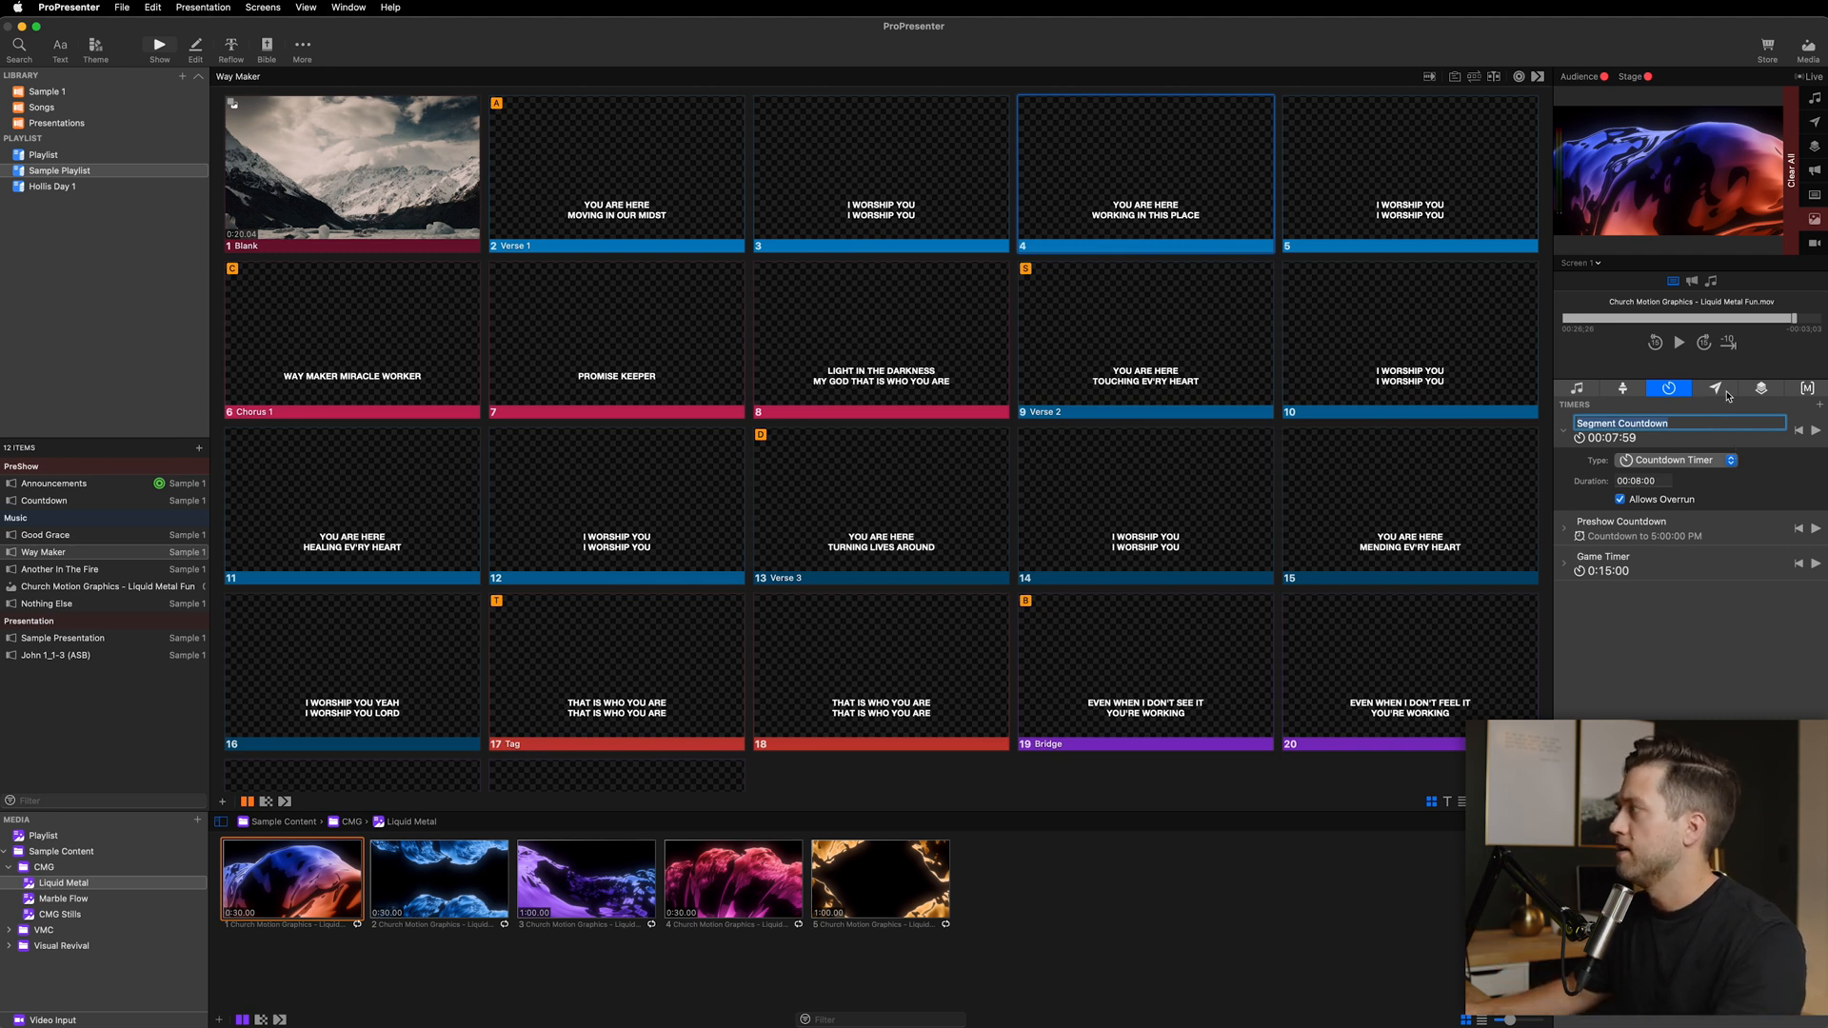
click(1761, 388)
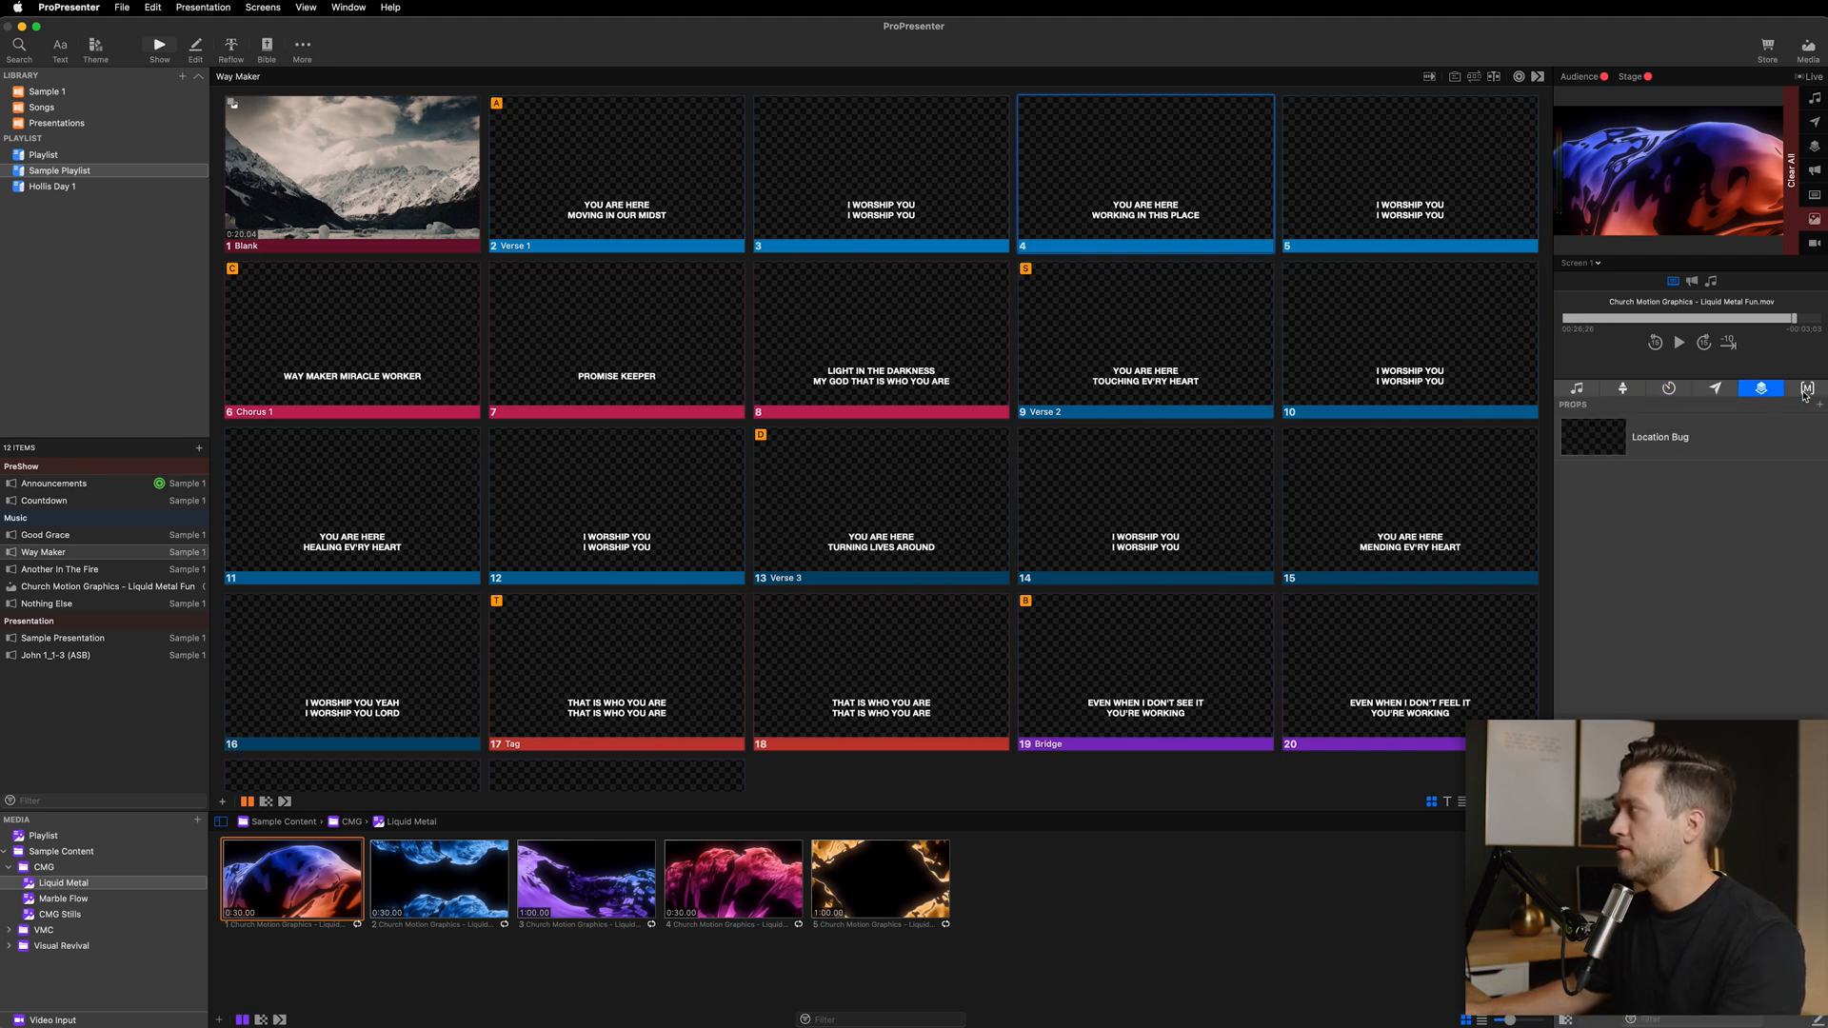
click(1806, 388)
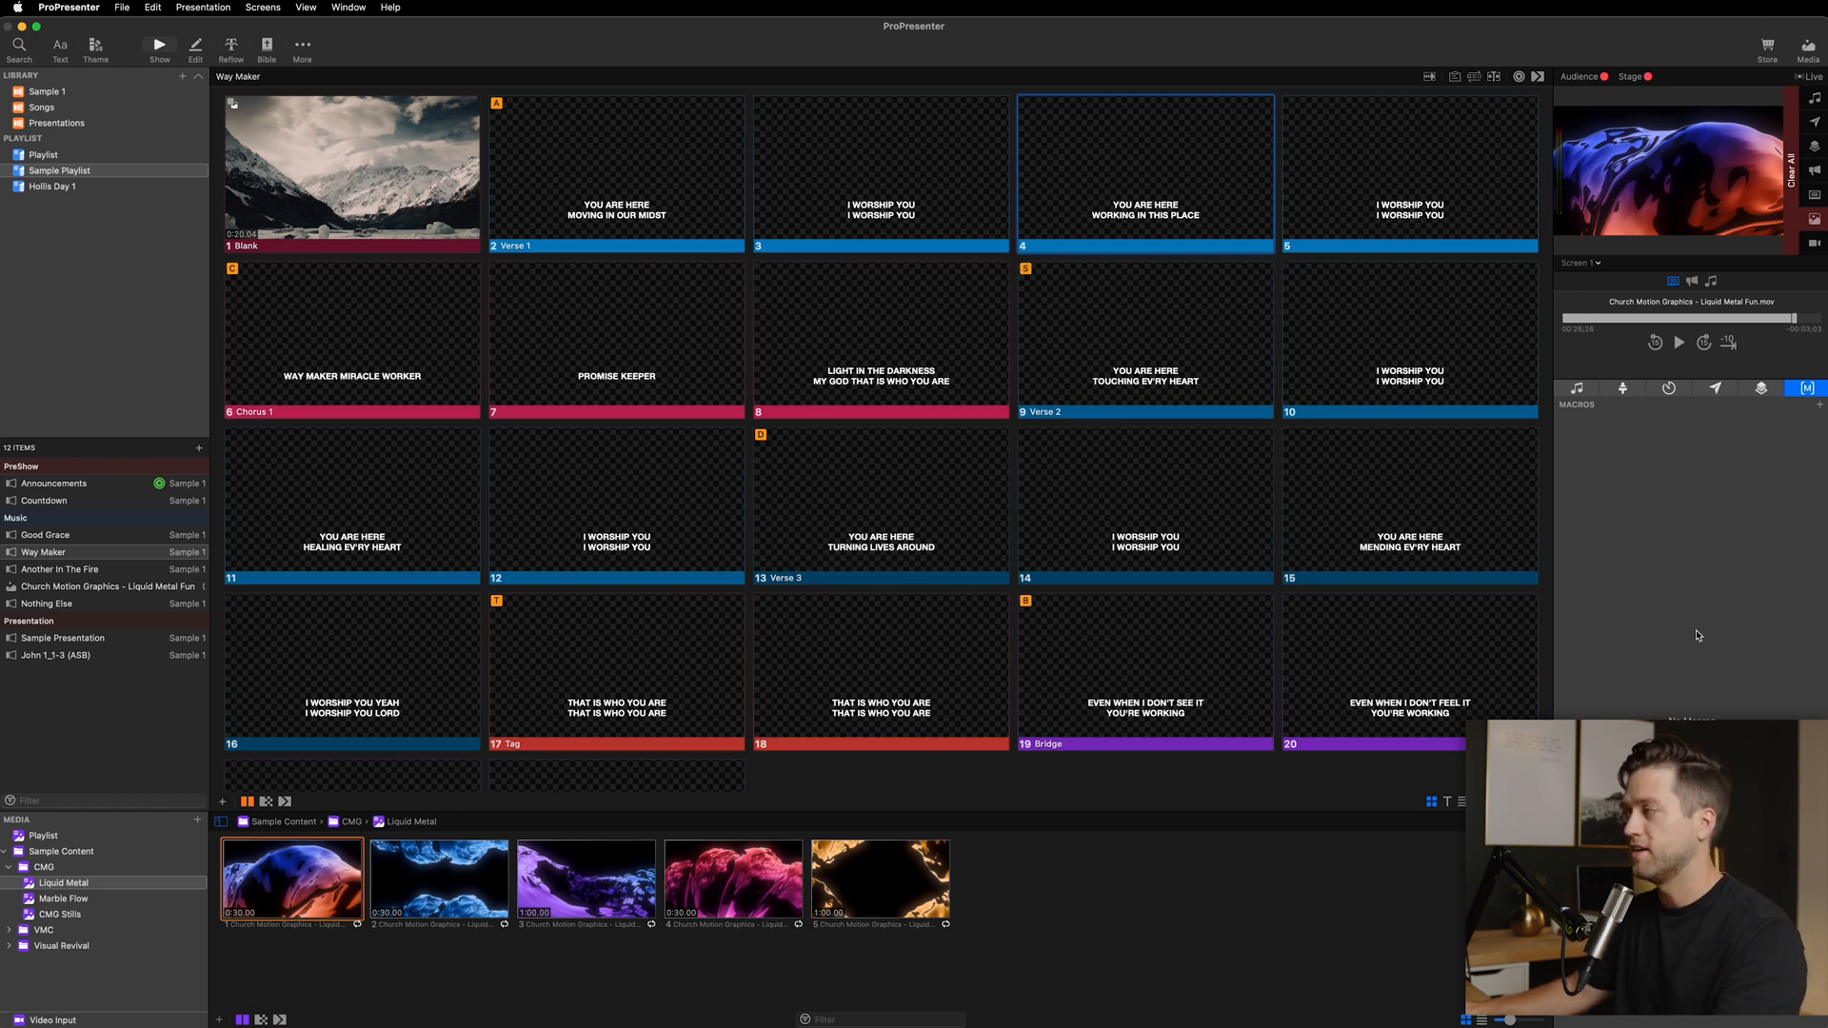
mouse_move(1649, 396)
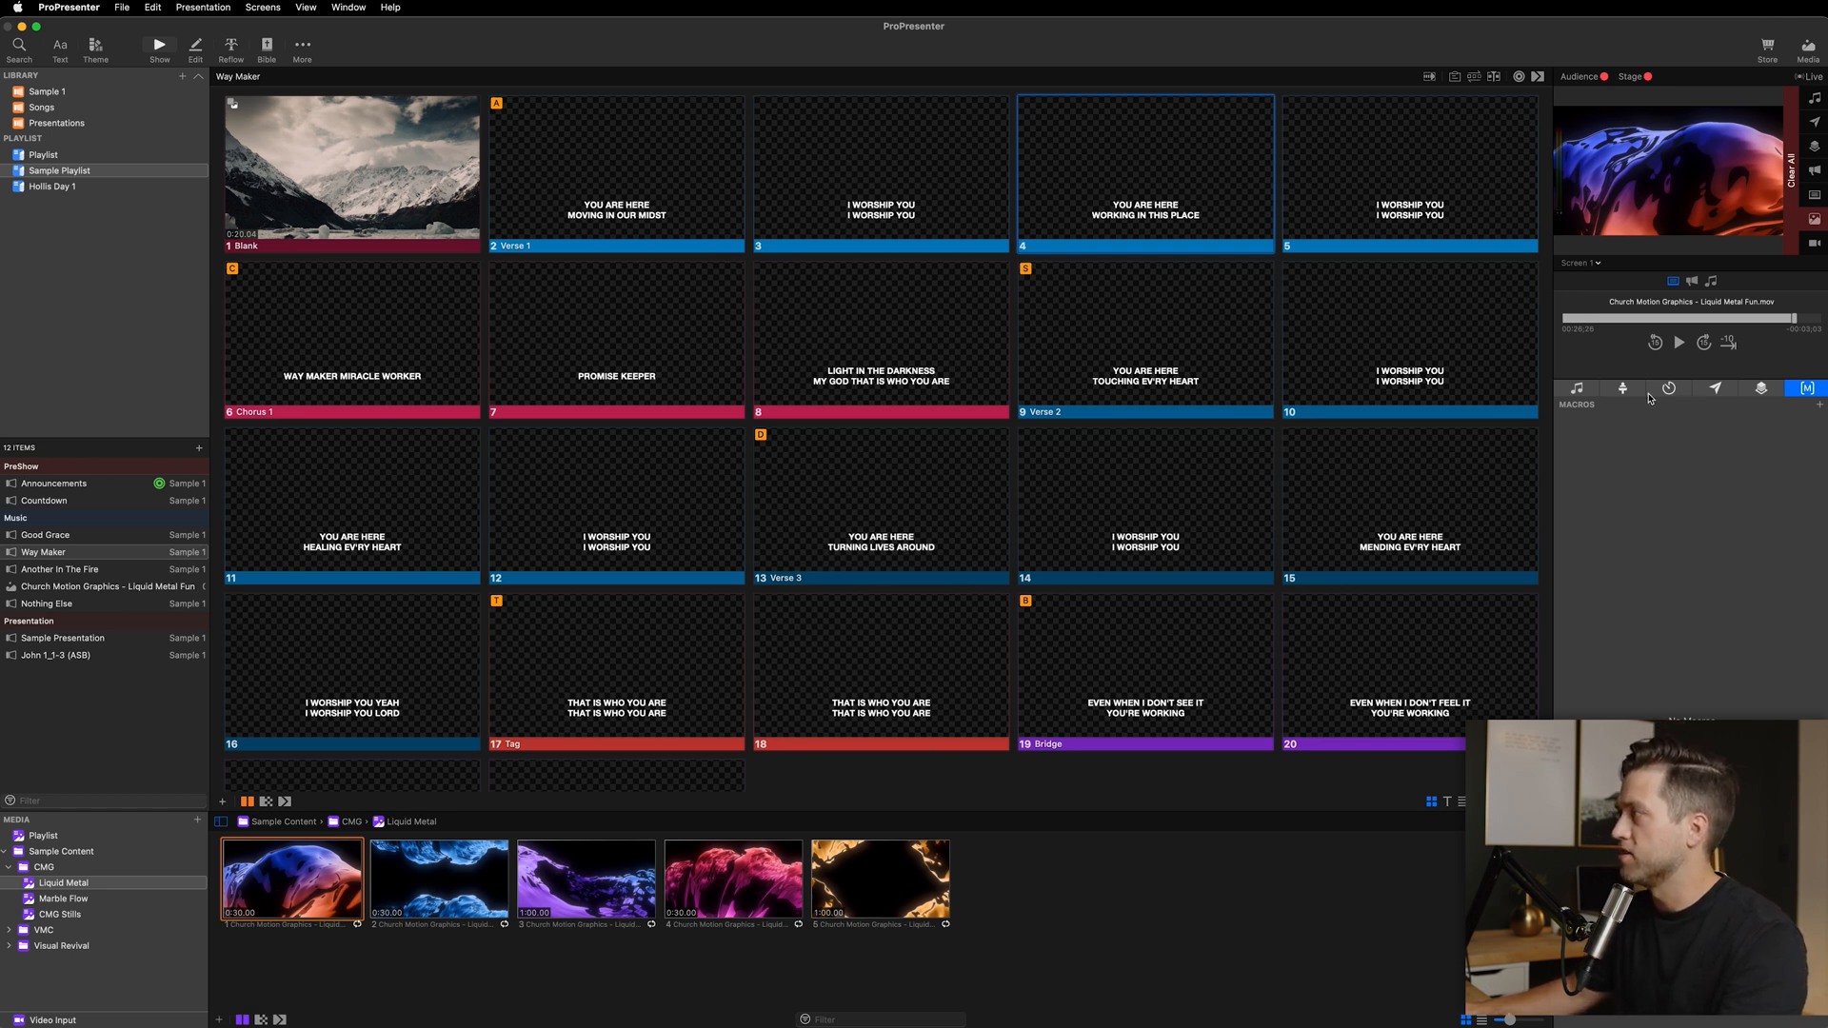
click(1621, 389)
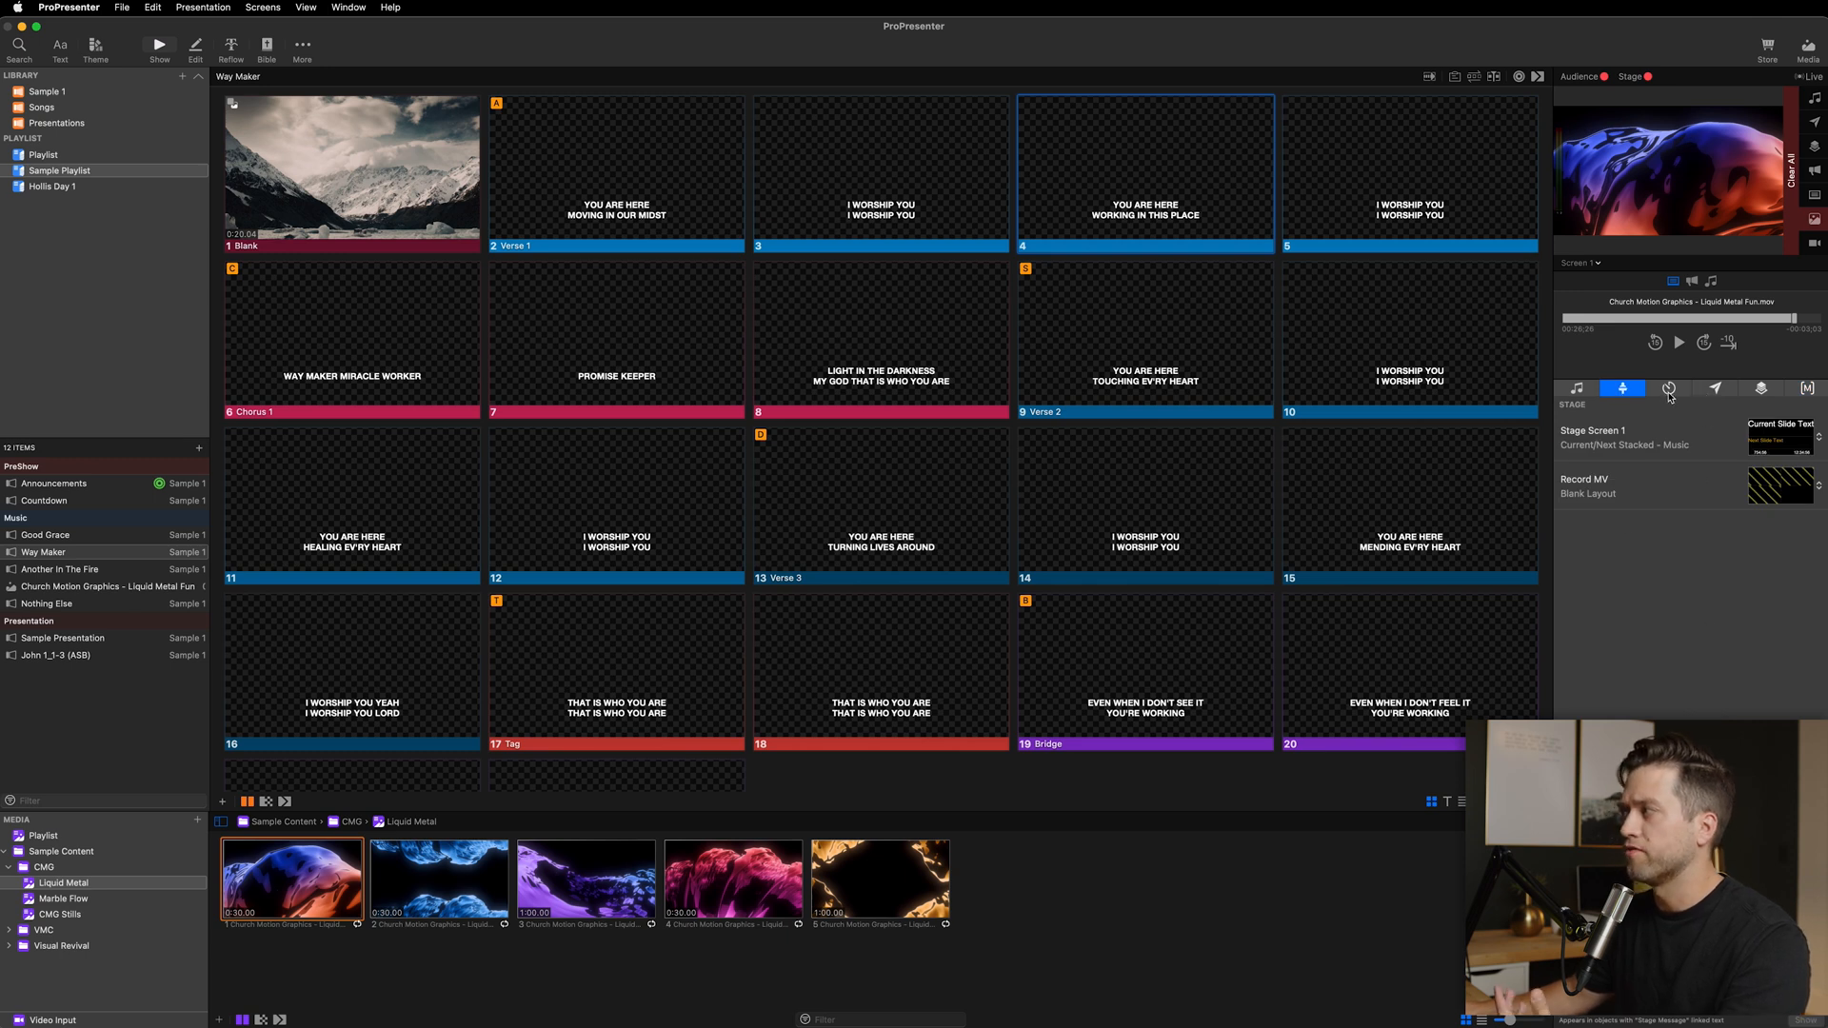
click(1668, 388)
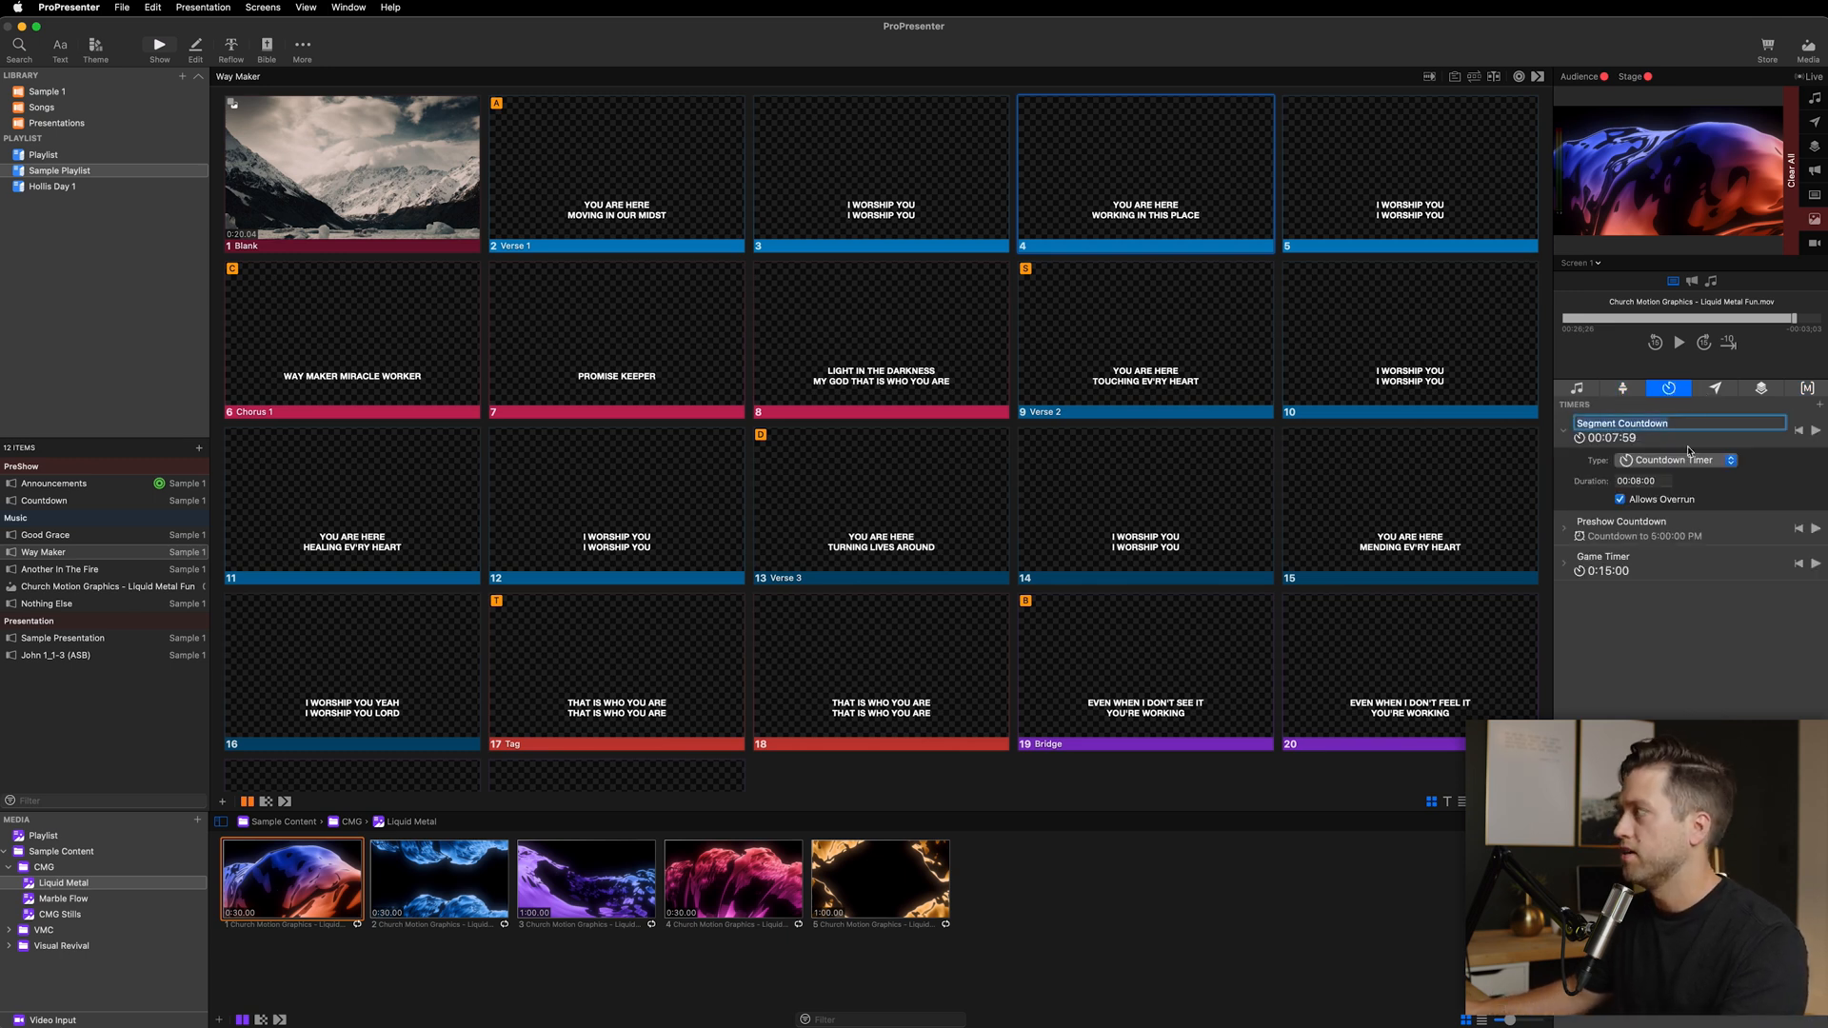
mouse_move(1713, 444)
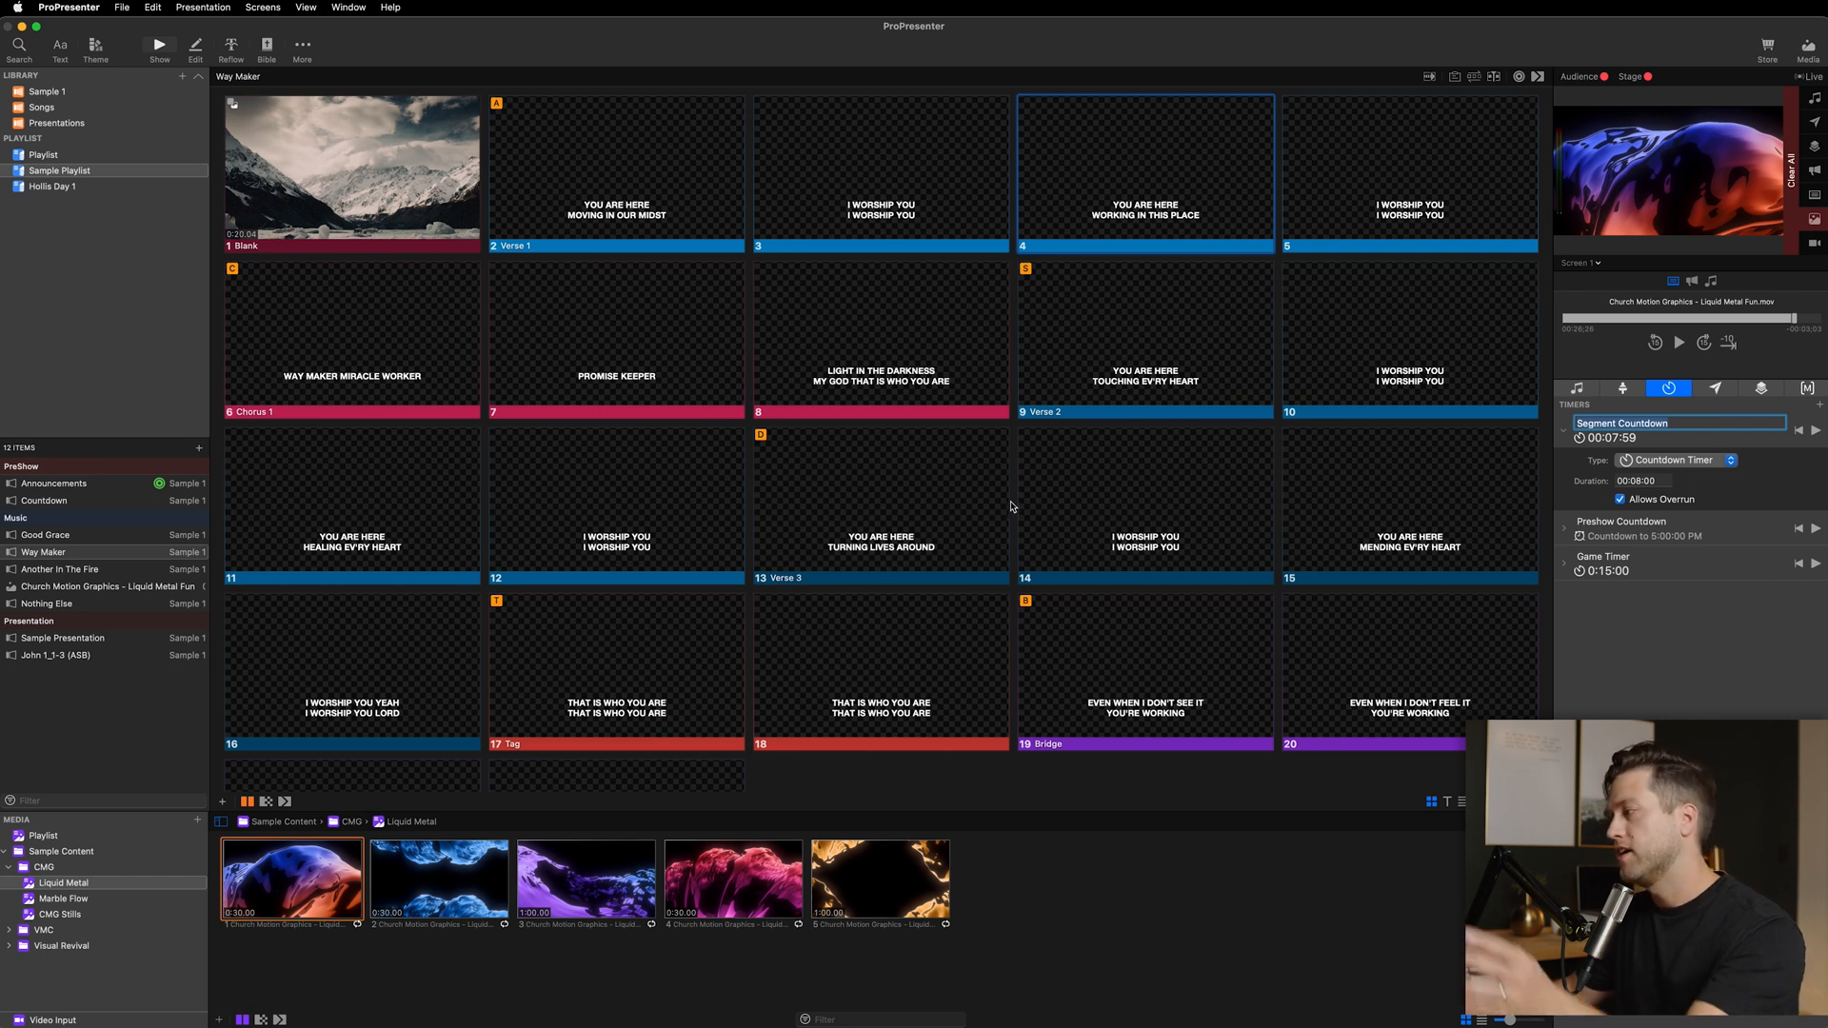
mouse_move(1022, 552)
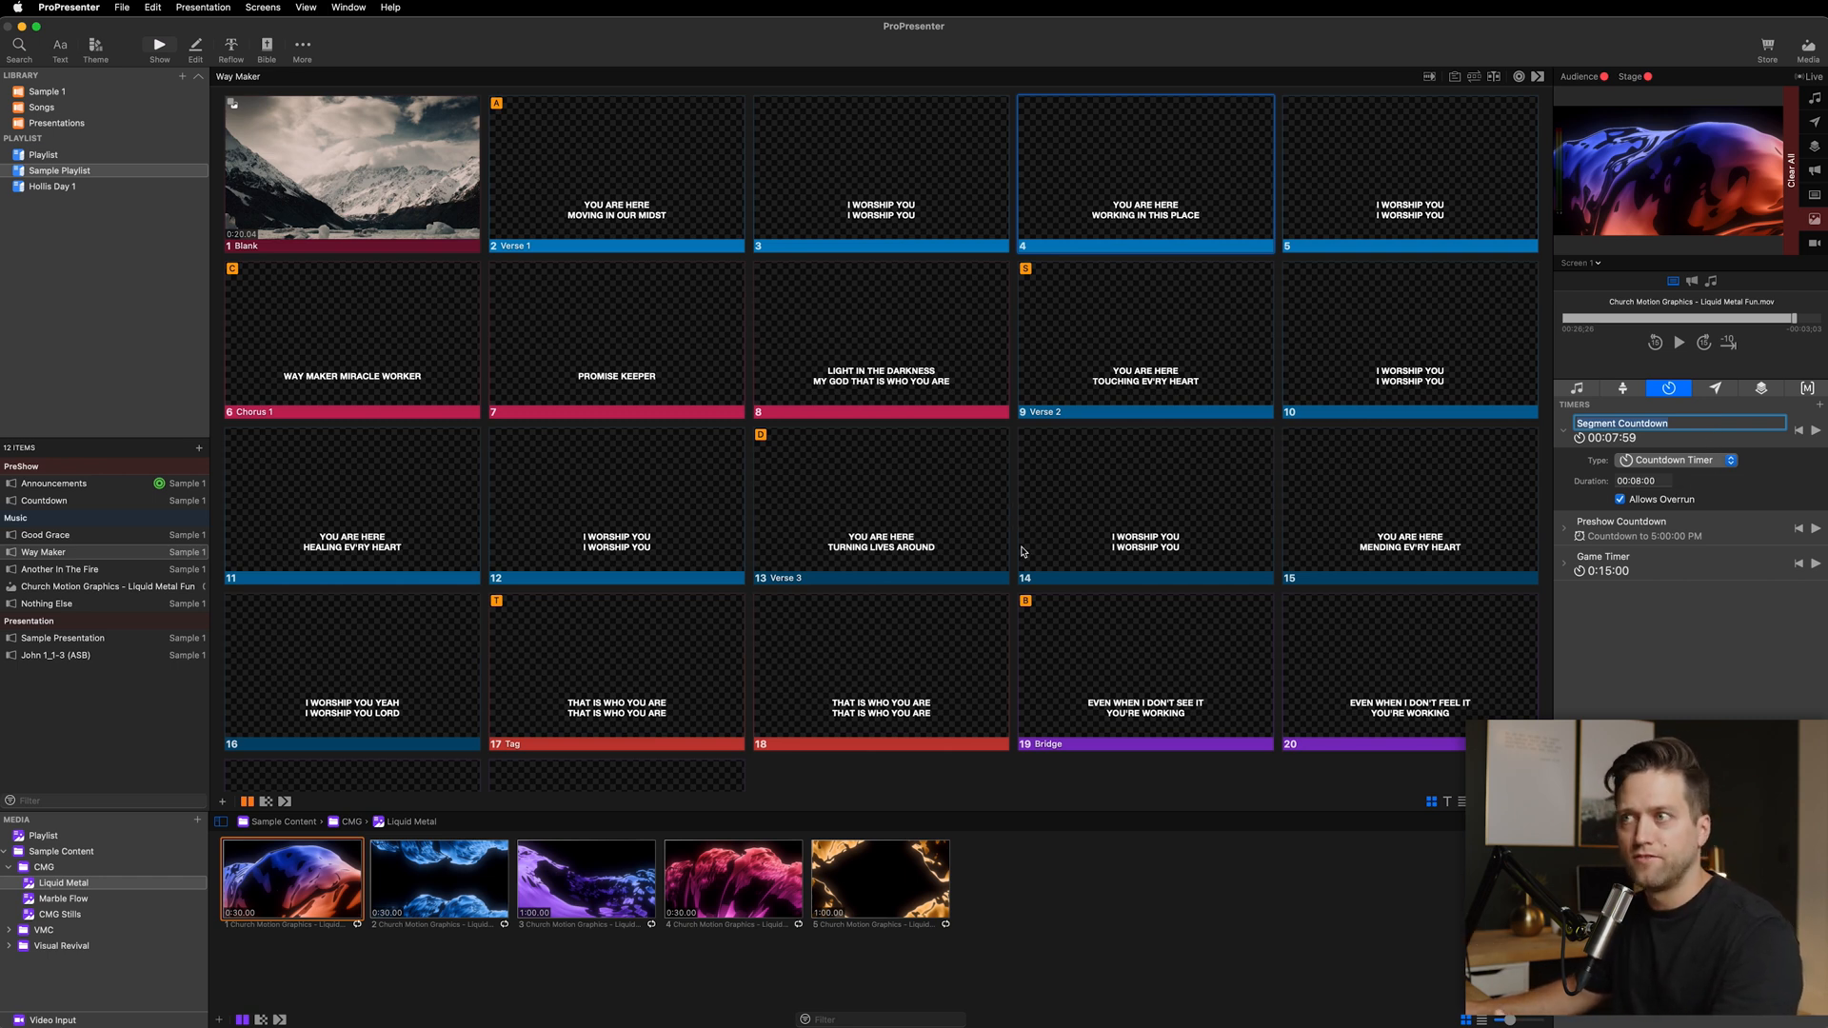